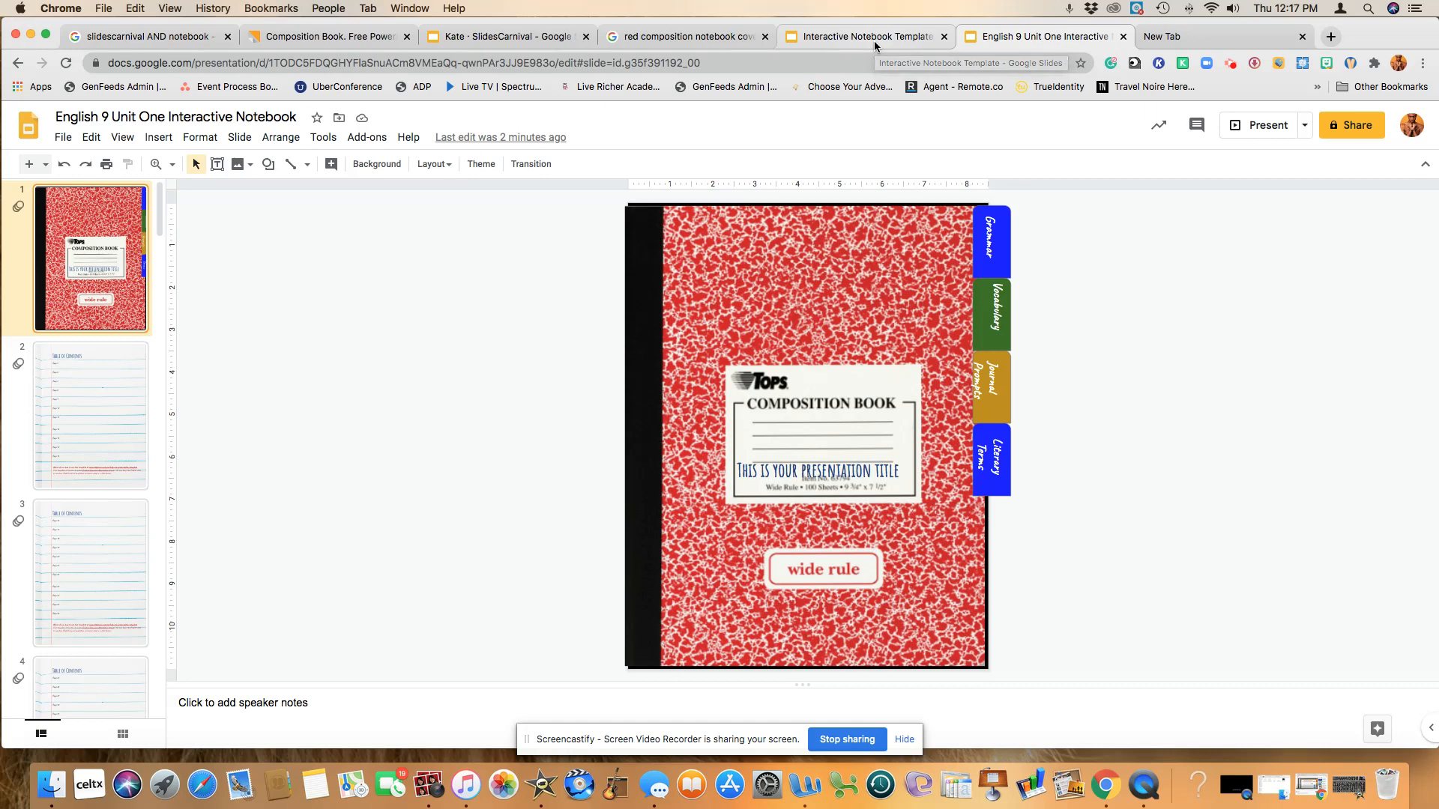
mouse_move(875, 44)
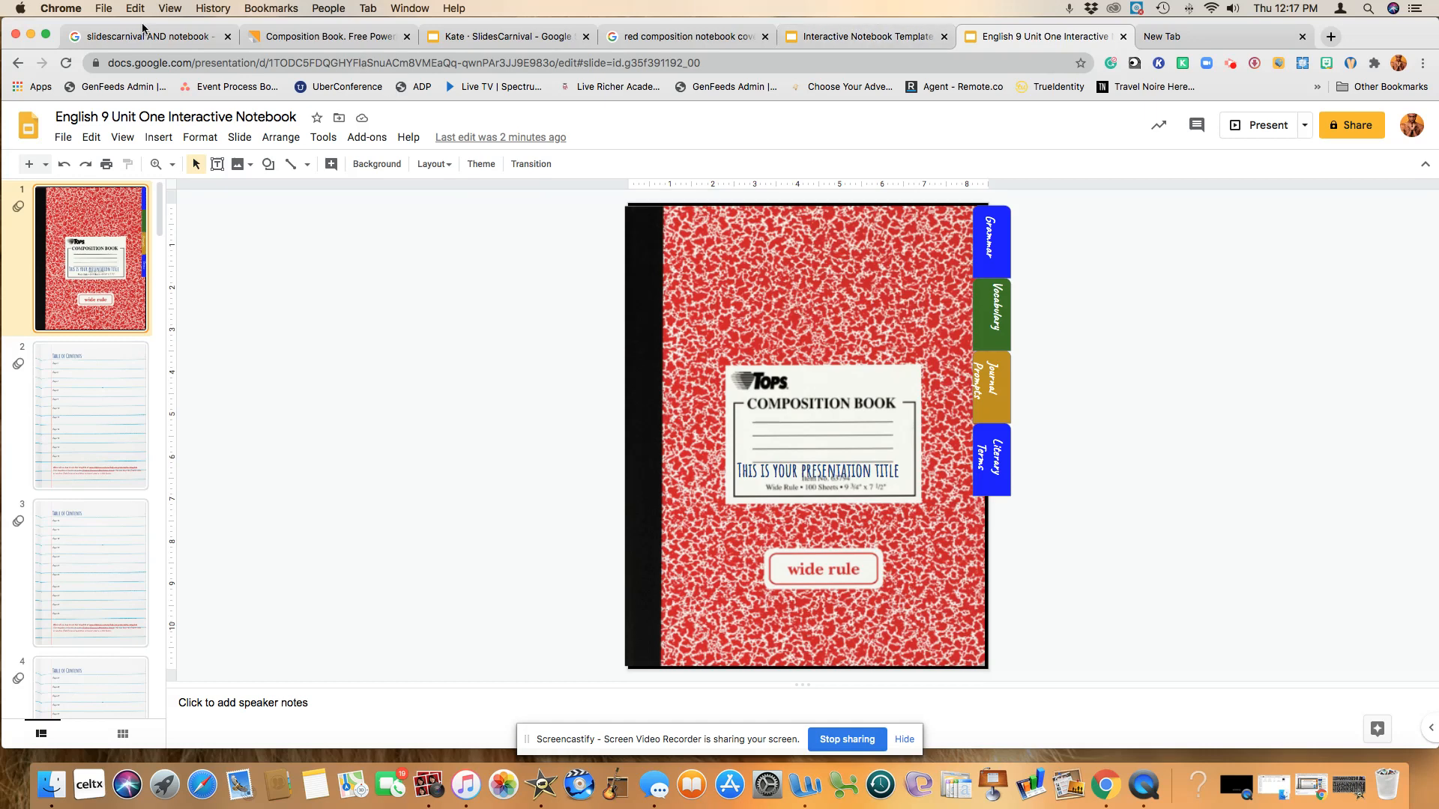
Switch to the 'slidescarnival AND notebook' results with the Composition Book template listed first
click(150, 36)
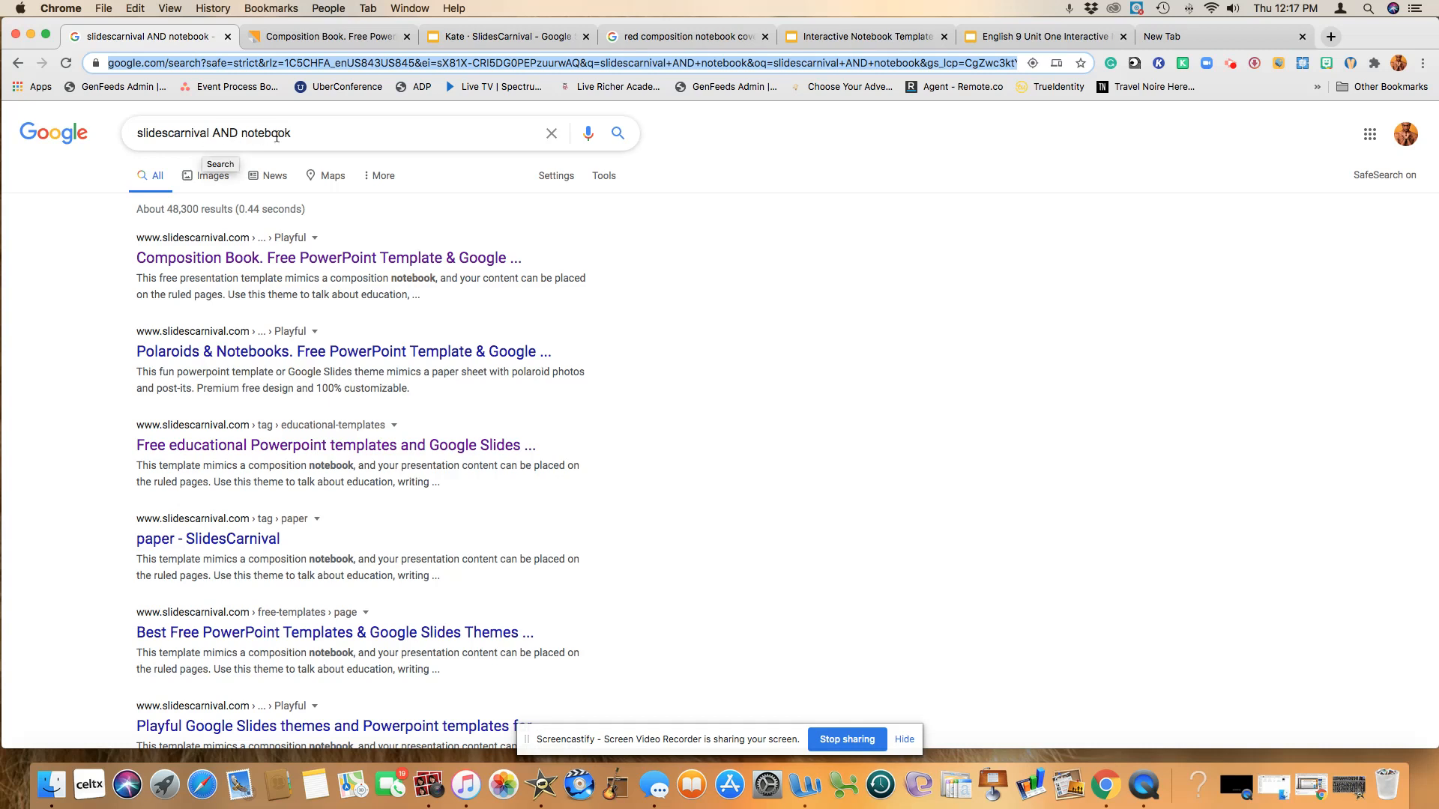
mouse_move(236, 262)
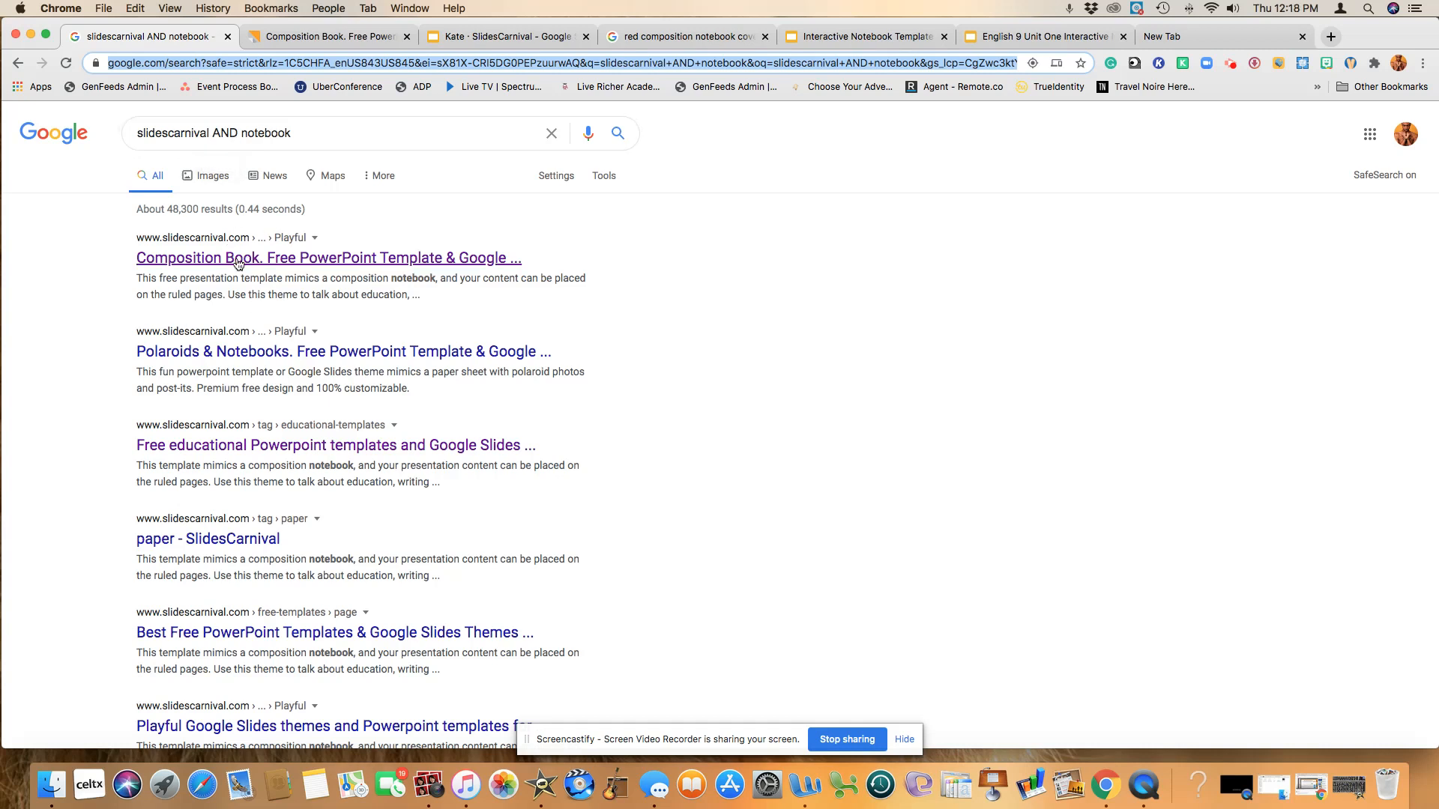
mouse_move(192, 270)
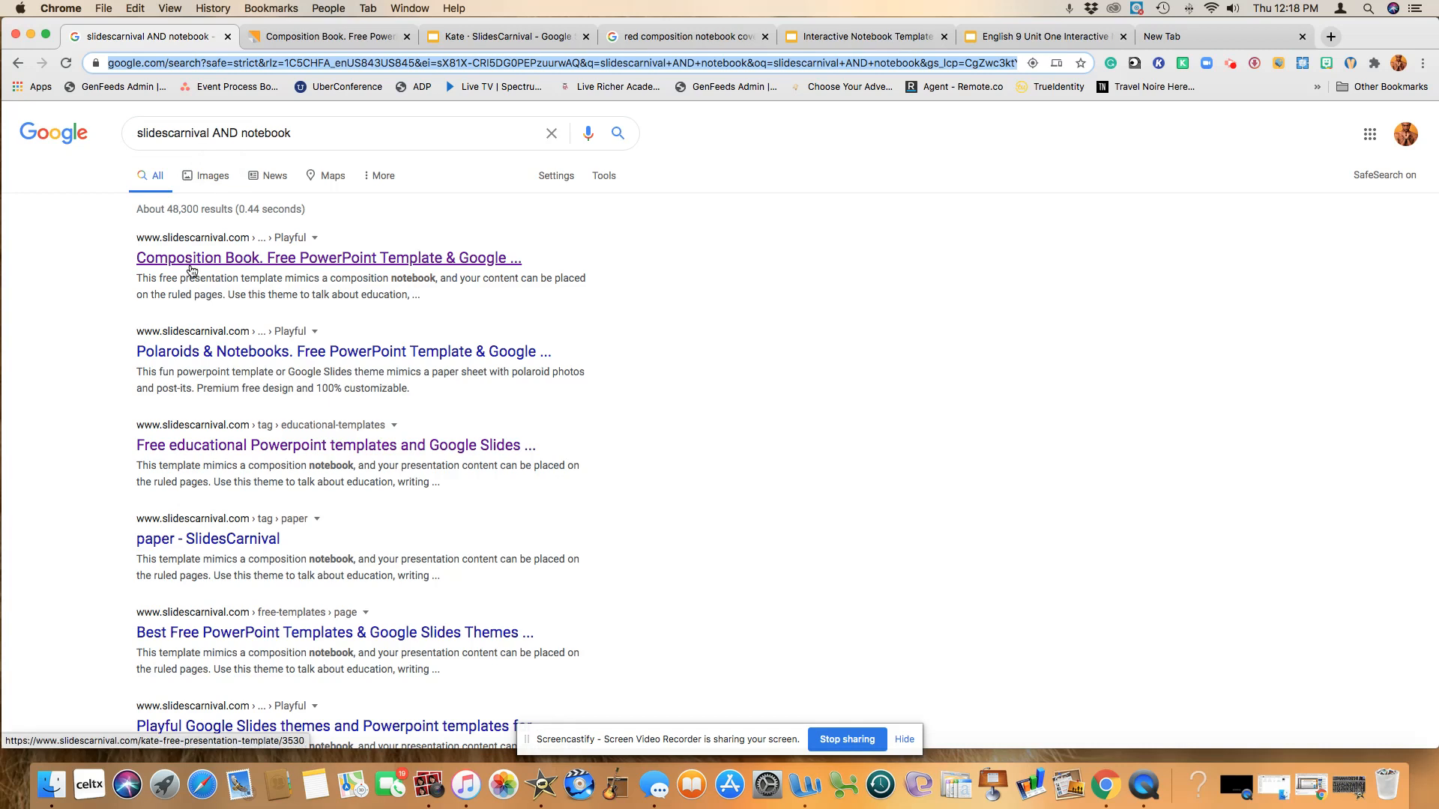
mouse_move(222, 251)
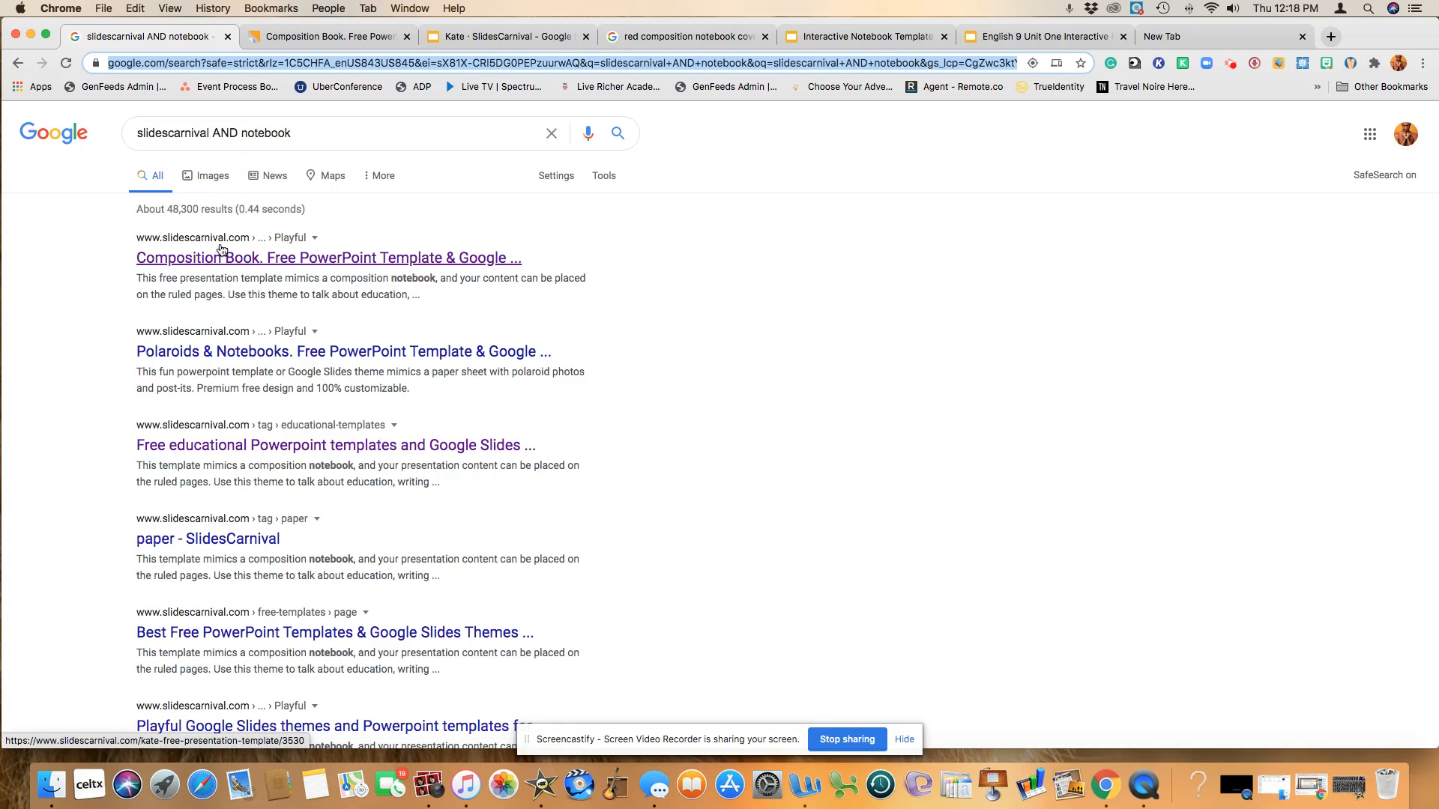
mouse_move(238, 270)
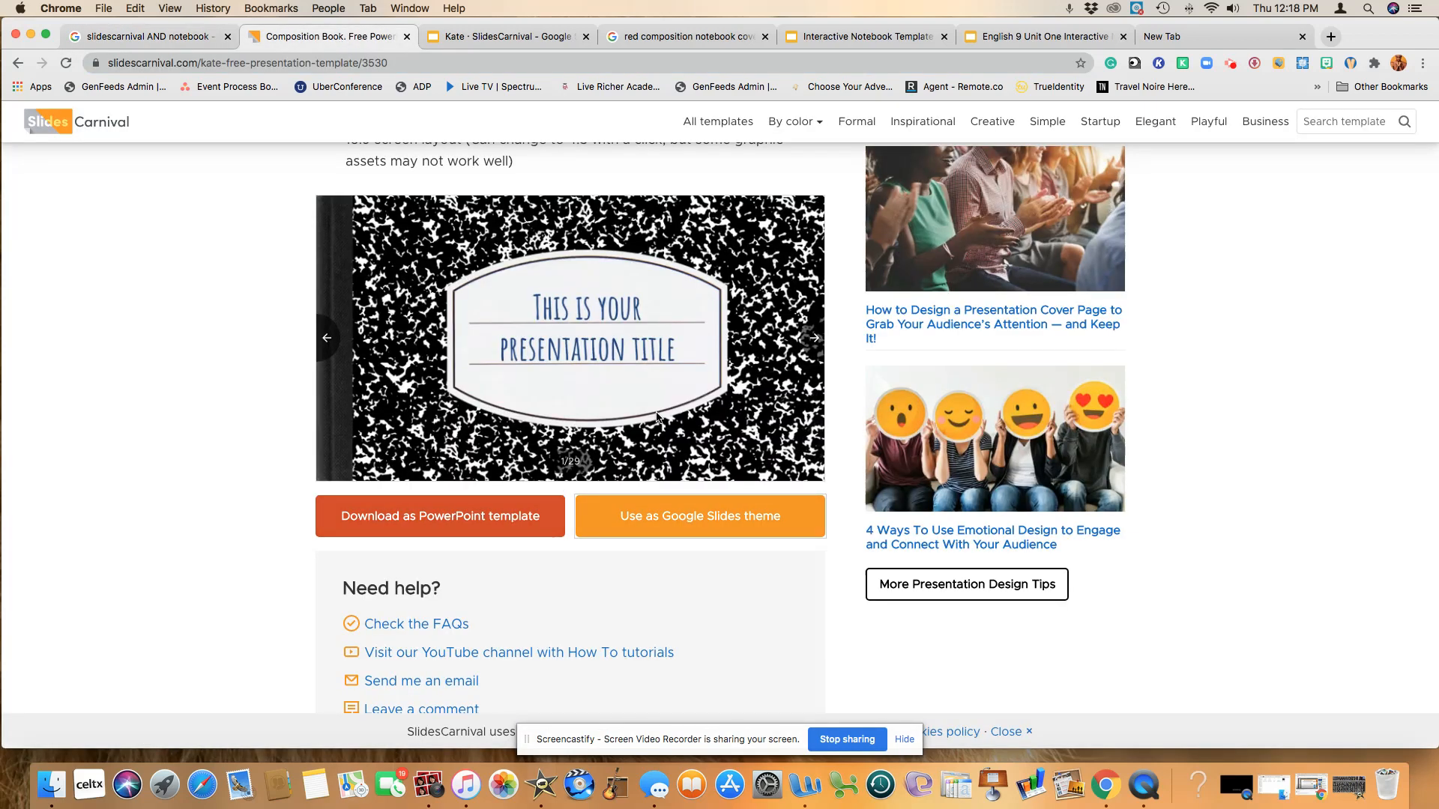
mouse_move(613, 419)
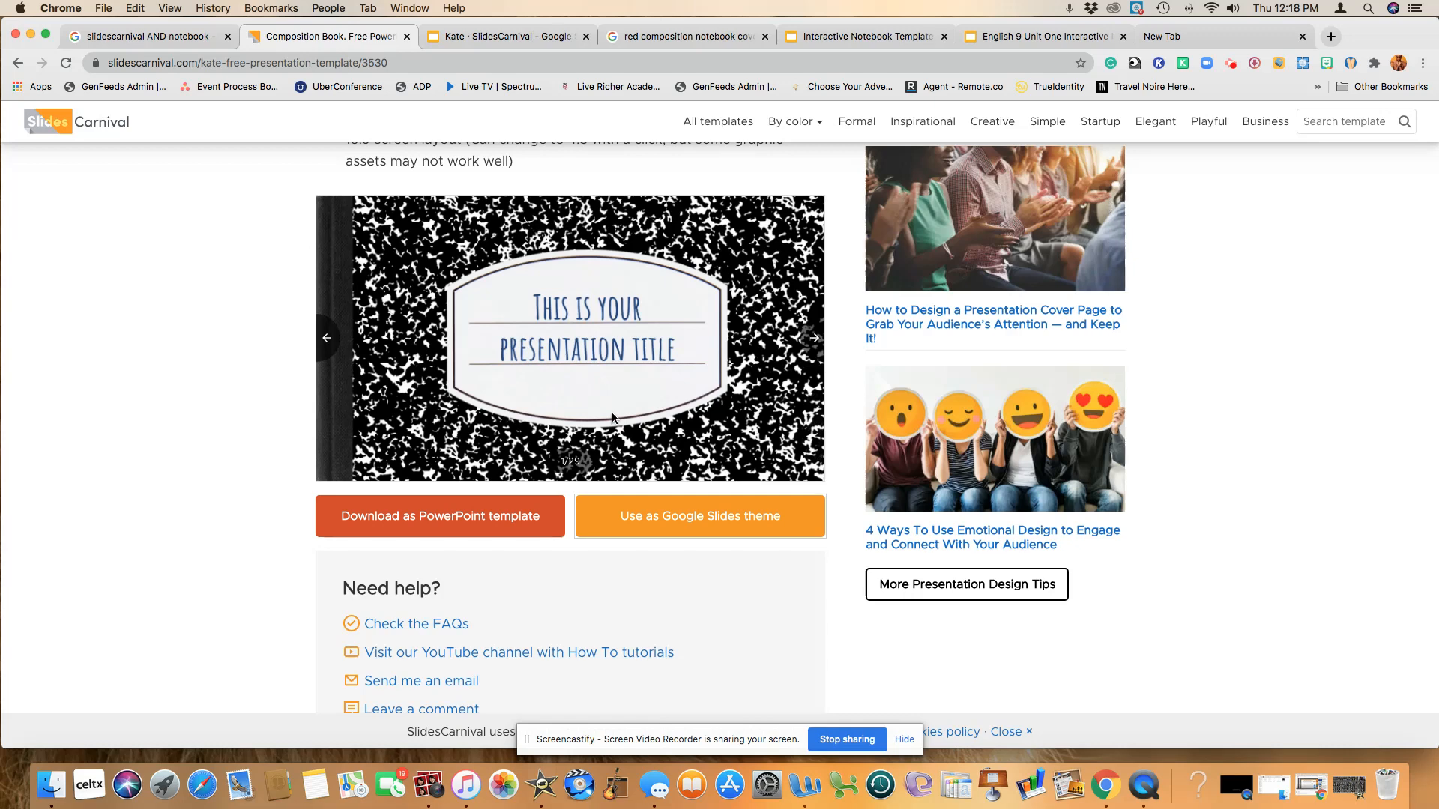
mouse_move(628, 422)
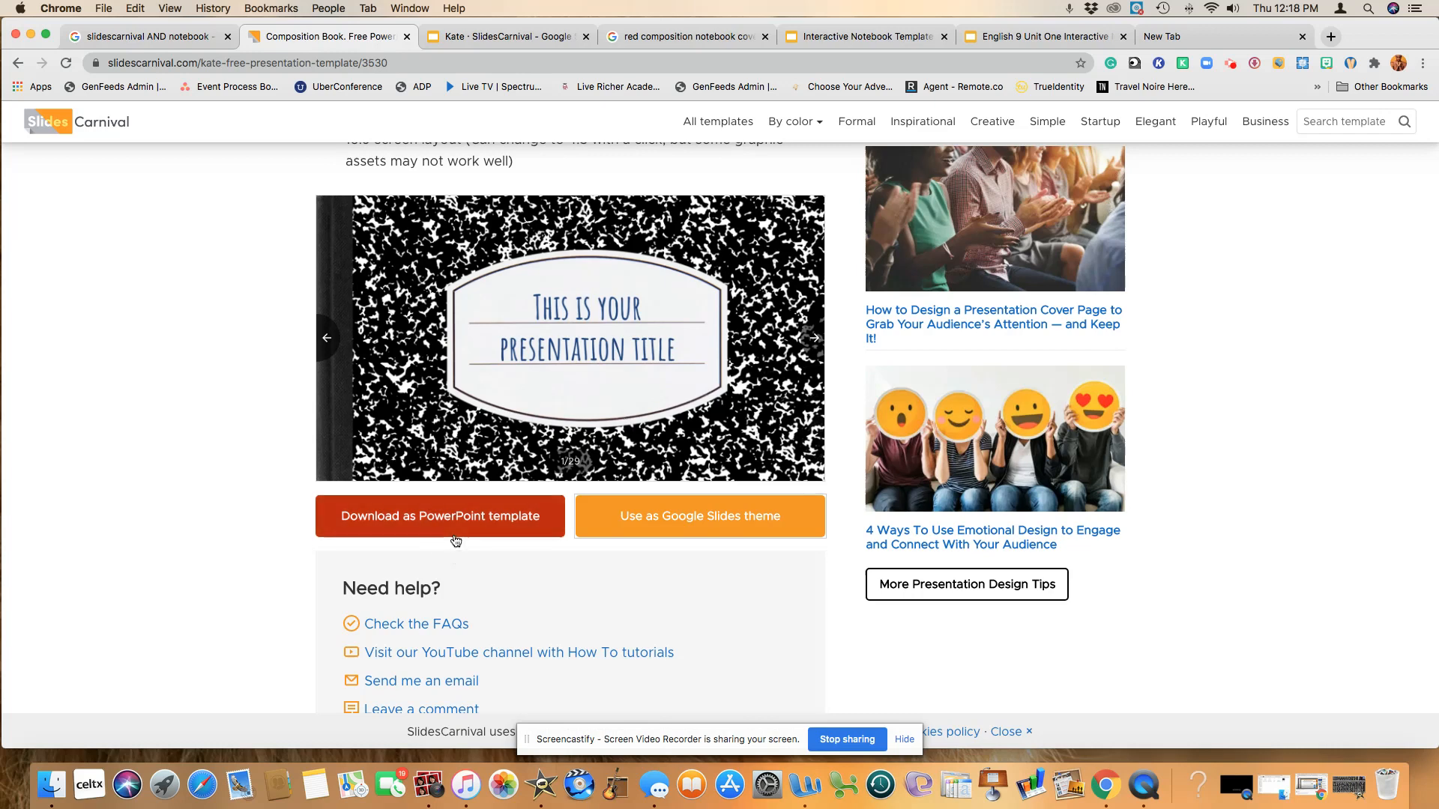
mouse_move(703, 542)
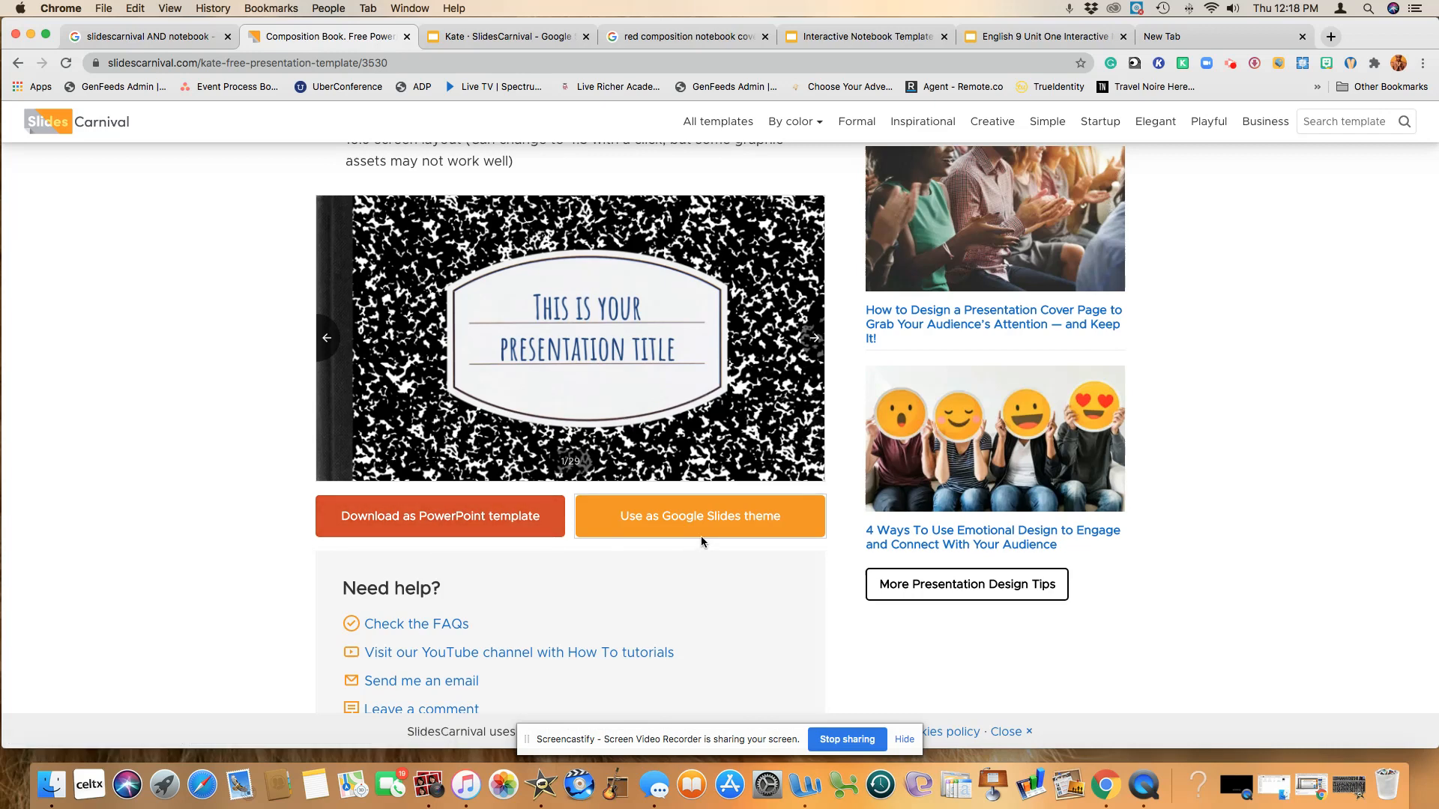
Page through the Composition Book sample slides to slide 5 of 29
click(813, 338)
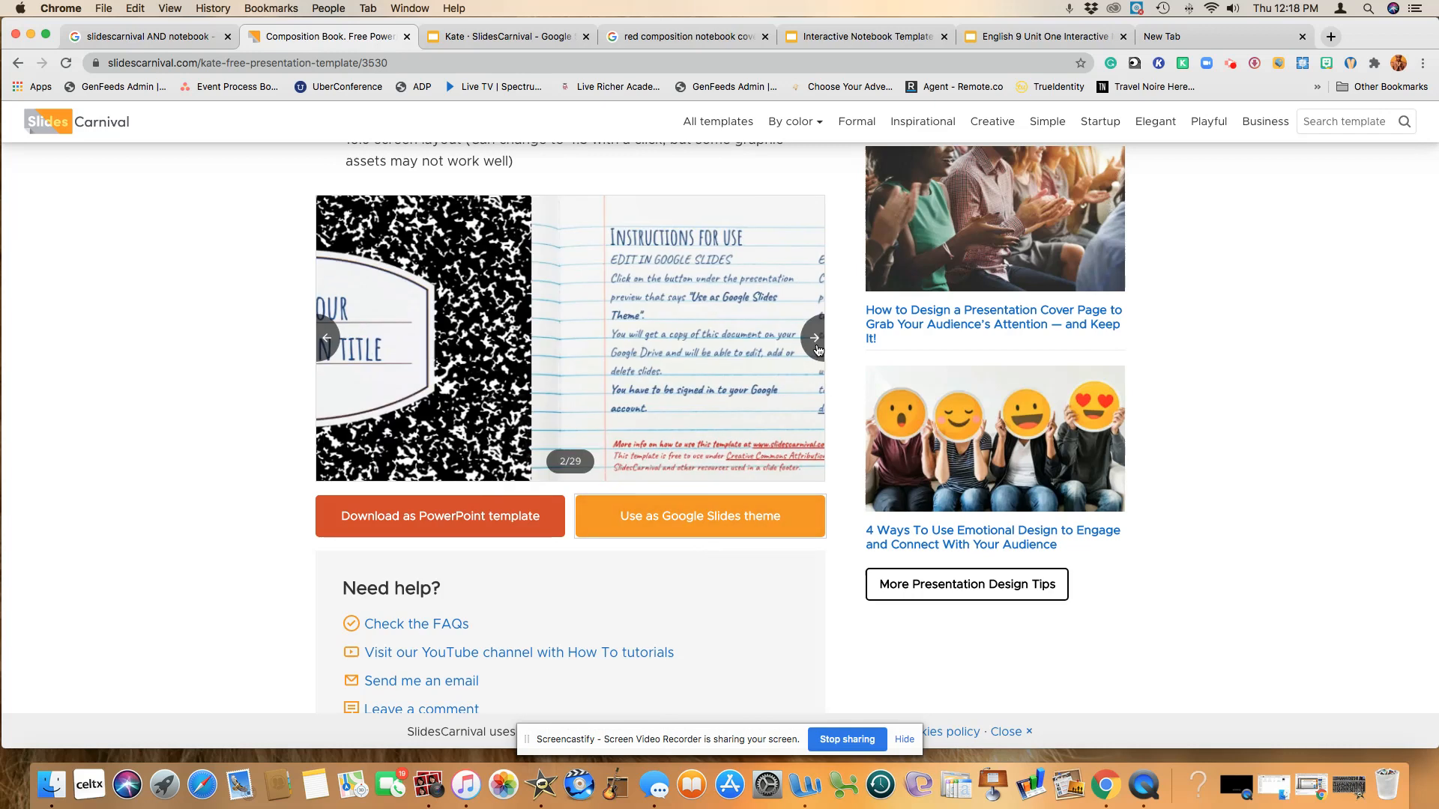
click(813, 341)
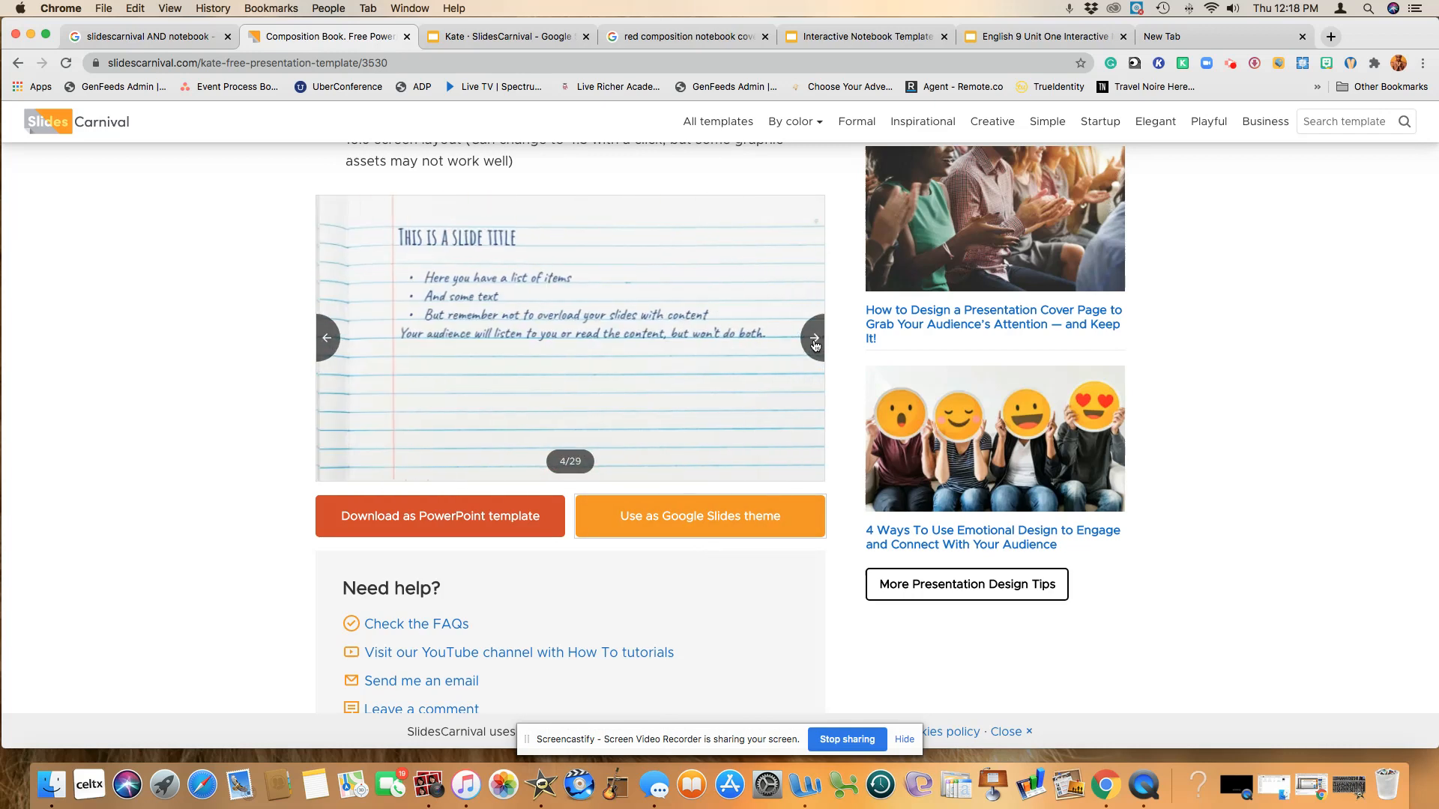
click(814, 338)
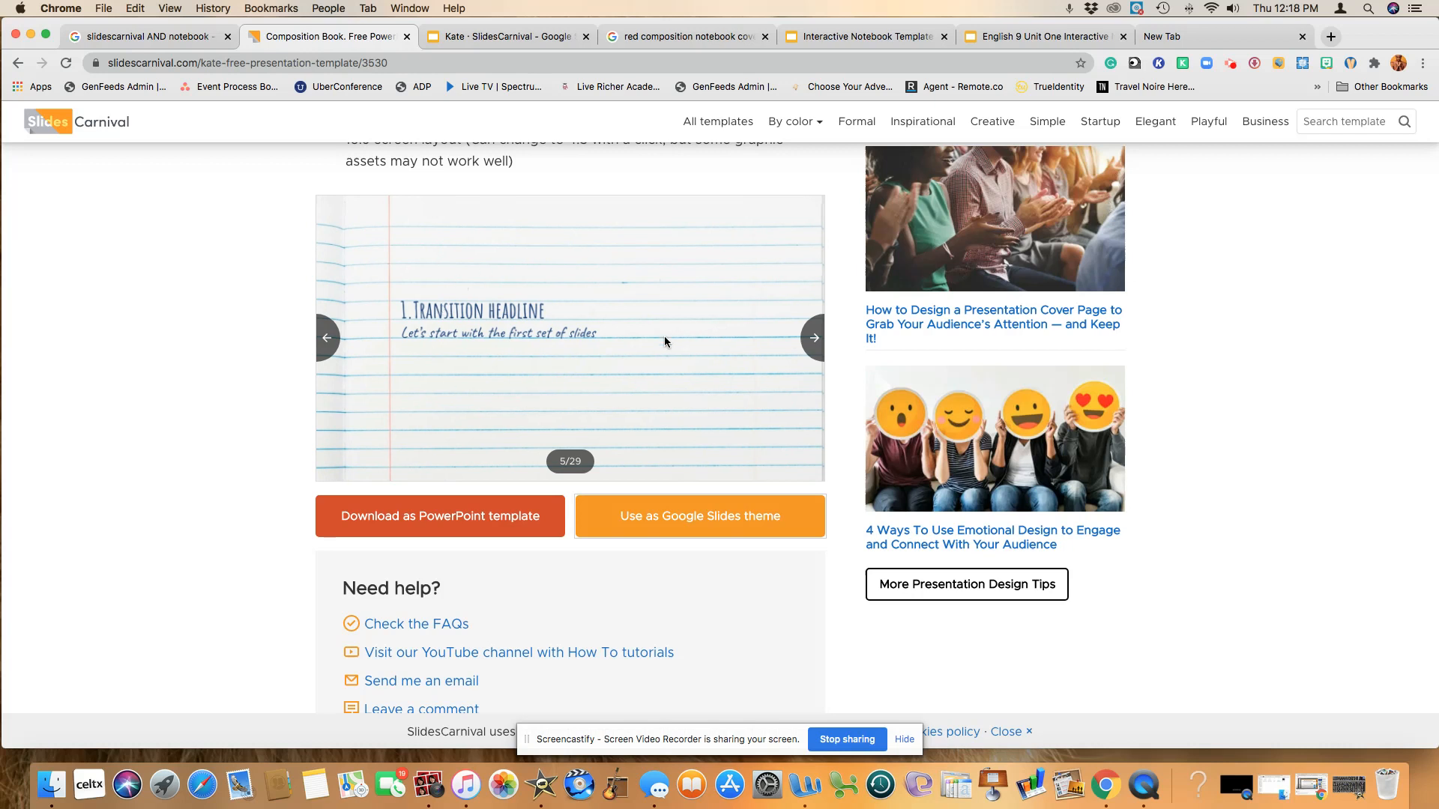
mouse_move(592, 359)
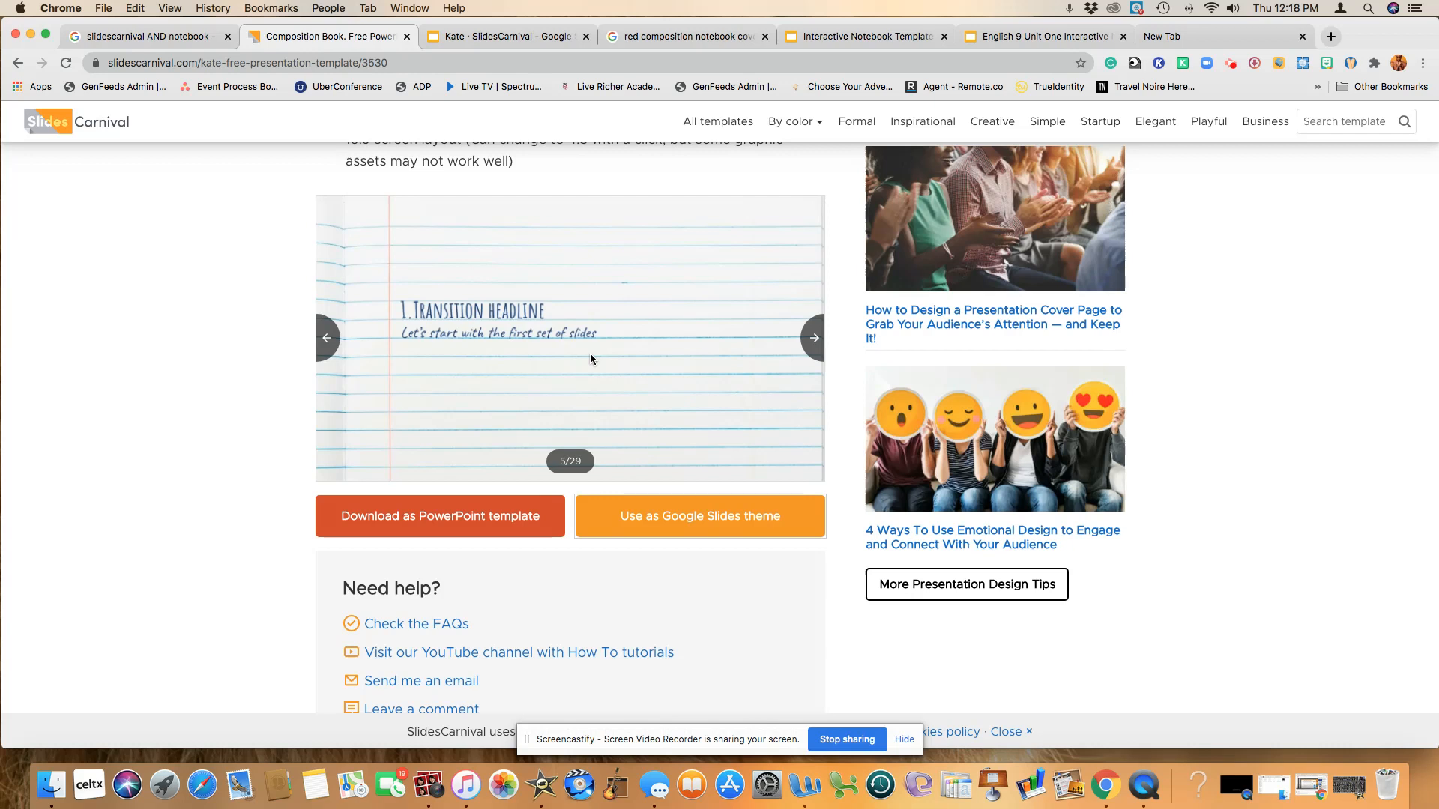
mouse_move(787, 338)
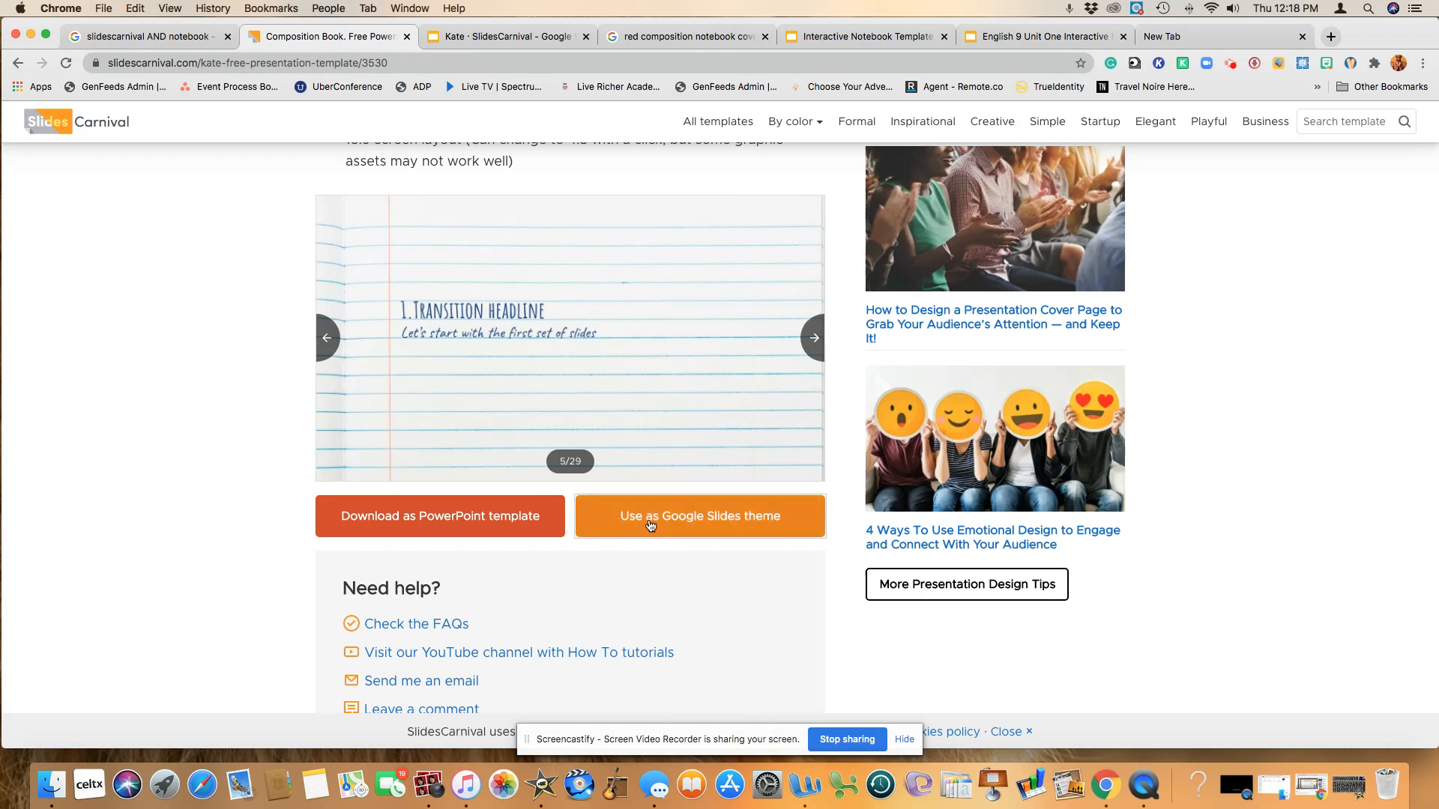
mouse_move(443, 516)
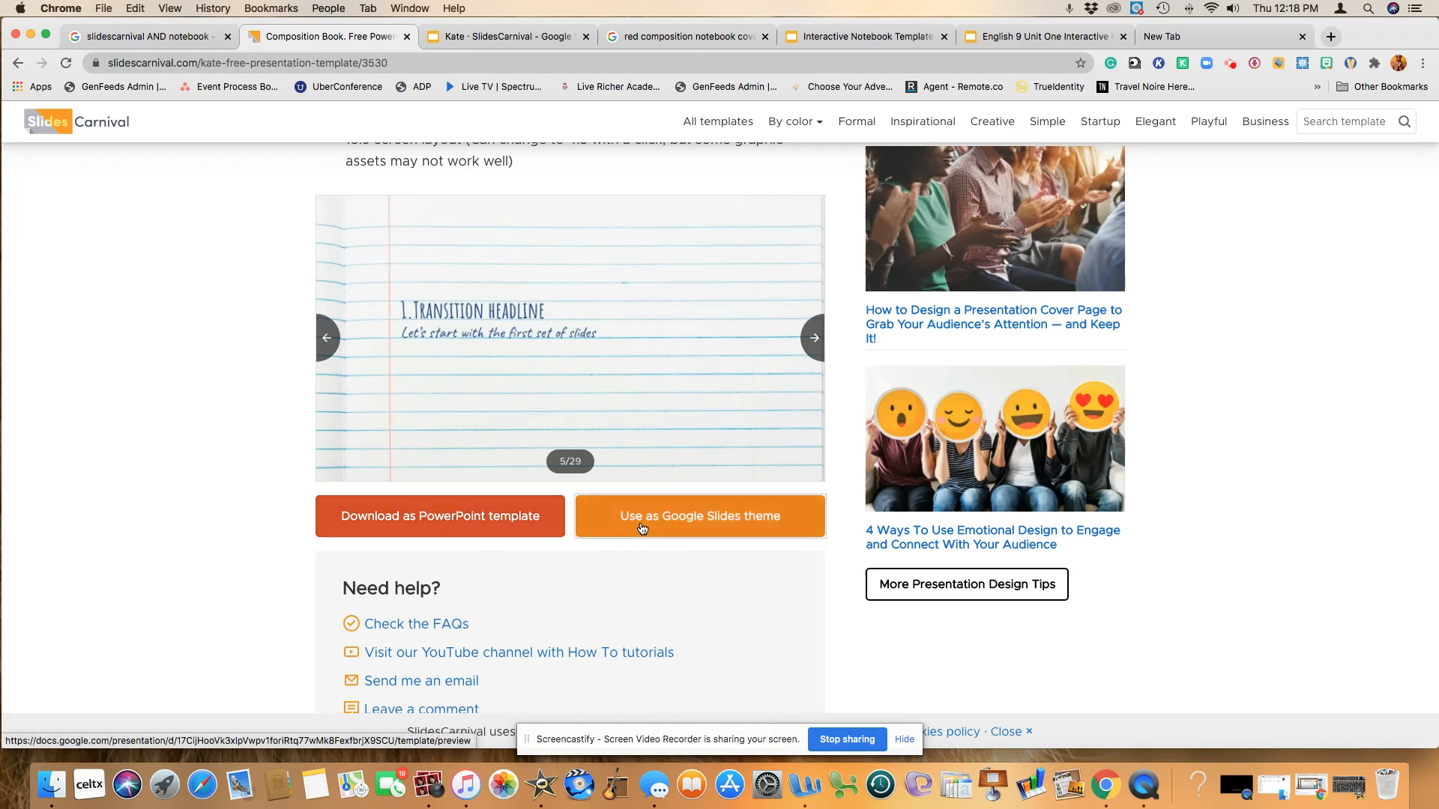
mouse_move(640, 530)
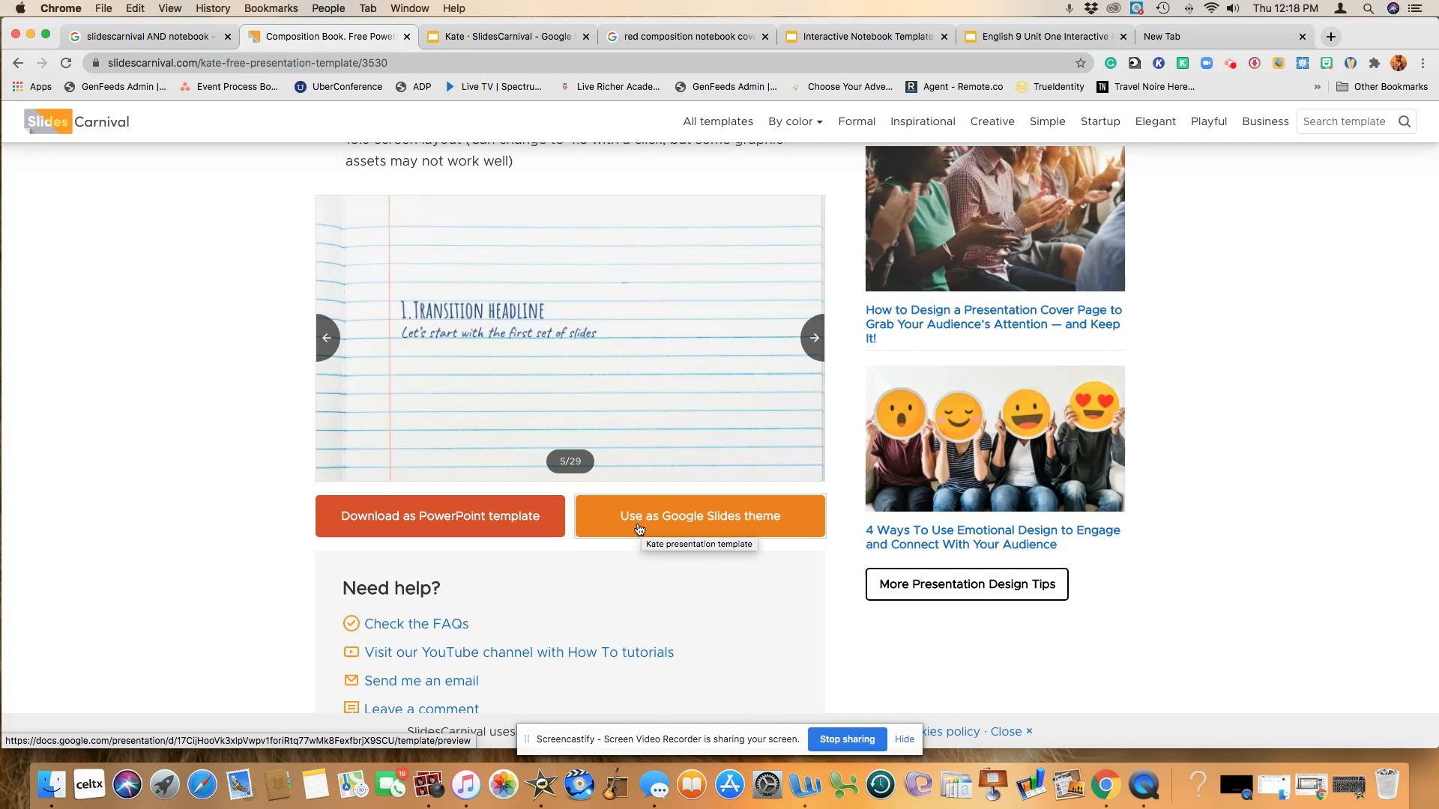
mouse_move(663, 522)
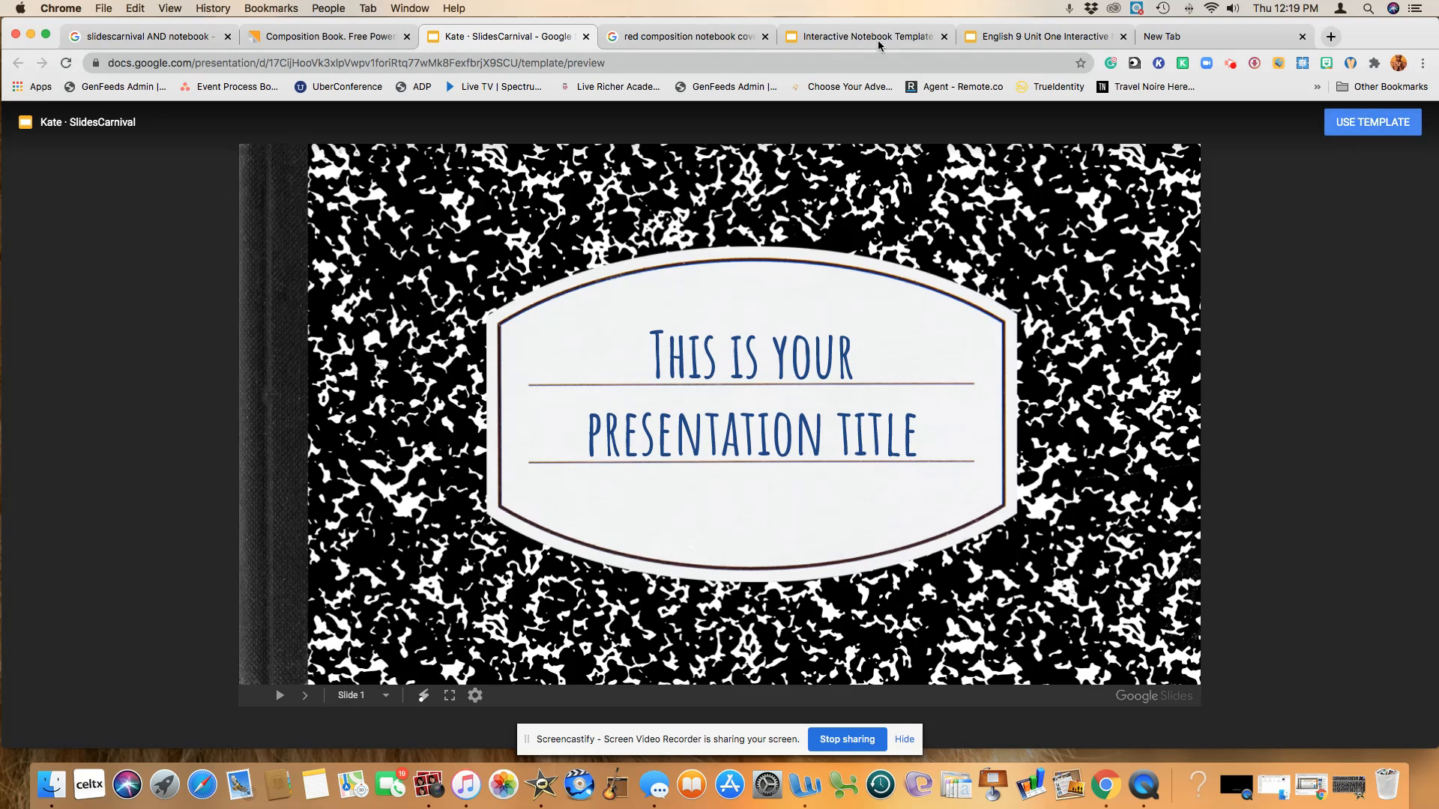
Compare with the Interactive Notebook Template, then copy the composition-book template via Use Template
click(874, 36)
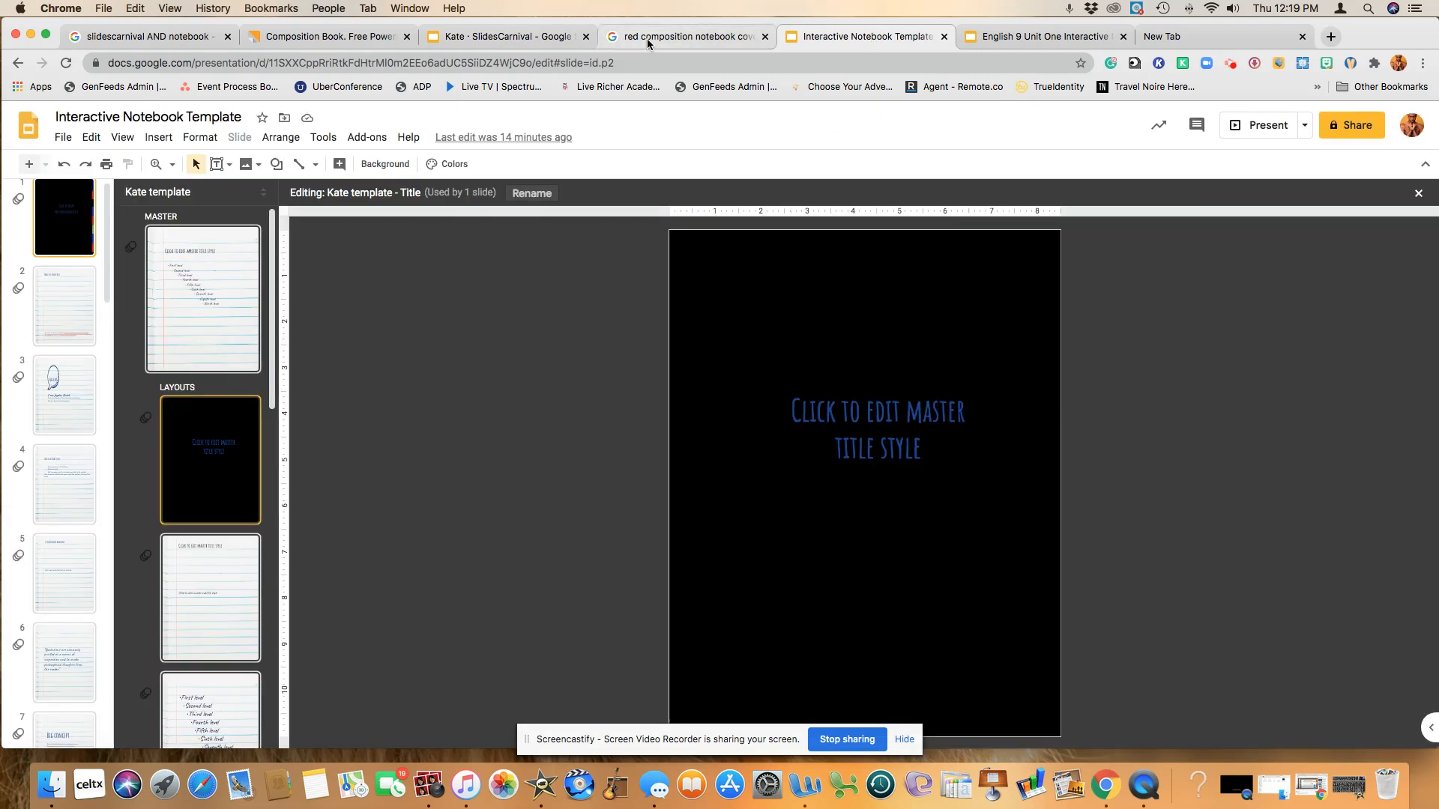
click(497, 36)
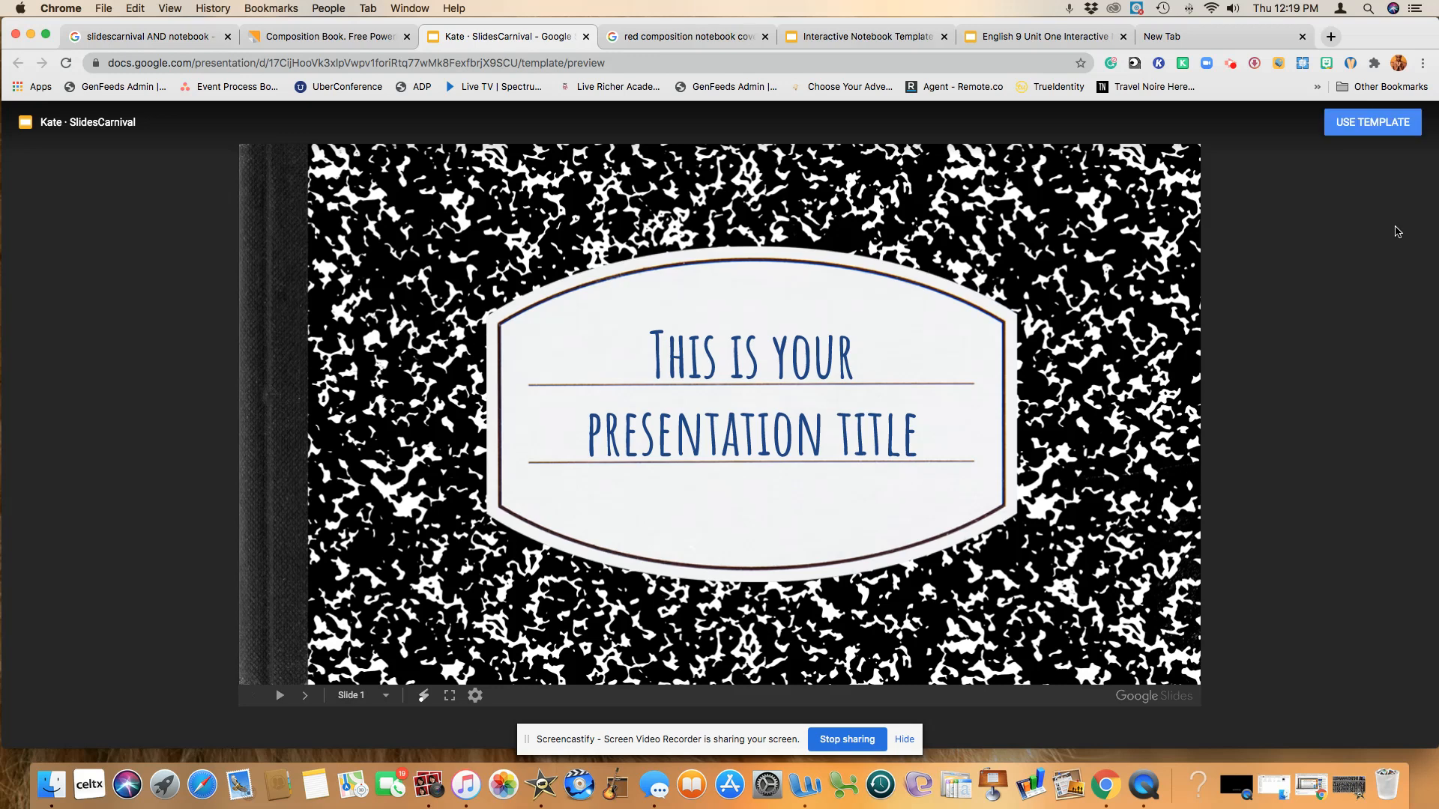
click(1372, 122)
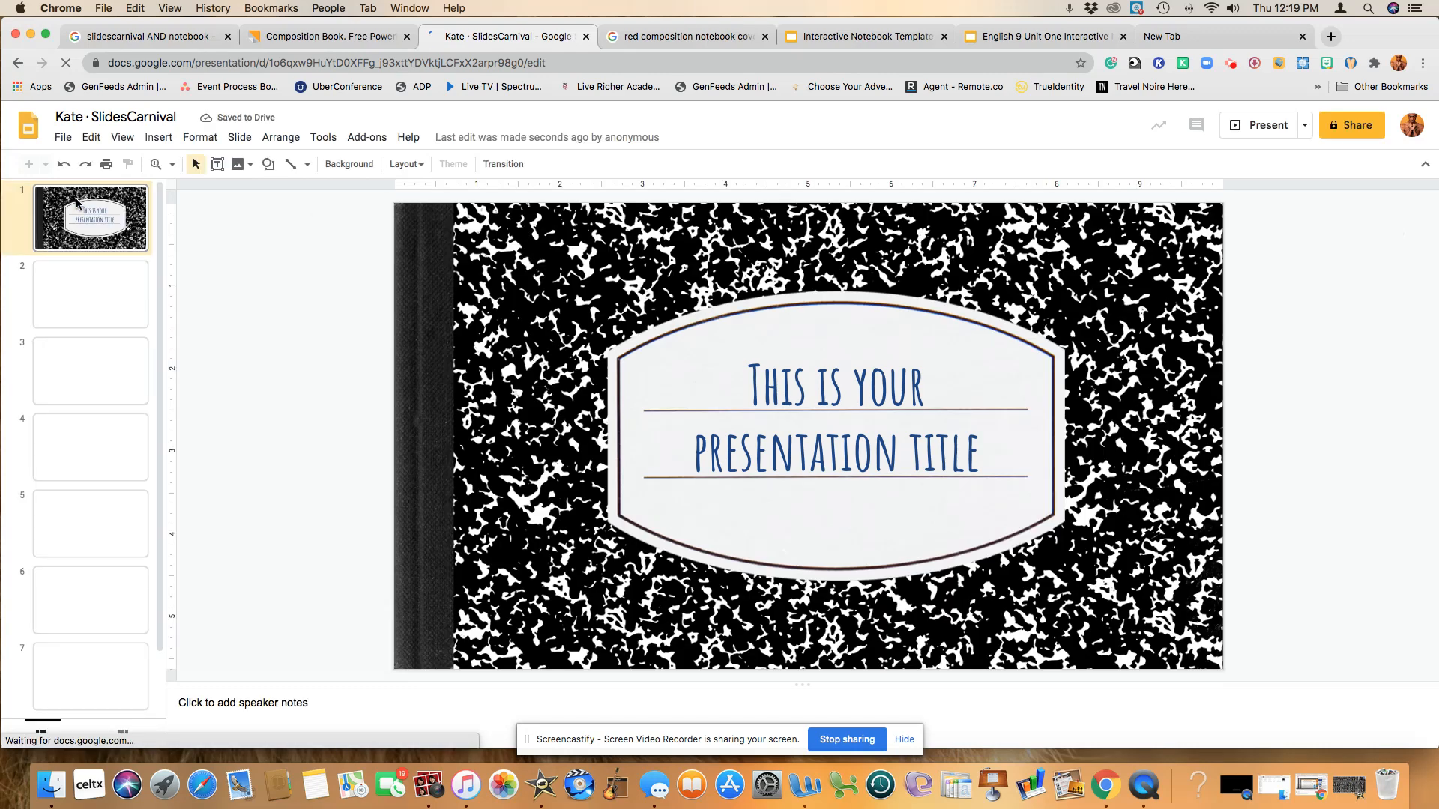
Set a custom portrait page size of 8.5 × 11 inches in Page setup
click(63, 137)
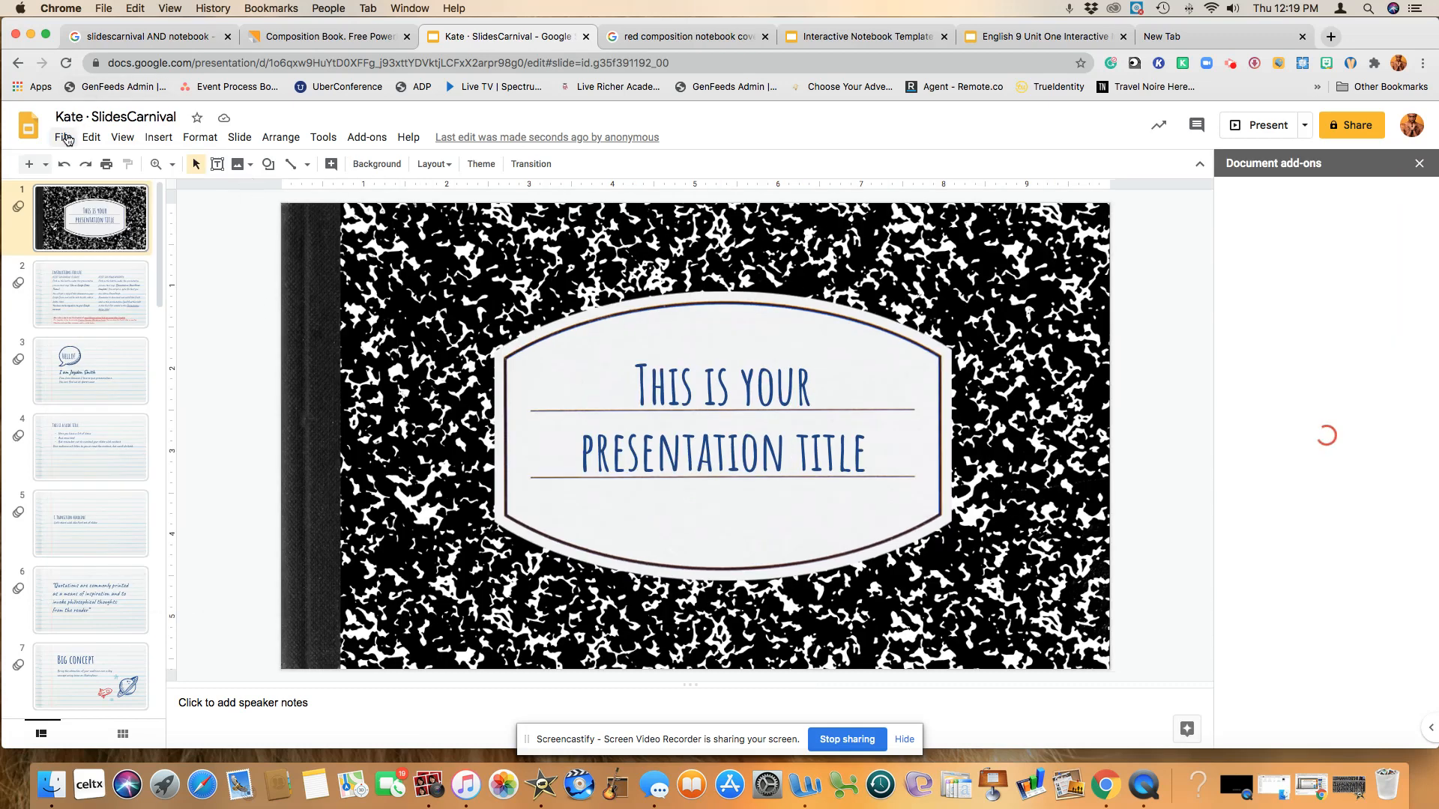
click(61, 137)
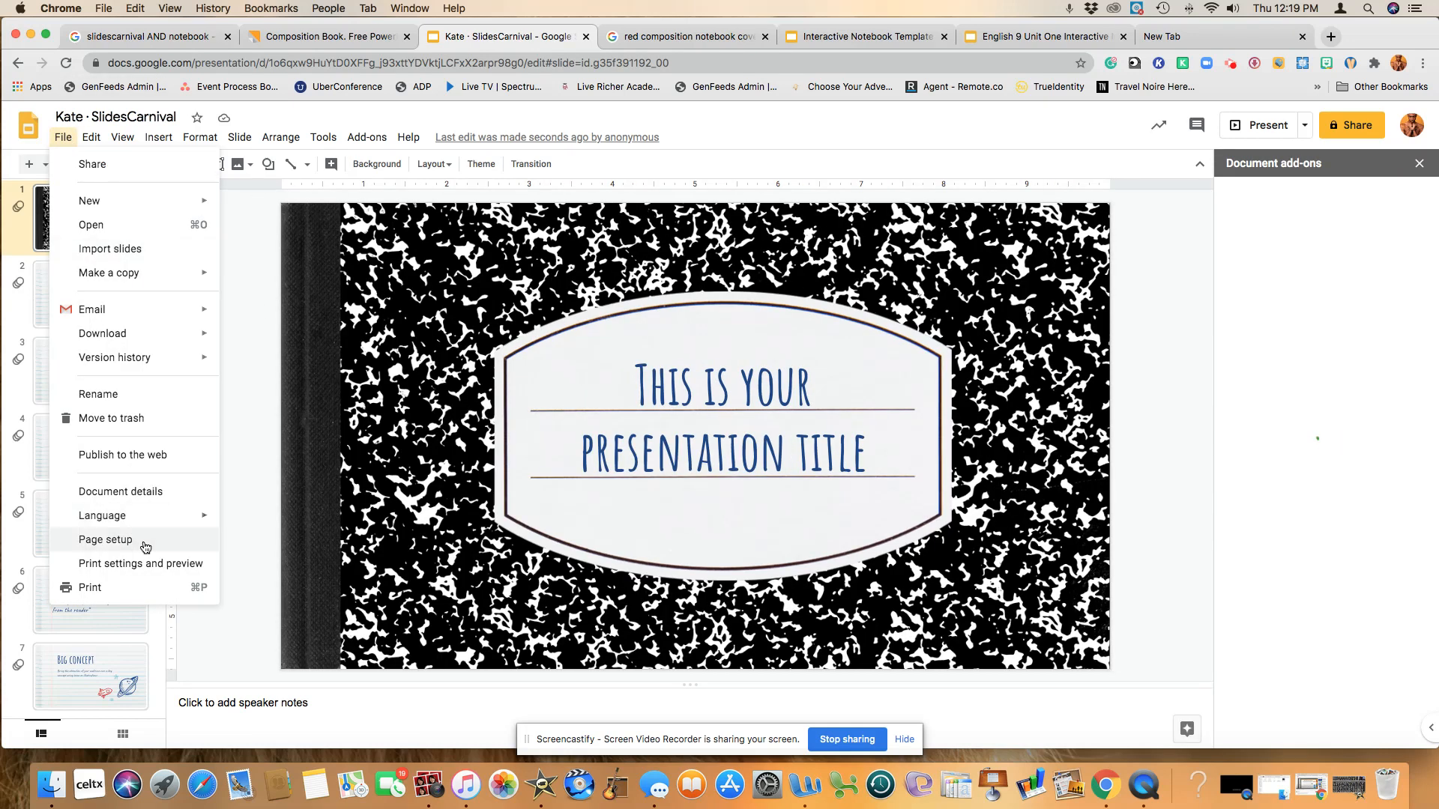
click(105, 539)
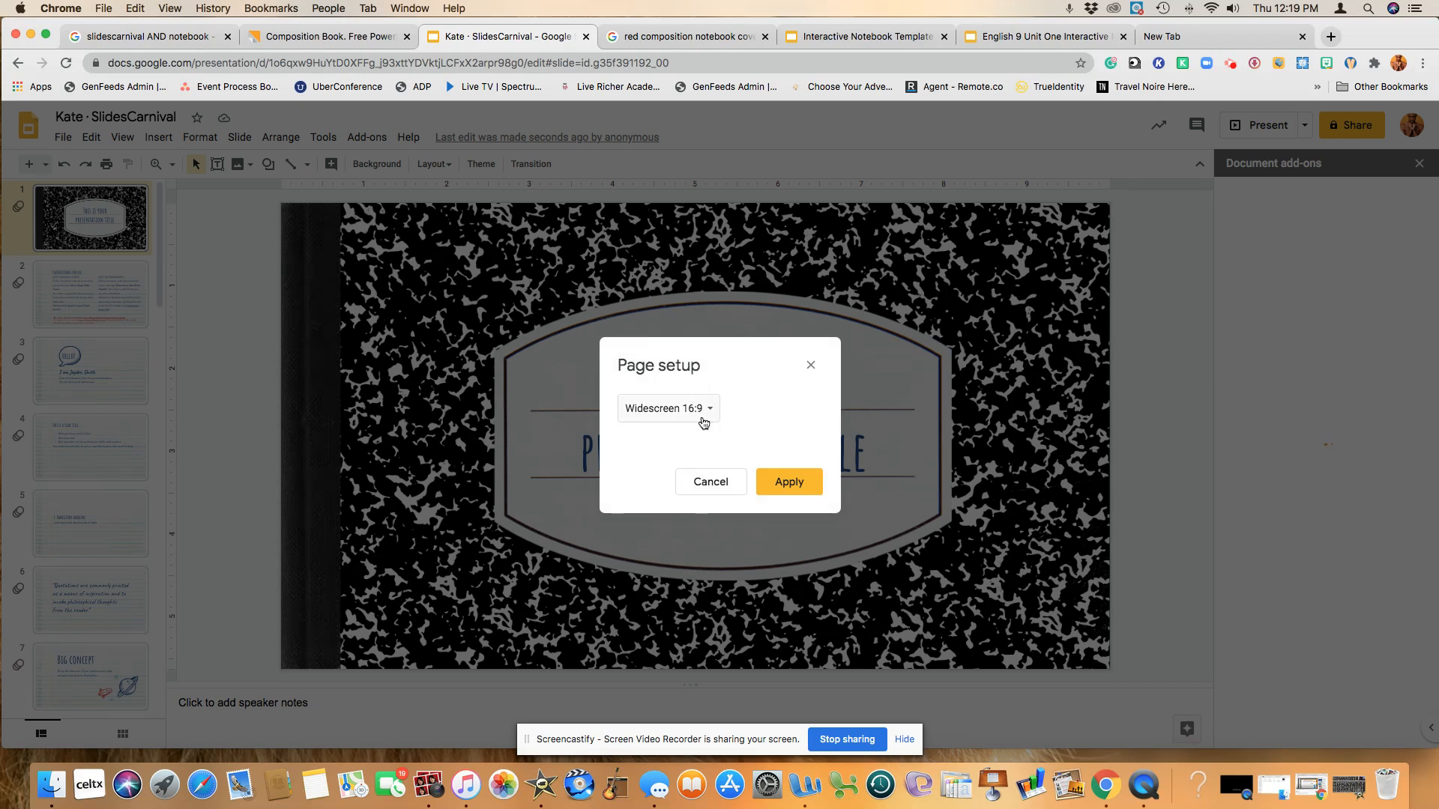
mouse_move(703, 421)
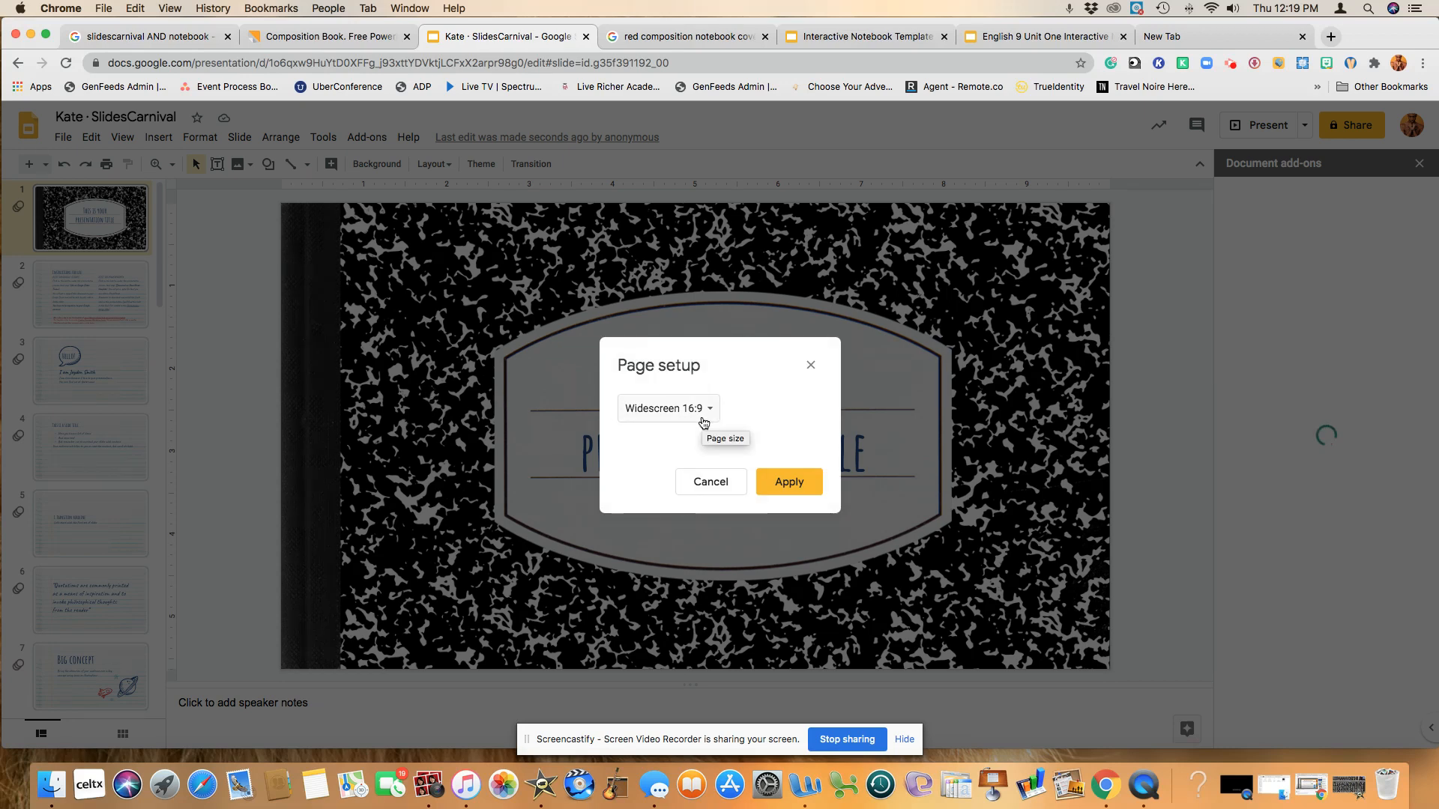
click(666, 408)
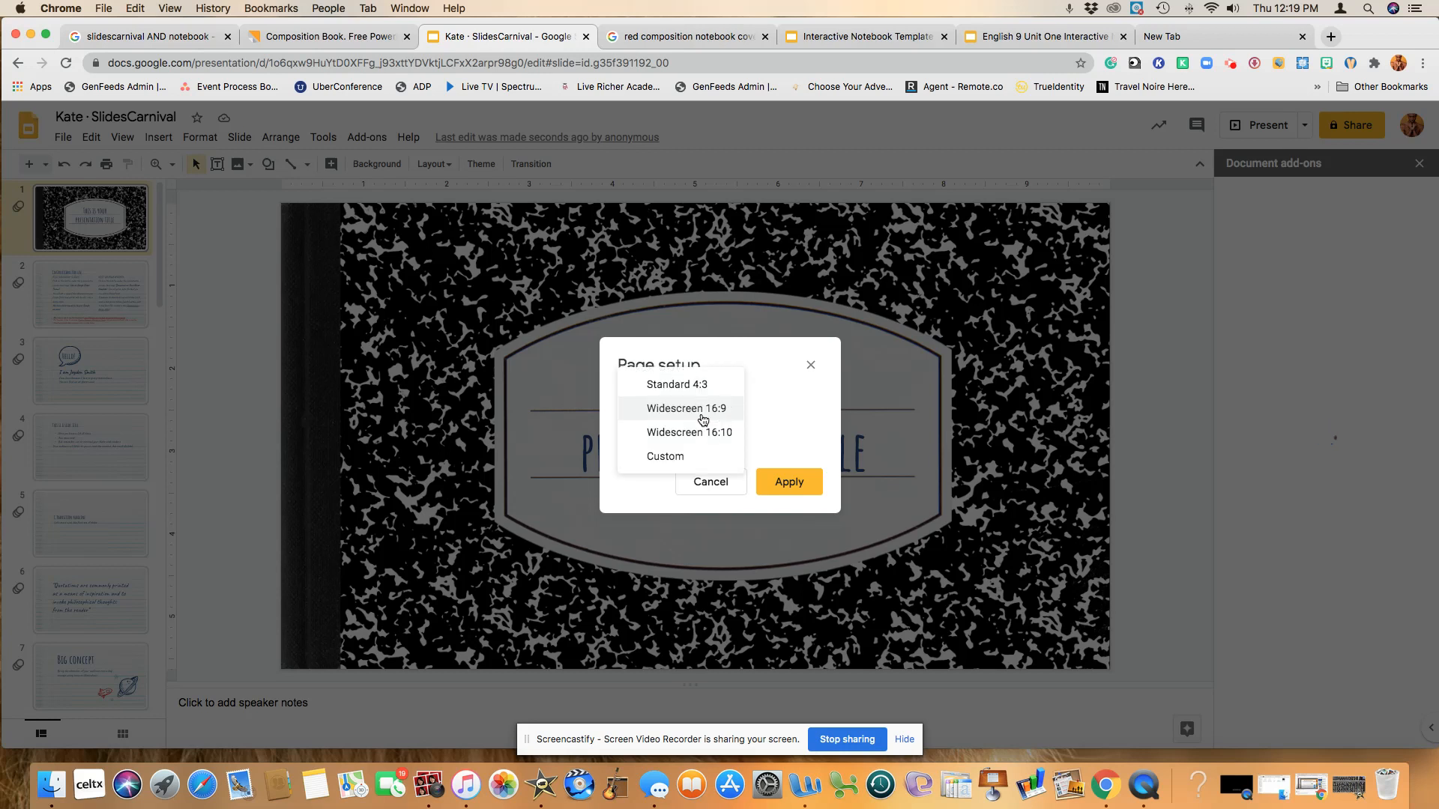
click(665, 456)
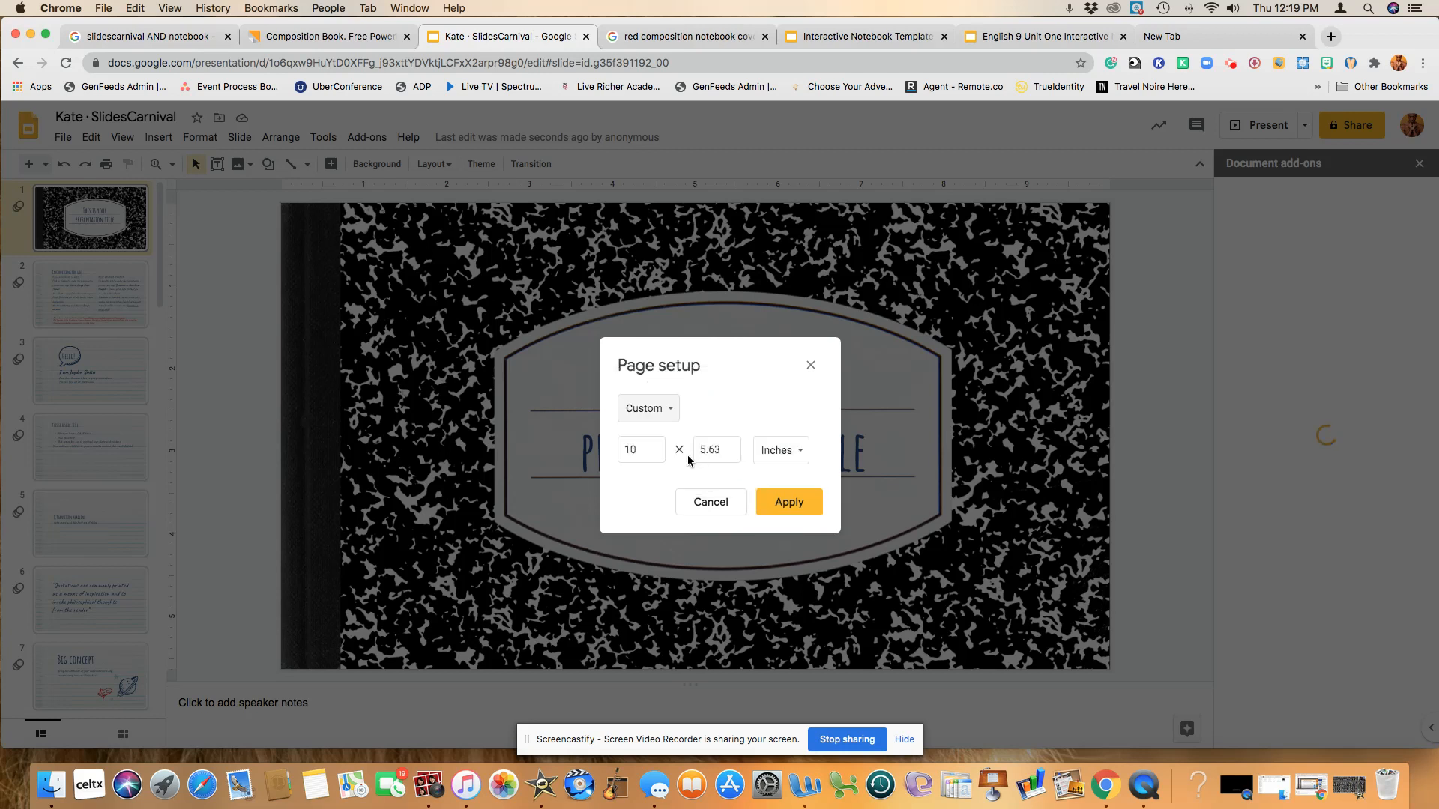
click(640, 449)
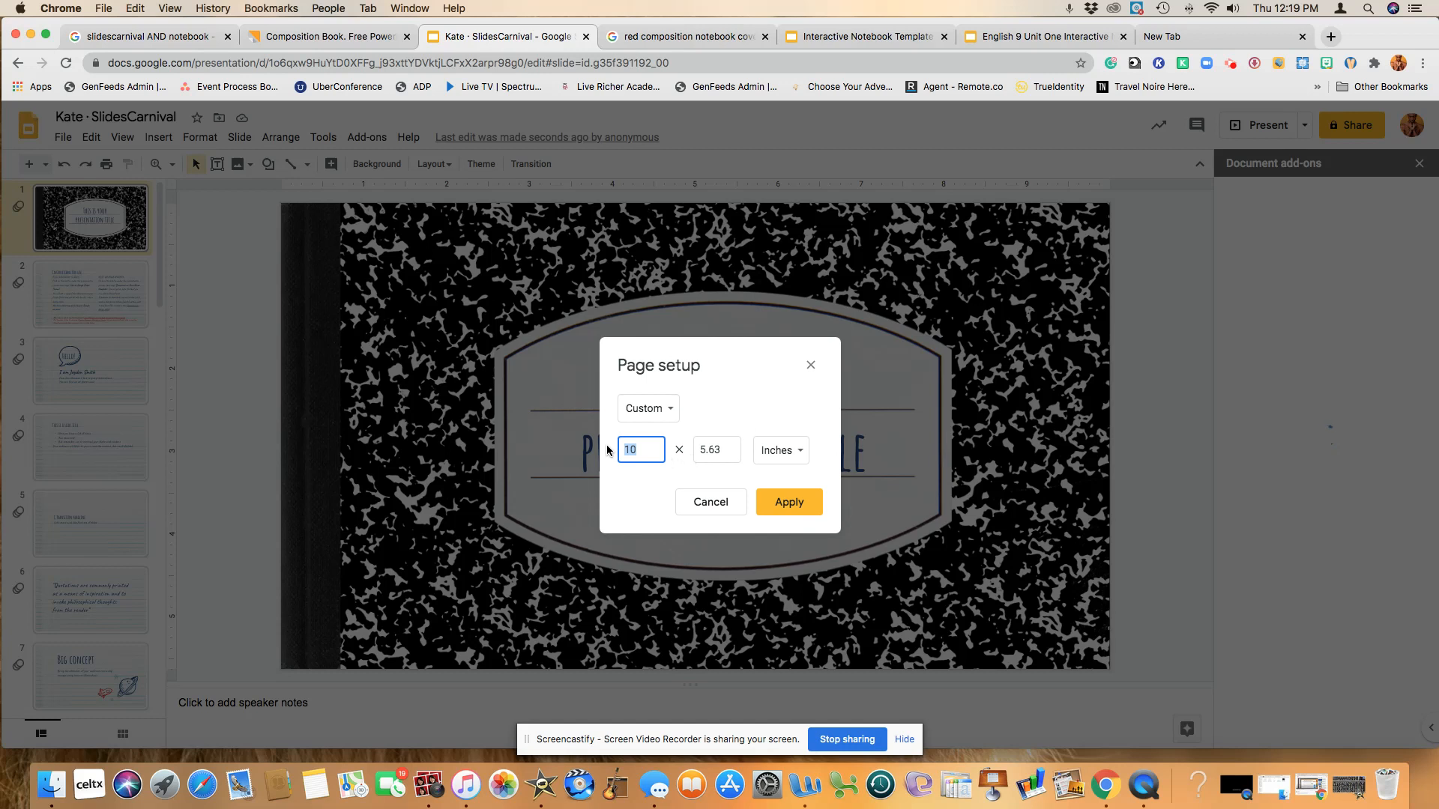
text(8.5)
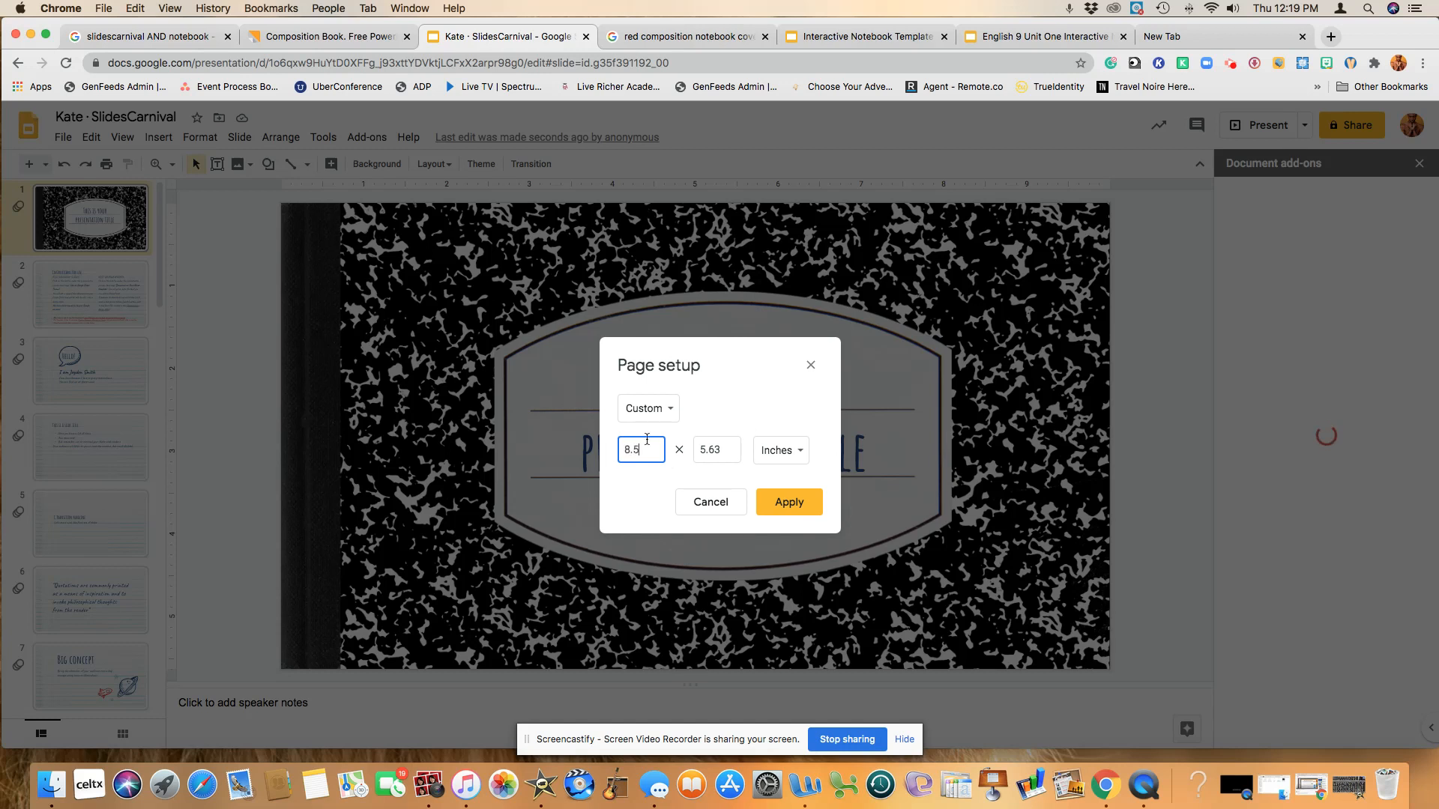
click(716, 450)
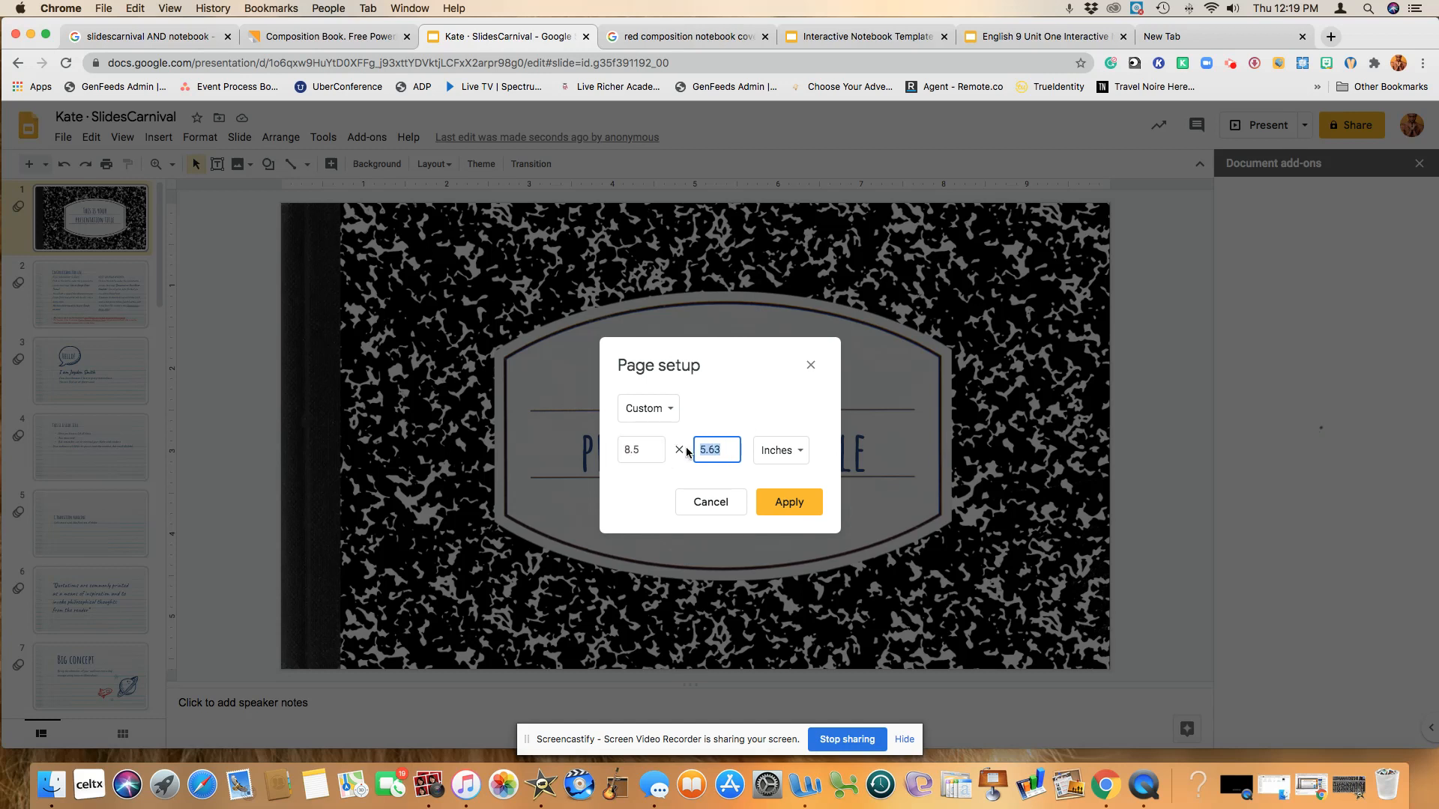
click(789, 502)
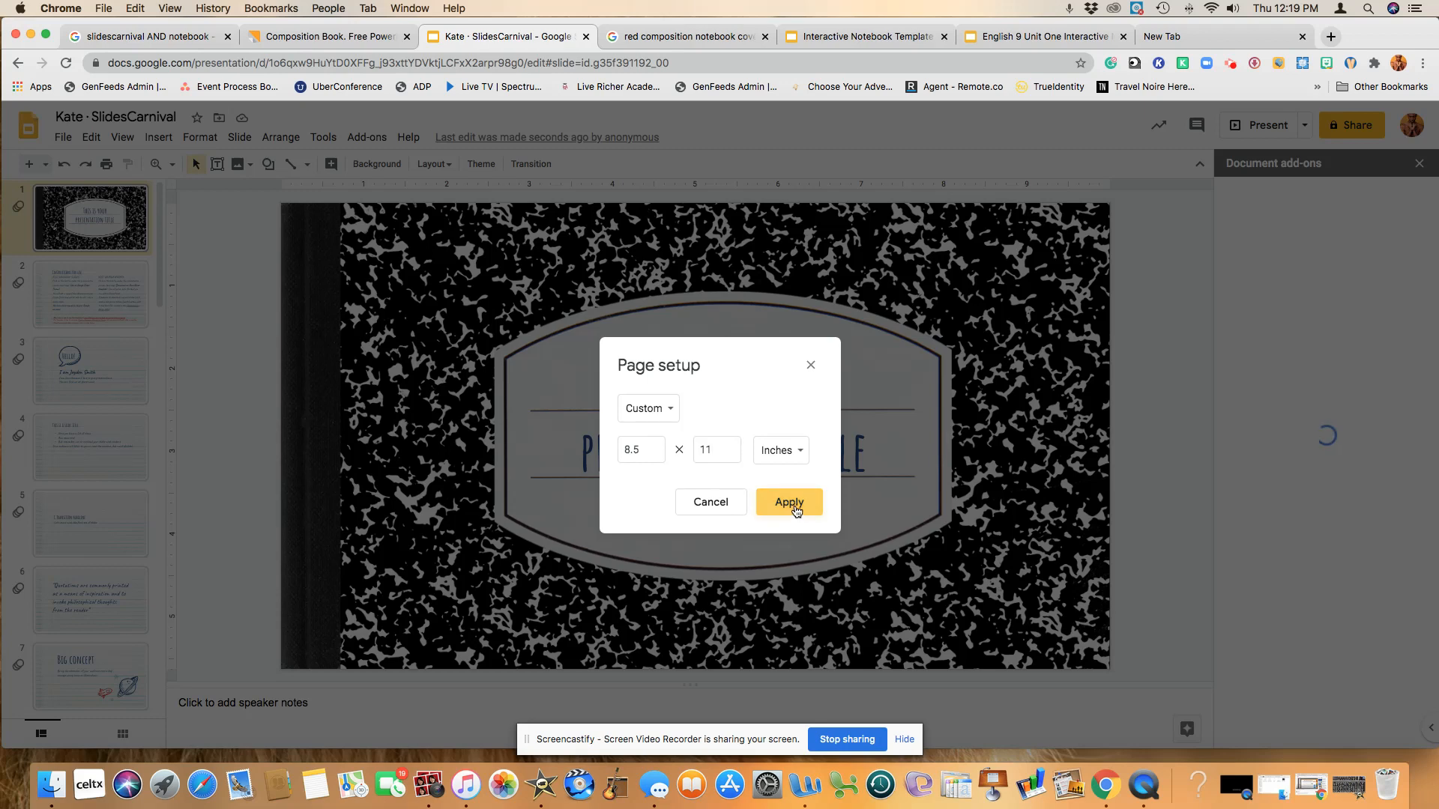
click(789, 502)
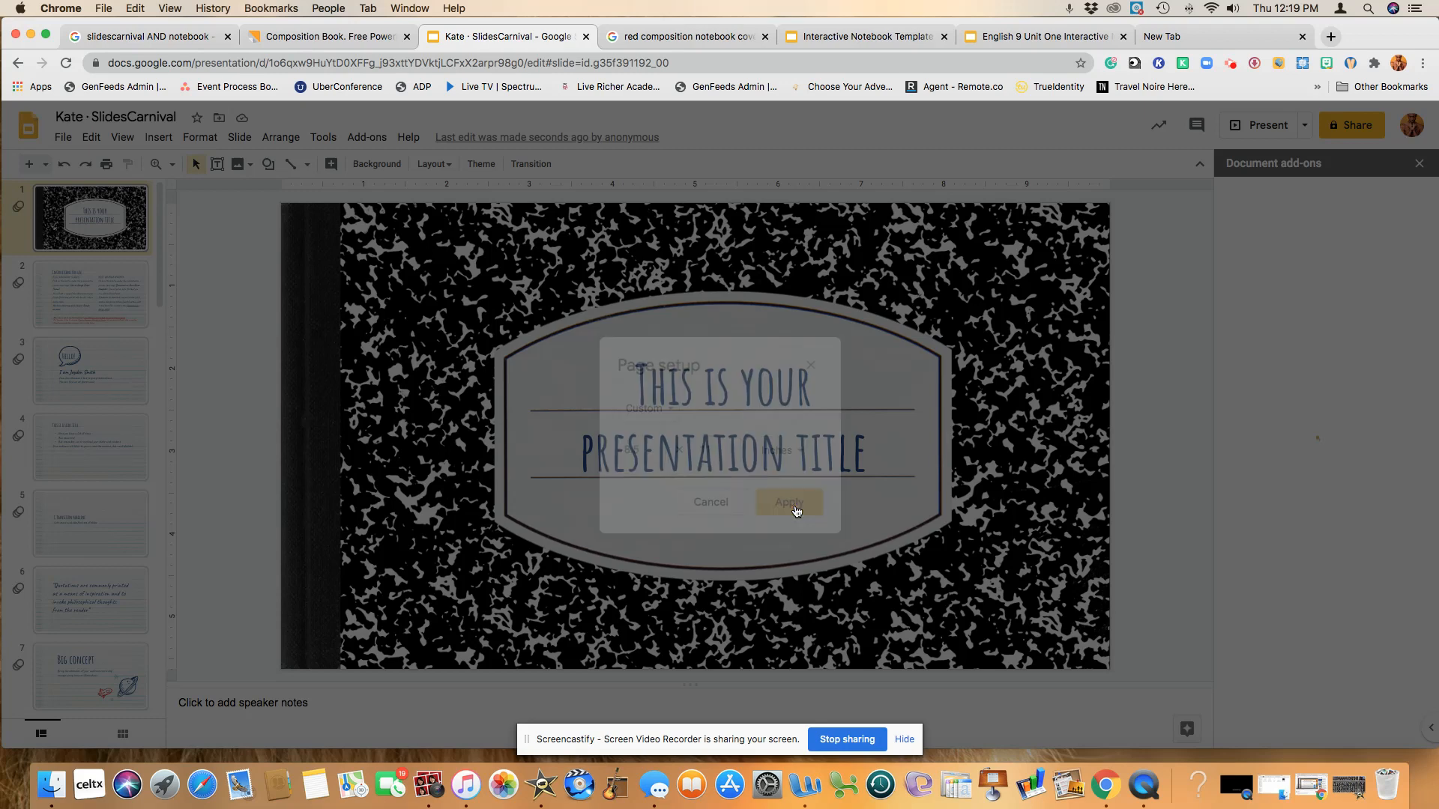
Open the master editor and select the marbled cover picture on the Title layout
click(789, 502)
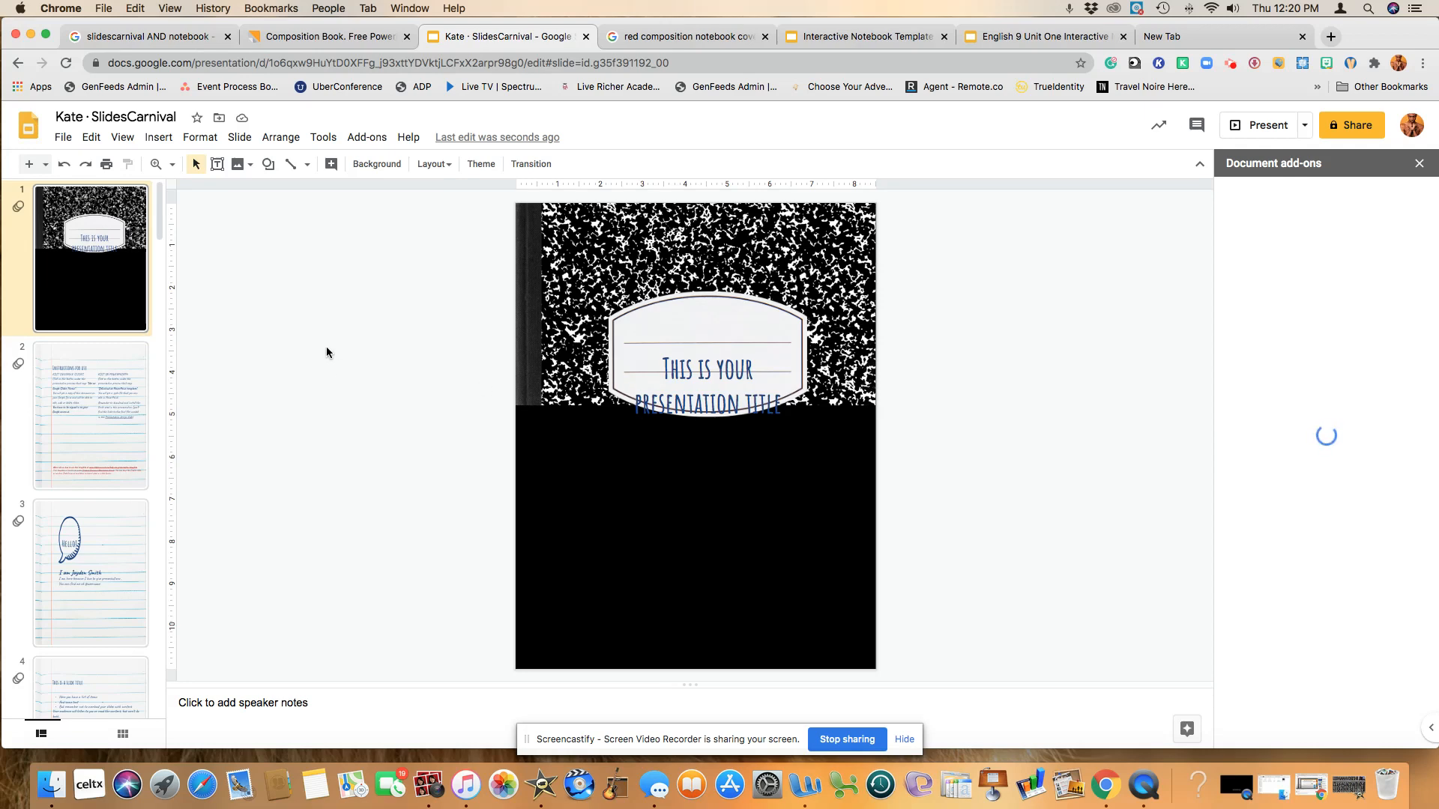
click(122, 137)
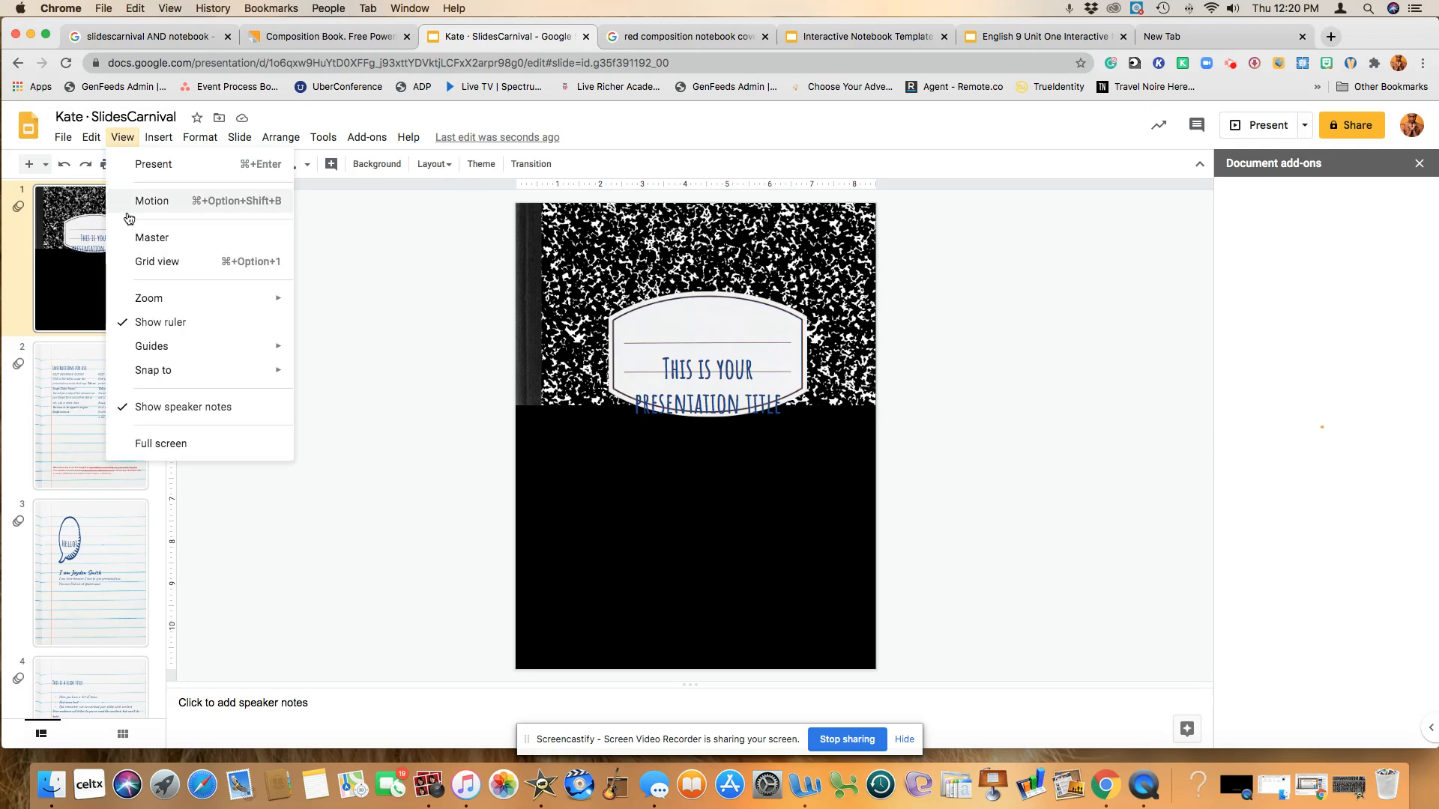
click(151, 238)
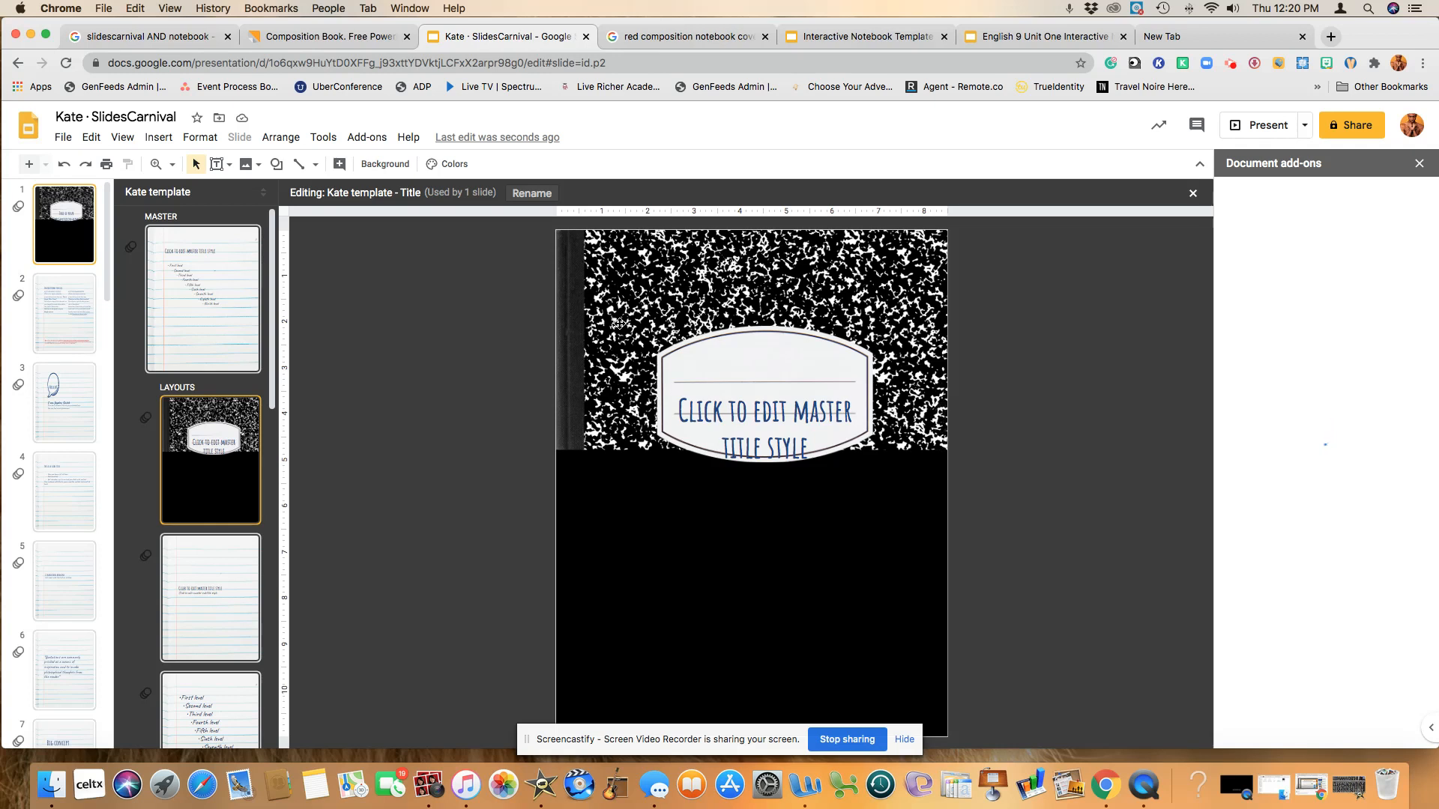
click(620, 323)
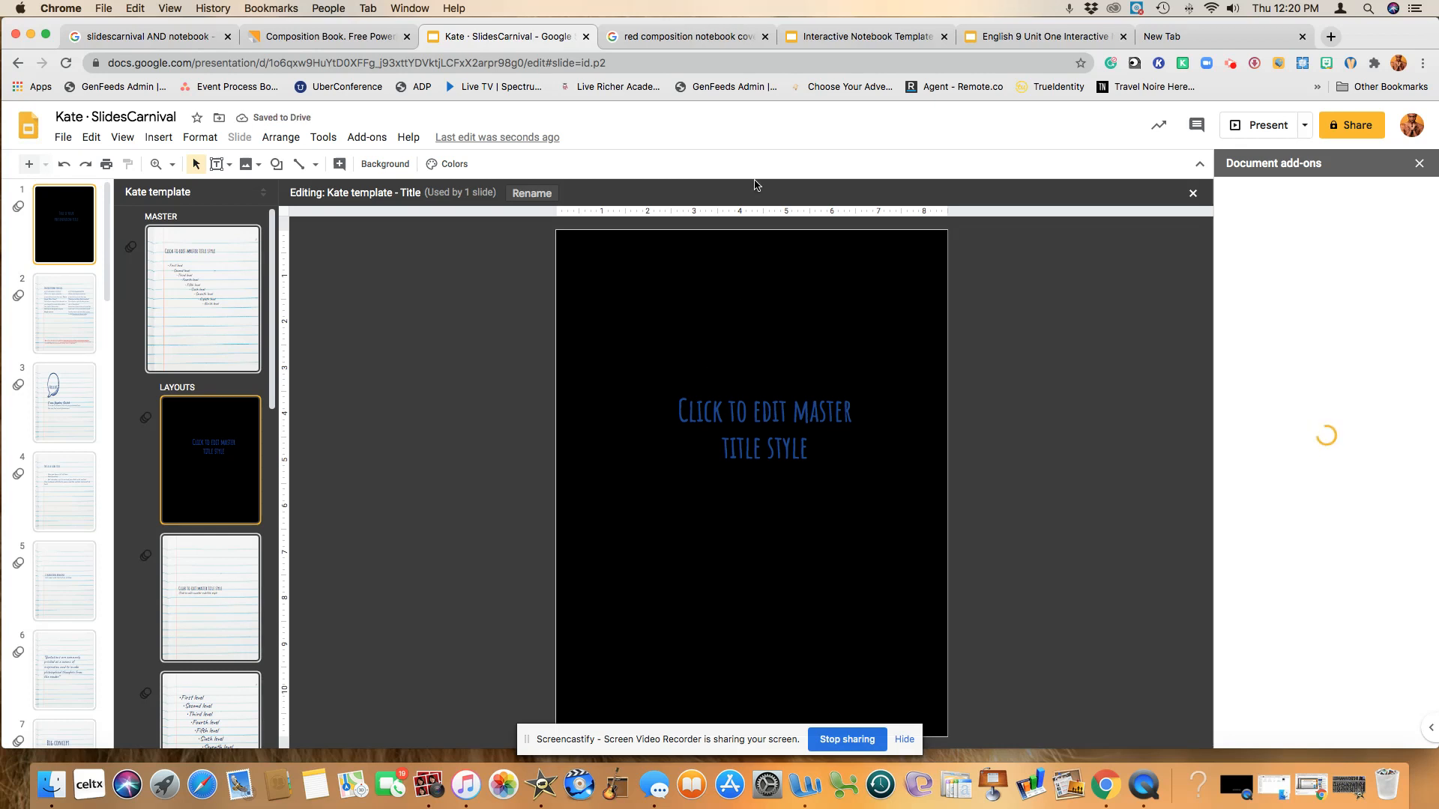
Switch to the 'red composition notebook cover' image results with a red cover enlarged
click(691, 36)
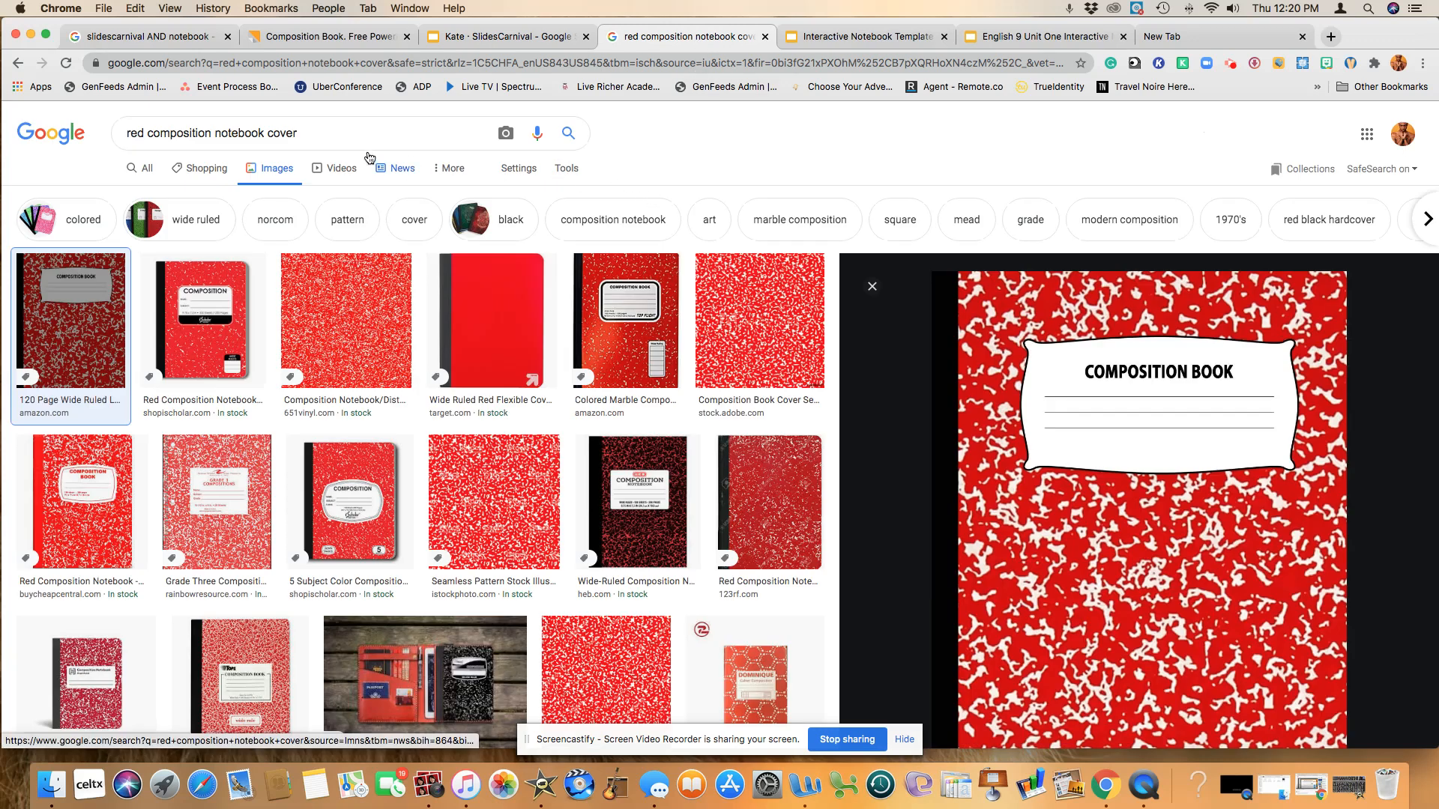
mouse_move(250, 162)
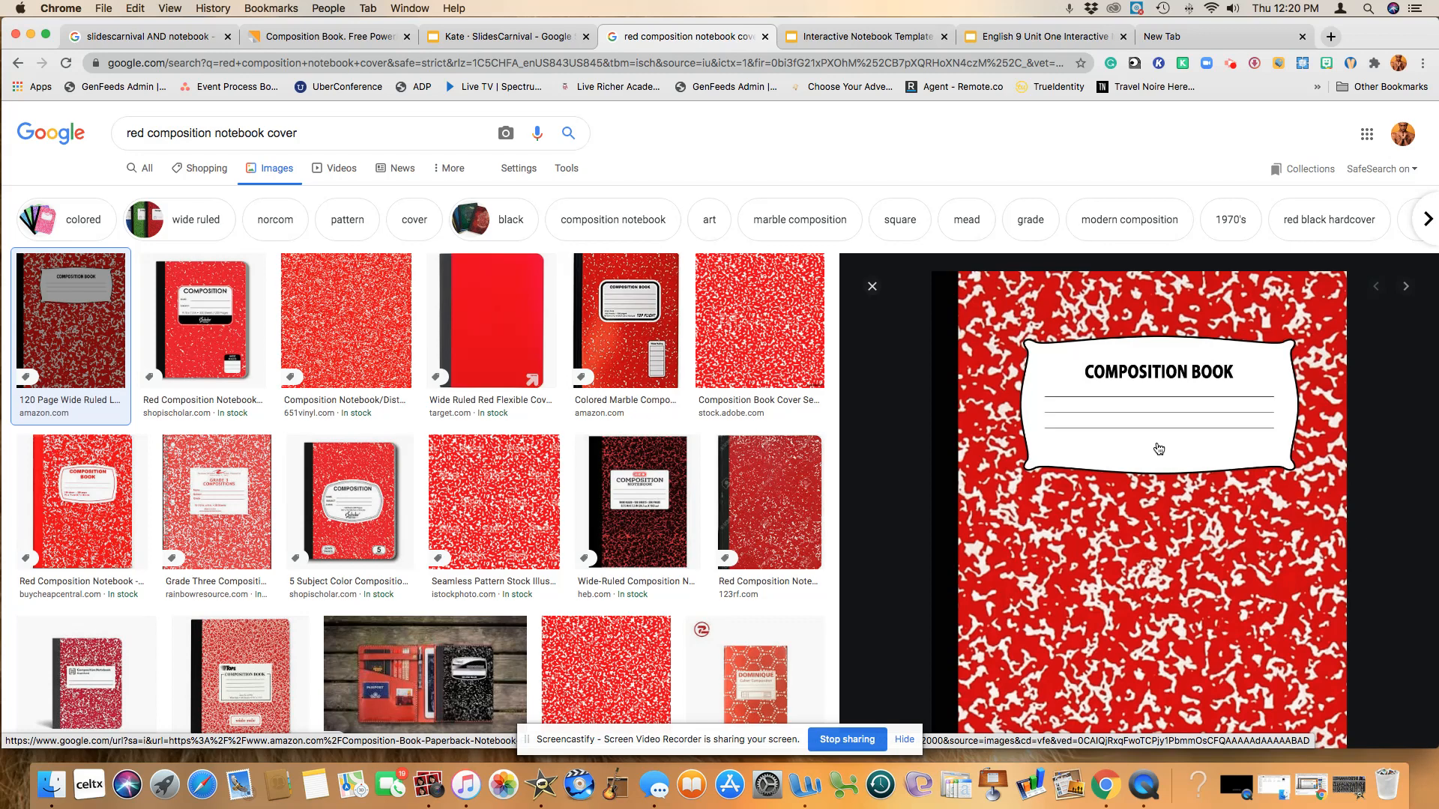
mouse_move(1170, 445)
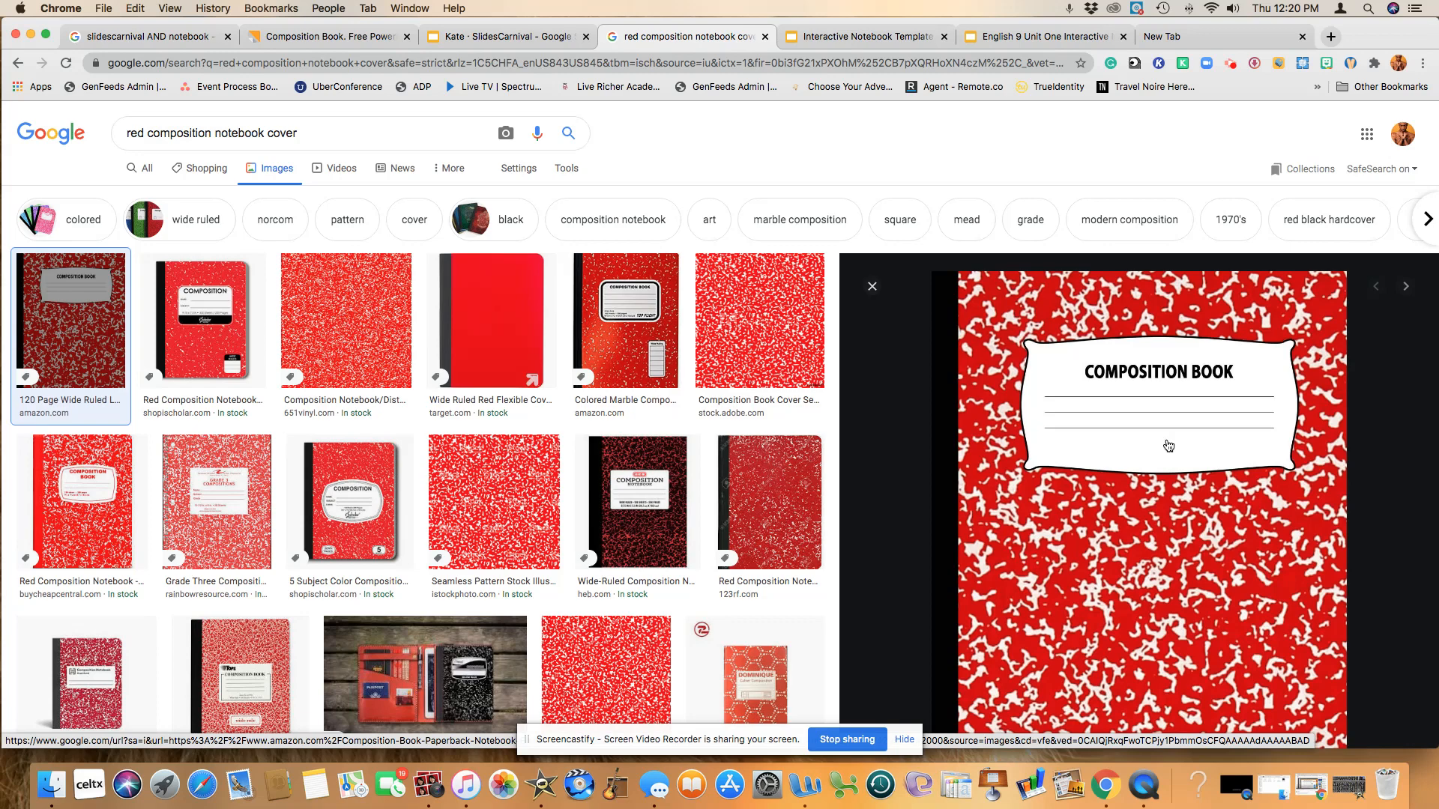
Upload the Red Composition Cover image onto the Interactive Notebook Template's title layout
click(862, 36)
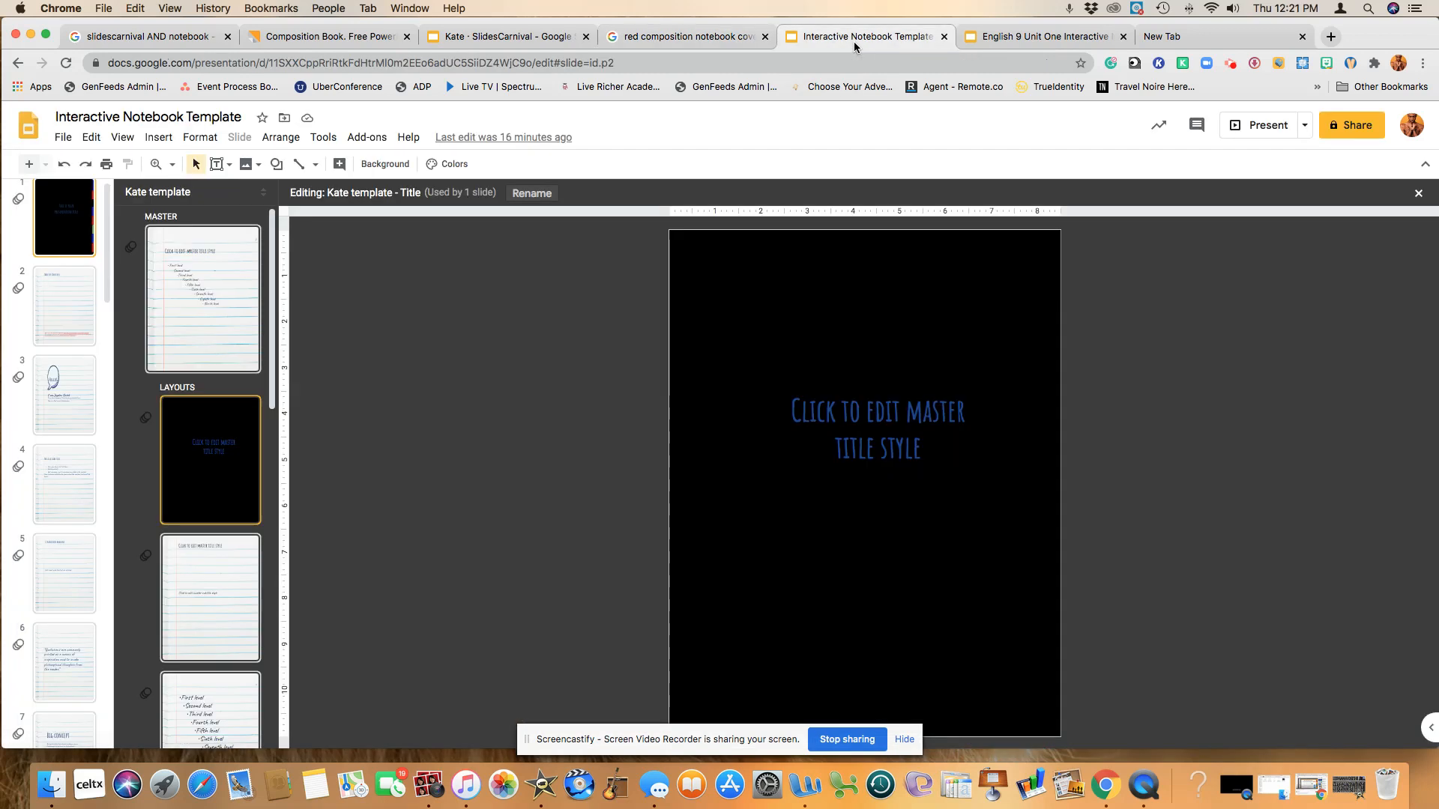
click(158, 137)
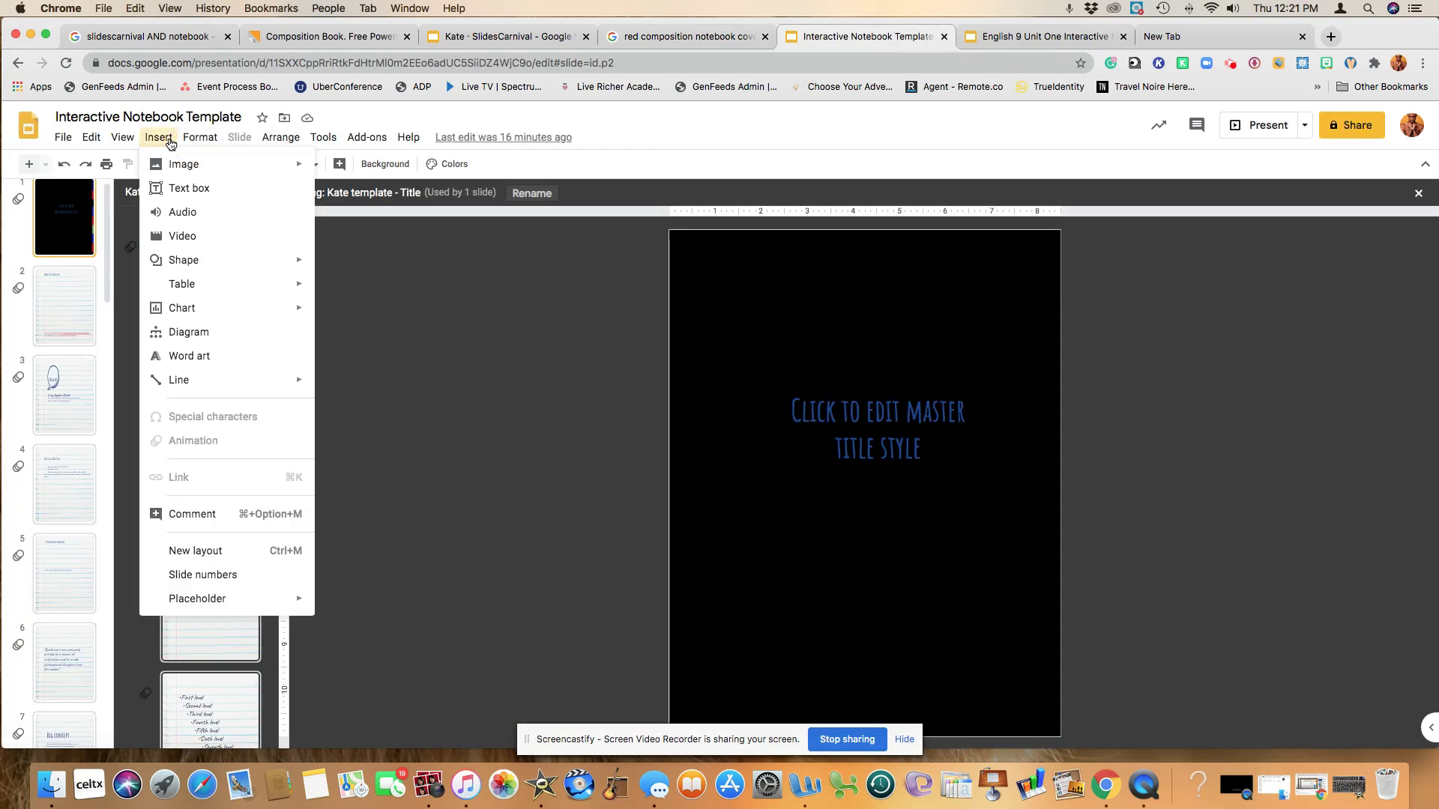
mouse_move(183, 164)
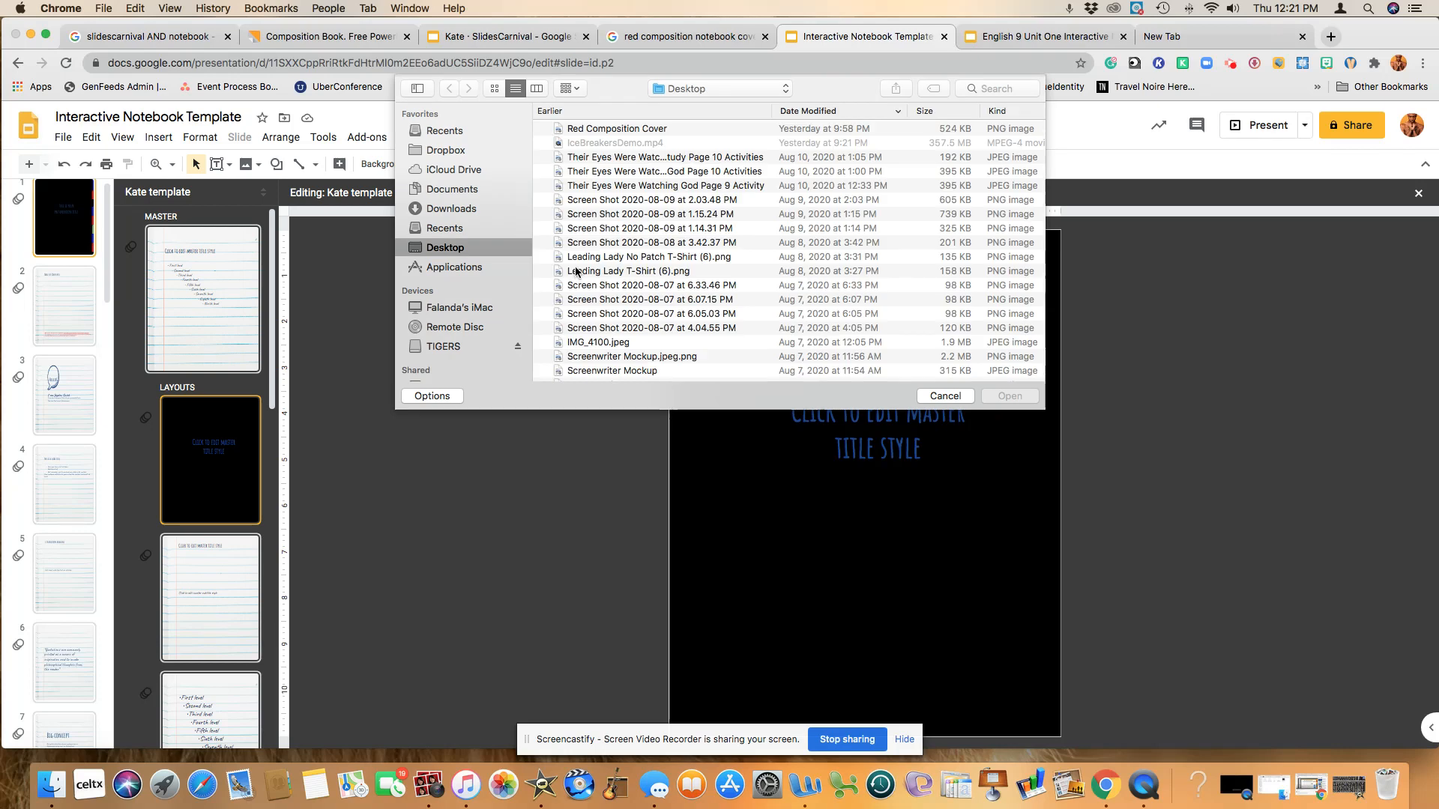
click(616, 128)
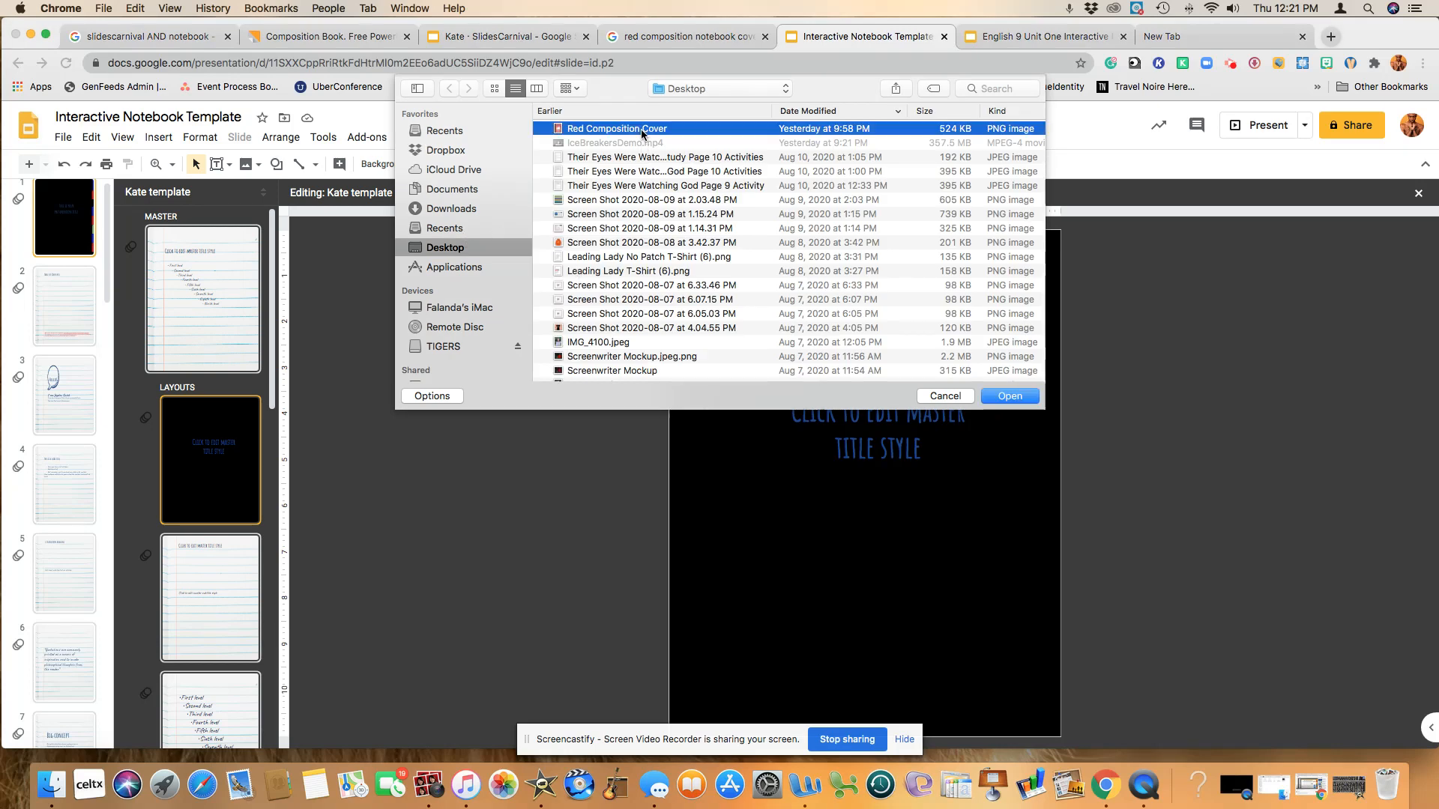
click(945, 396)
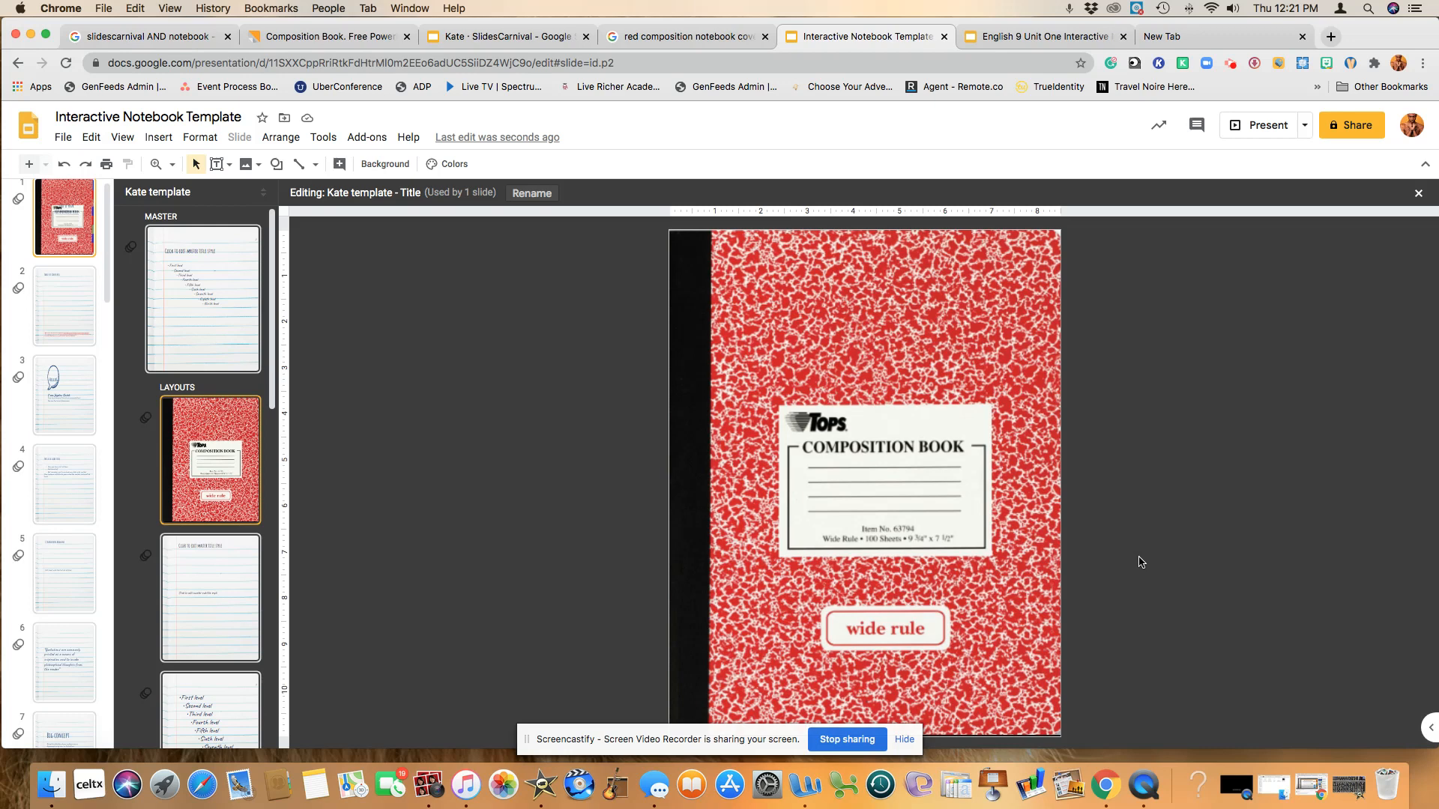
mouse_move(1139, 560)
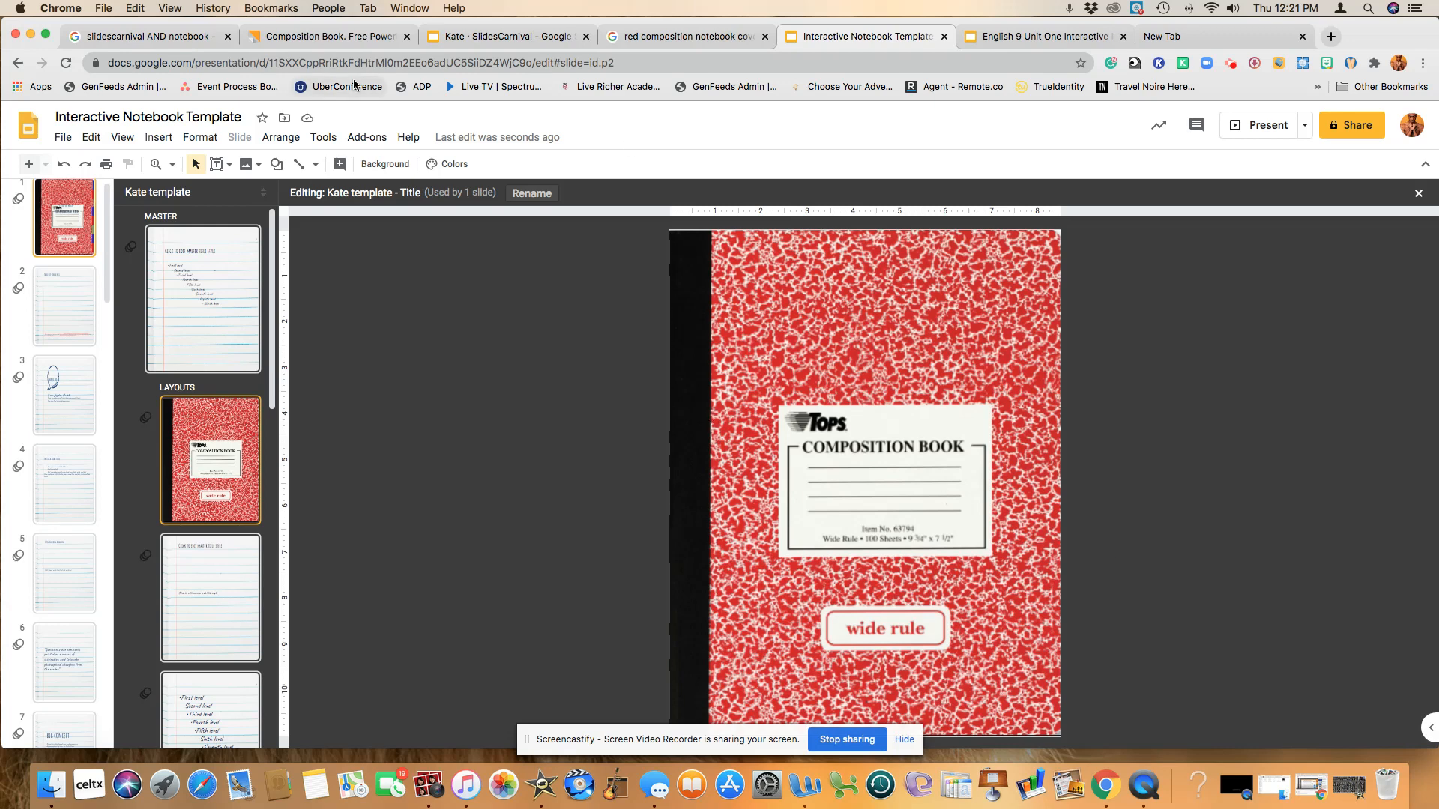
mouse_move(277, 164)
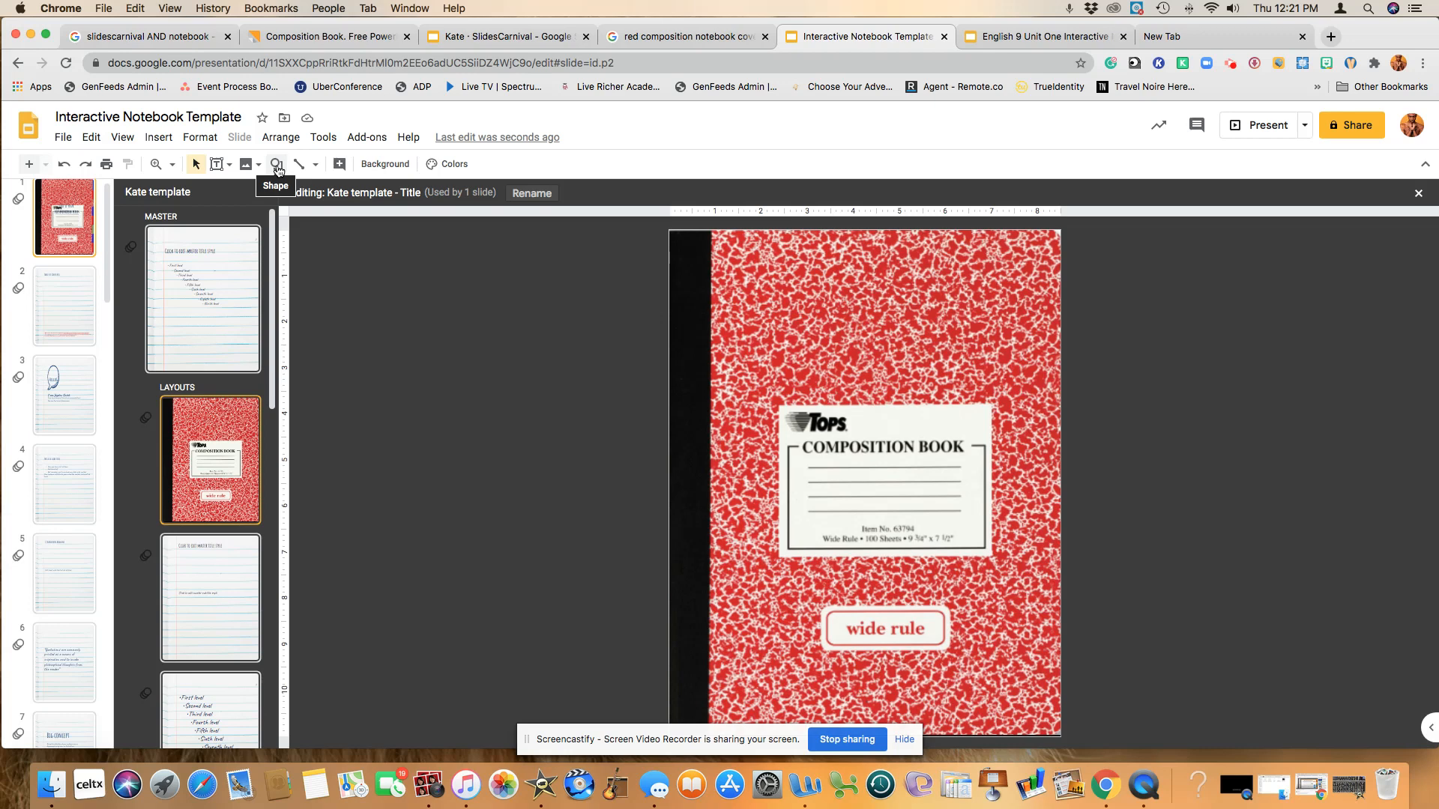
Draw a rectangle at the cover's top-right edge and fill it blue
click(276, 164)
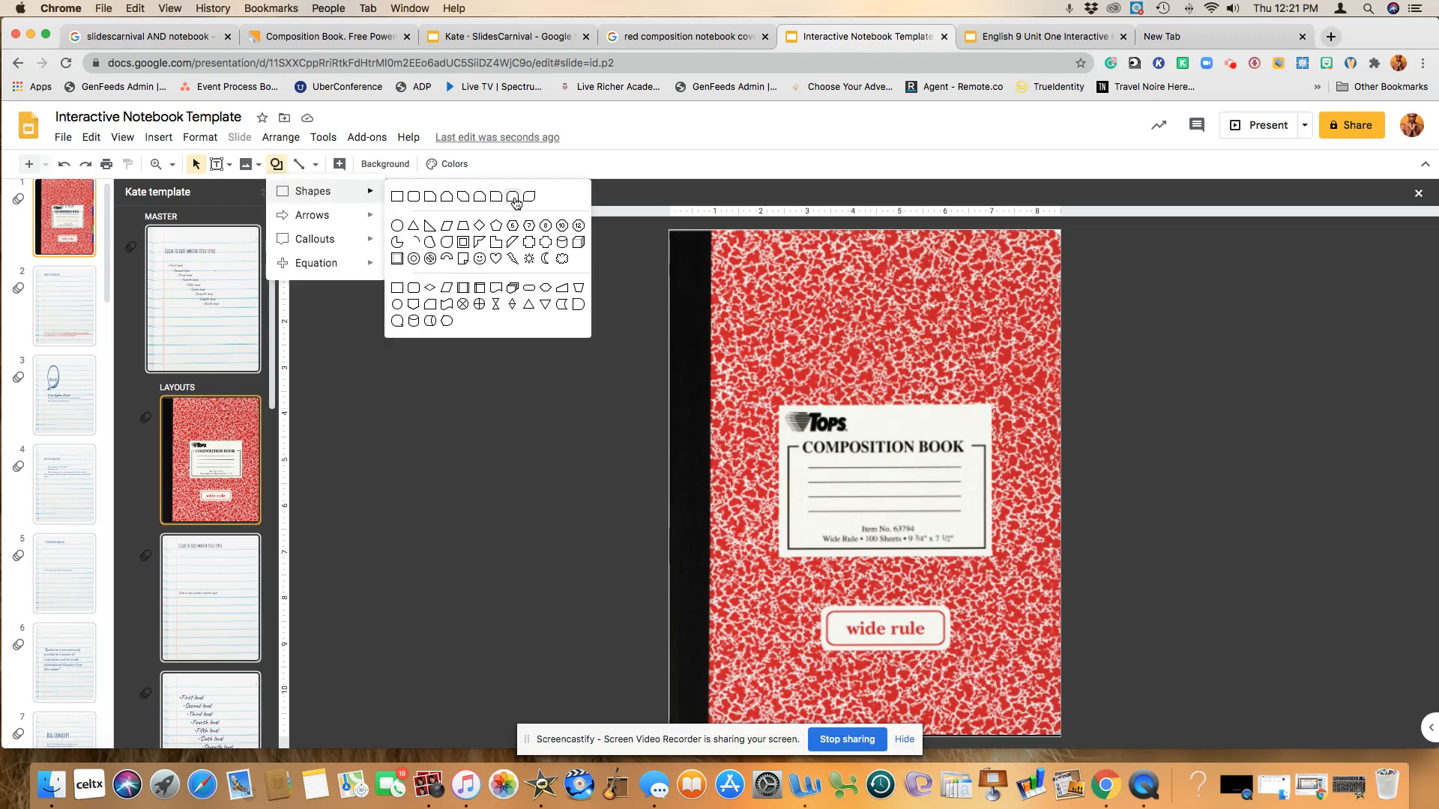
mouse_move(513, 199)
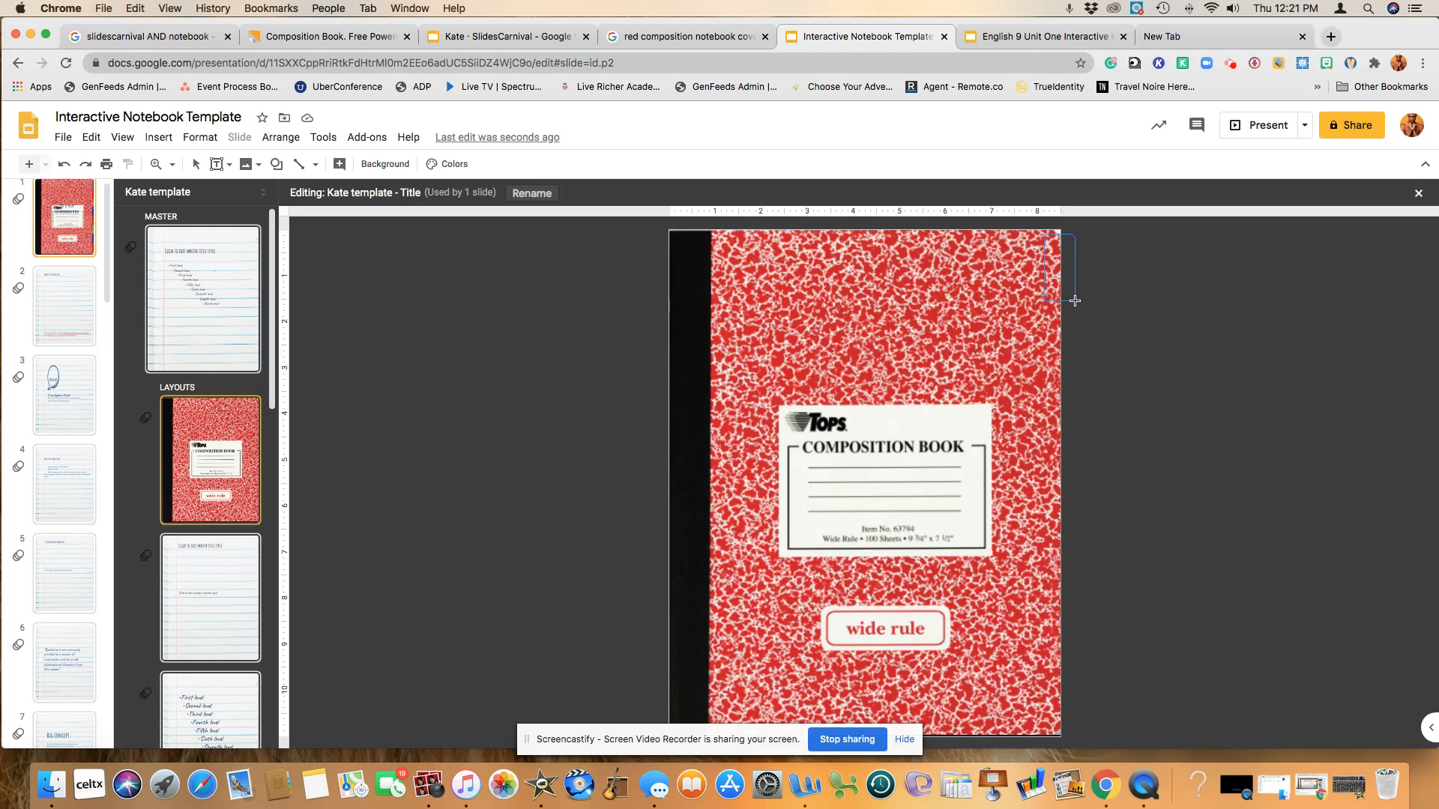
click(1061, 271)
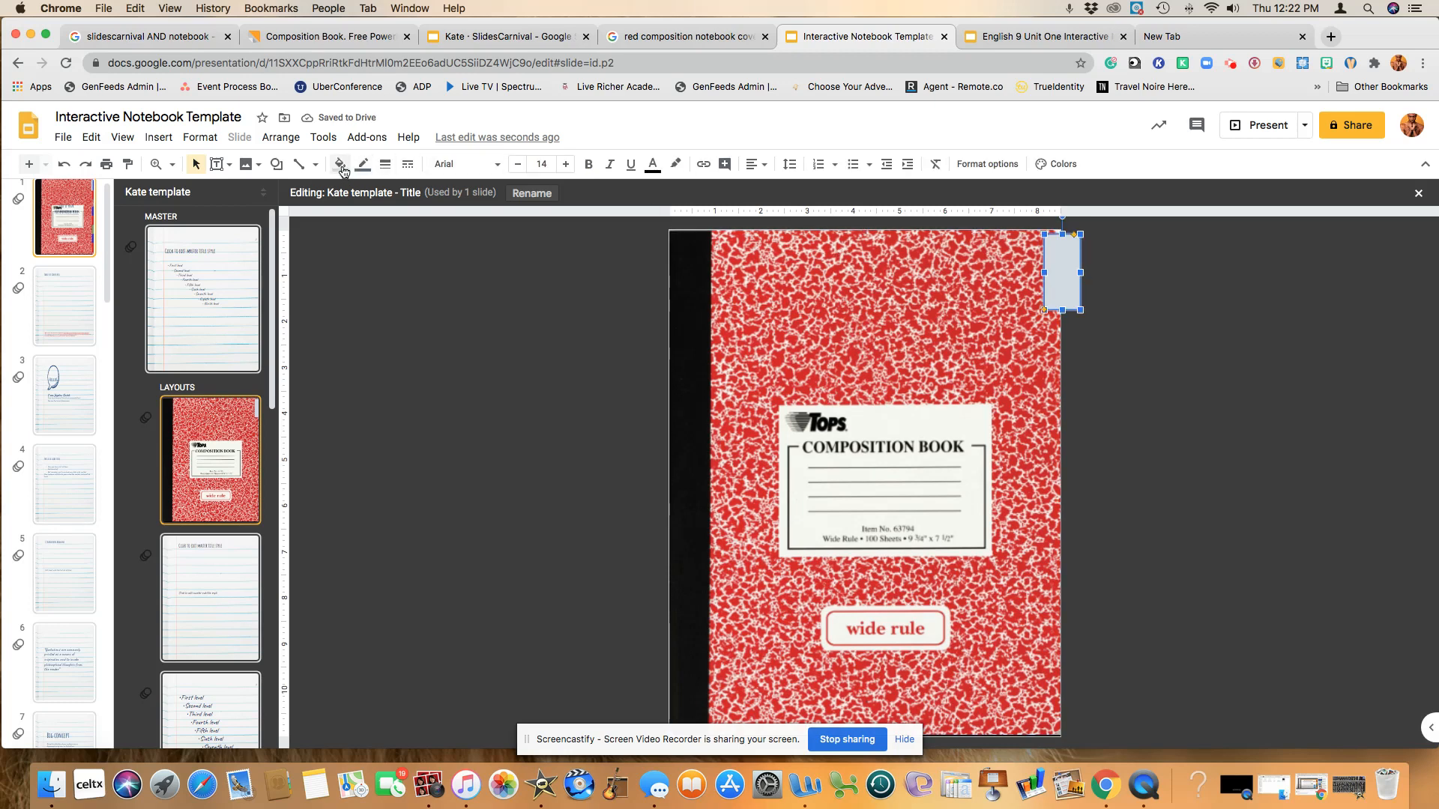
click(339, 165)
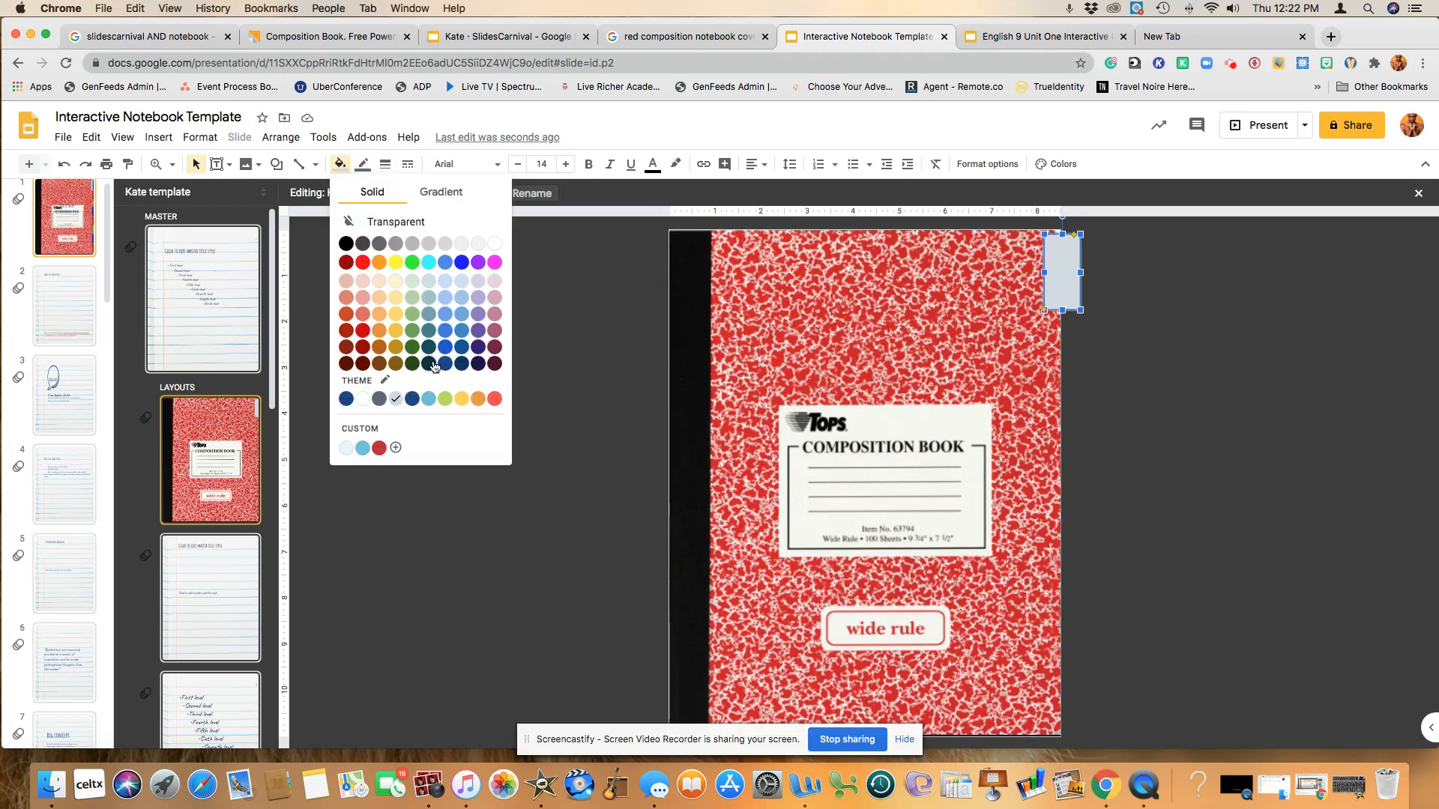
click(448, 261)
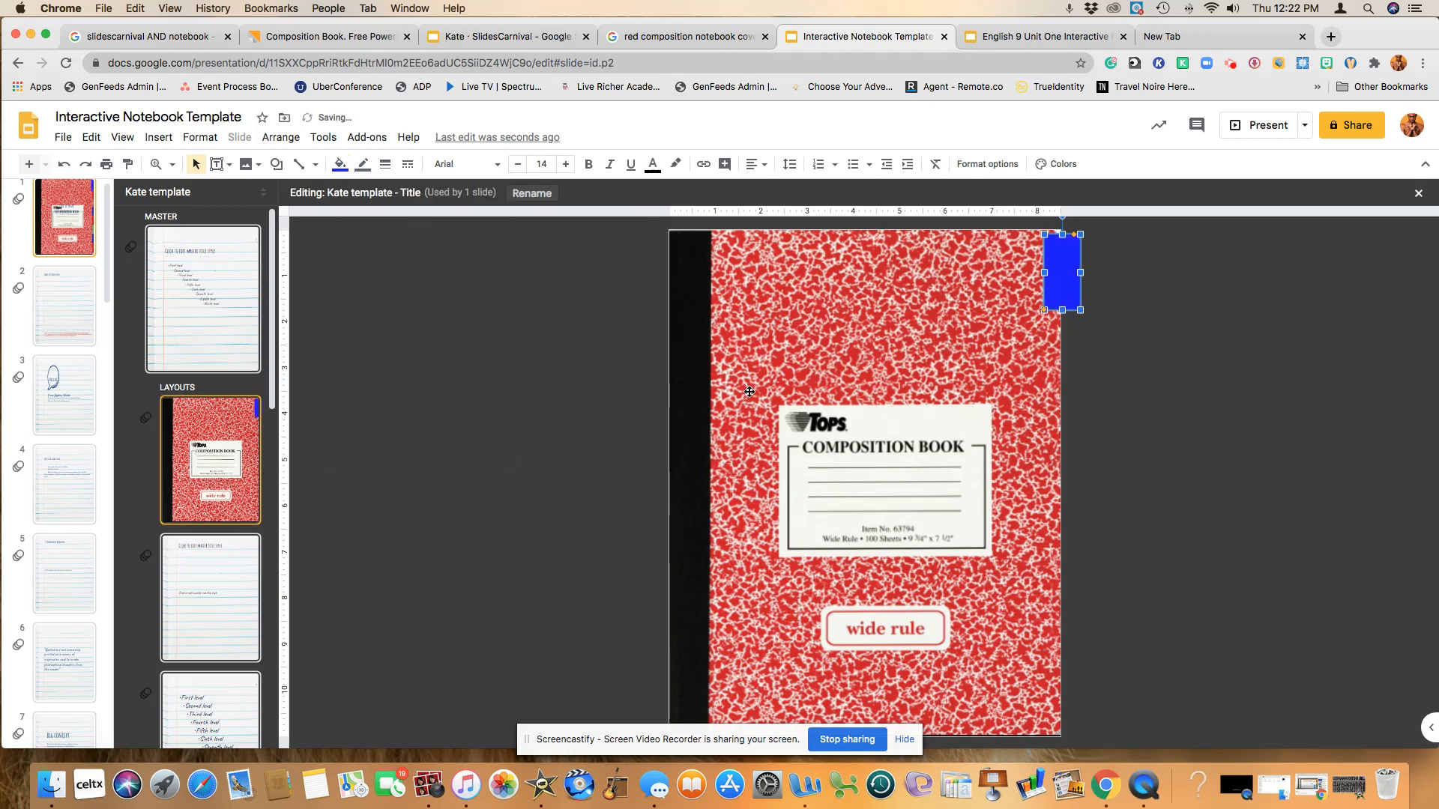
mouse_move(1037, 349)
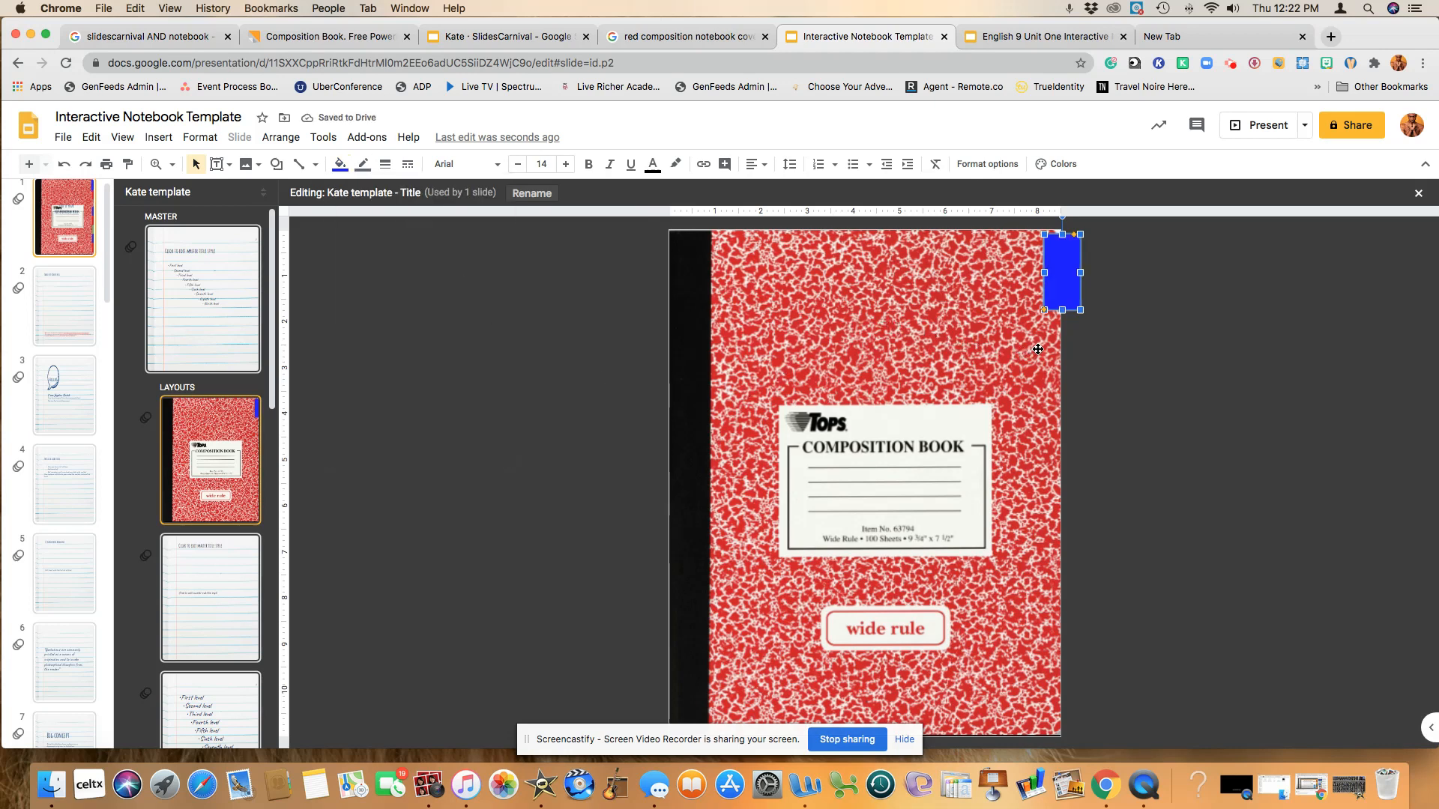
mouse_move(1034, 343)
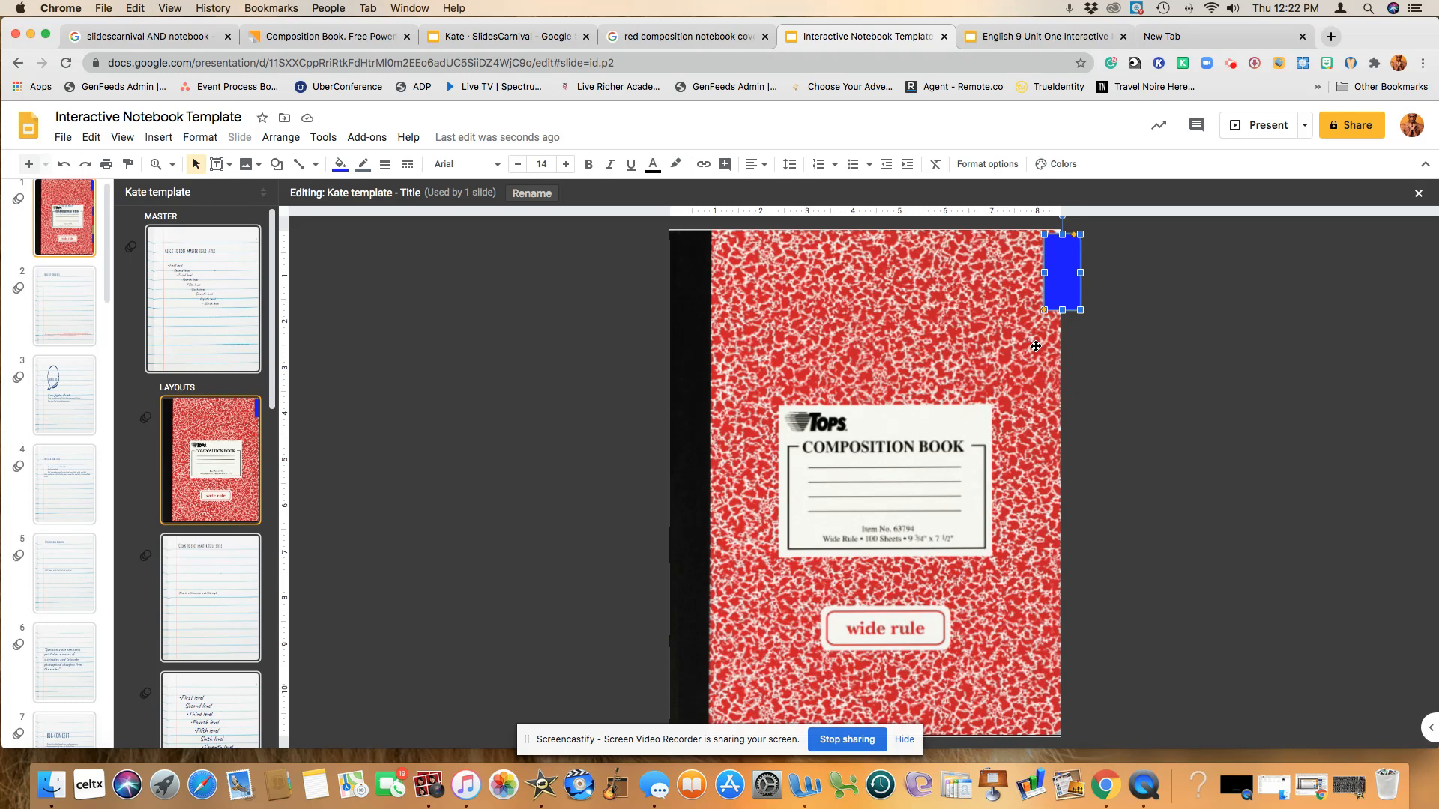
Add middle and bottom tabs filled dark green and purple, then delete them
drag(1059, 271, 1069, 279)
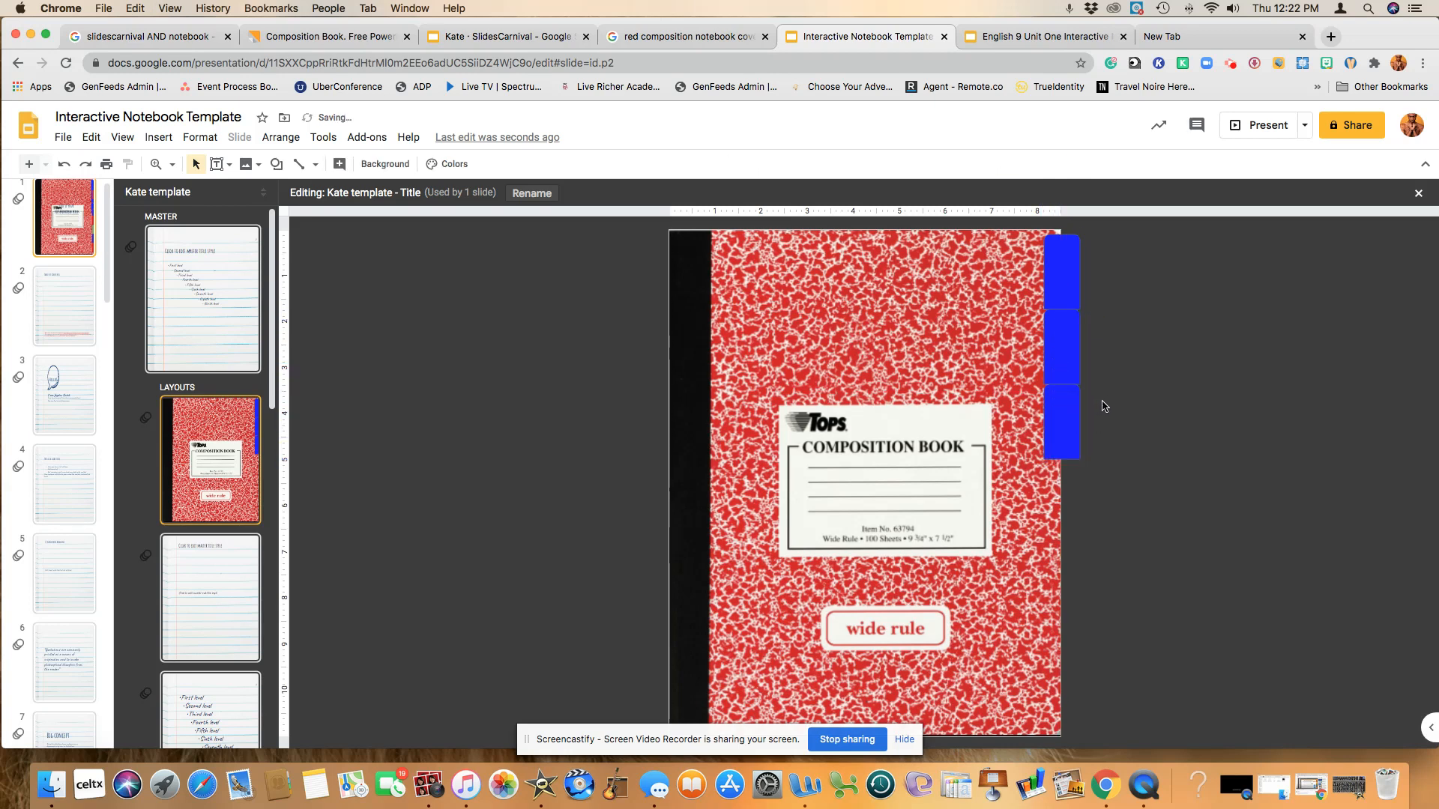
mouse_move(1091, 356)
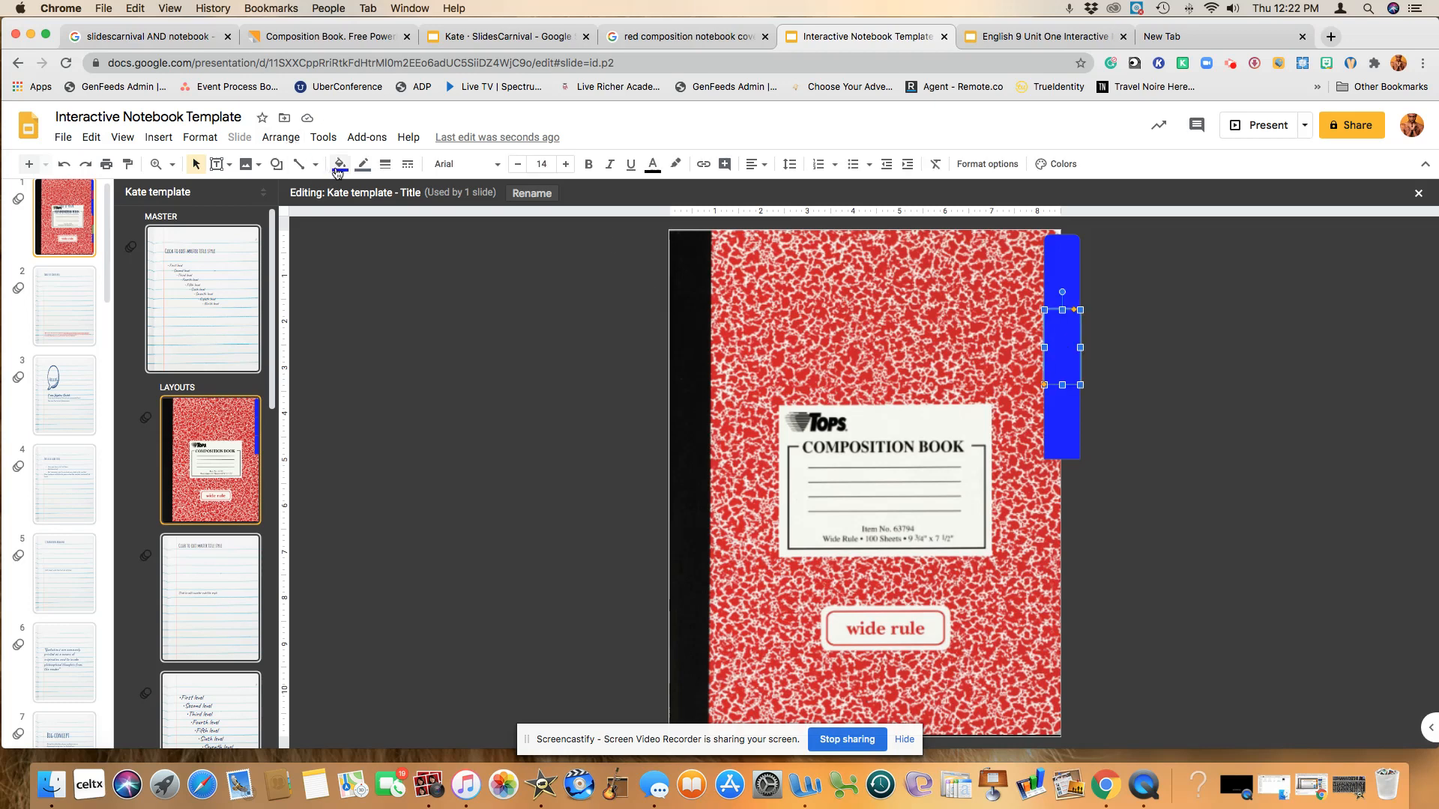
click(338, 164)
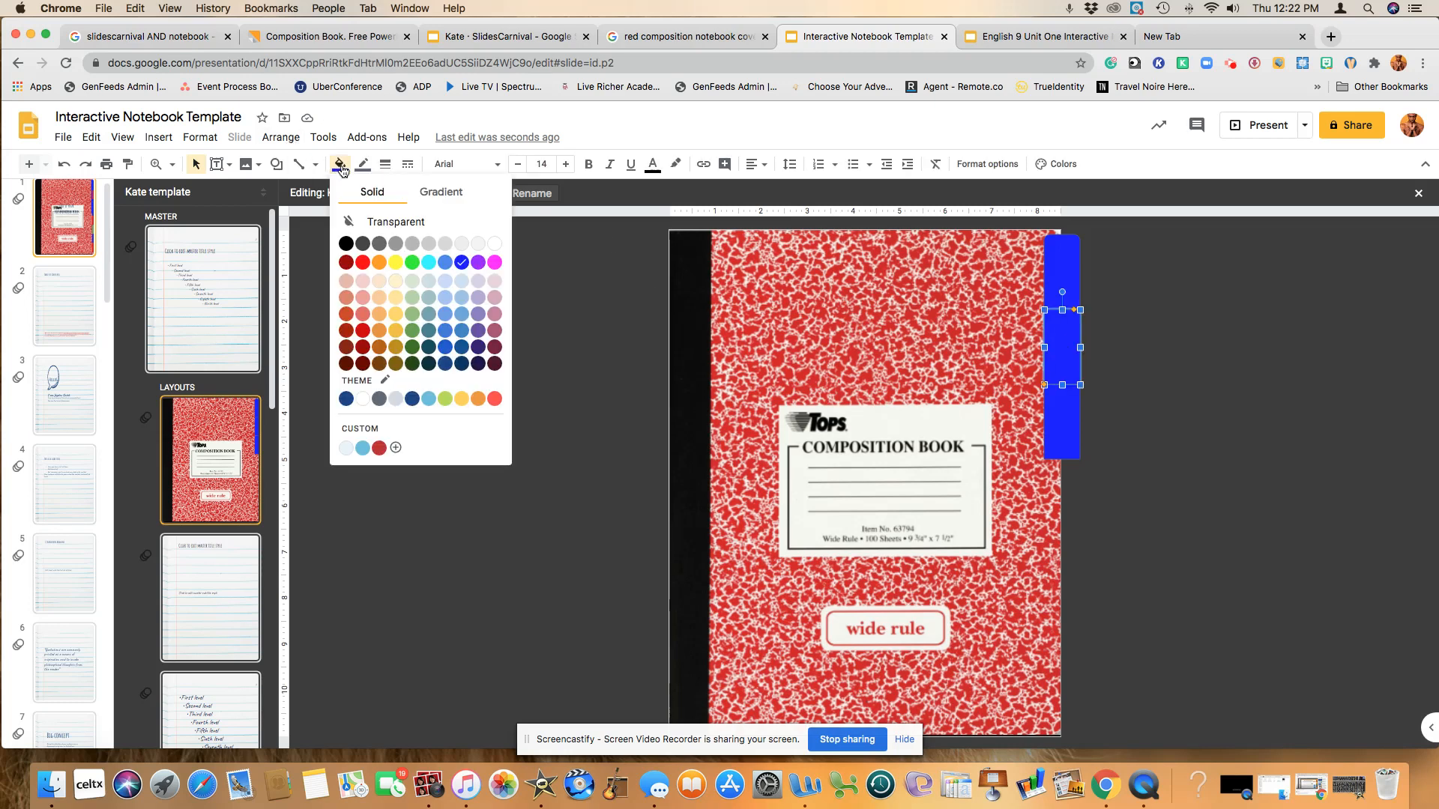
mouse_move(412, 353)
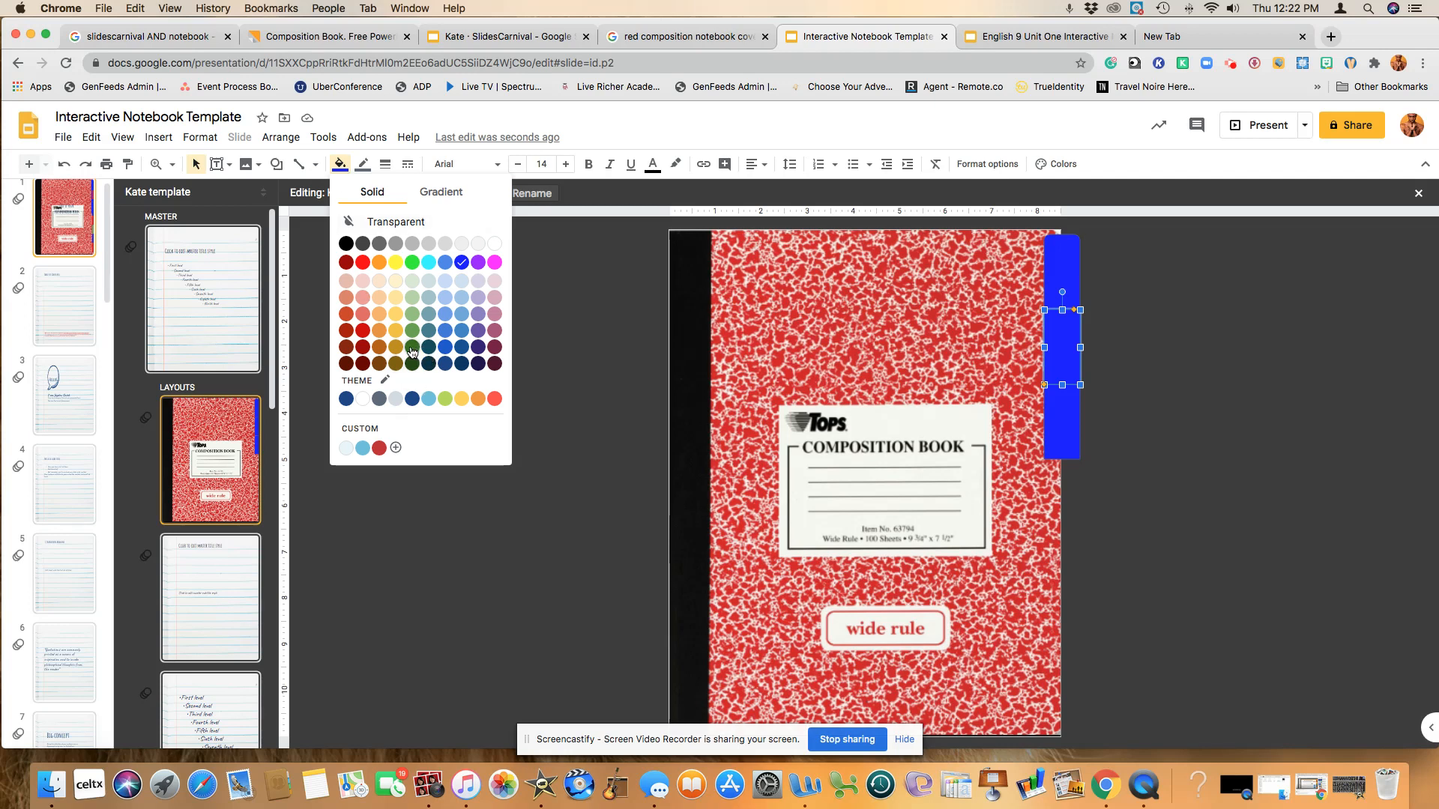
click(412, 348)
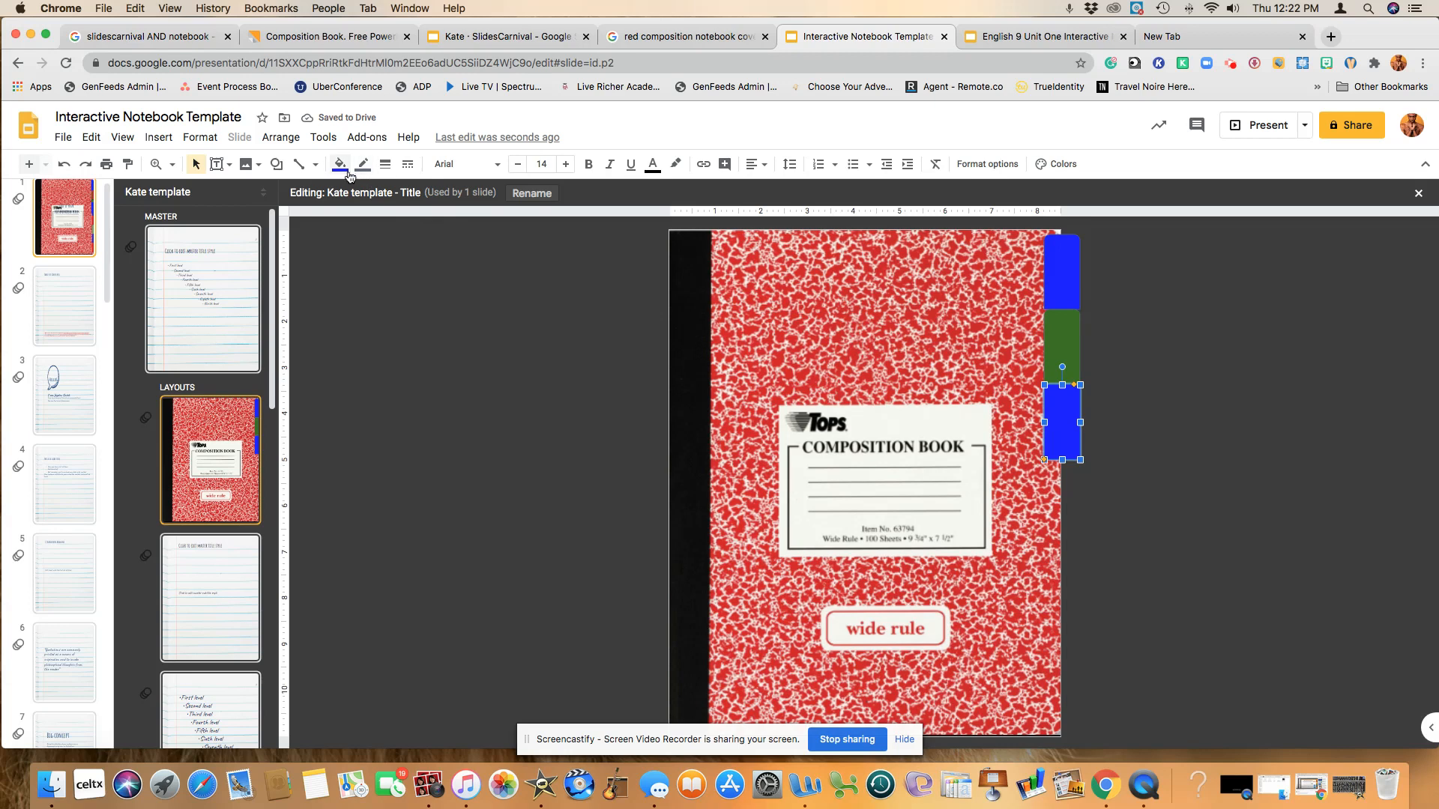
click(340, 164)
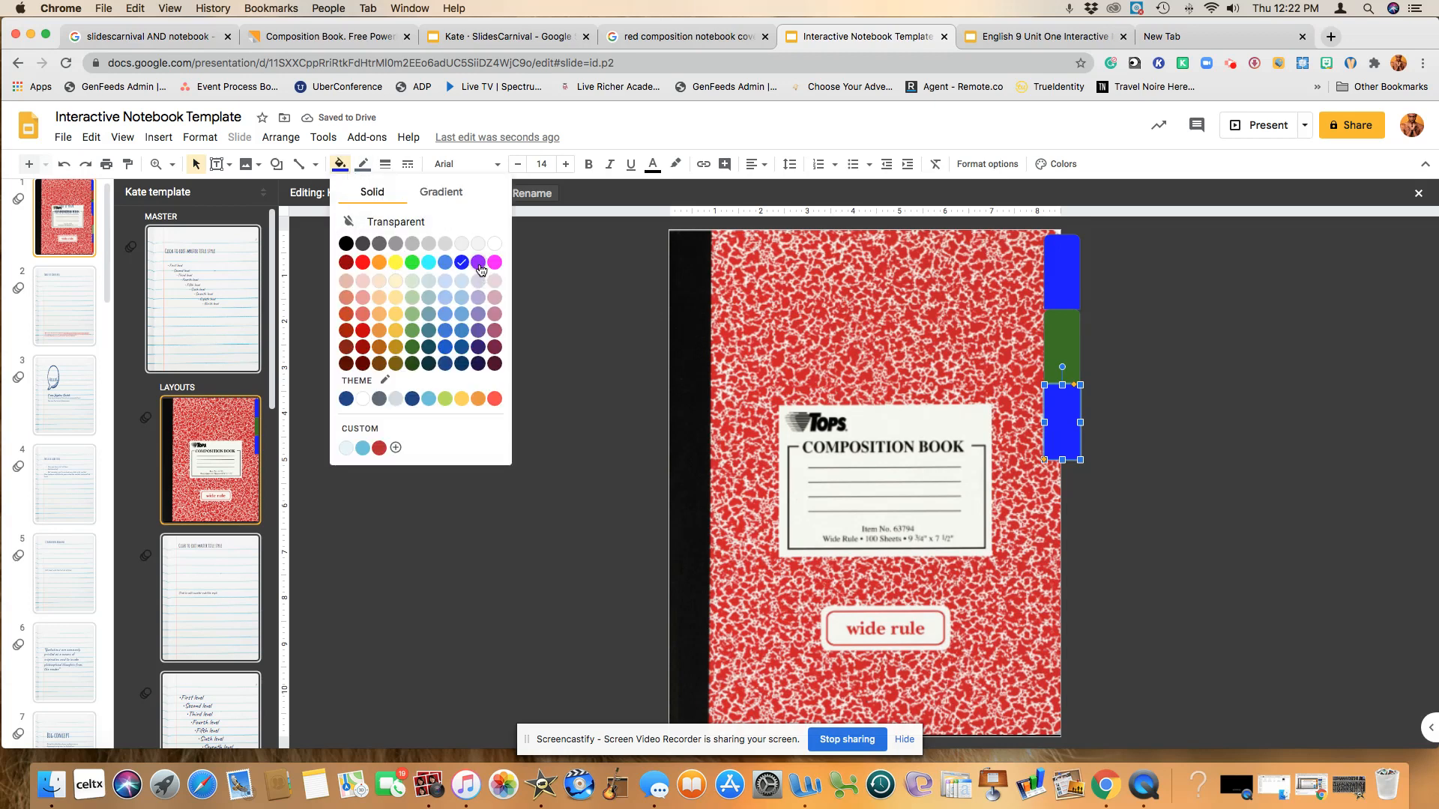
click(478, 263)
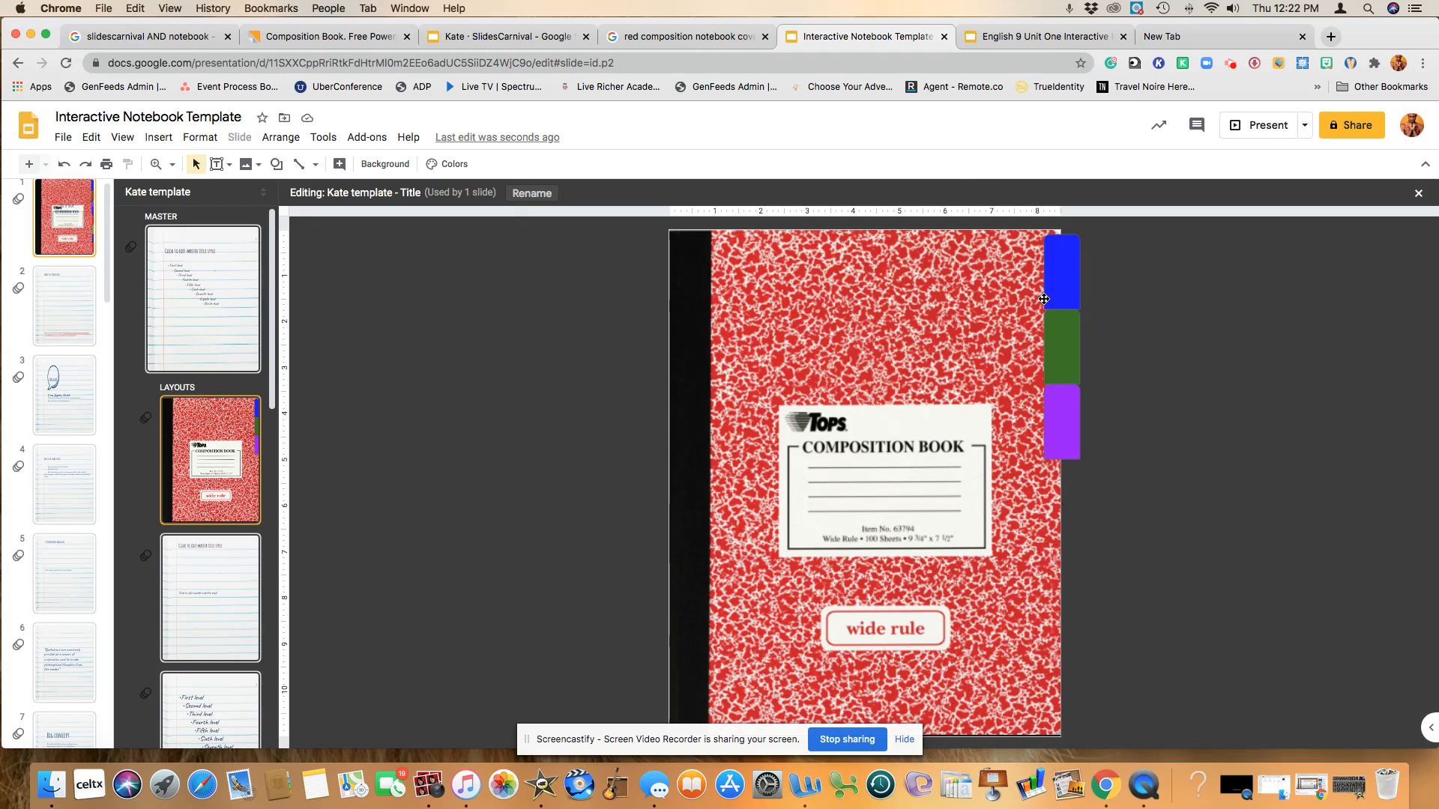
click(1061, 347)
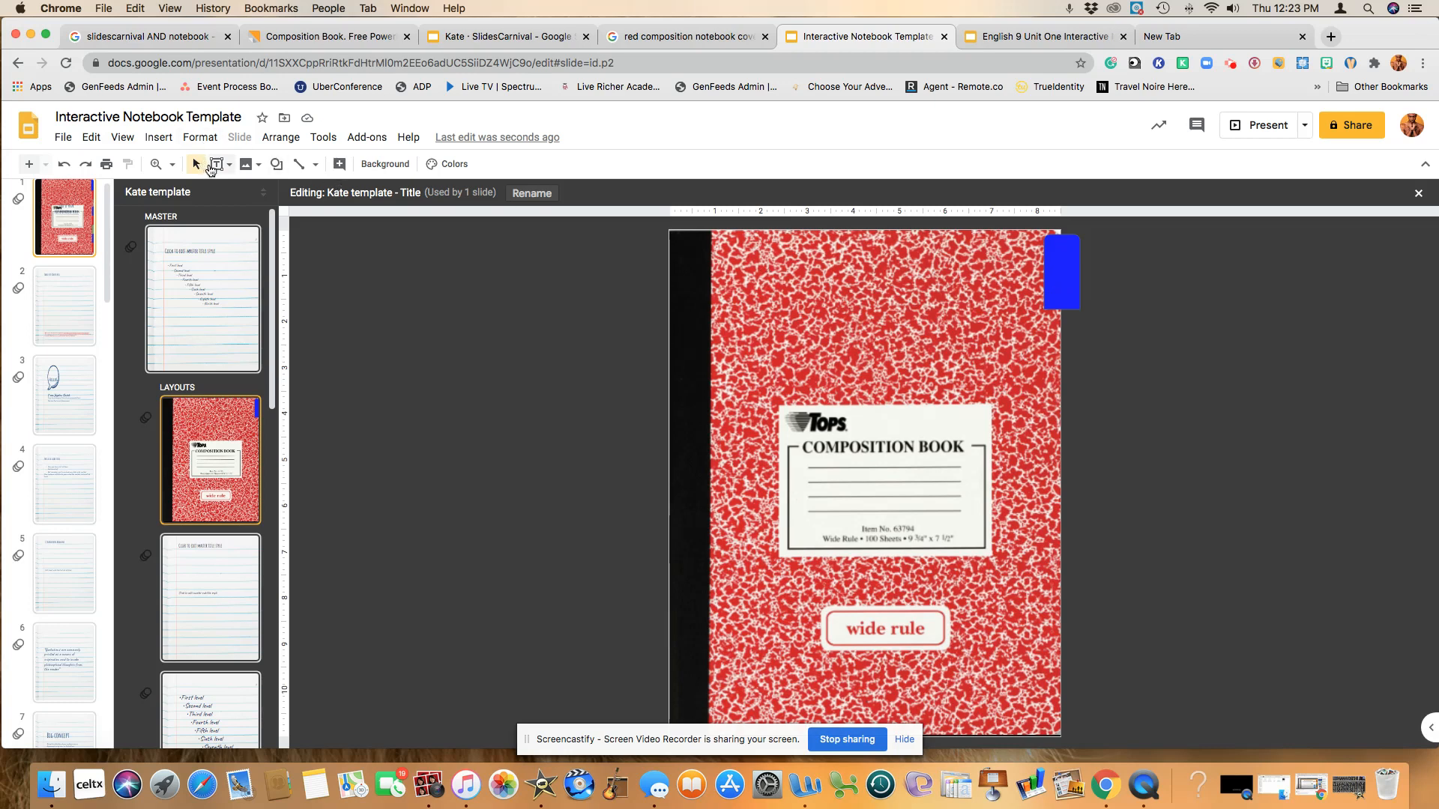
Label the blue tab 'Vocabulary' in white, centred text enlarged three sizes
click(229, 164)
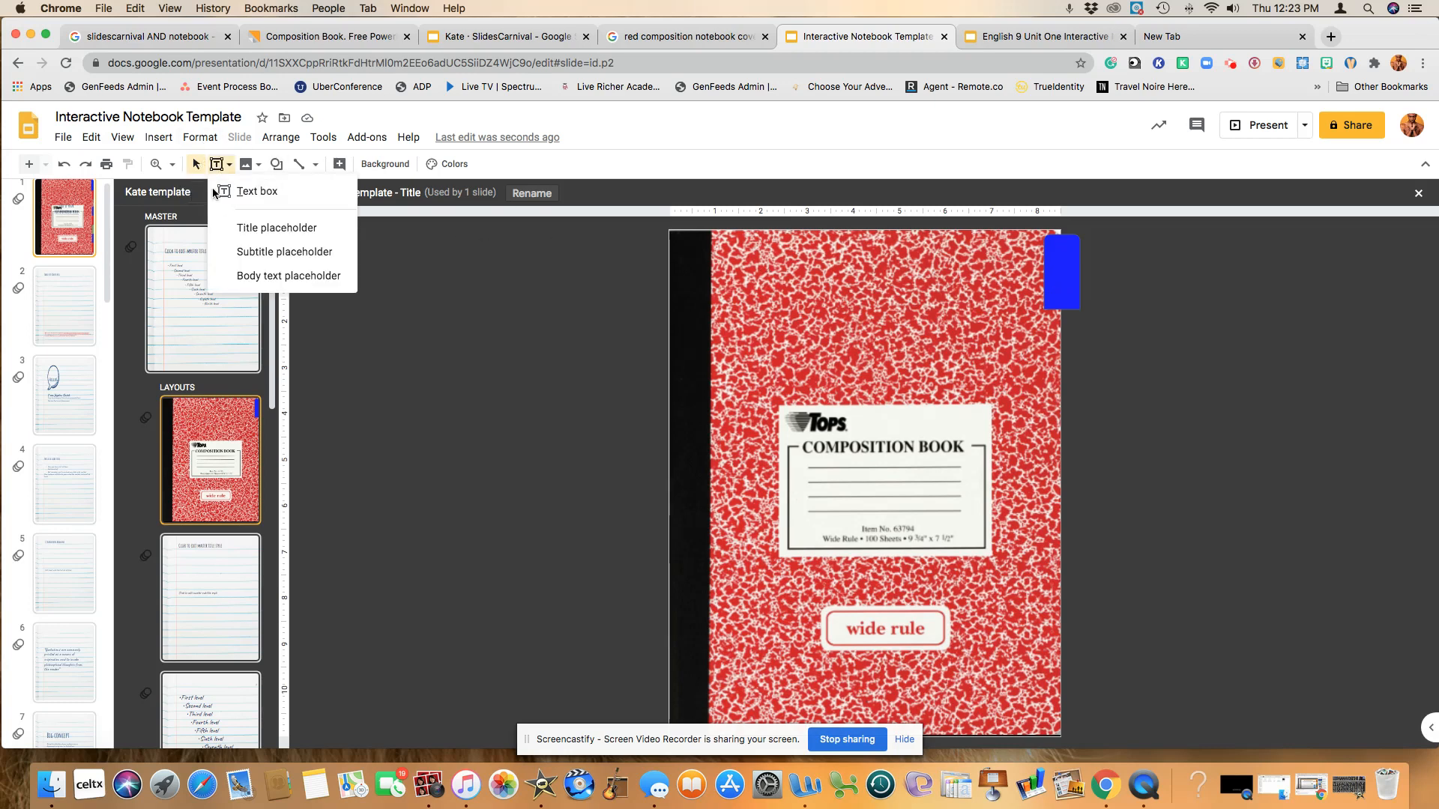
click(257, 192)
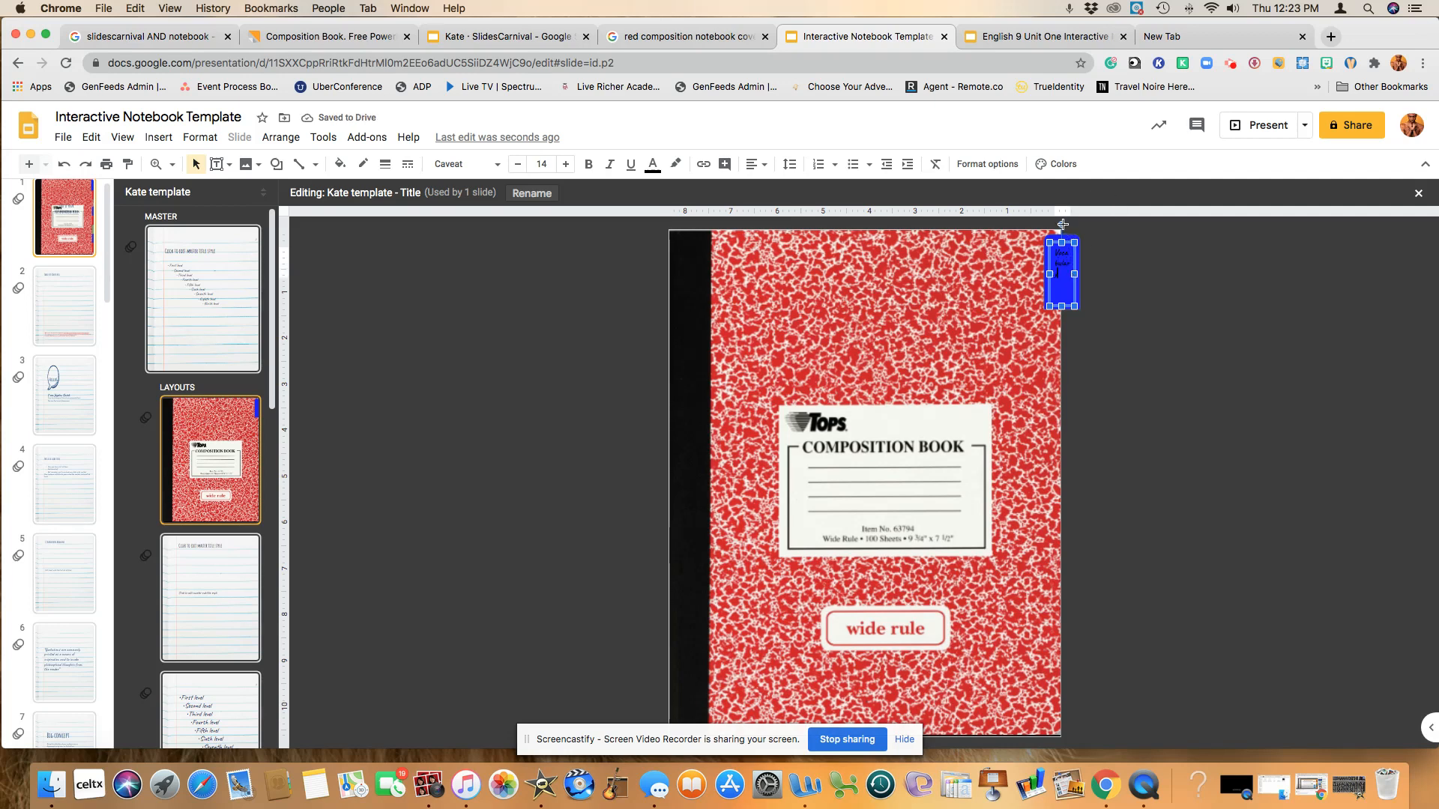
drag(1062, 224, 1078, 257)
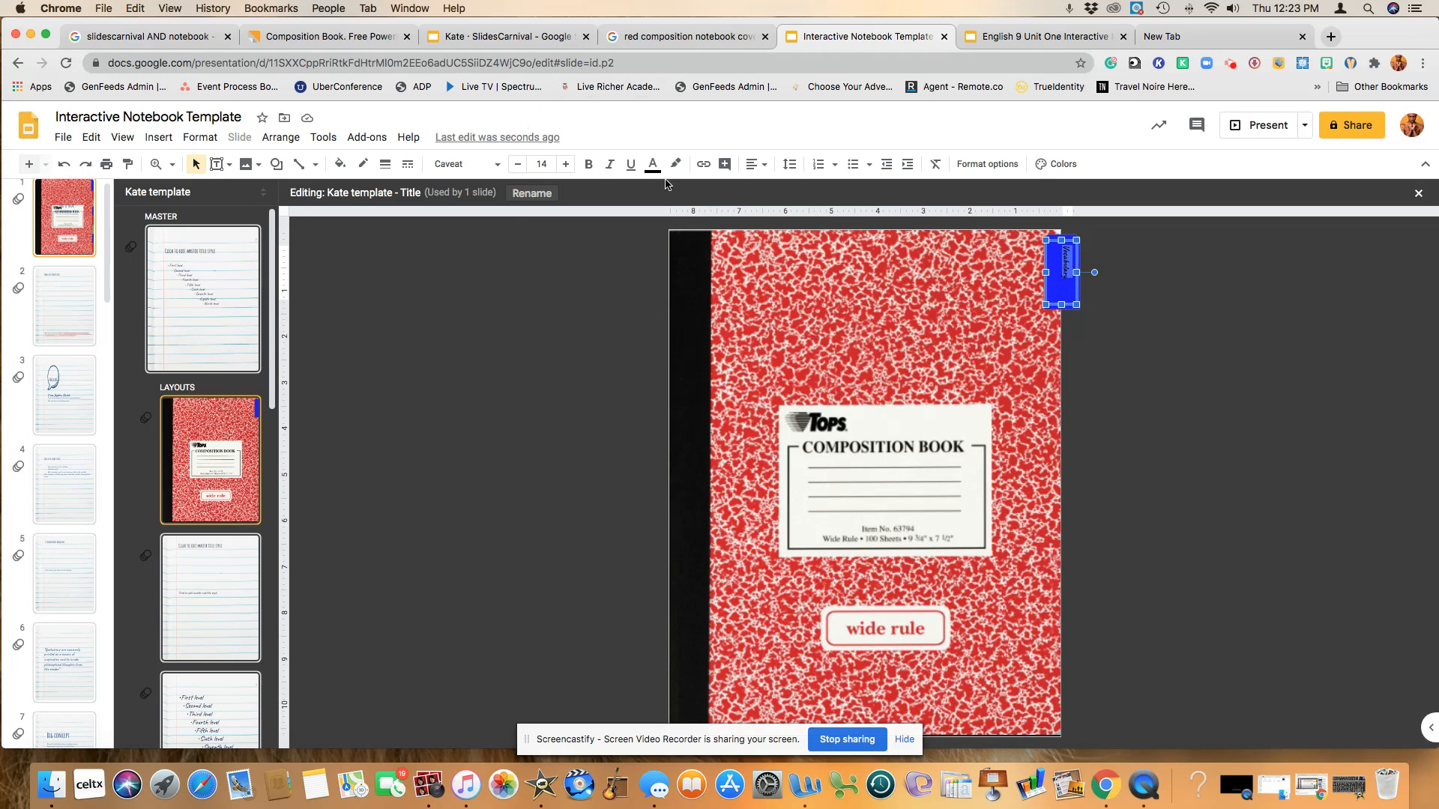
click(652, 165)
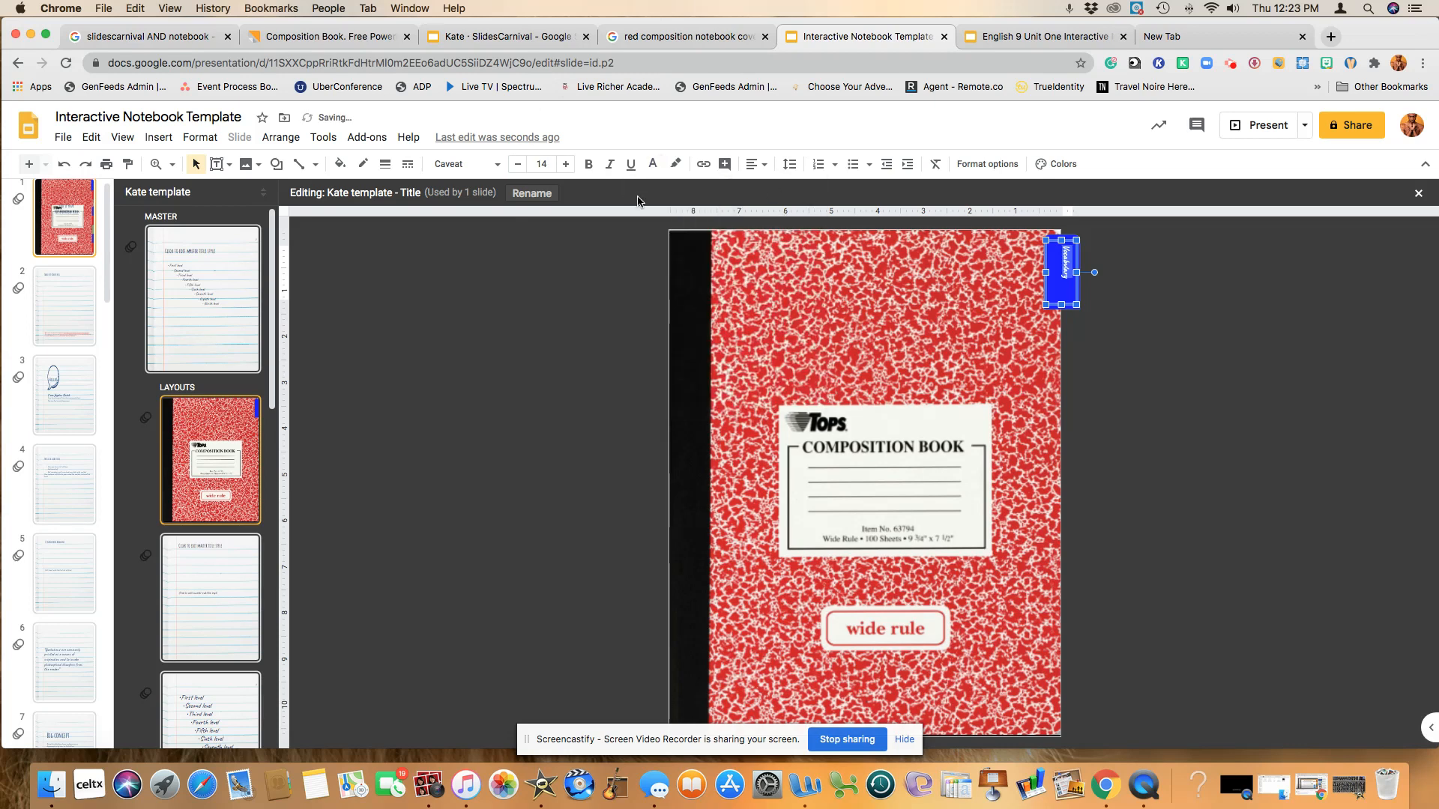
click(751, 164)
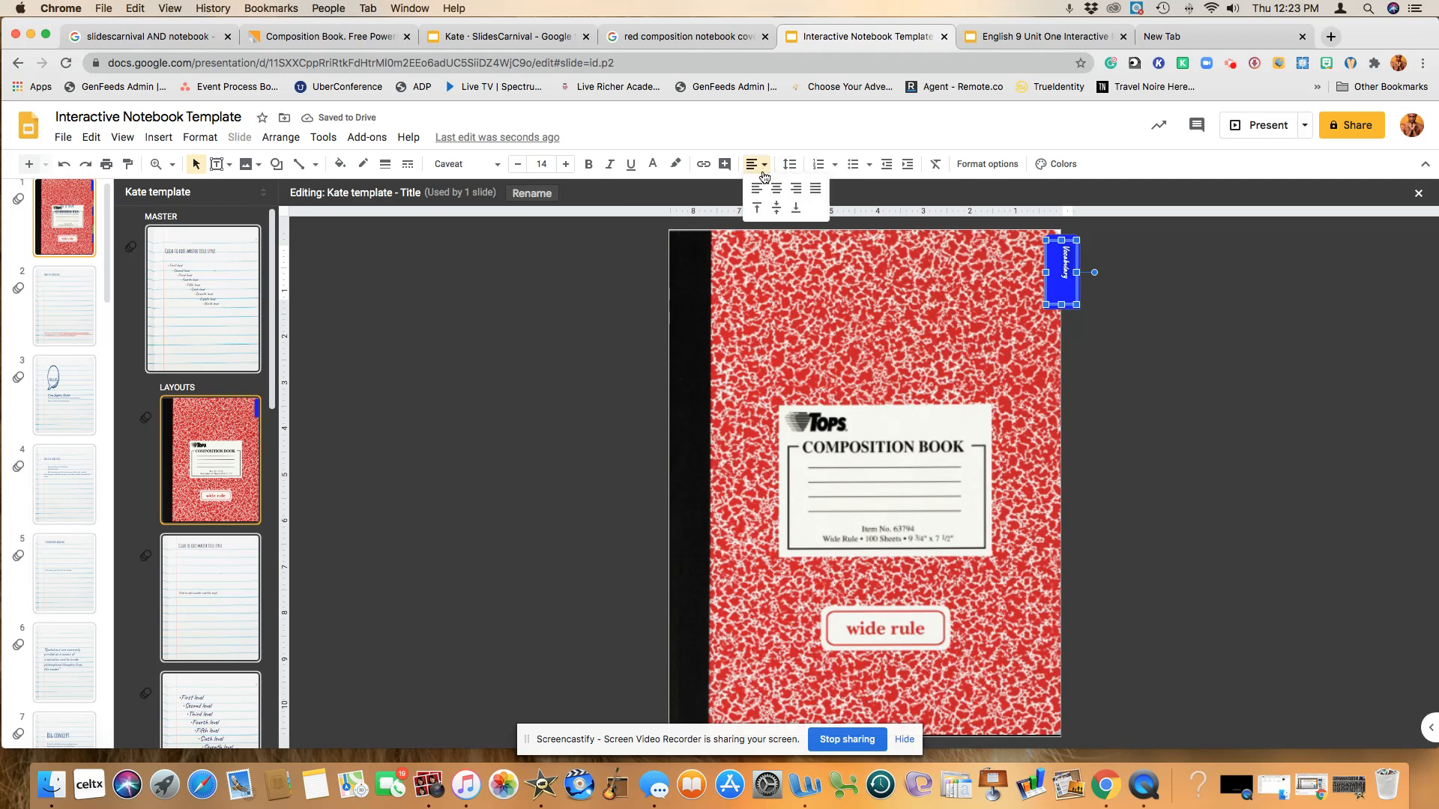
click(757, 187)
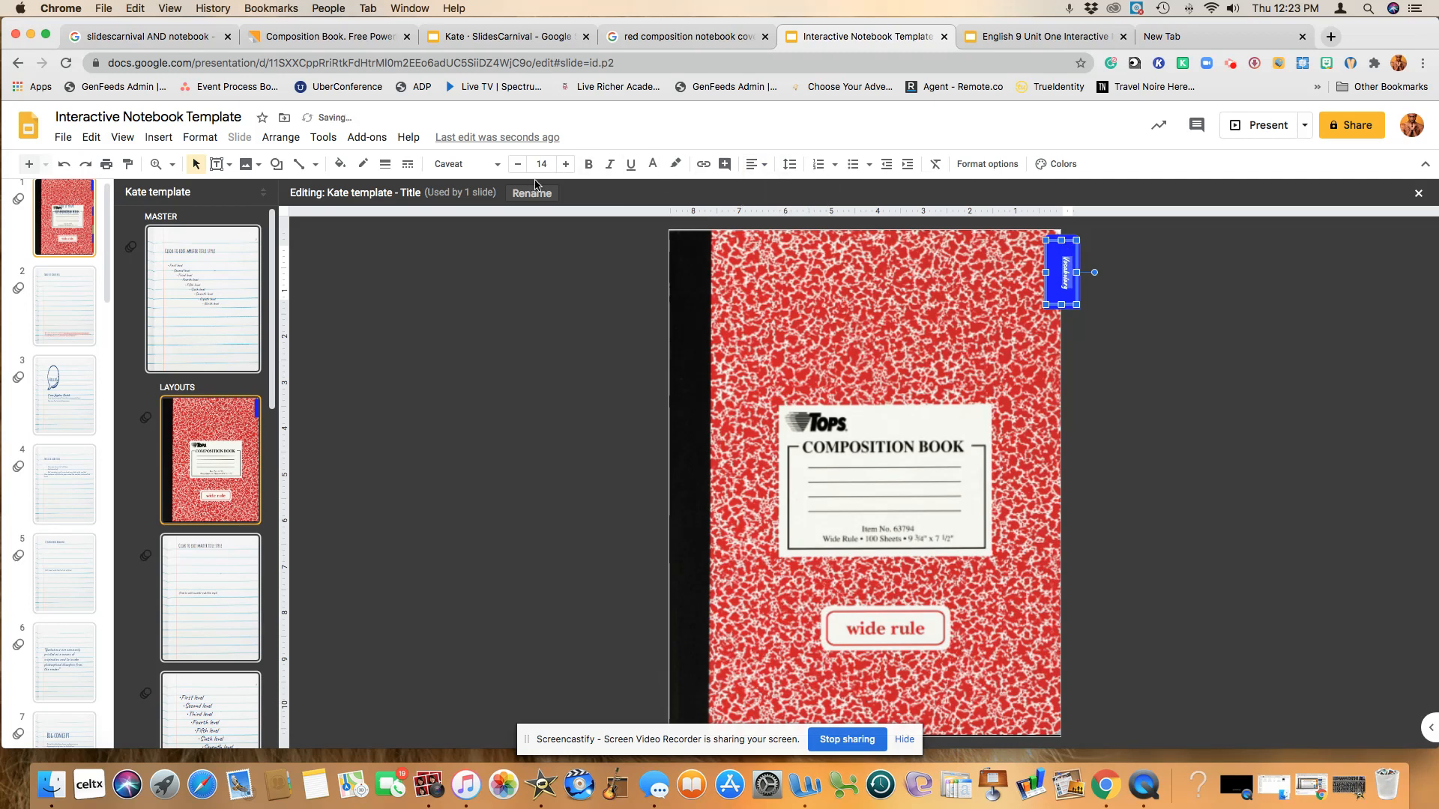
mouse_move(566, 164)
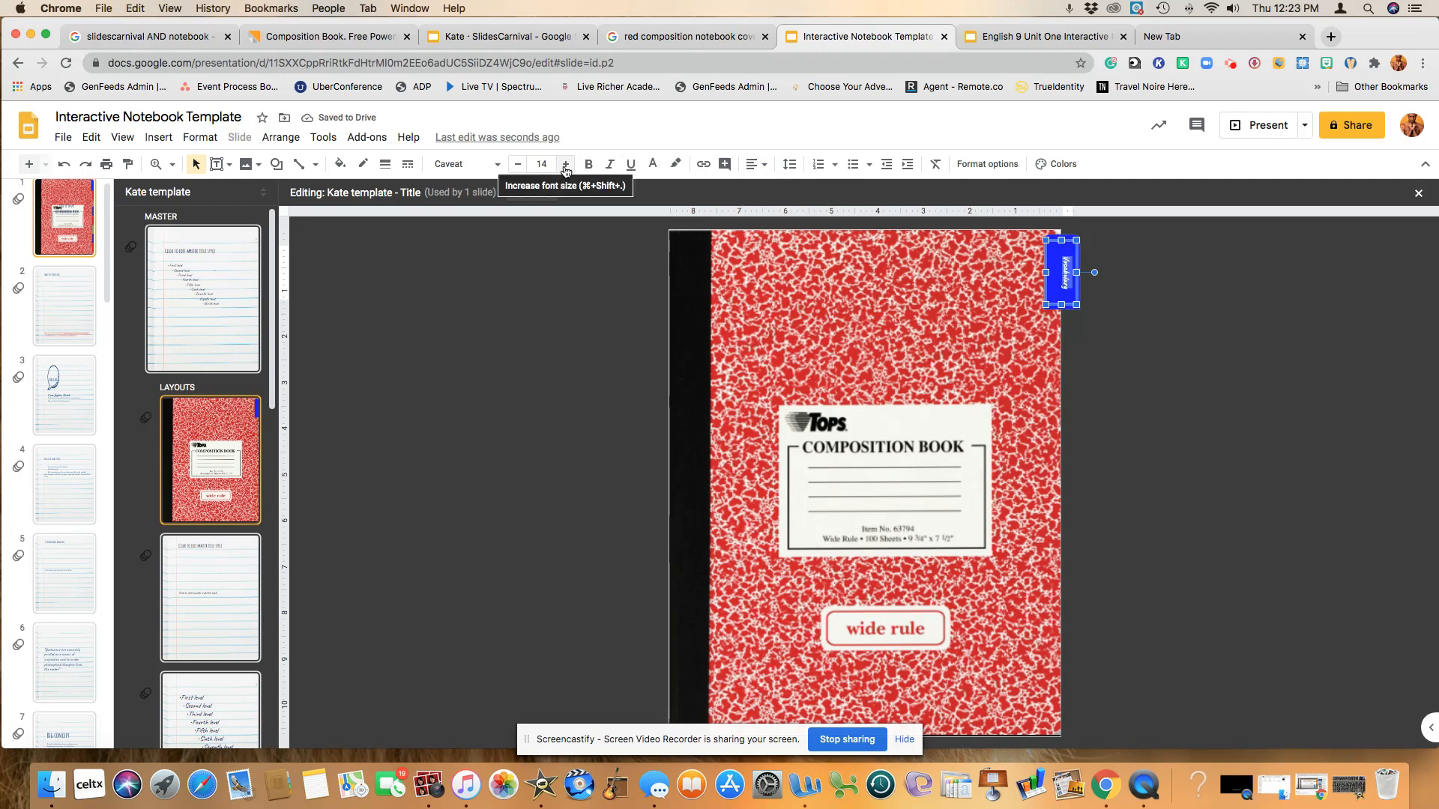
click(565, 164)
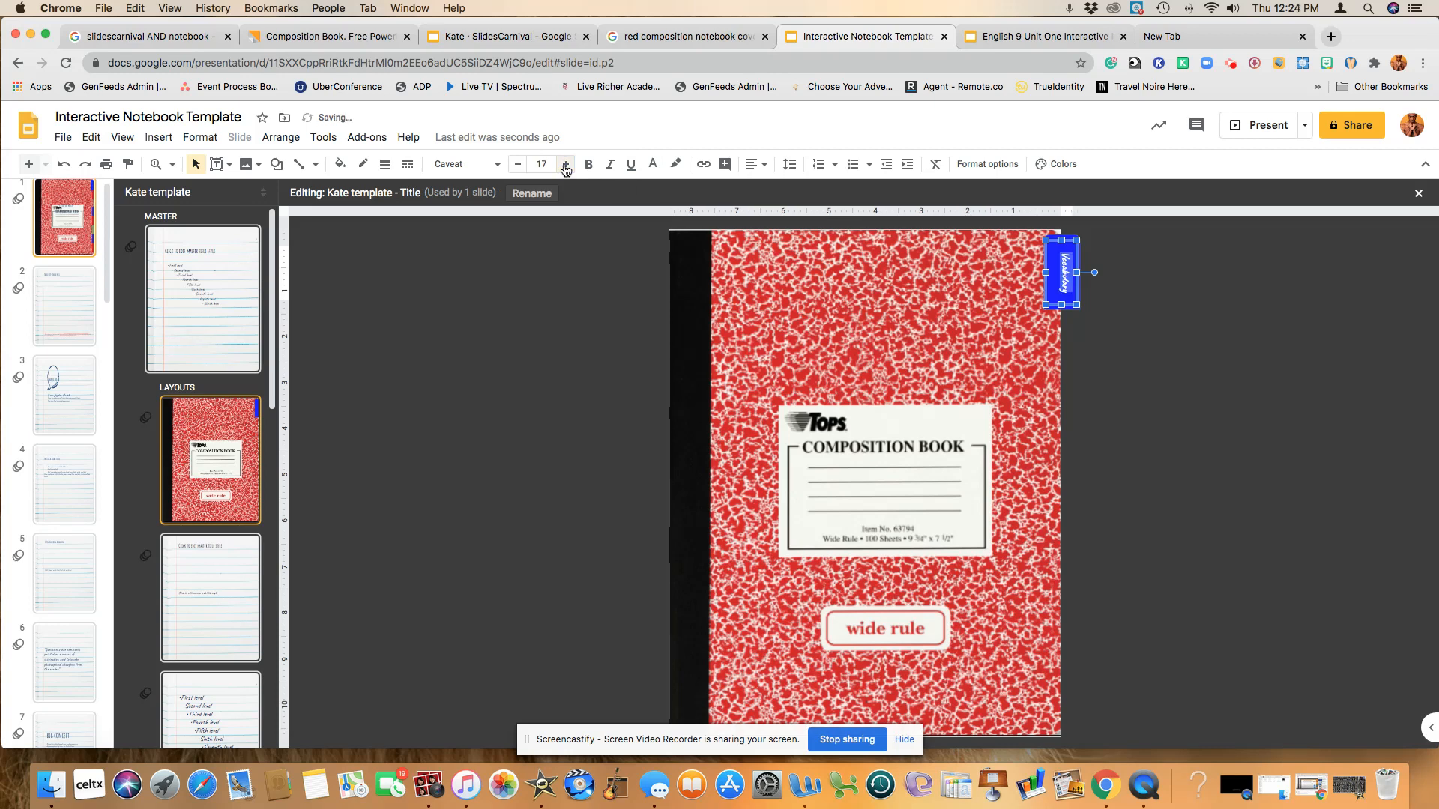
click(565, 164)
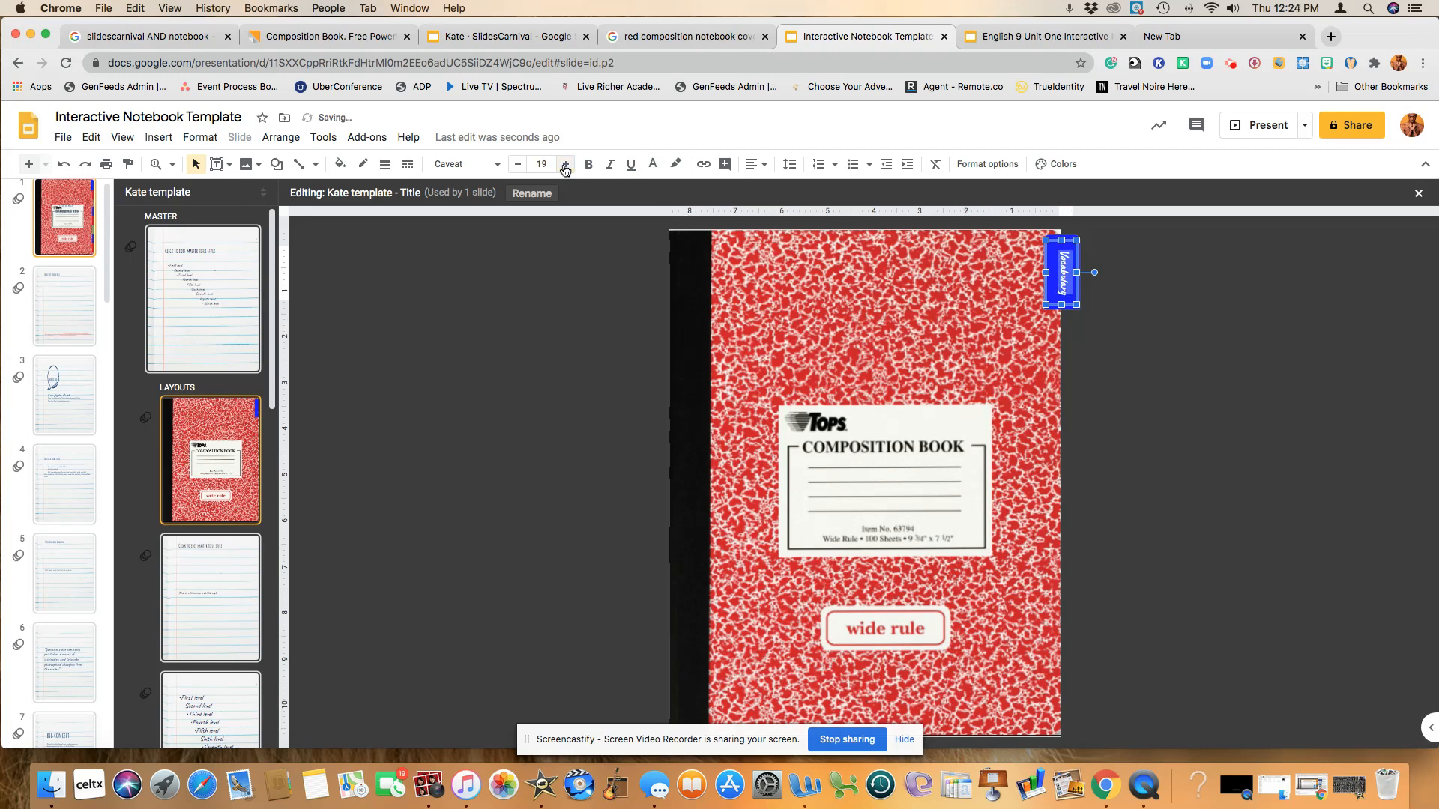
click(564, 164)
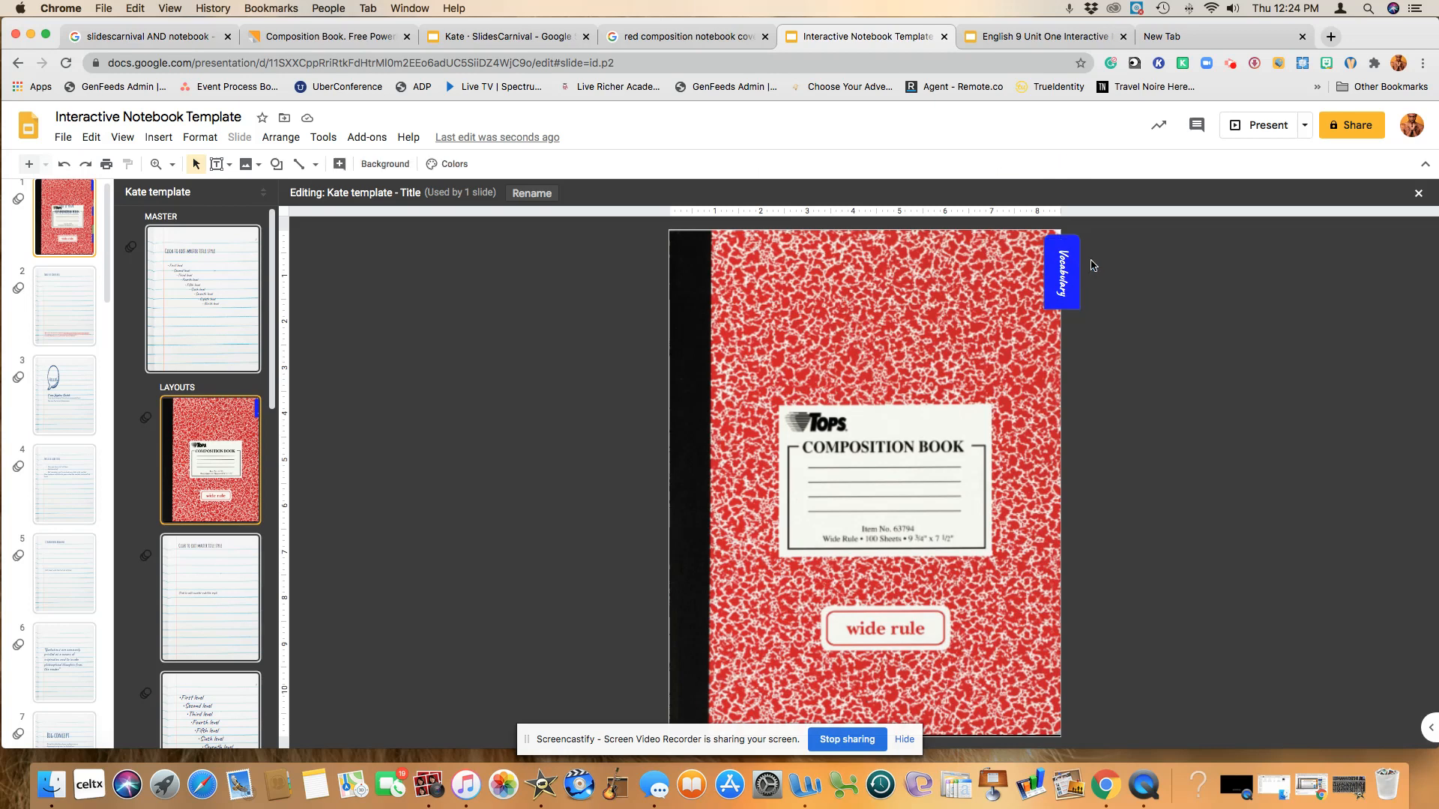
Duplicate the Vocabulary tab with its label and drag the copies down below the first tab
click(1062, 271)
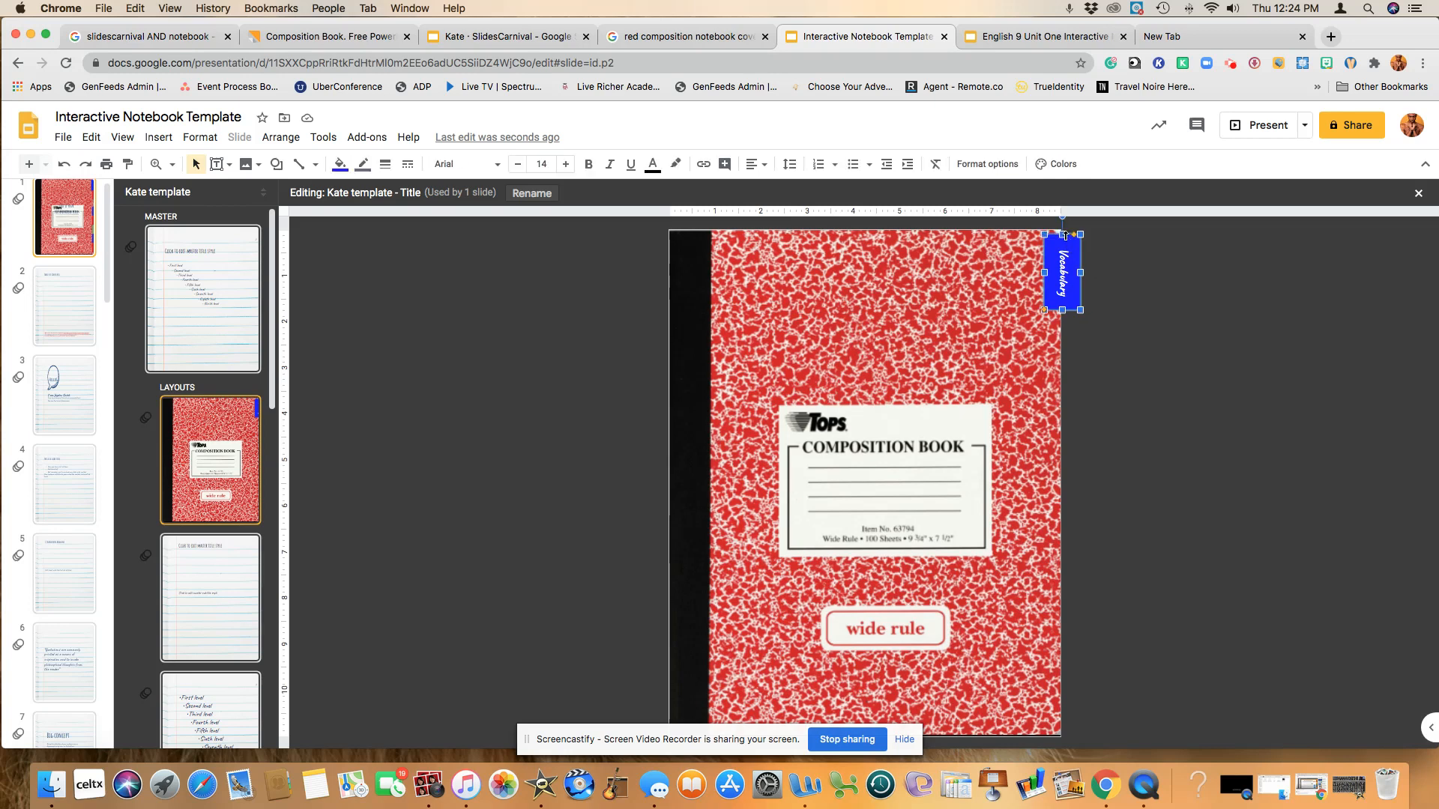
click(885, 484)
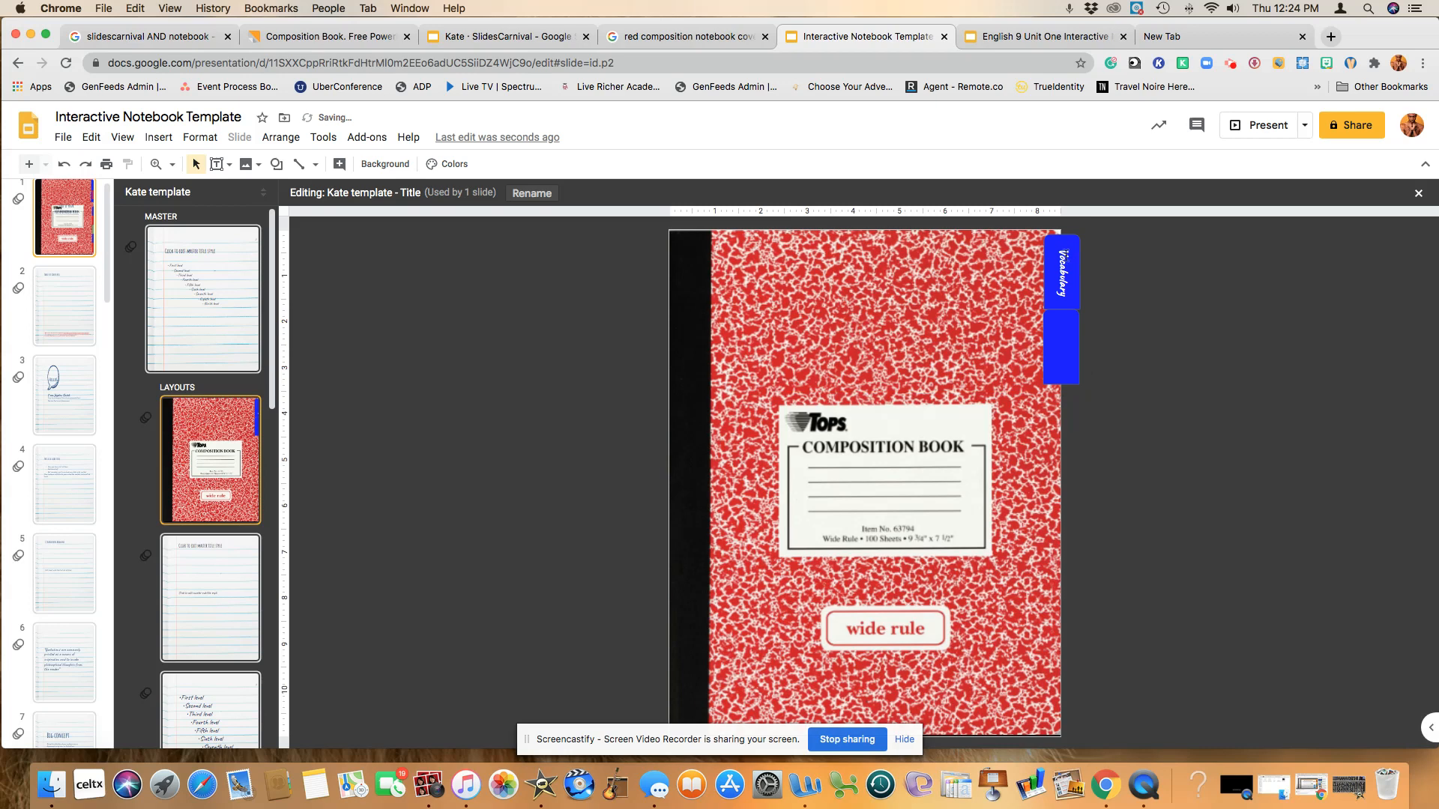
click(1061, 271)
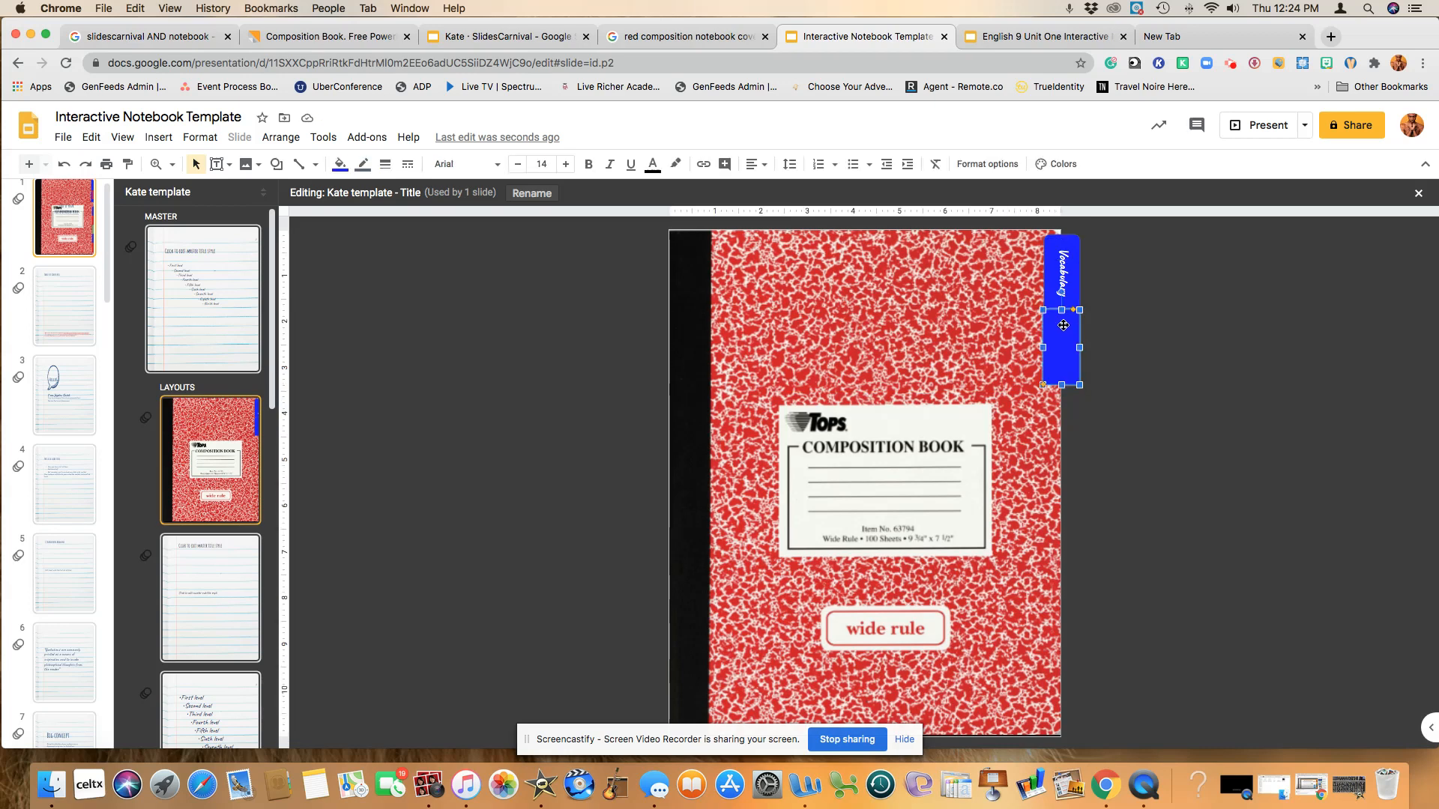
drag(1062, 325, 1069, 252)
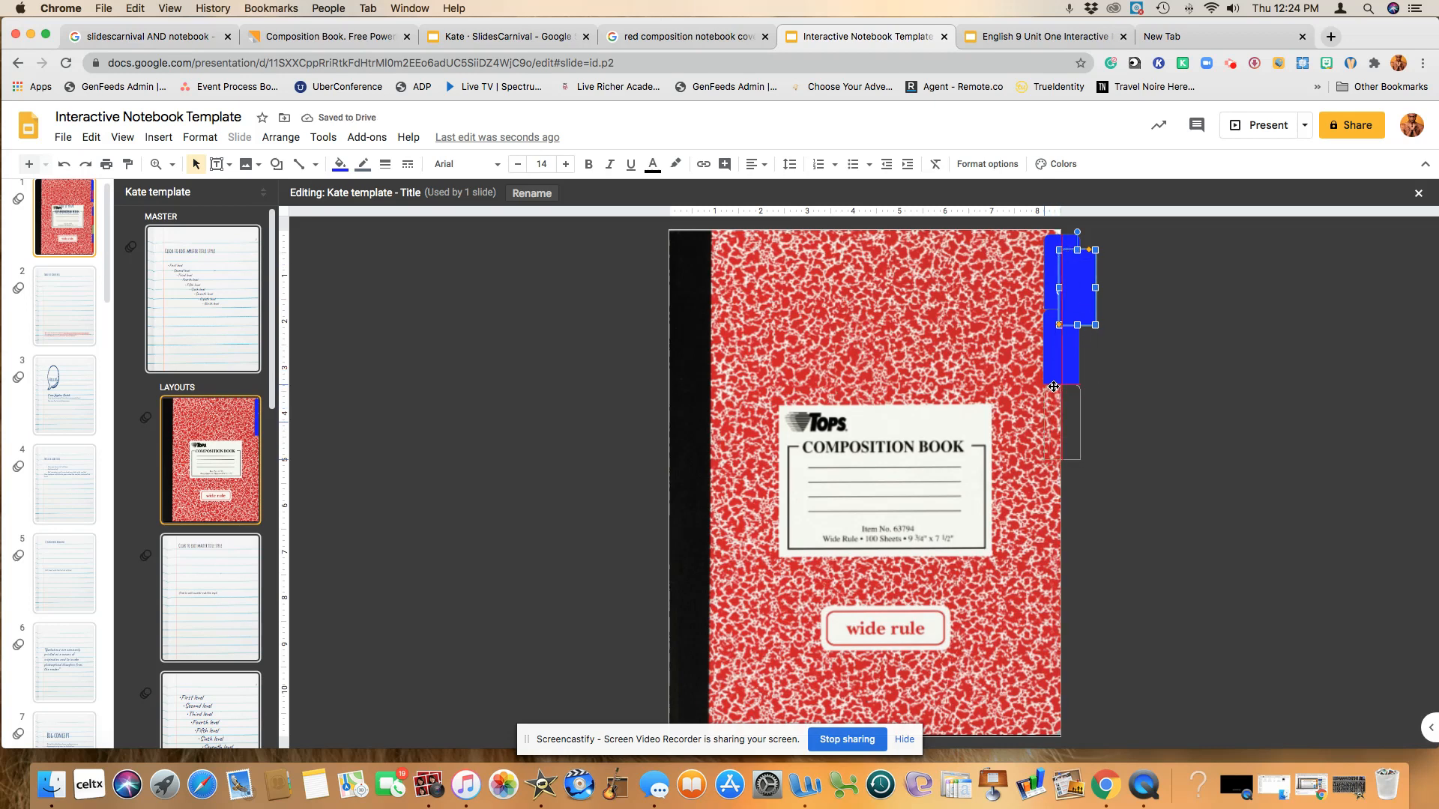
text(Vocabulary)
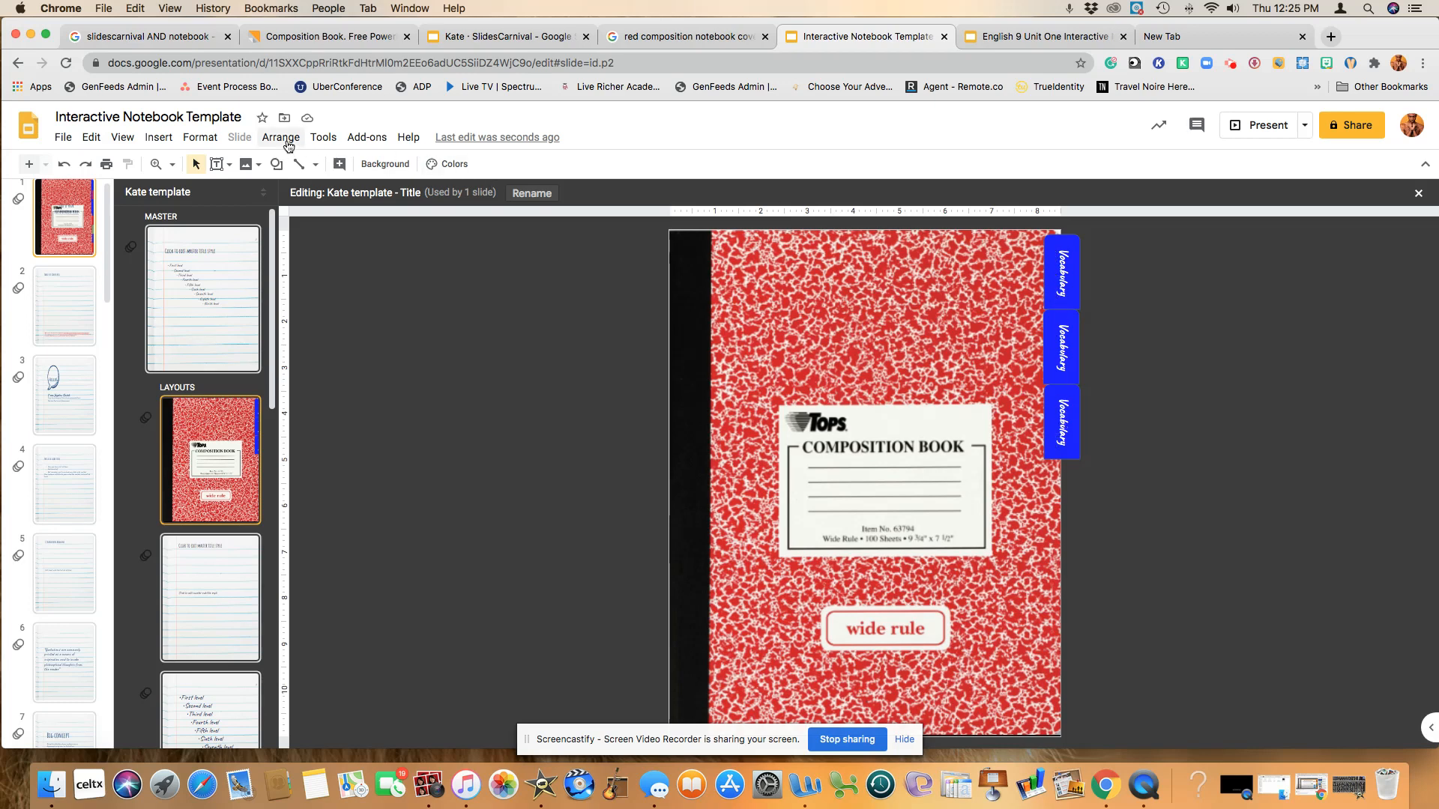
Send the top Vocabulary tab shape behind the composition-book cover
click(281, 137)
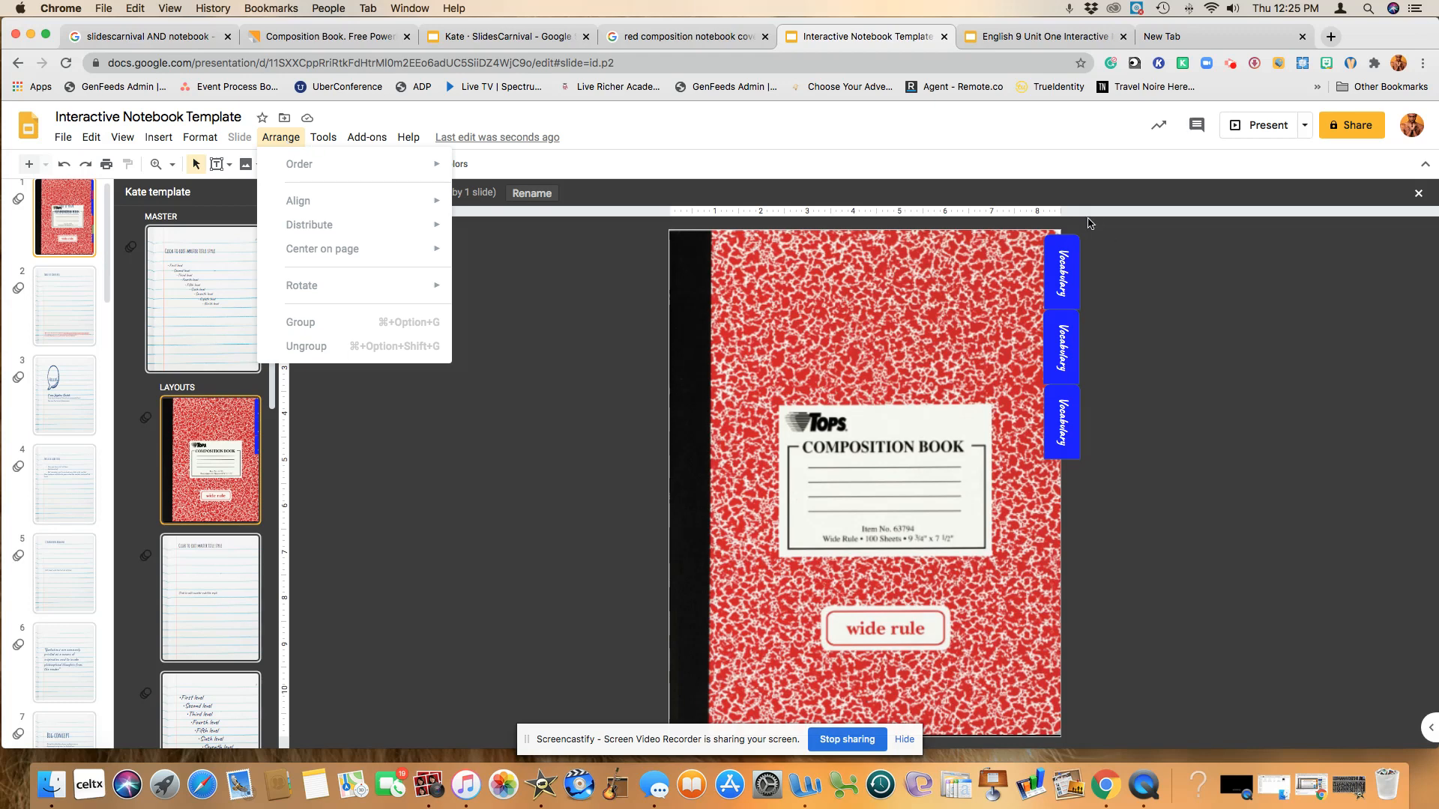
click(1061, 272)
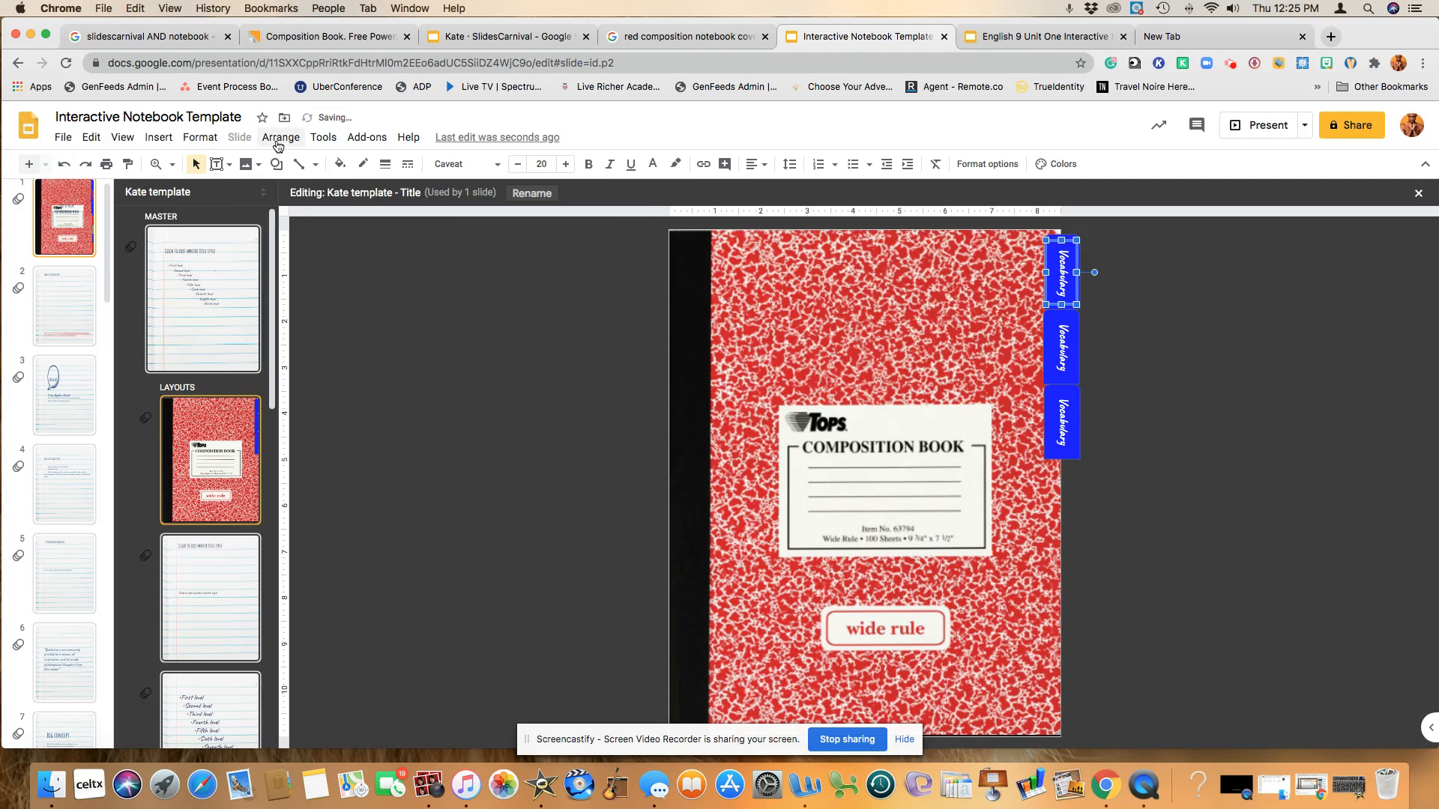
click(280, 137)
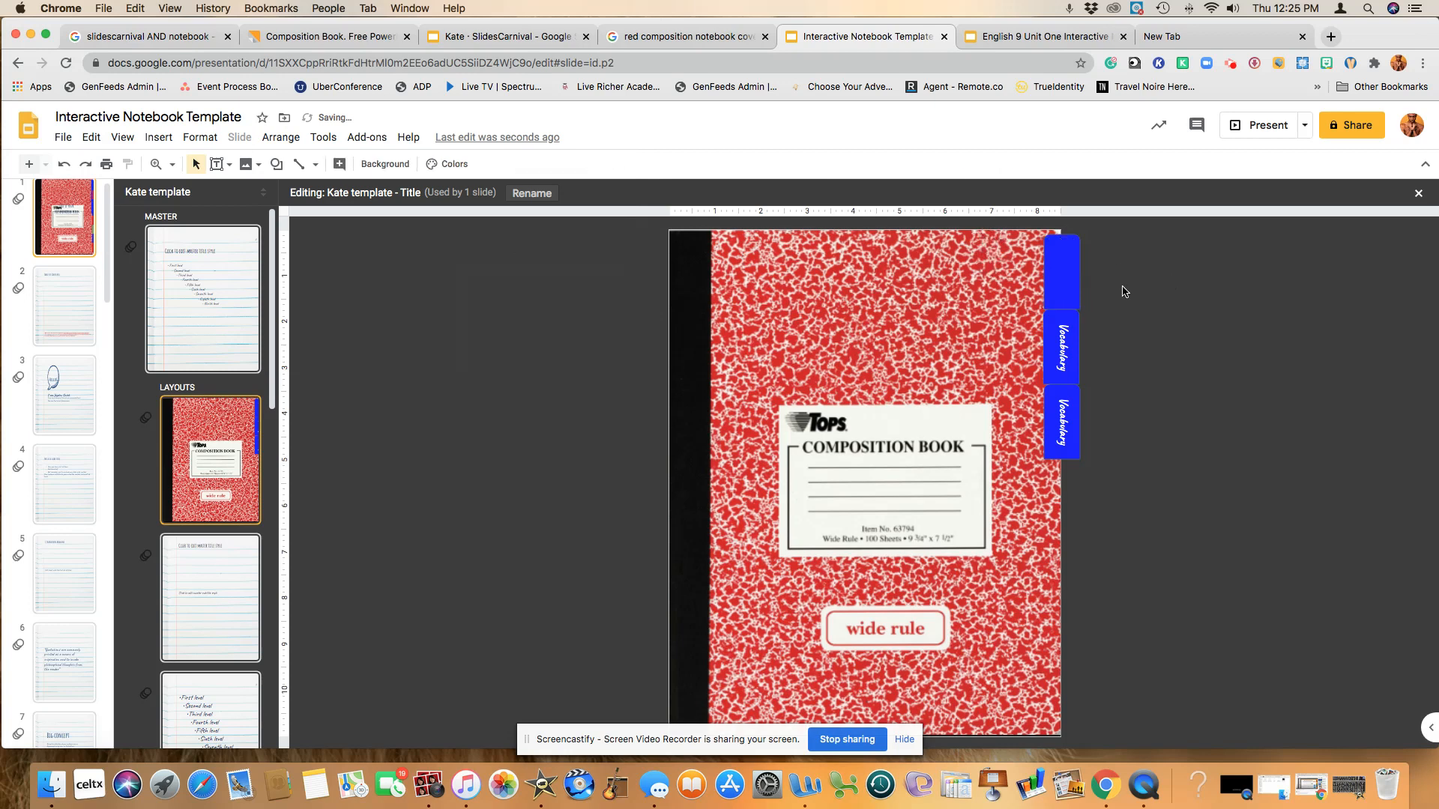
click(1061, 271)
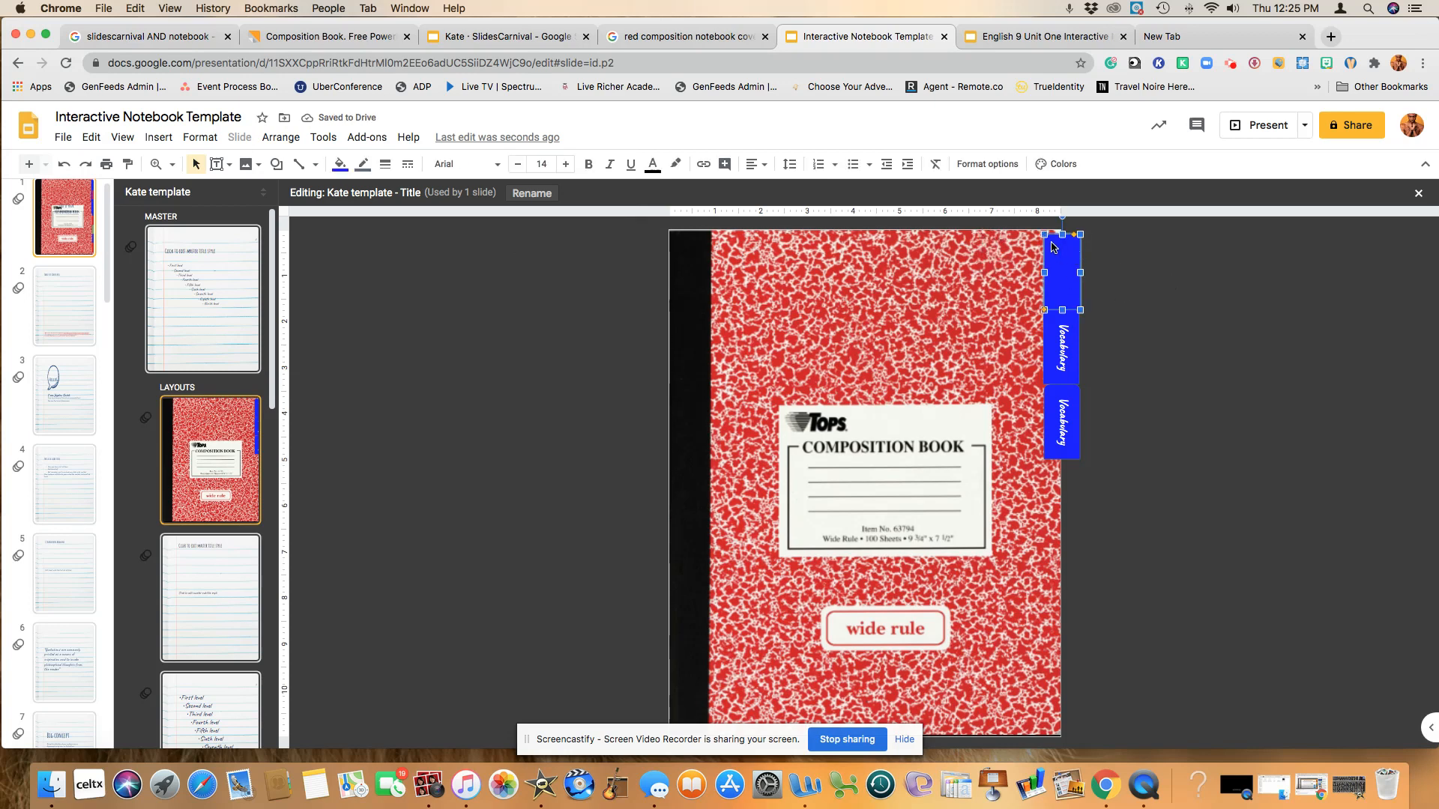
click(280, 137)
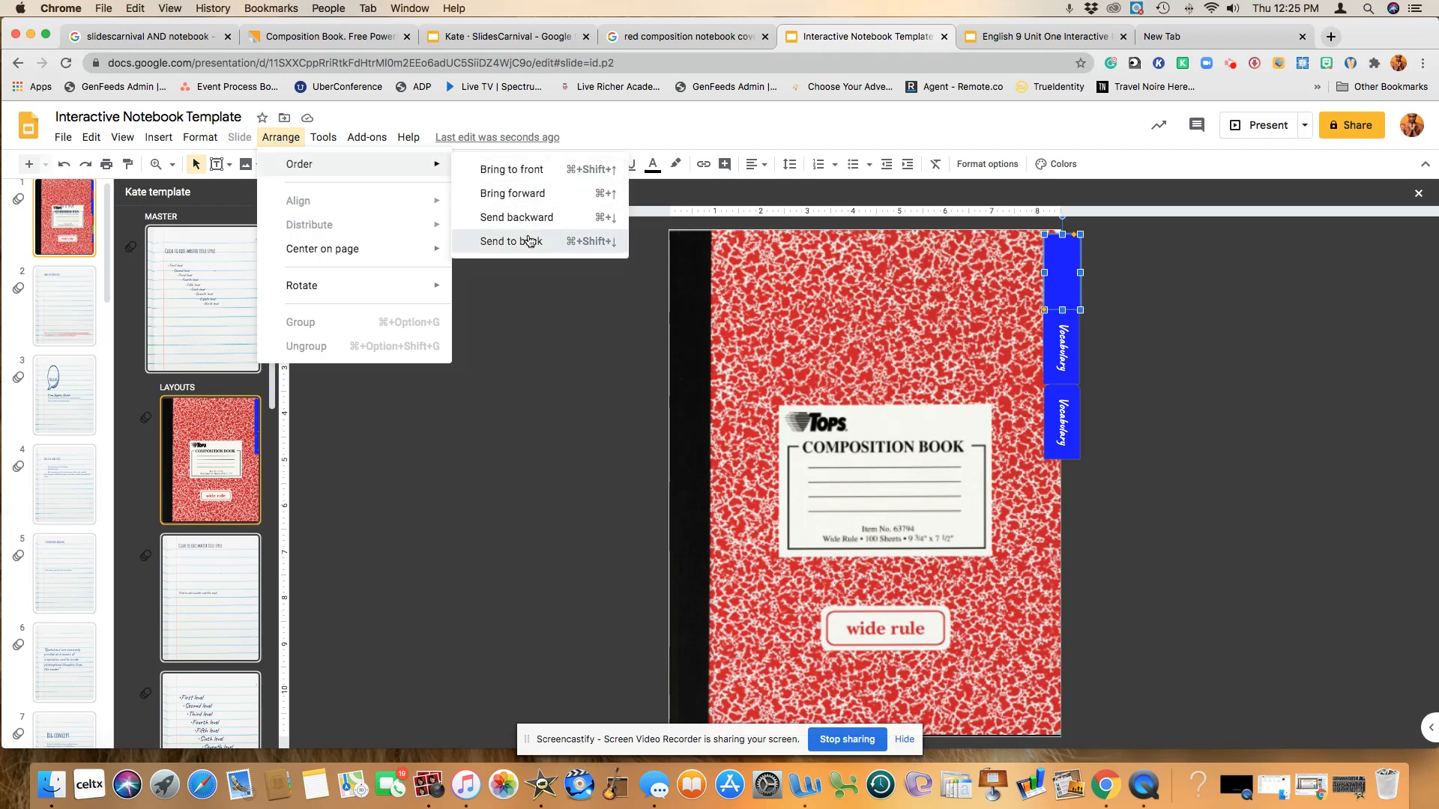
click(511, 241)
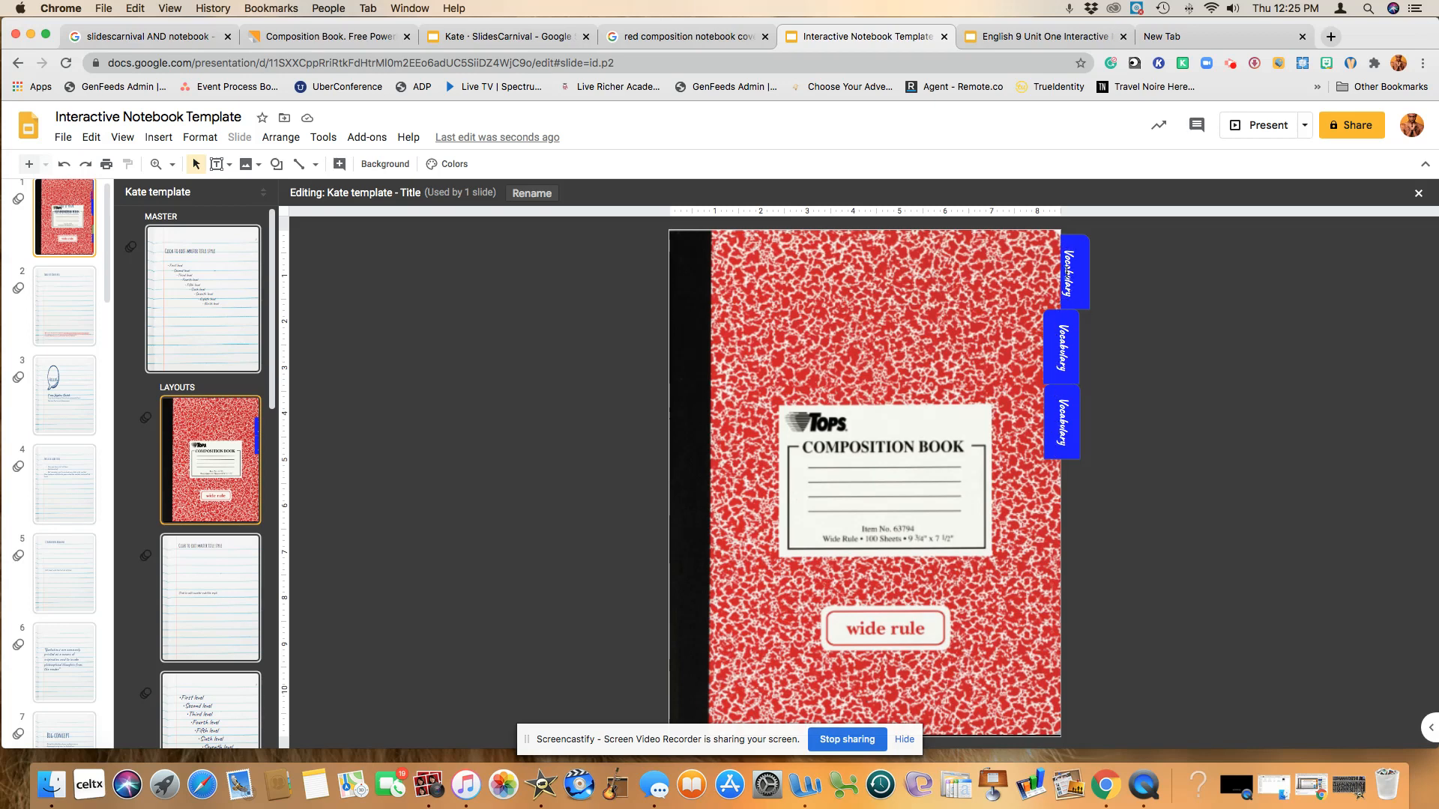
Align the middle and bottom tabs with the top tab, sending the bottom tab to back
click(1060, 348)
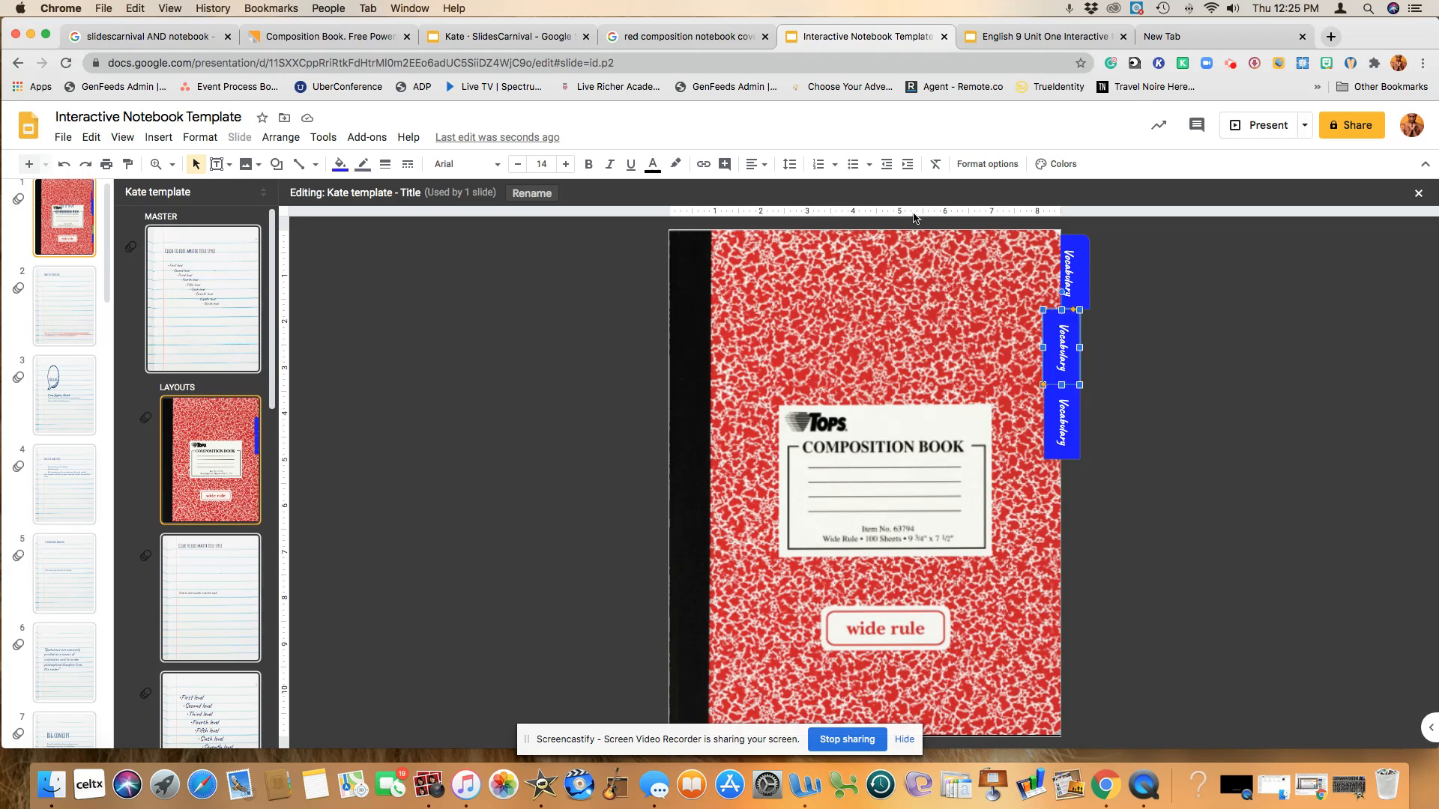
click(280, 137)
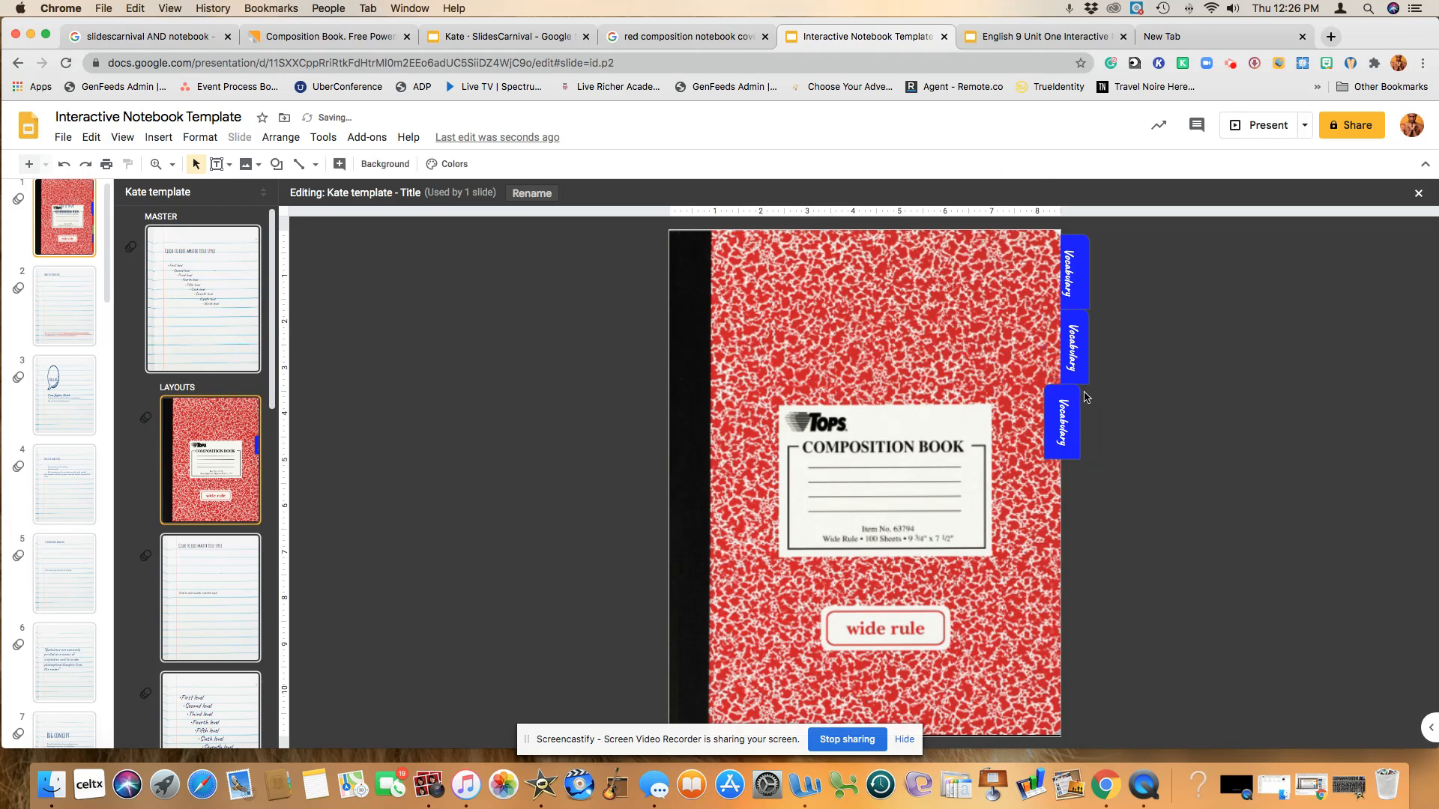
click(1062, 422)
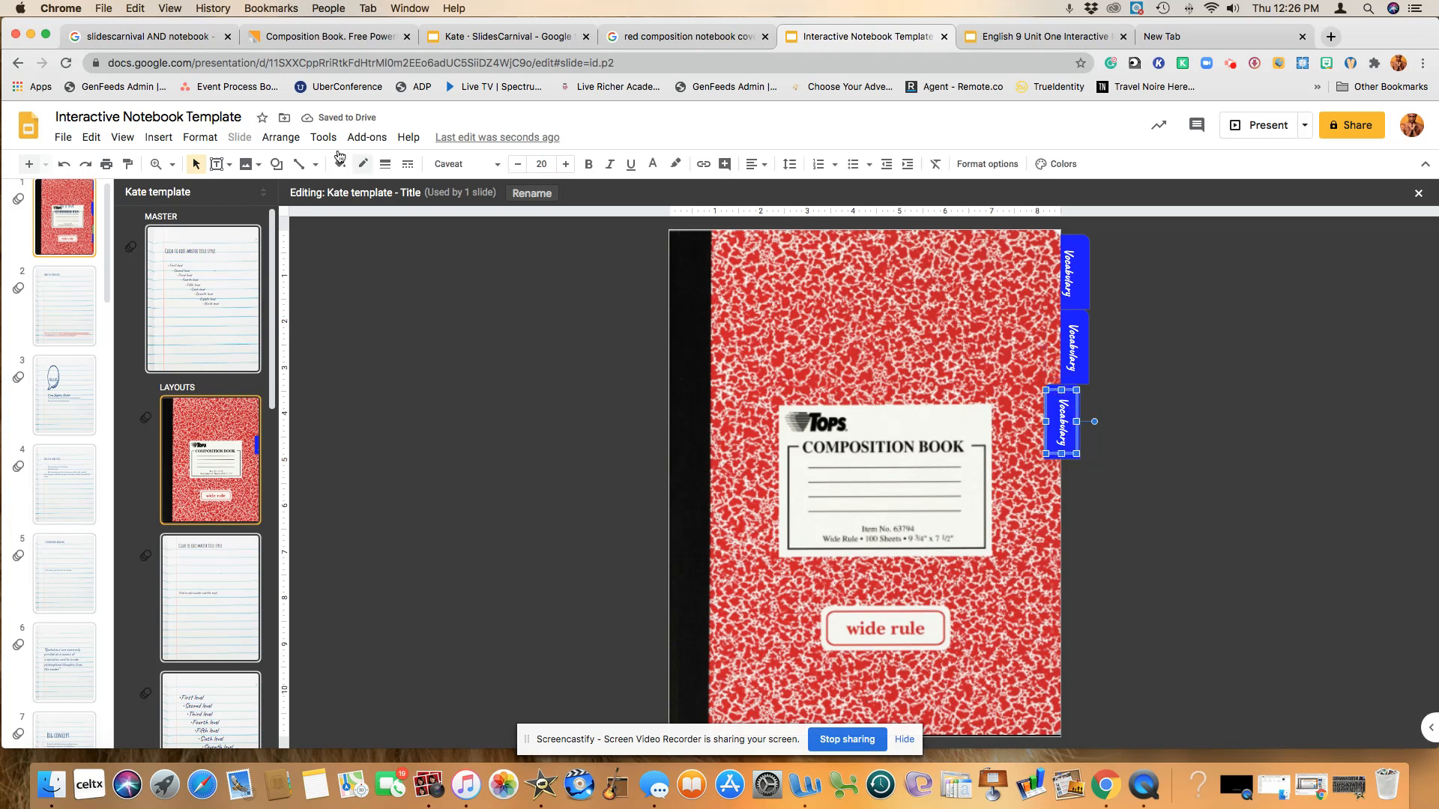
click(281, 138)
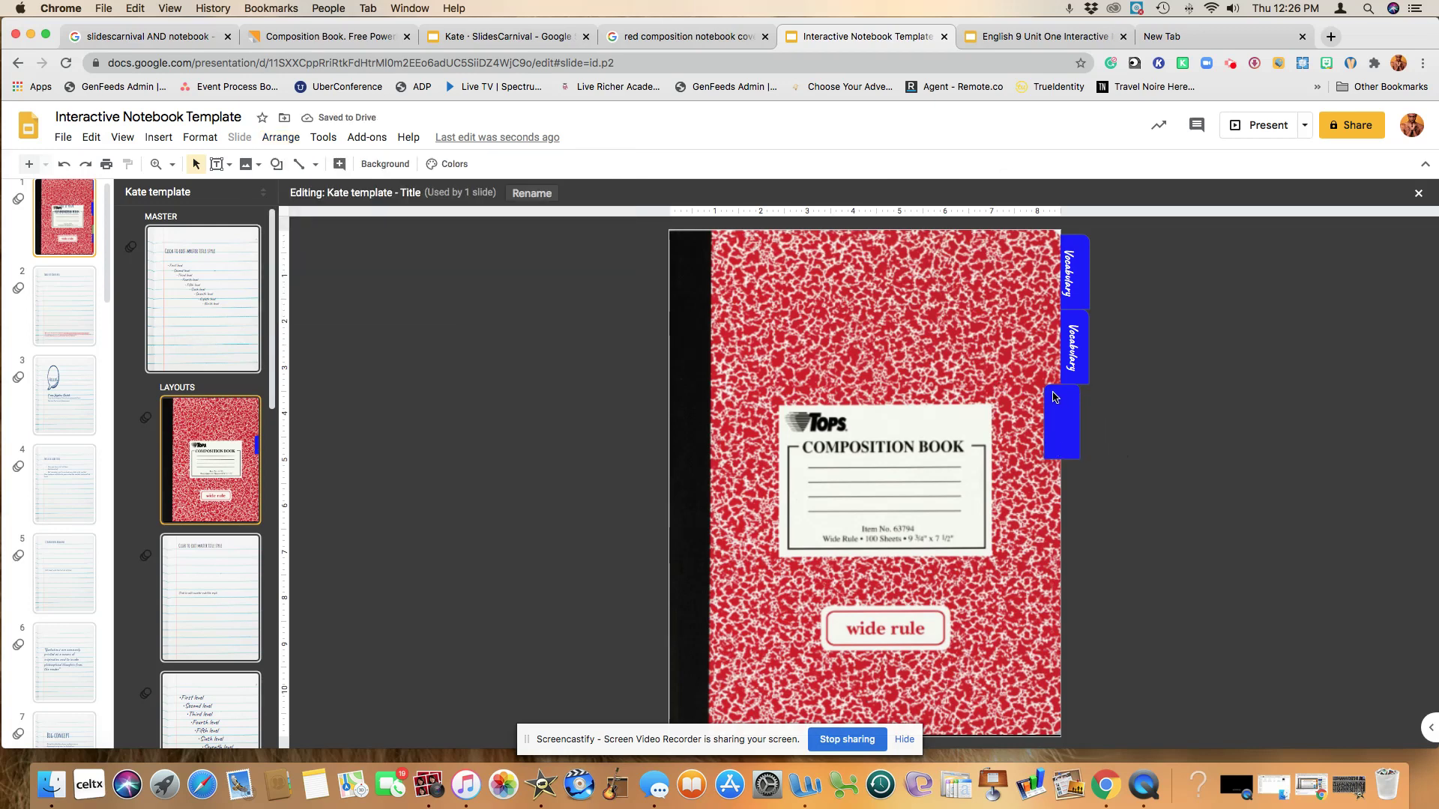
click(280, 138)
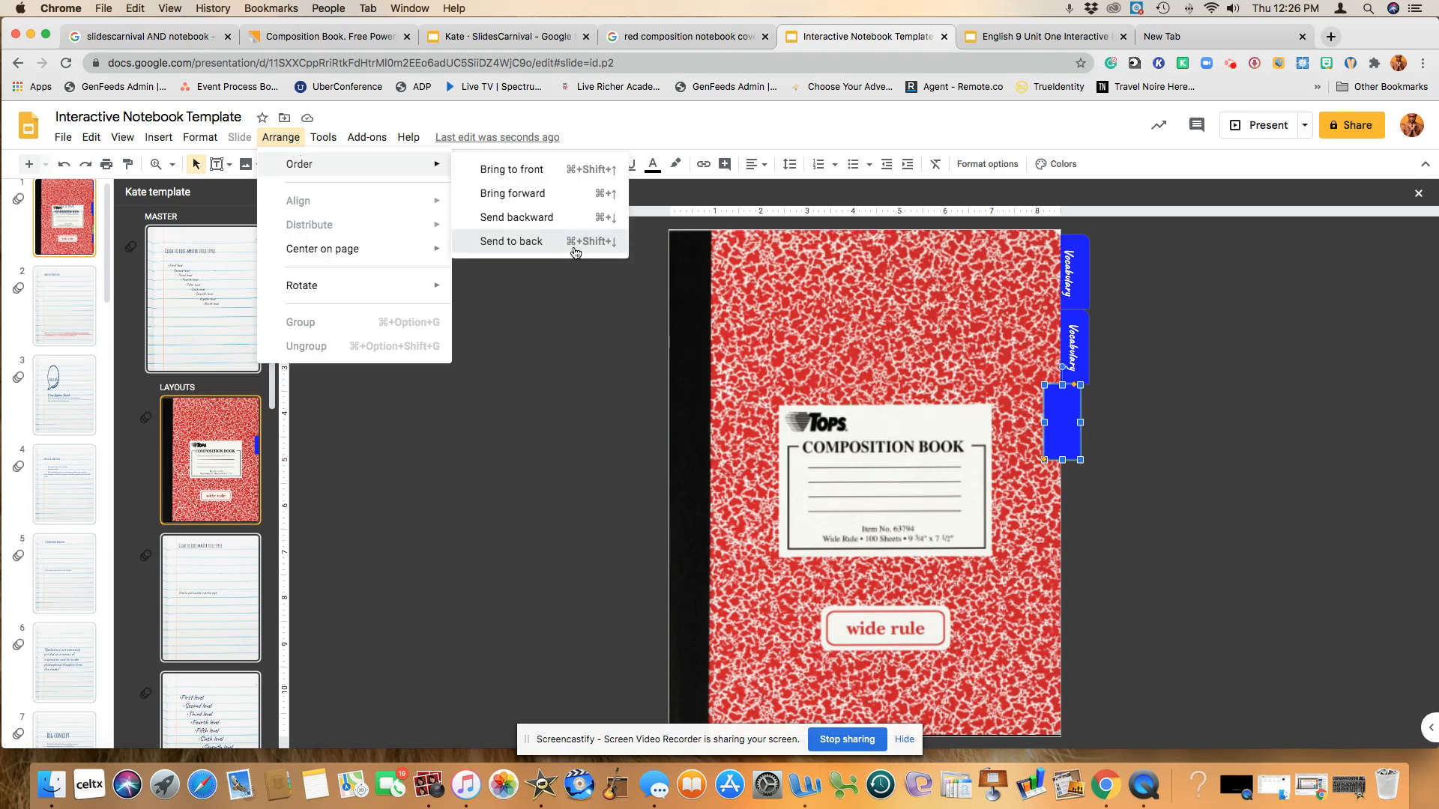
click(511, 241)
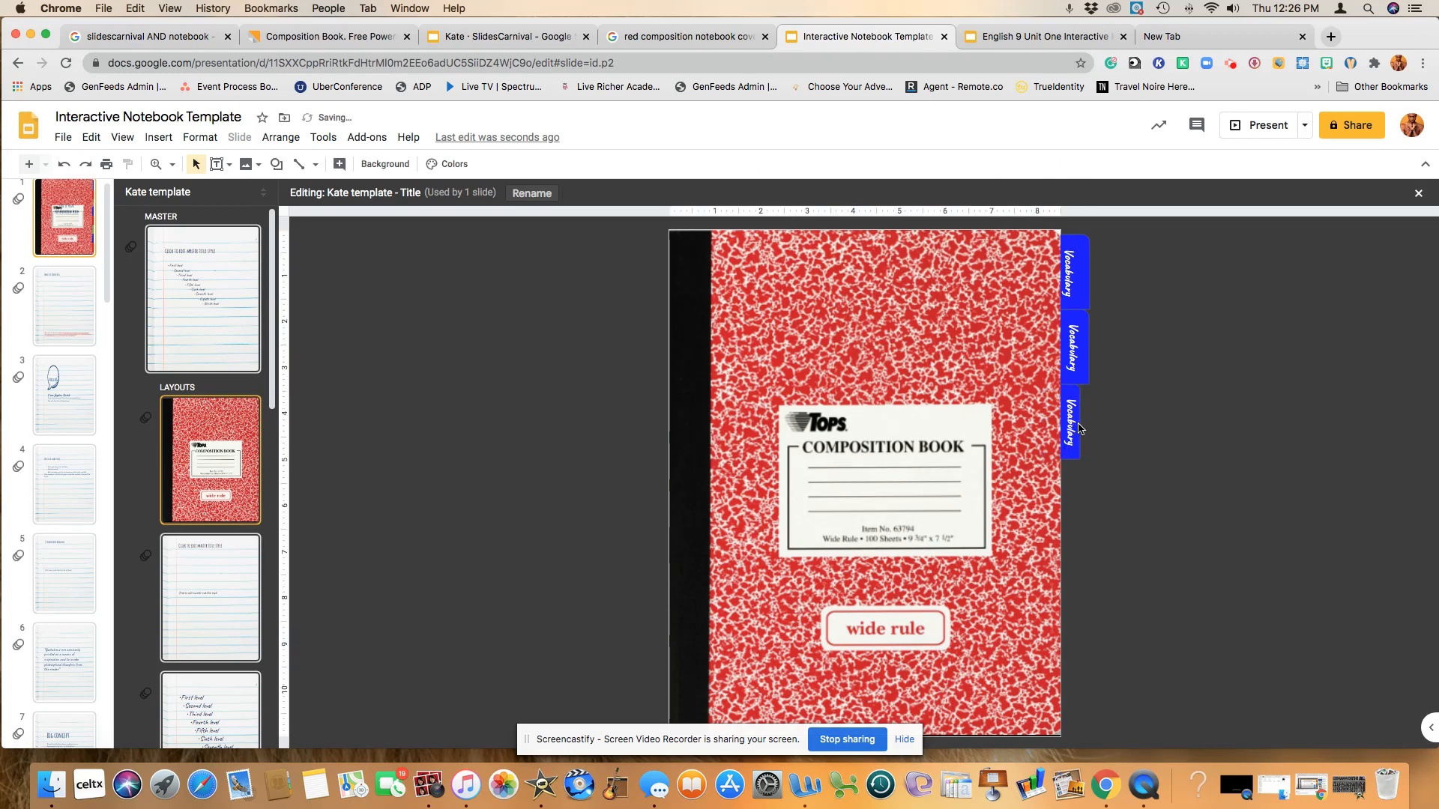
click(1072, 421)
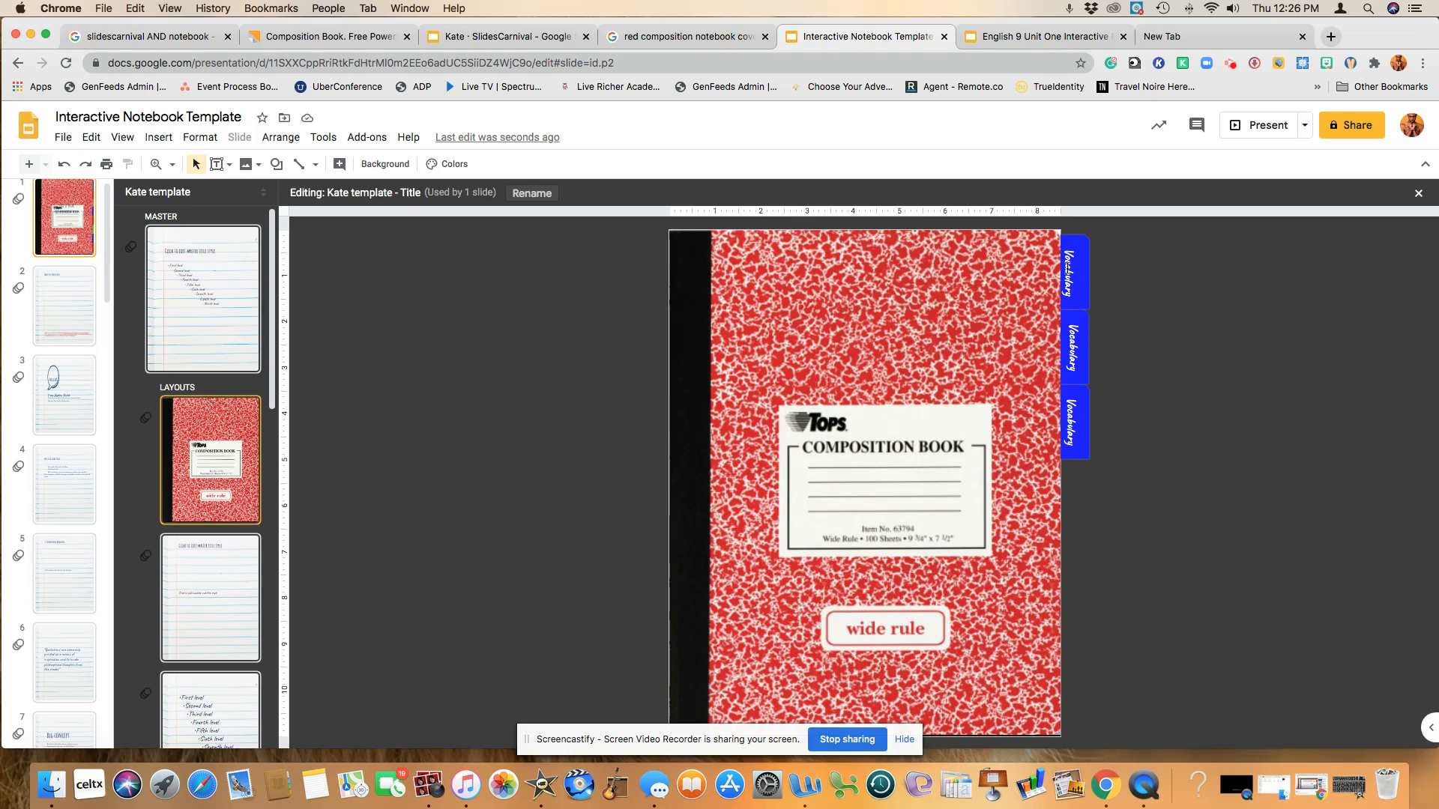
click(1073, 272)
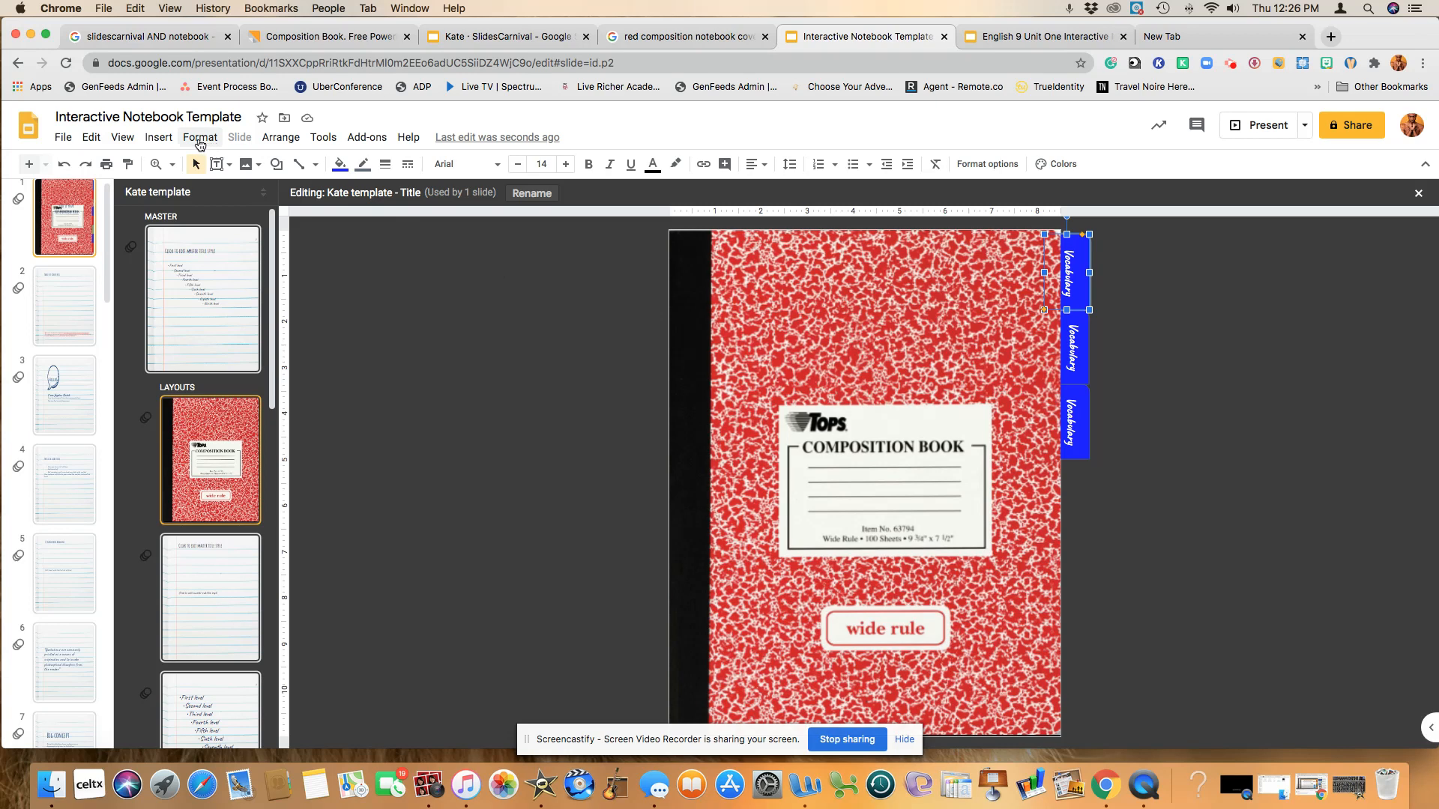
click(158, 137)
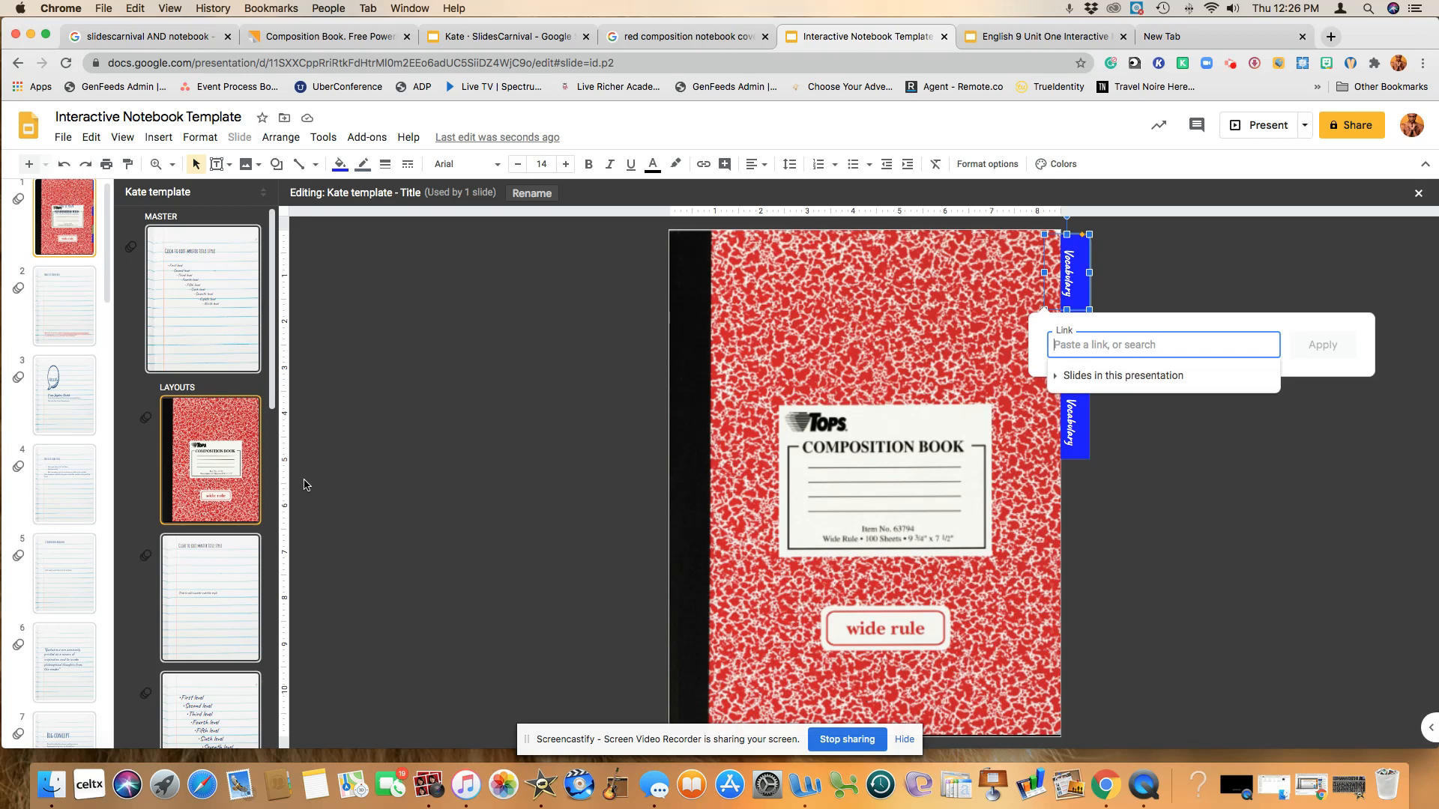
mouse_move(1112, 410)
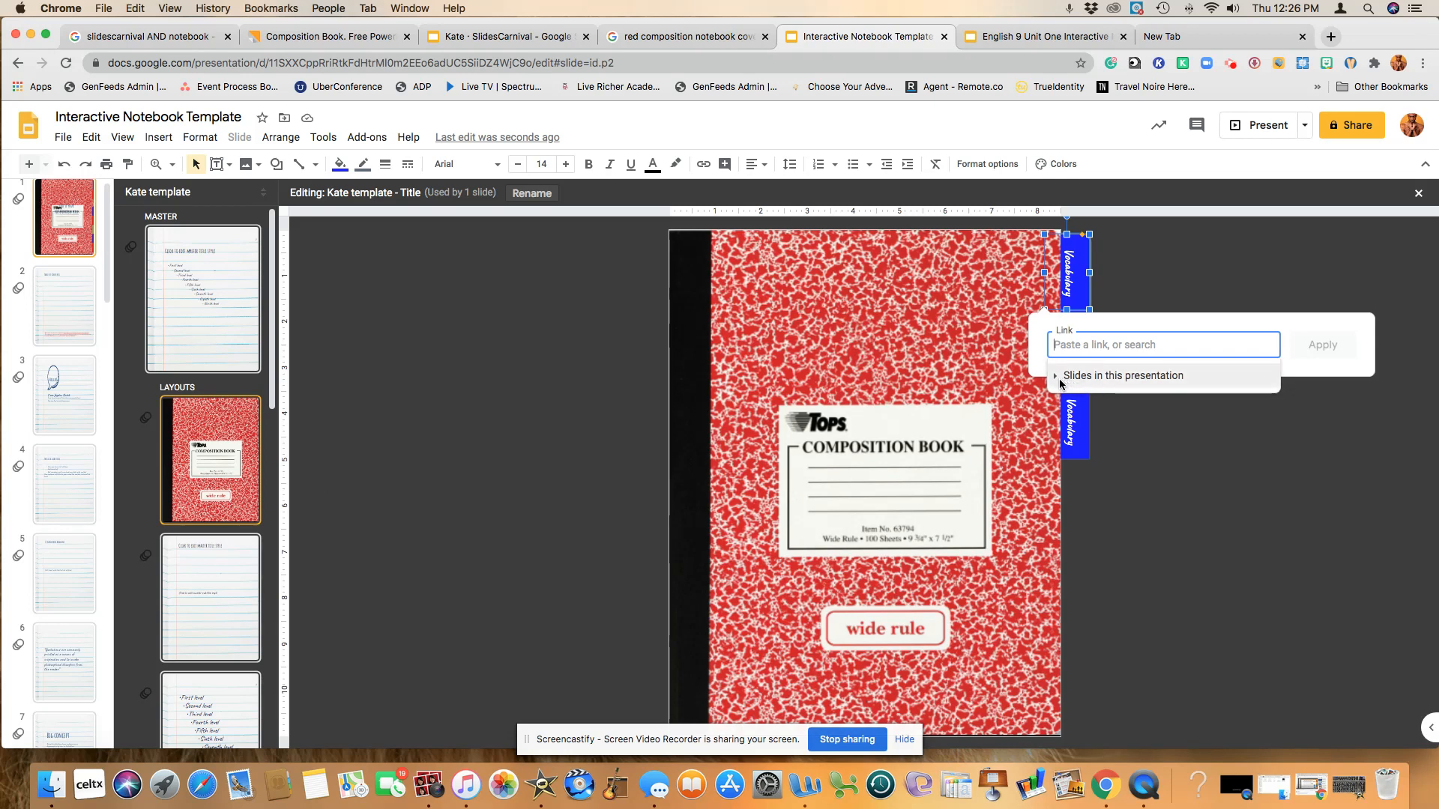
Link the selected top tab to Slide 3: Hello! from Slides in this presentation
click(1123, 375)
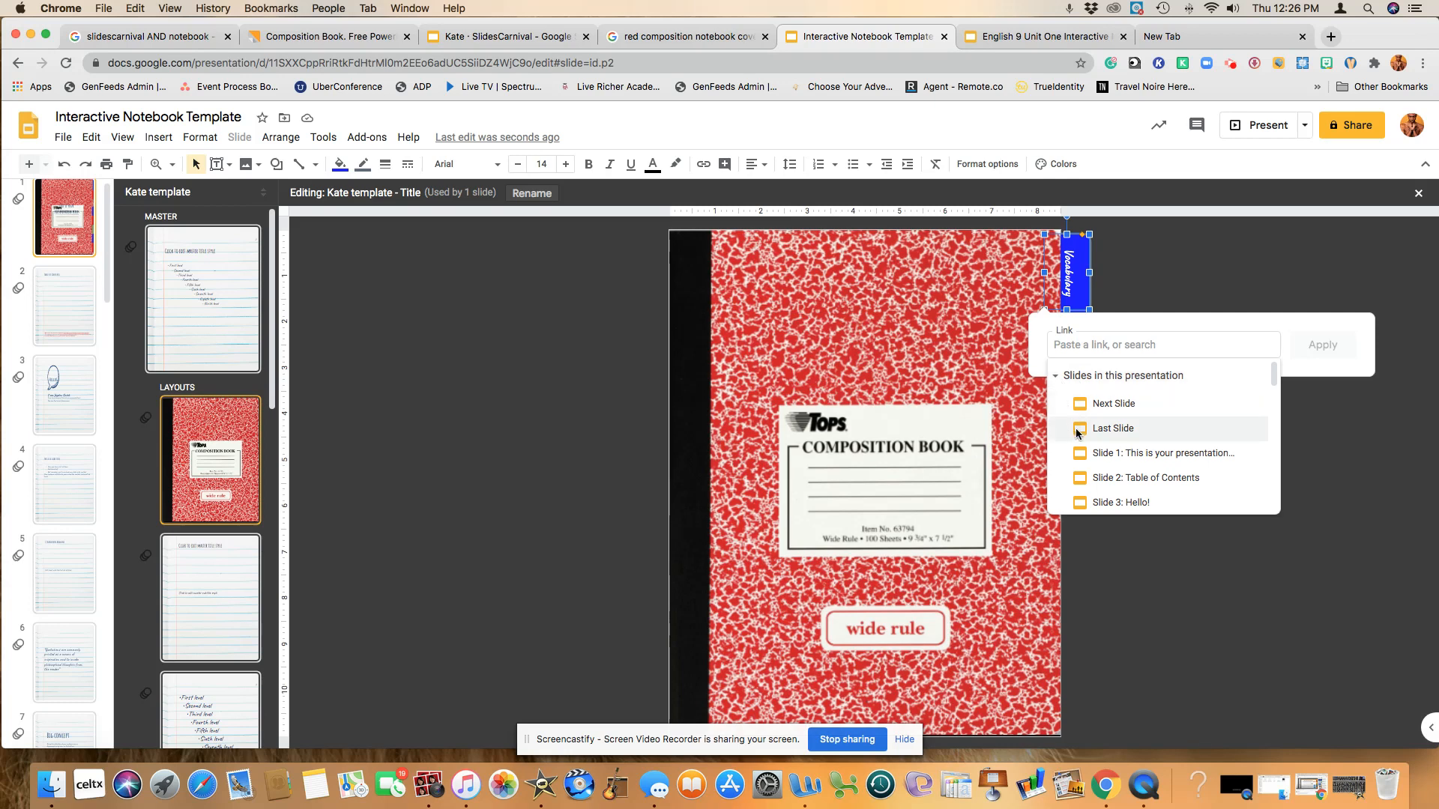
mouse_move(1106, 482)
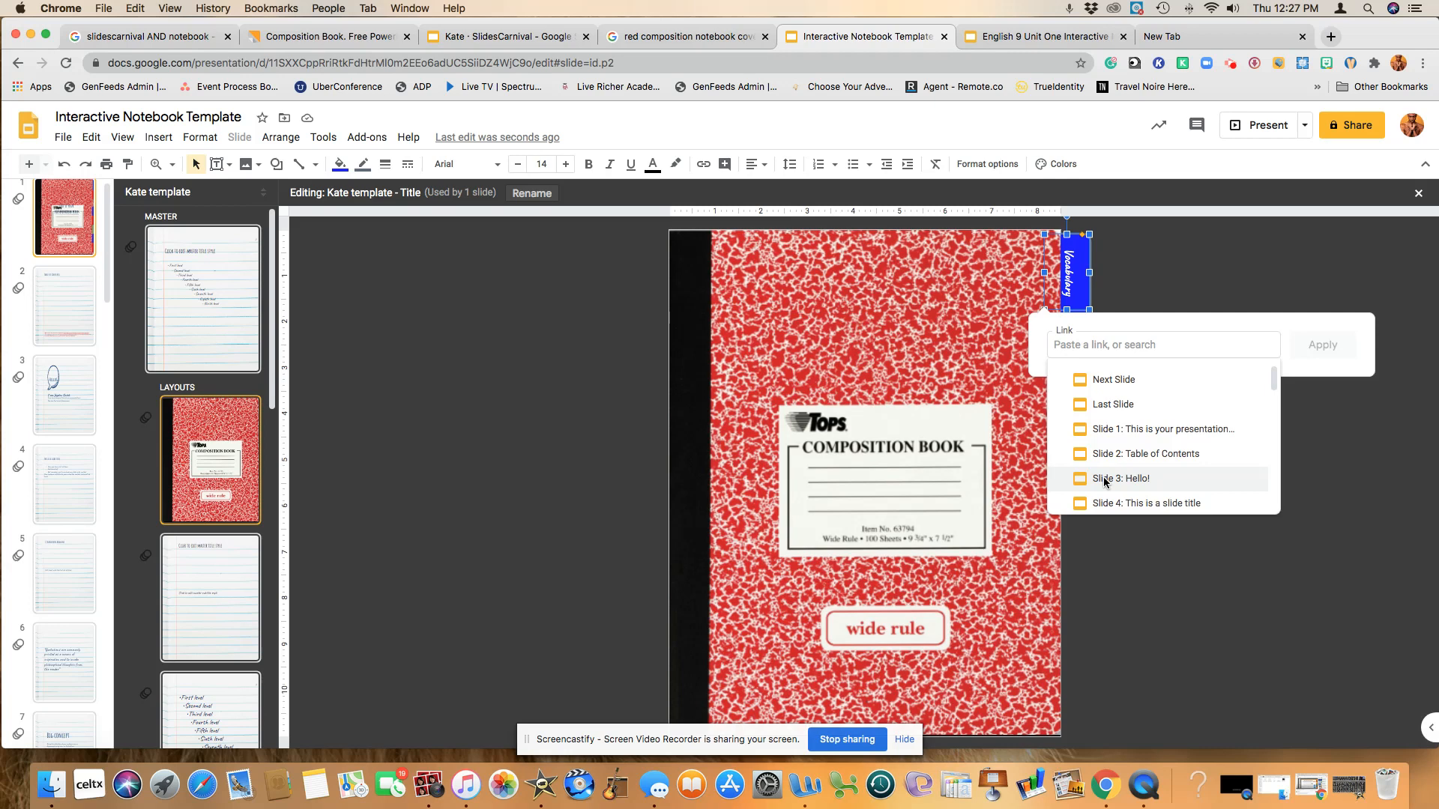
mouse_move(1105, 481)
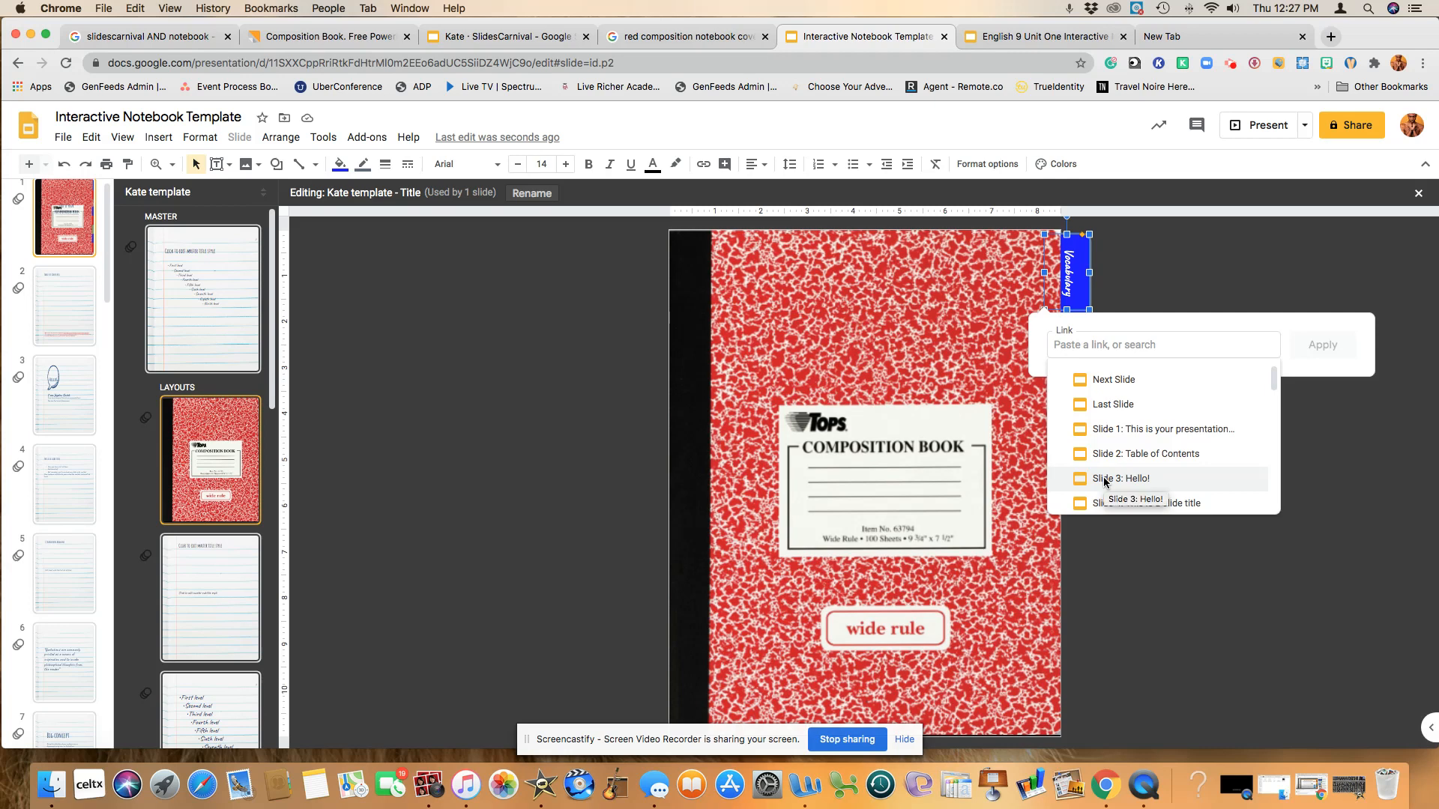
click(1120, 478)
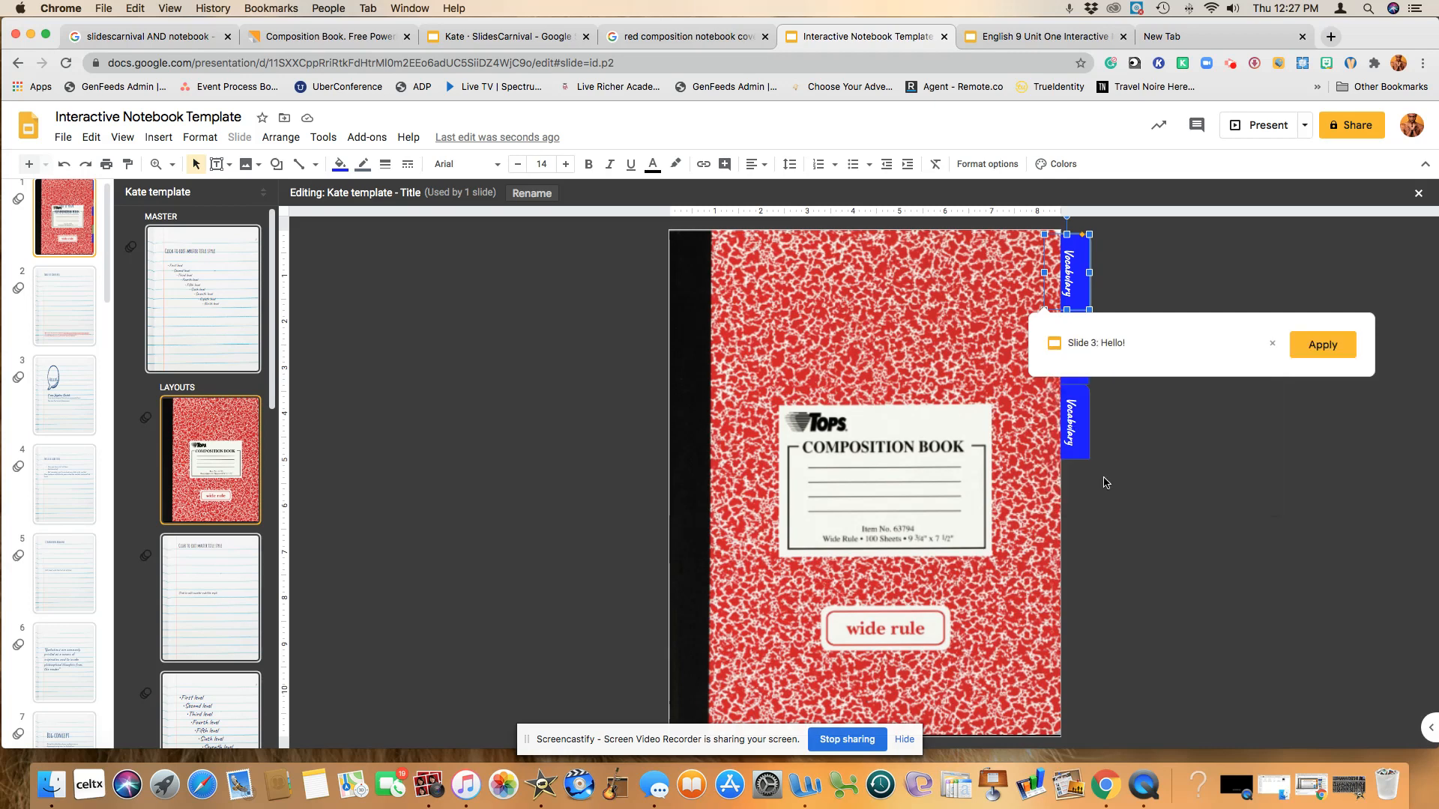
click(1322, 345)
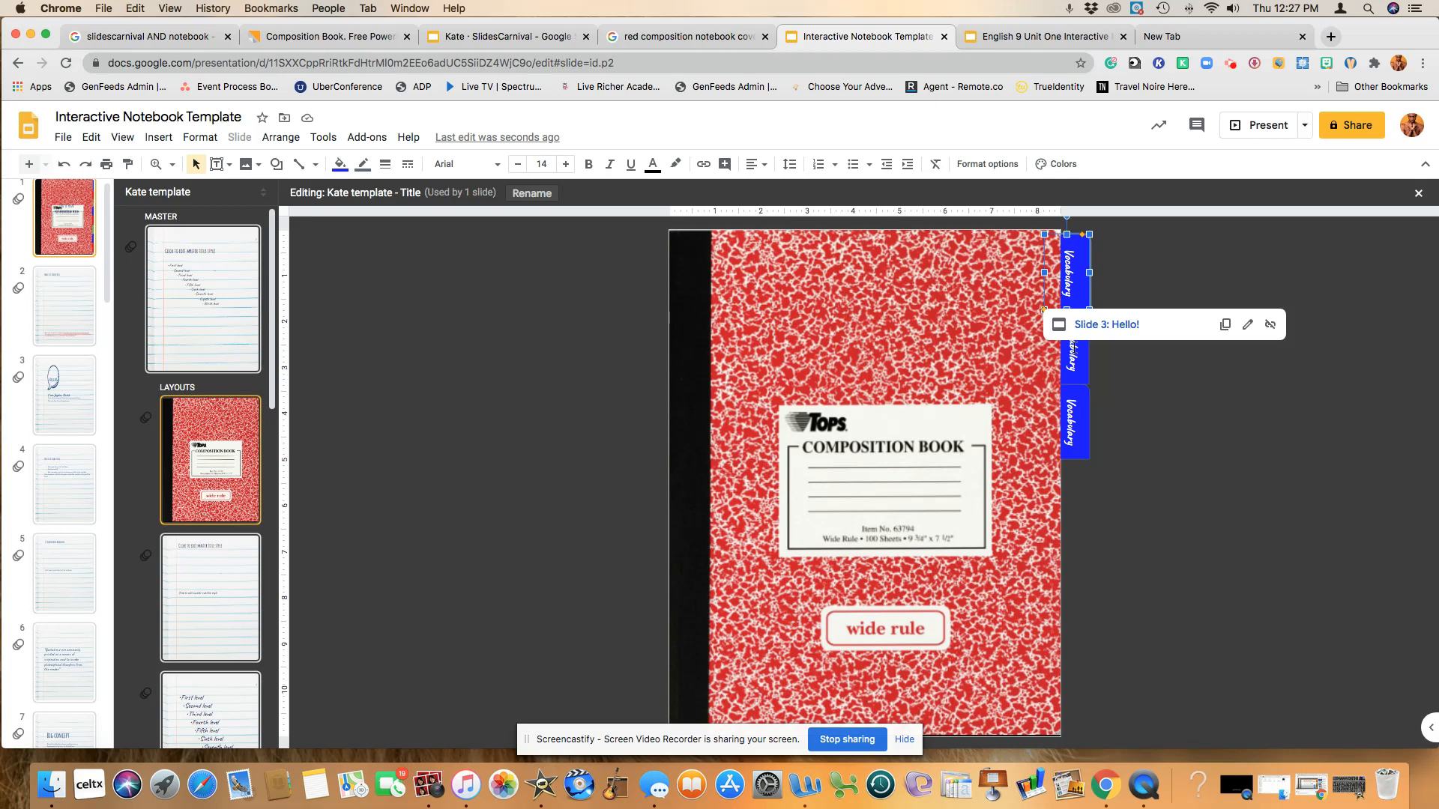
mouse_move(1167, 418)
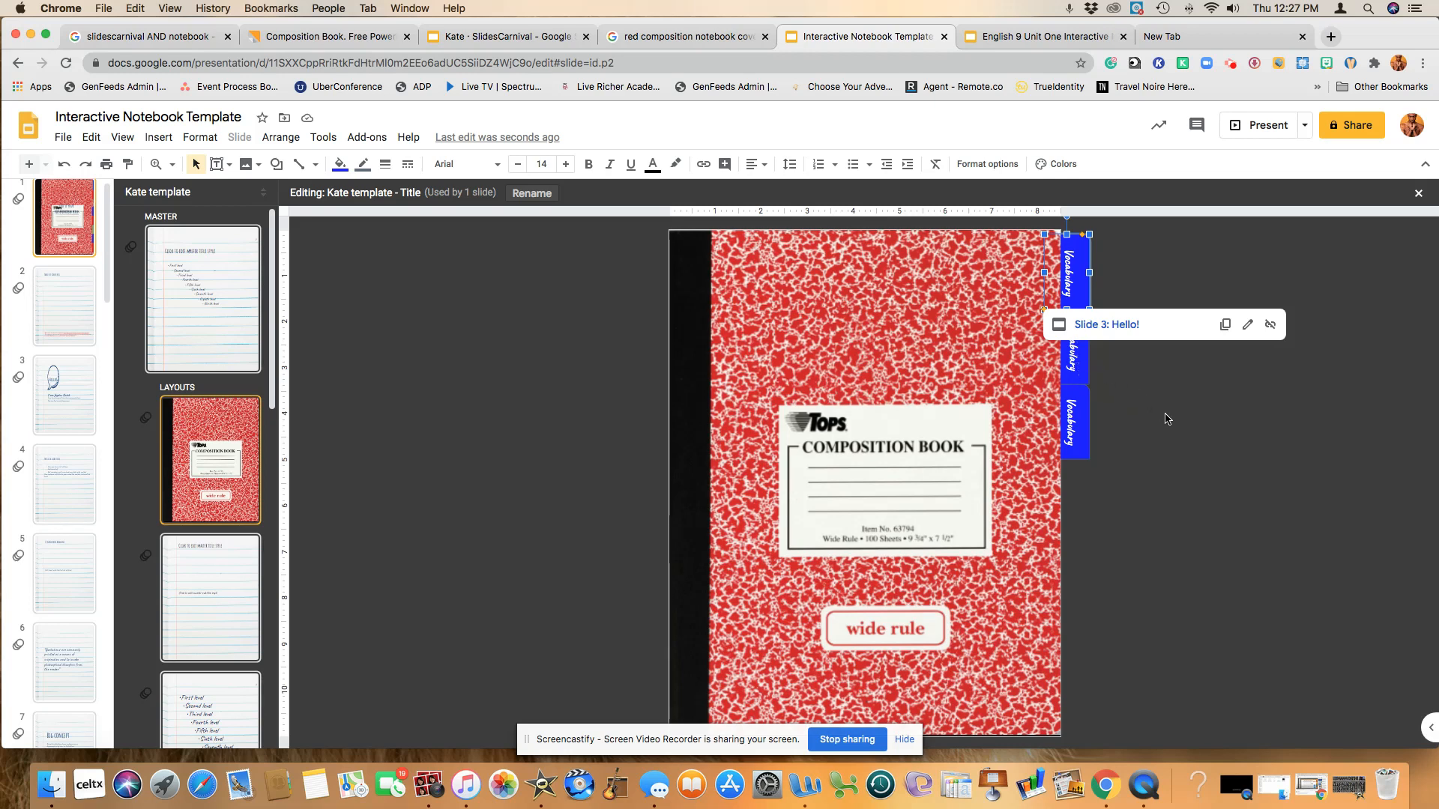
mouse_move(1213, 412)
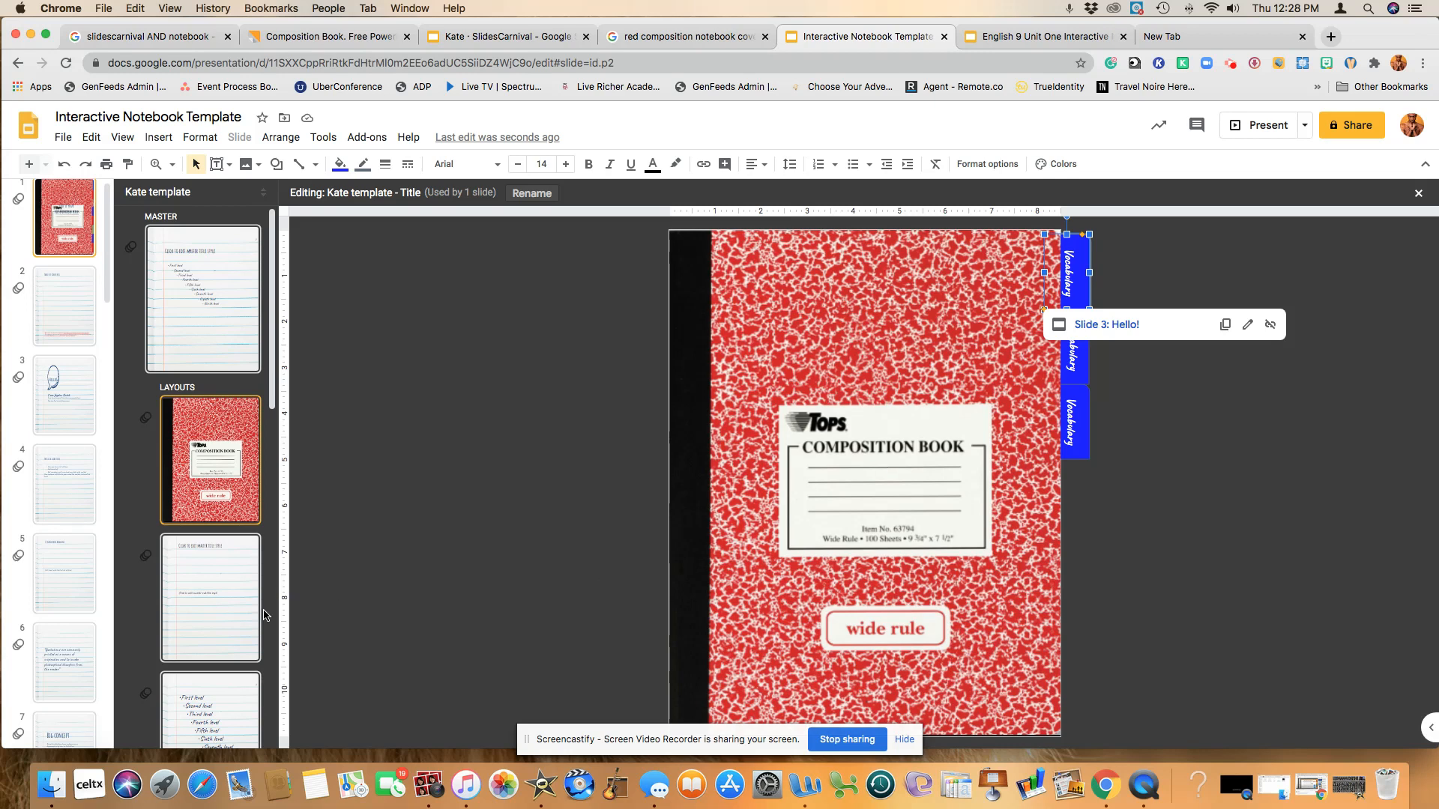
Search YouTube for a video on finding a theme and insert the animated Aesop video
scroll(down, 3)
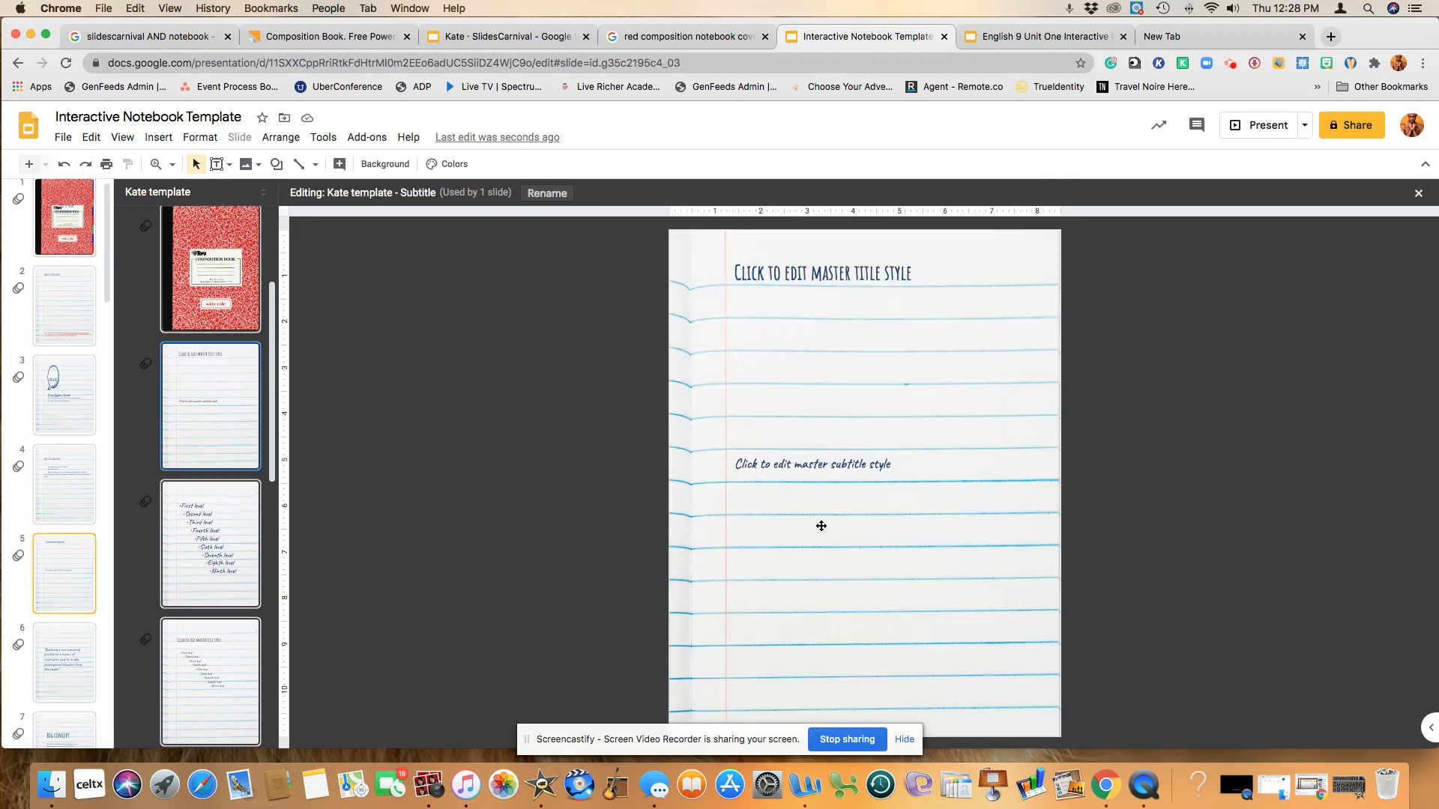
mouse_move(177, 154)
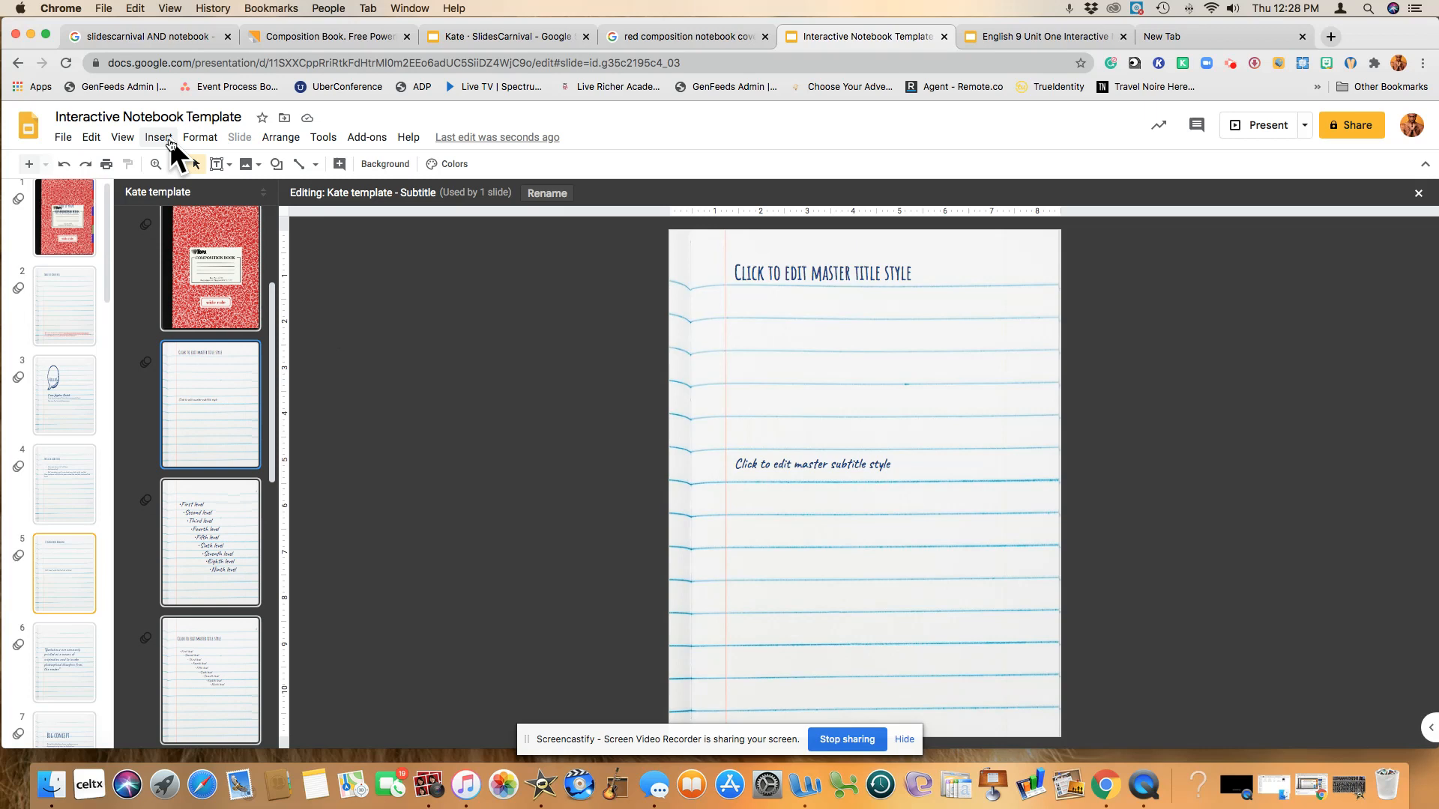
click(158, 137)
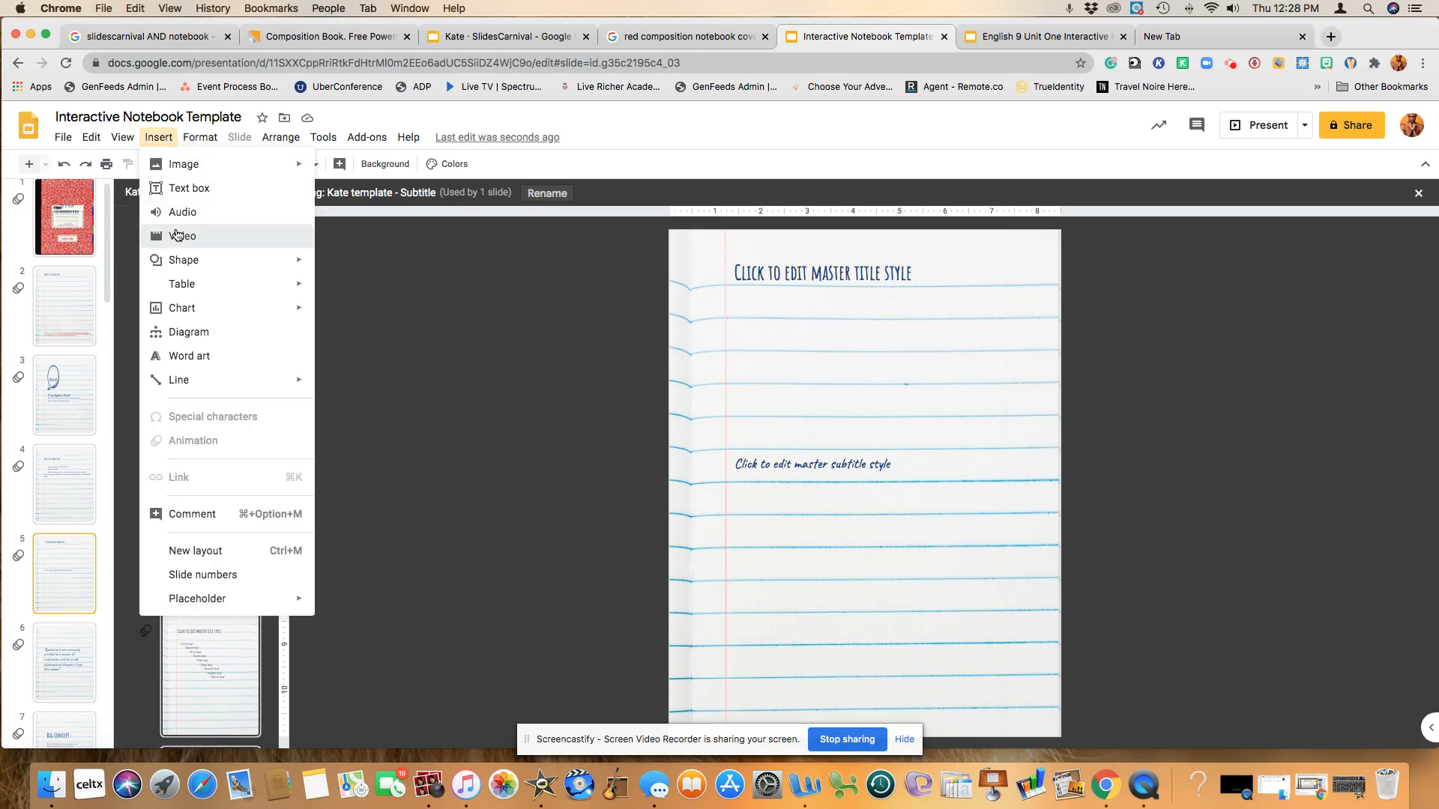
click(185, 236)
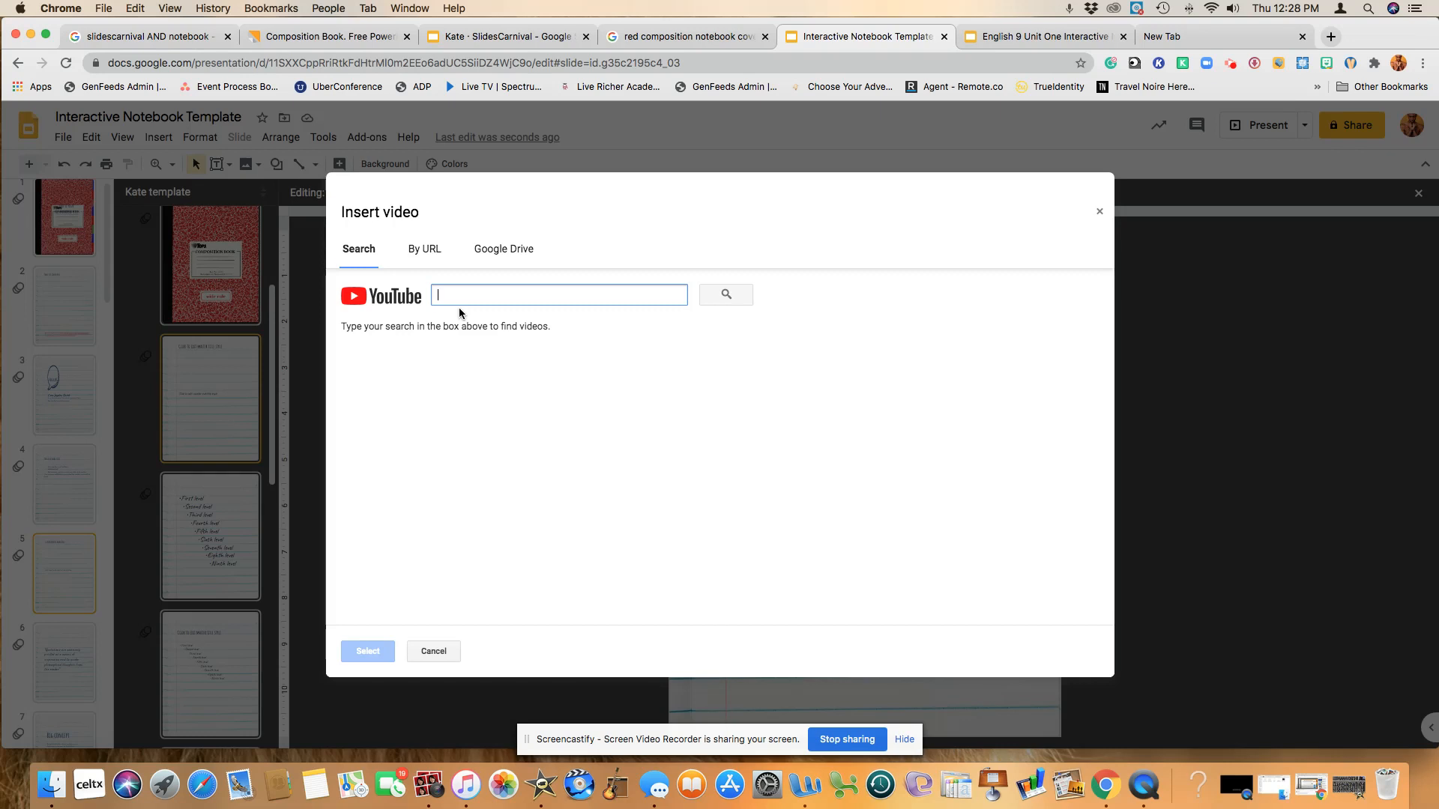
text(How to find a the)
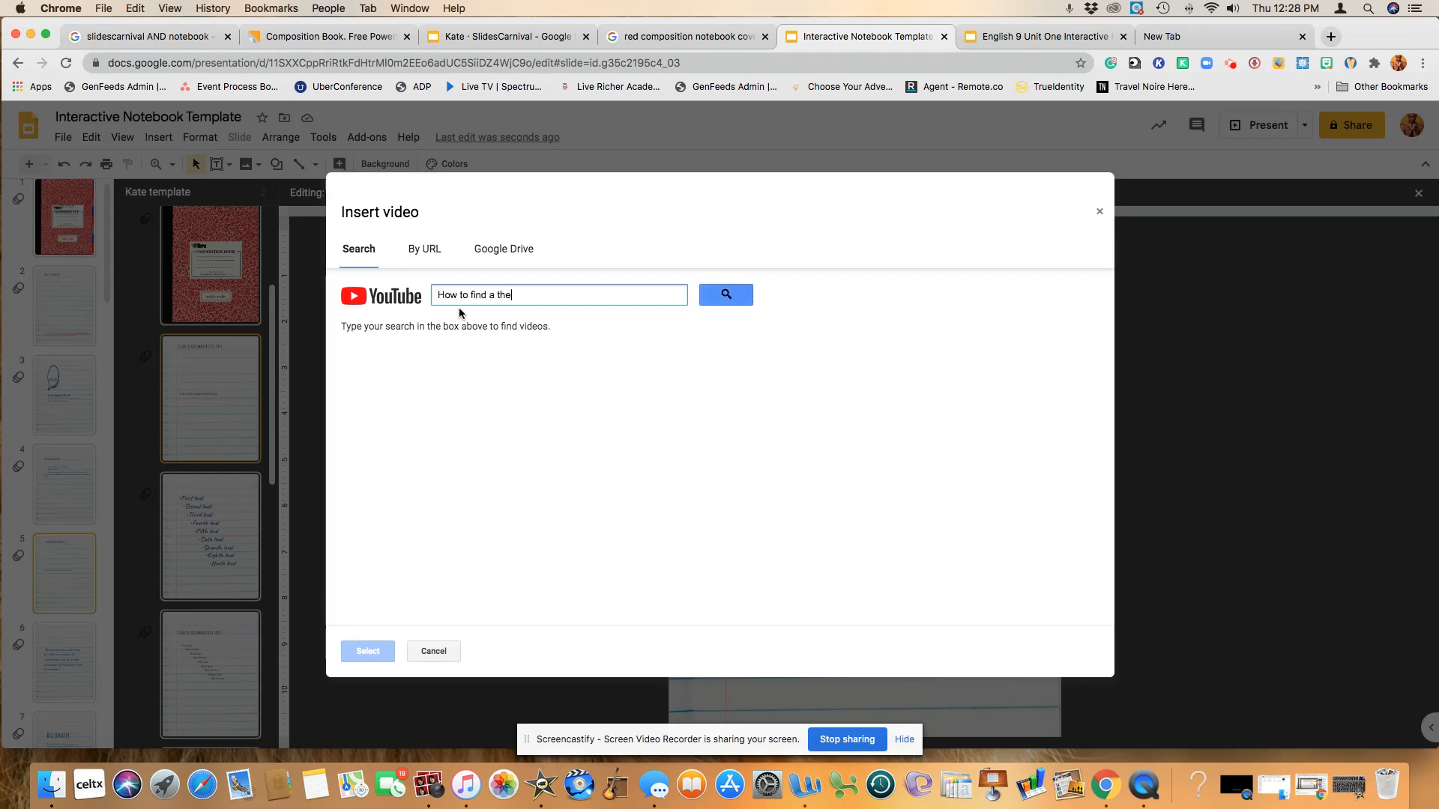
key(Return)
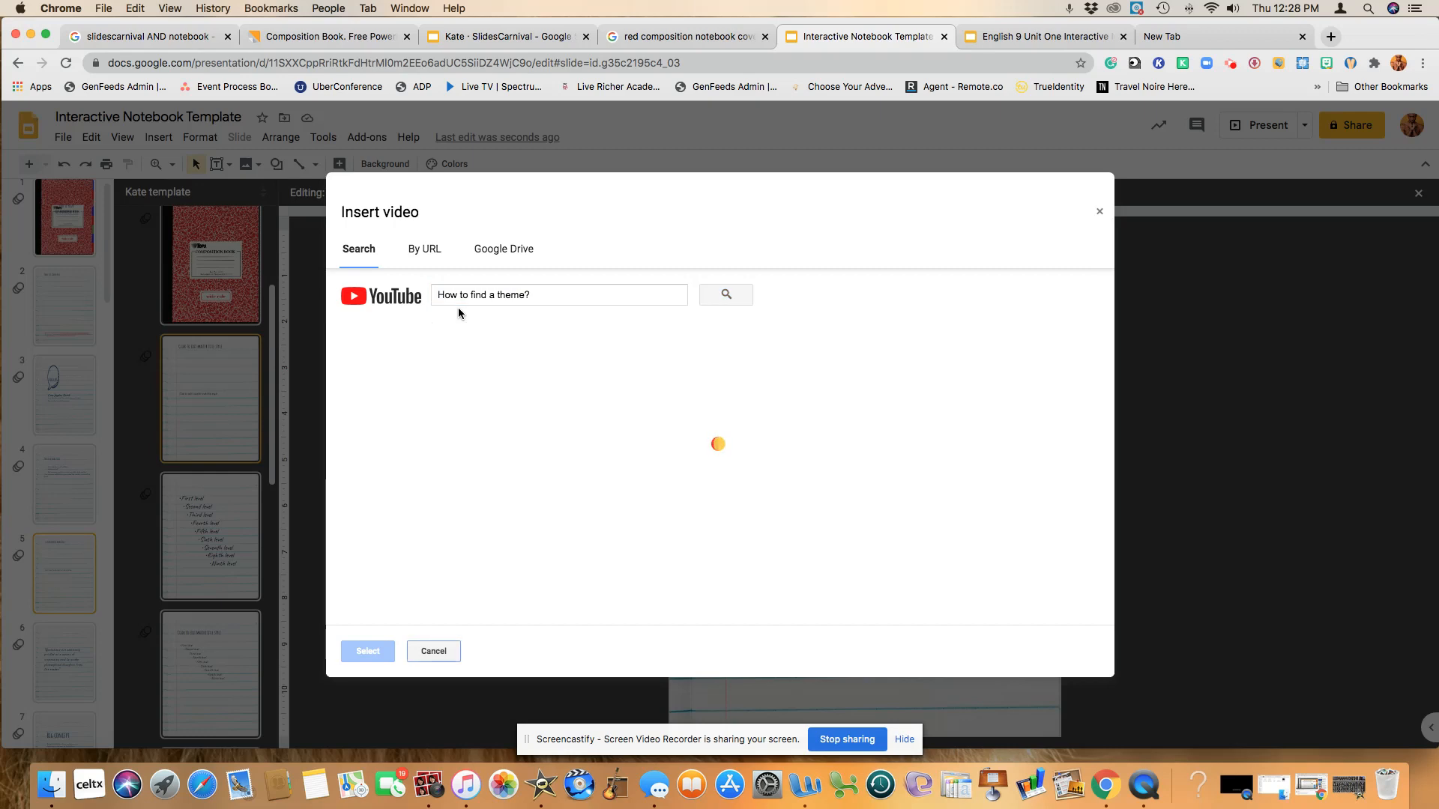
click(725, 294)
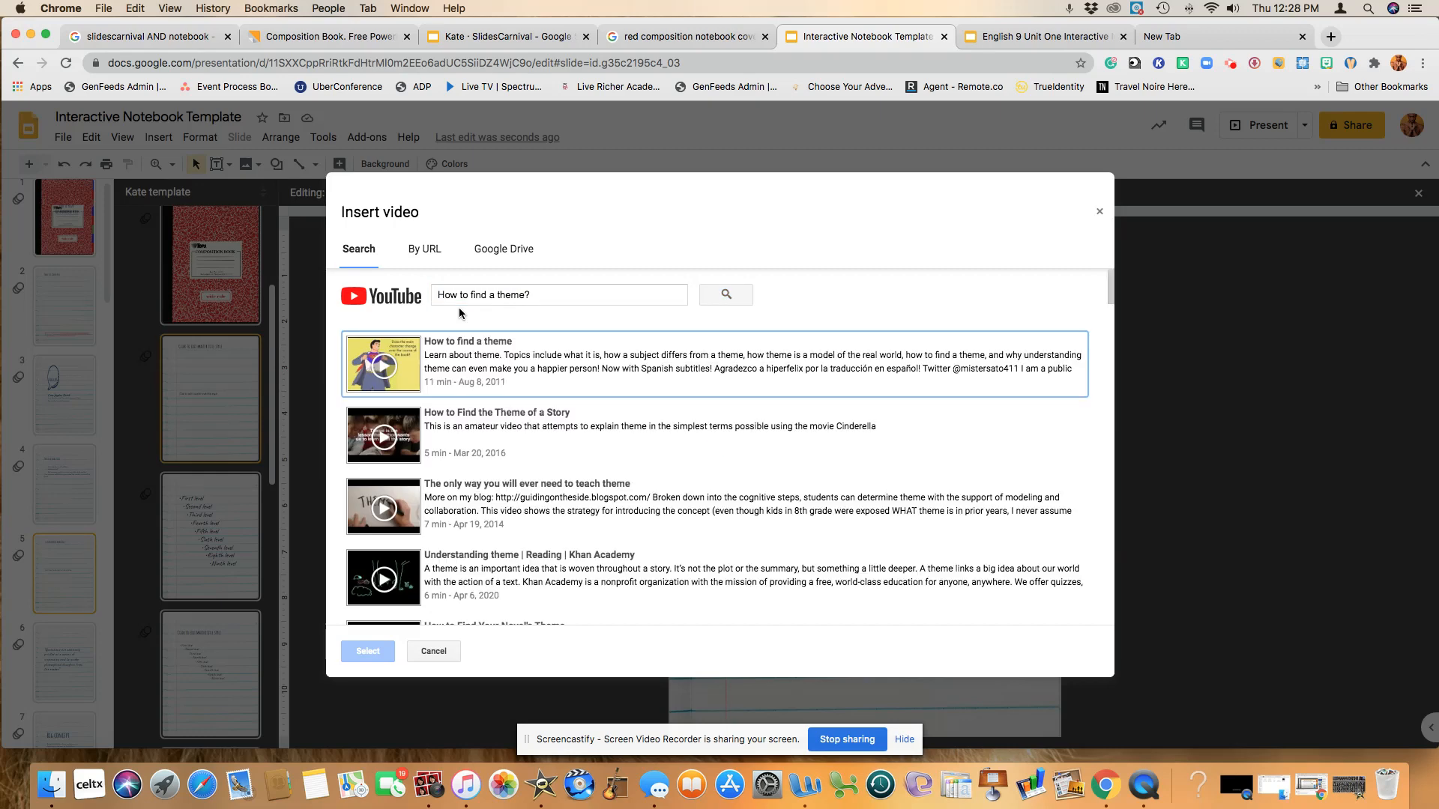
scroll(down, 3)
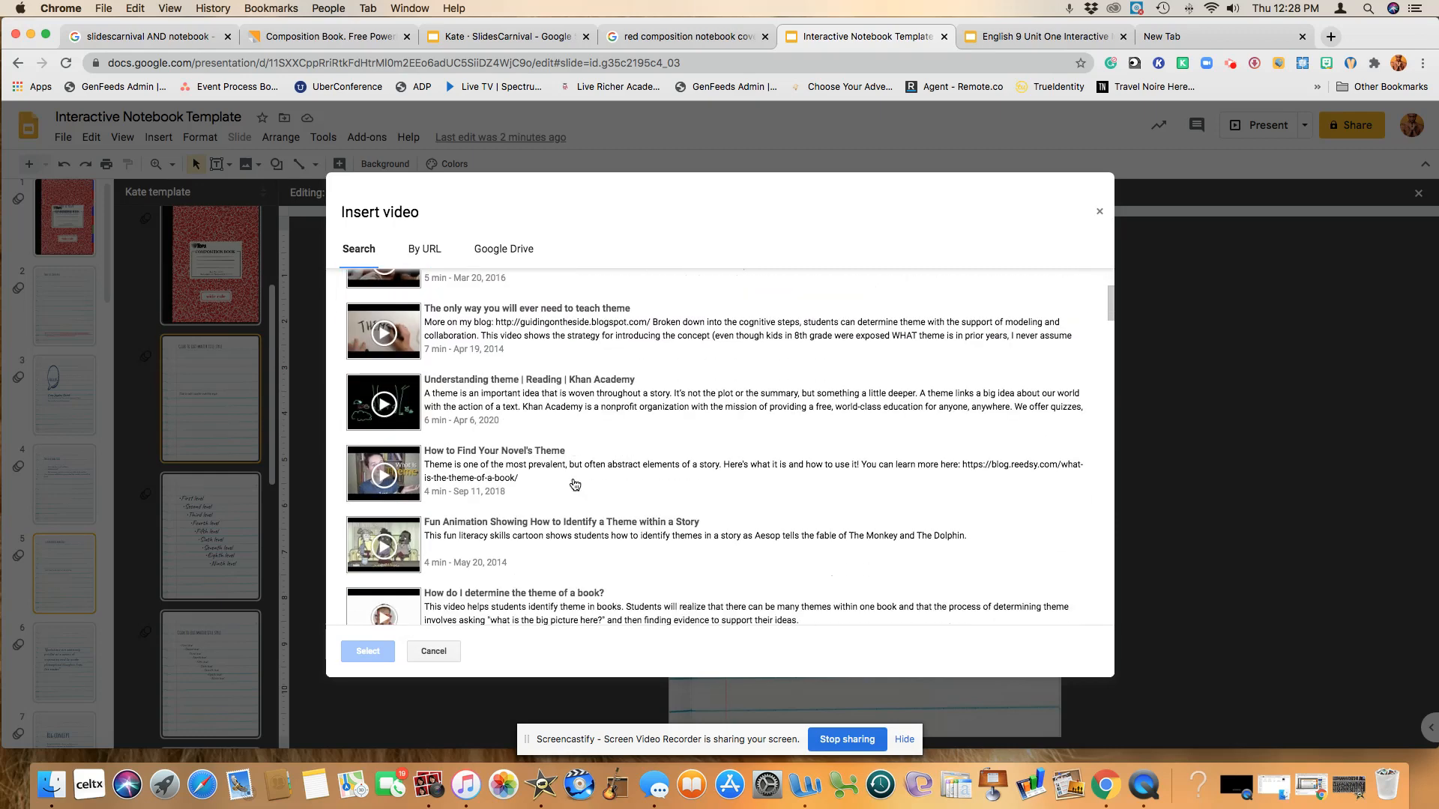
click(575, 472)
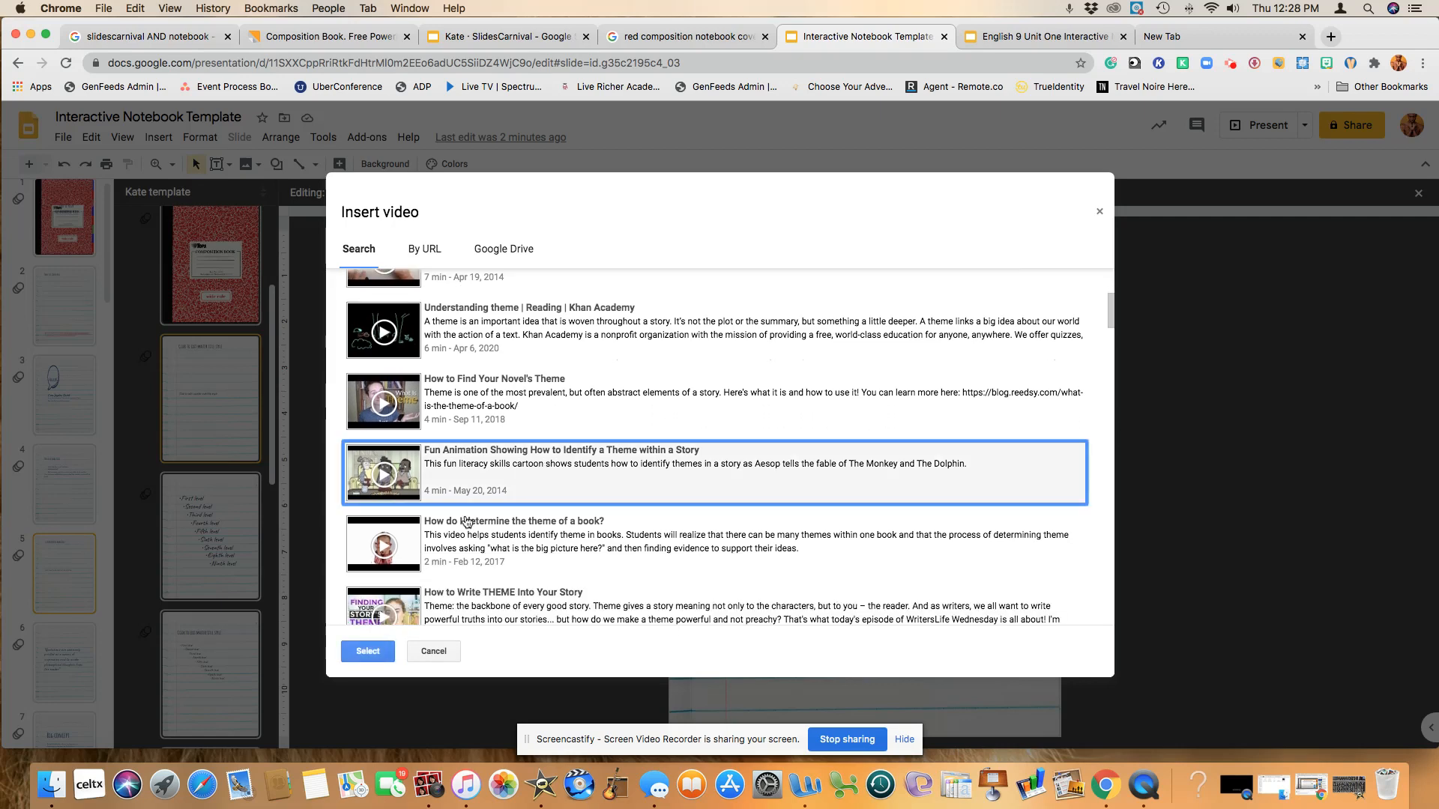
click(367, 651)
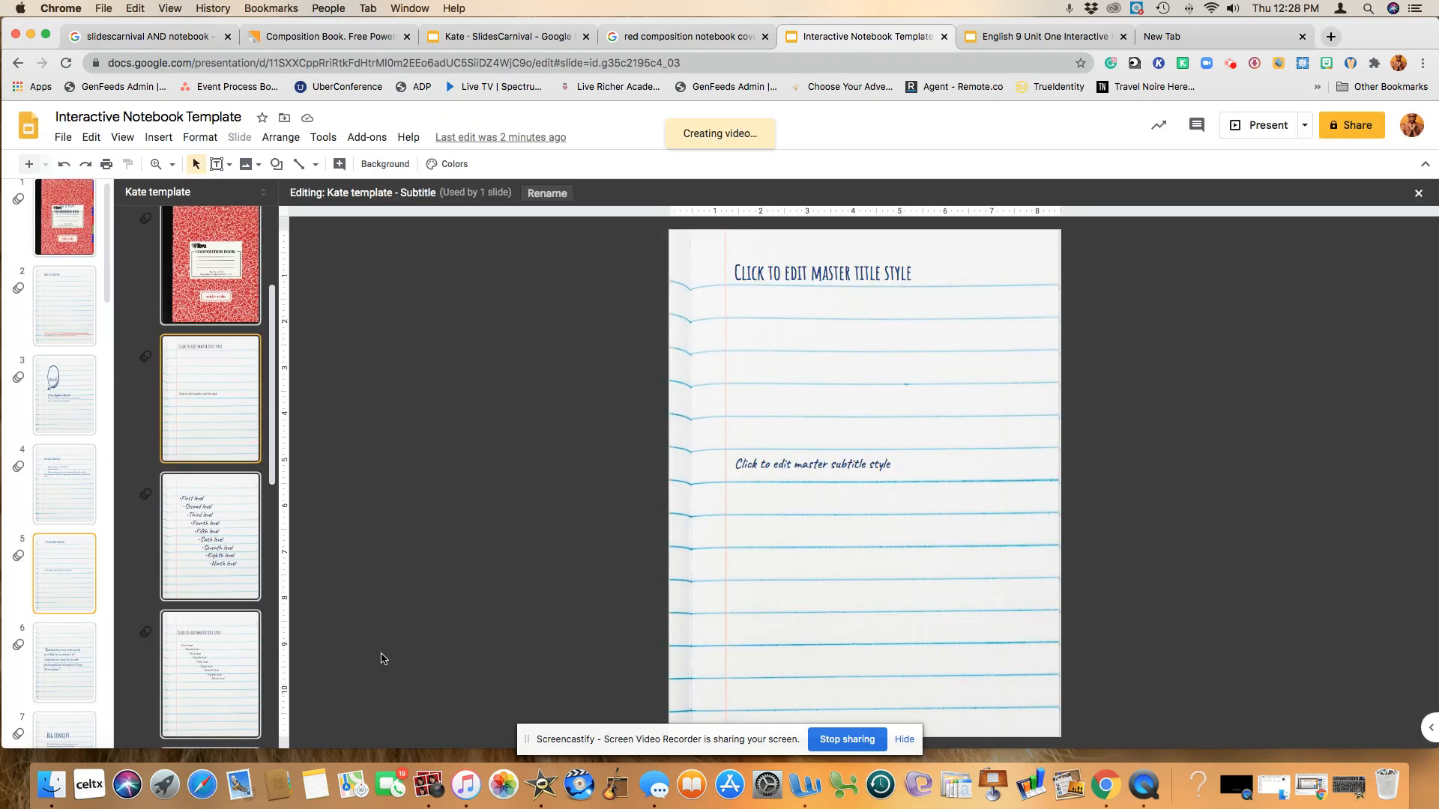
mouse_move(749, 630)
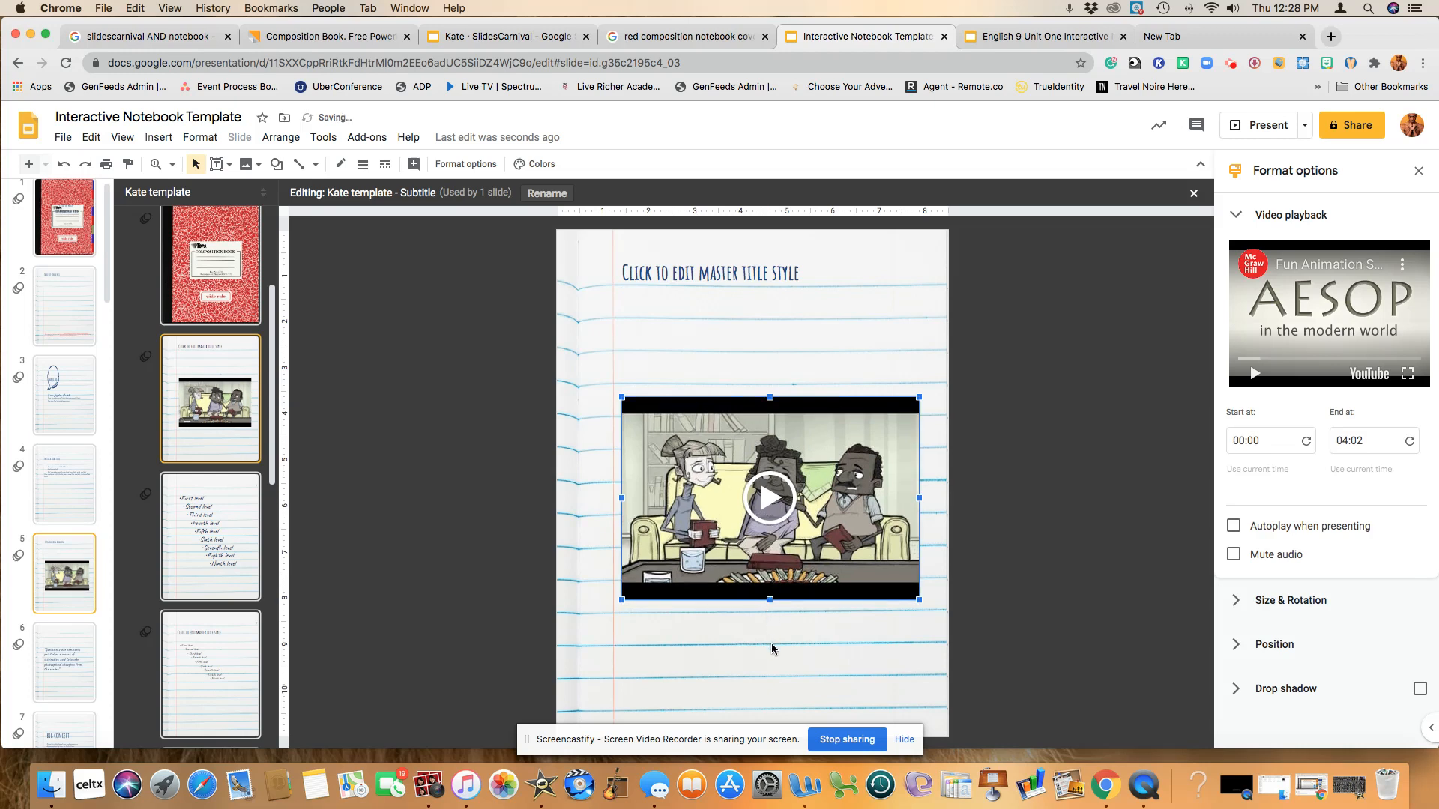
click(749, 350)
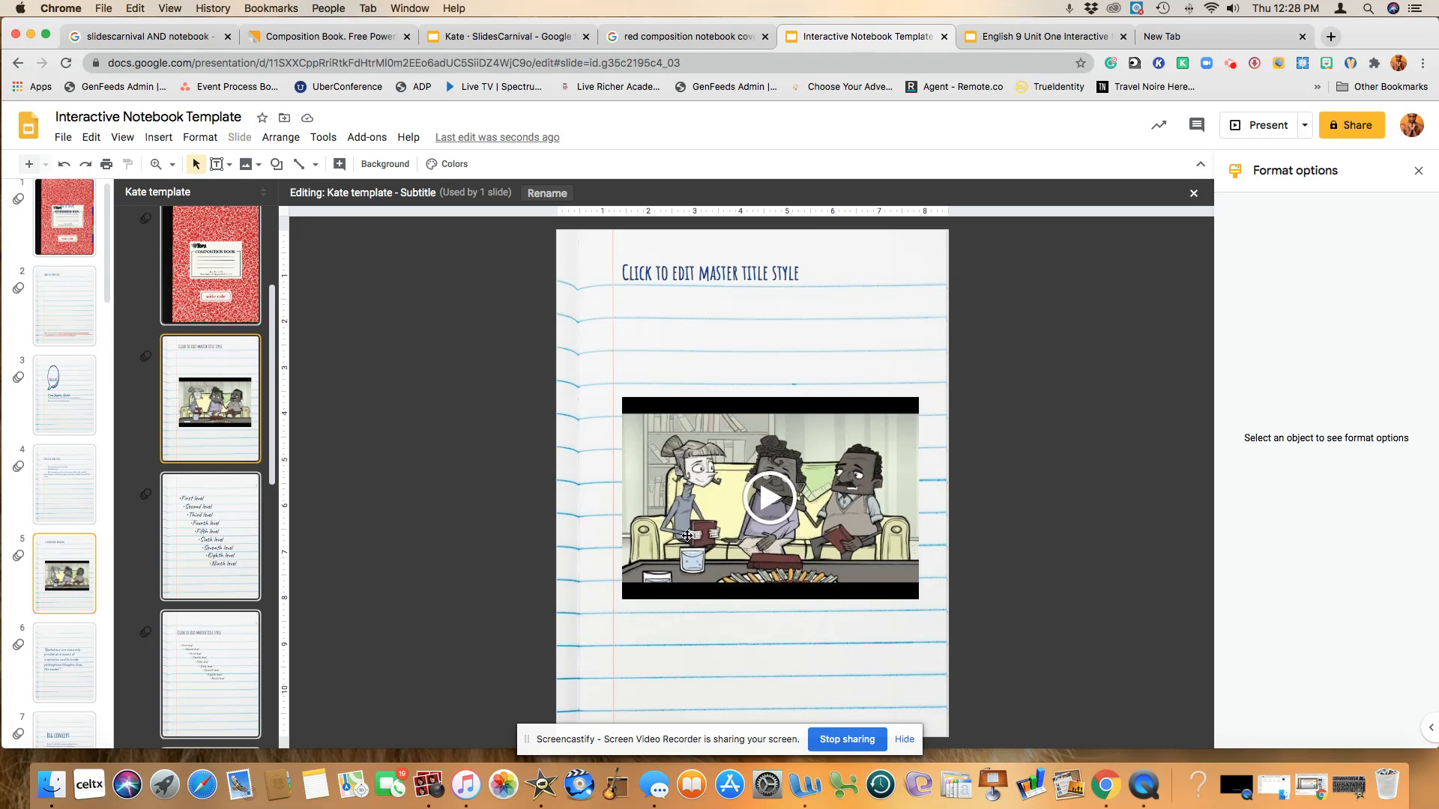
mouse_move(733, 547)
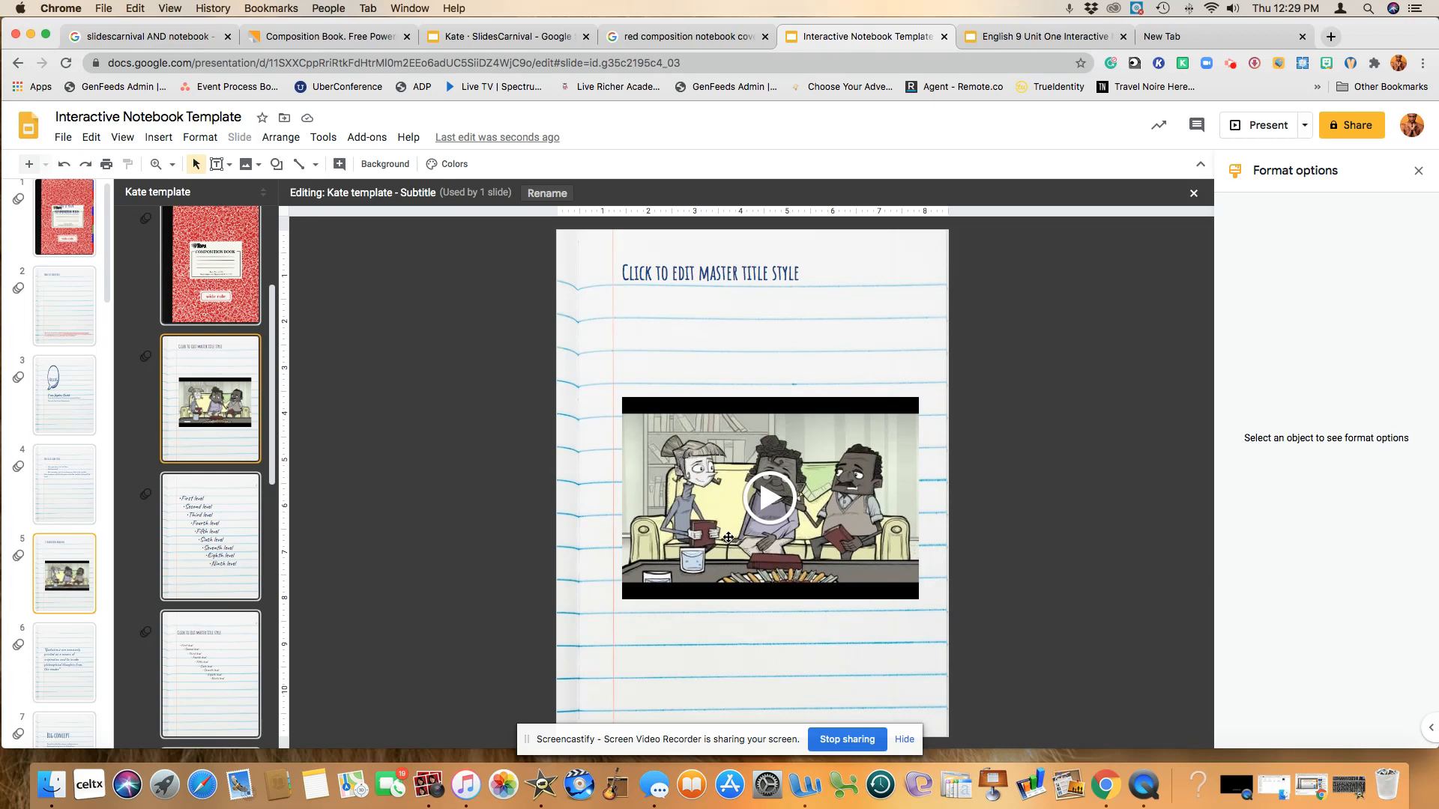
click(949, 271)
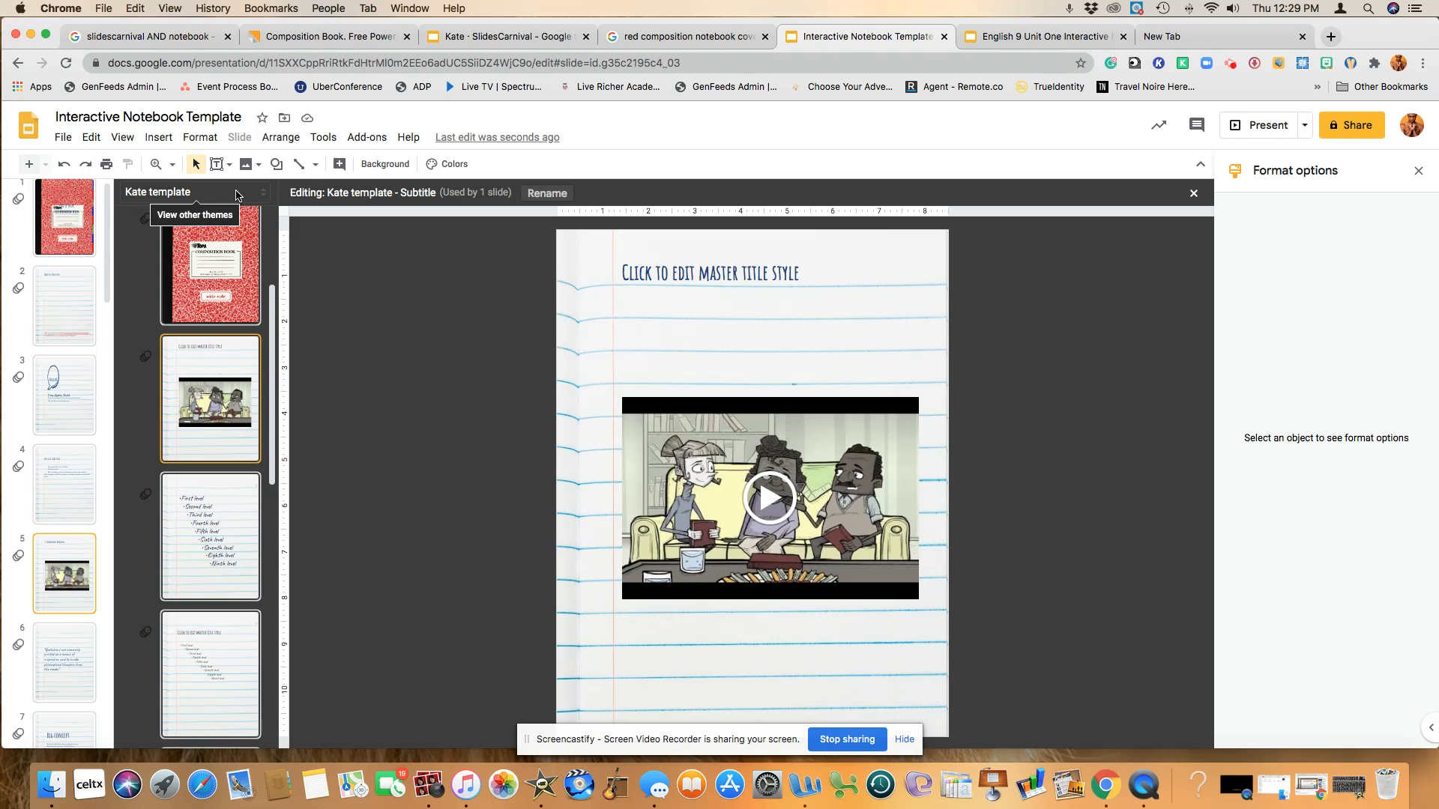
Type the favorite-movie theme statement prompt in a text box above the video, enlarged three sizes
click(158, 137)
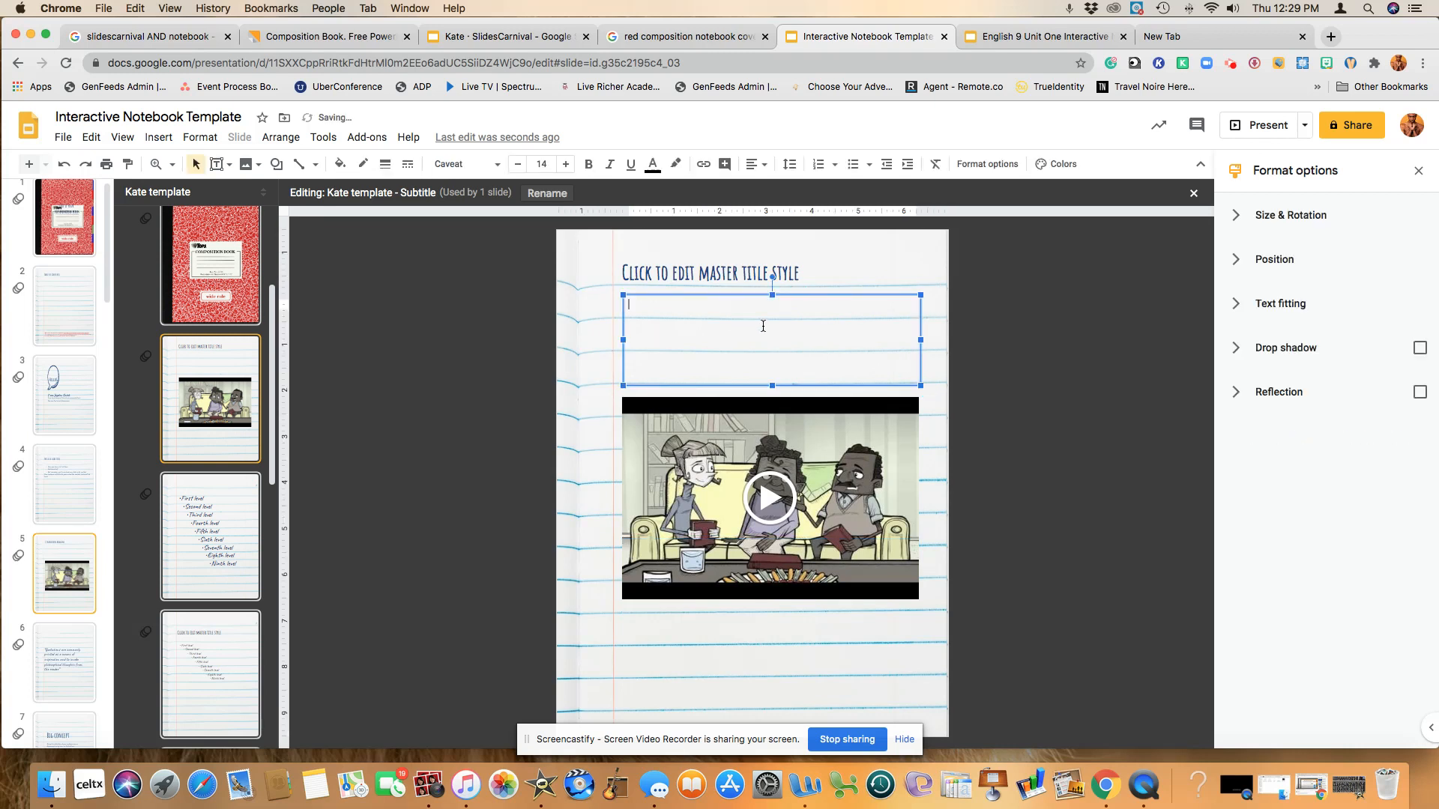
text(u)
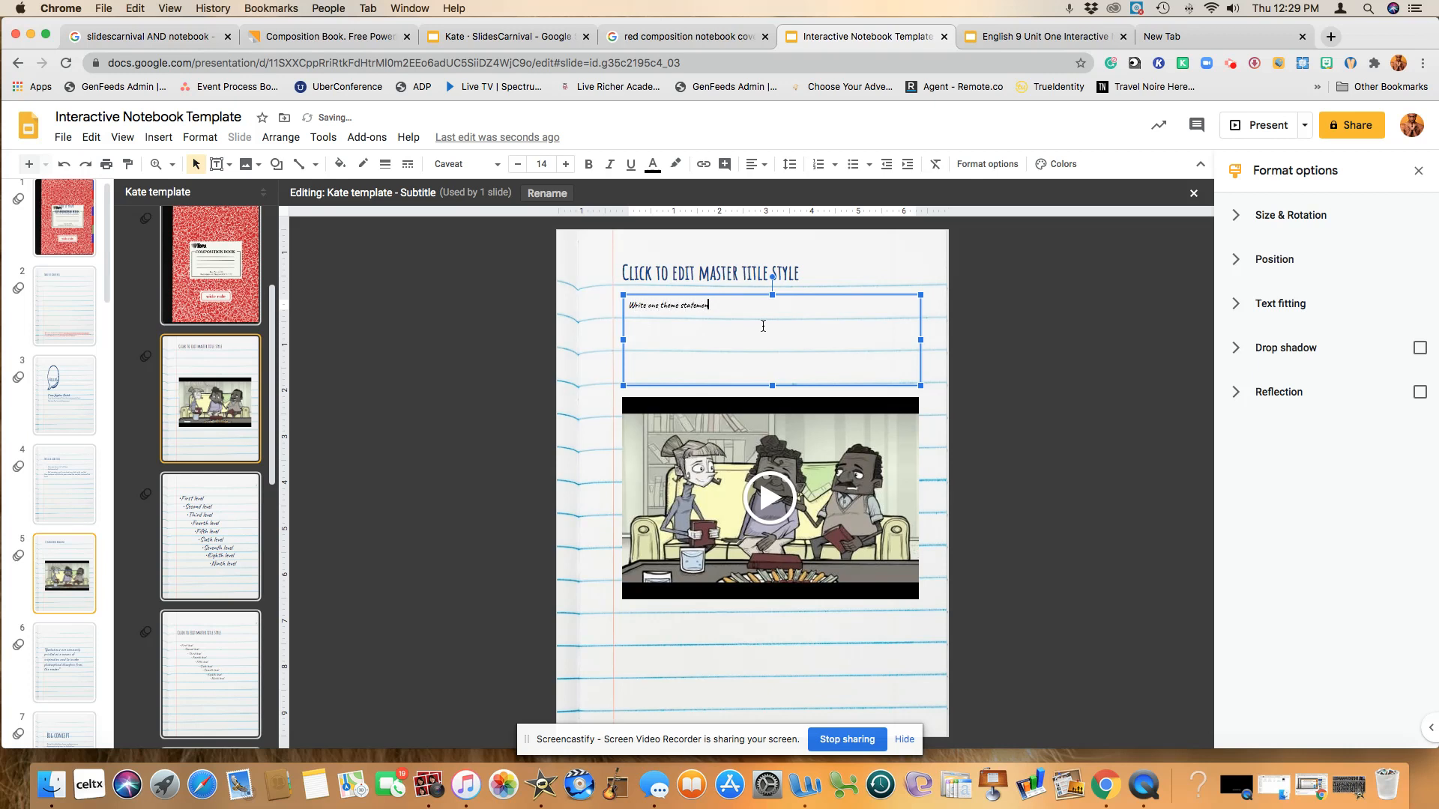
text(to express)
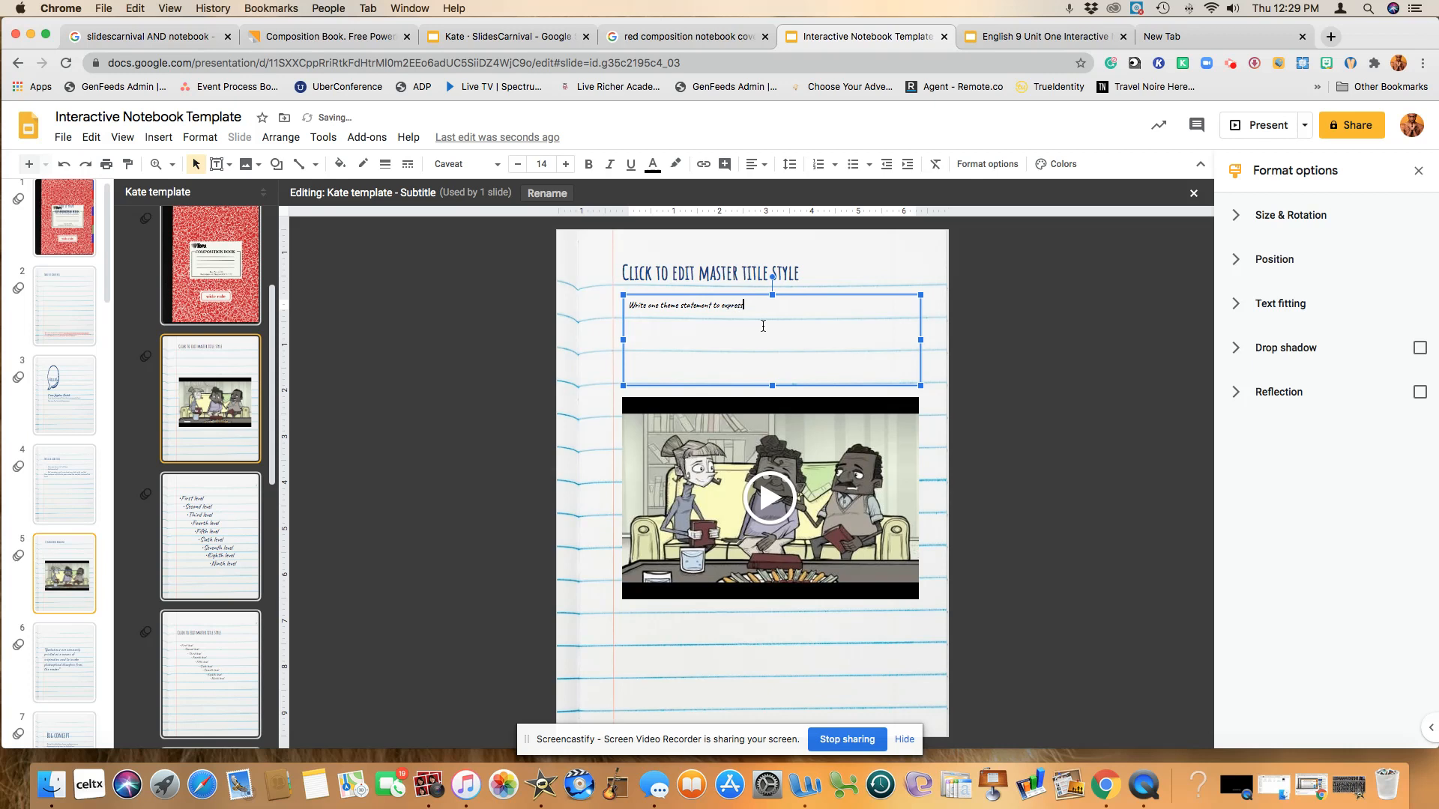
text(the main mes)
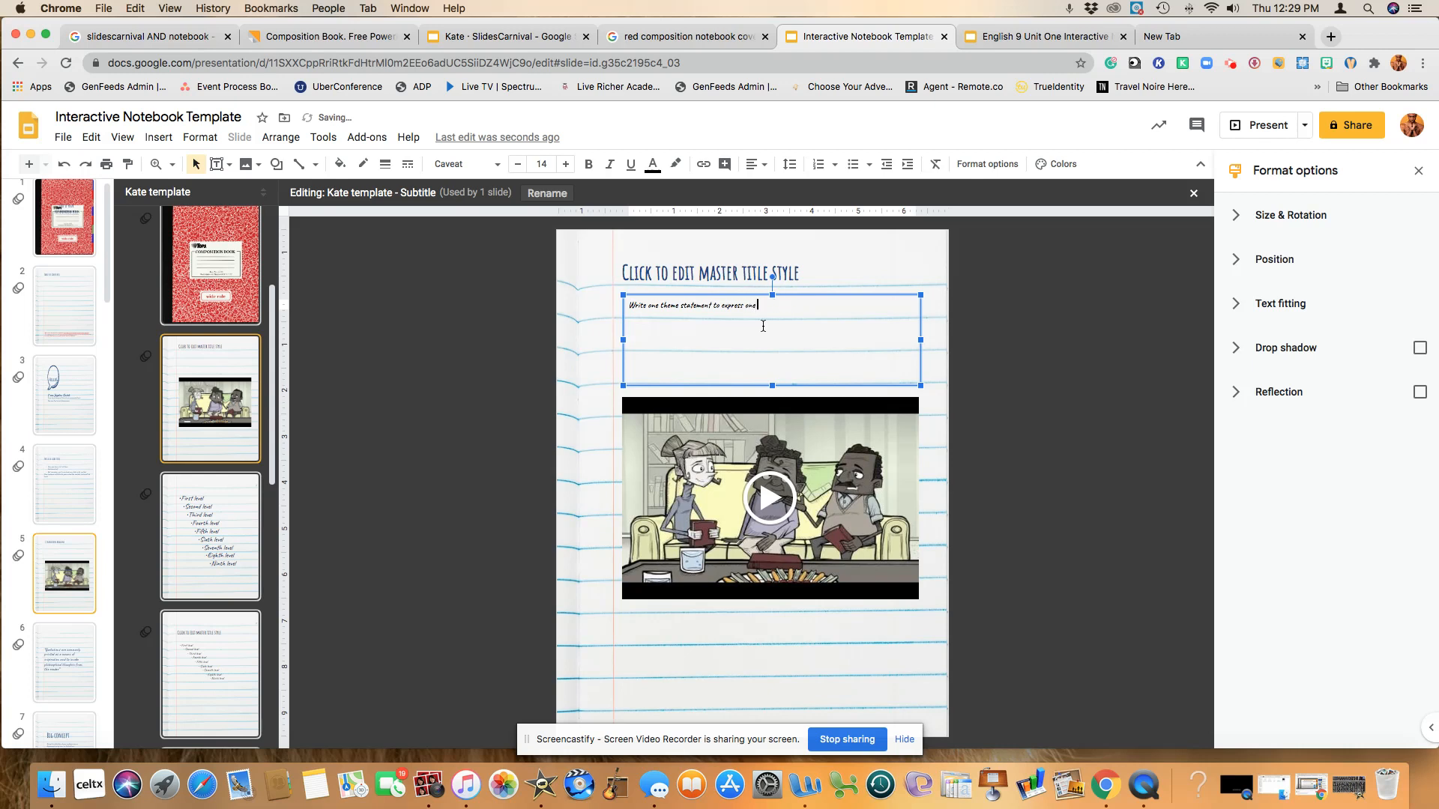
text(of the main messages in one of your)
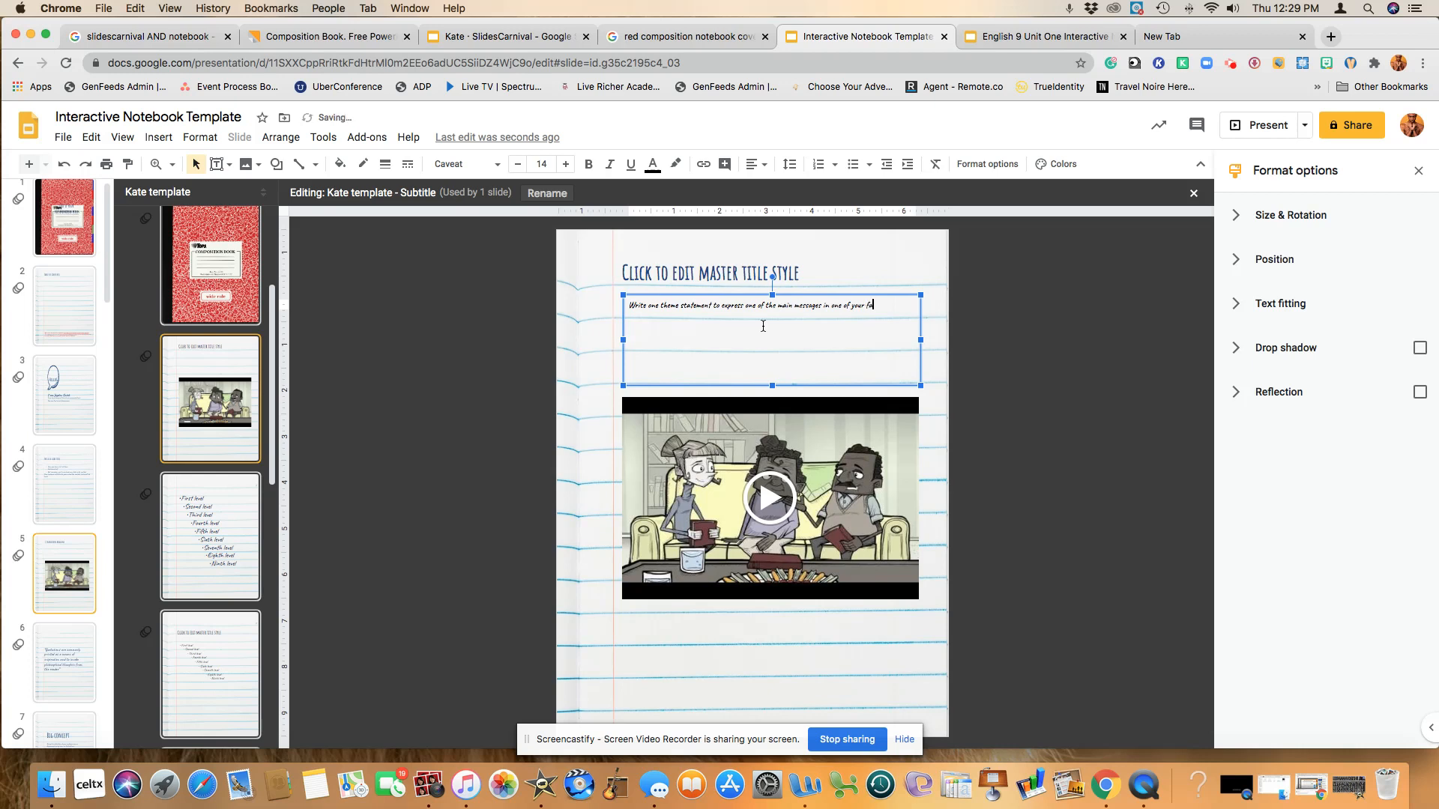
text(favorite movies.)
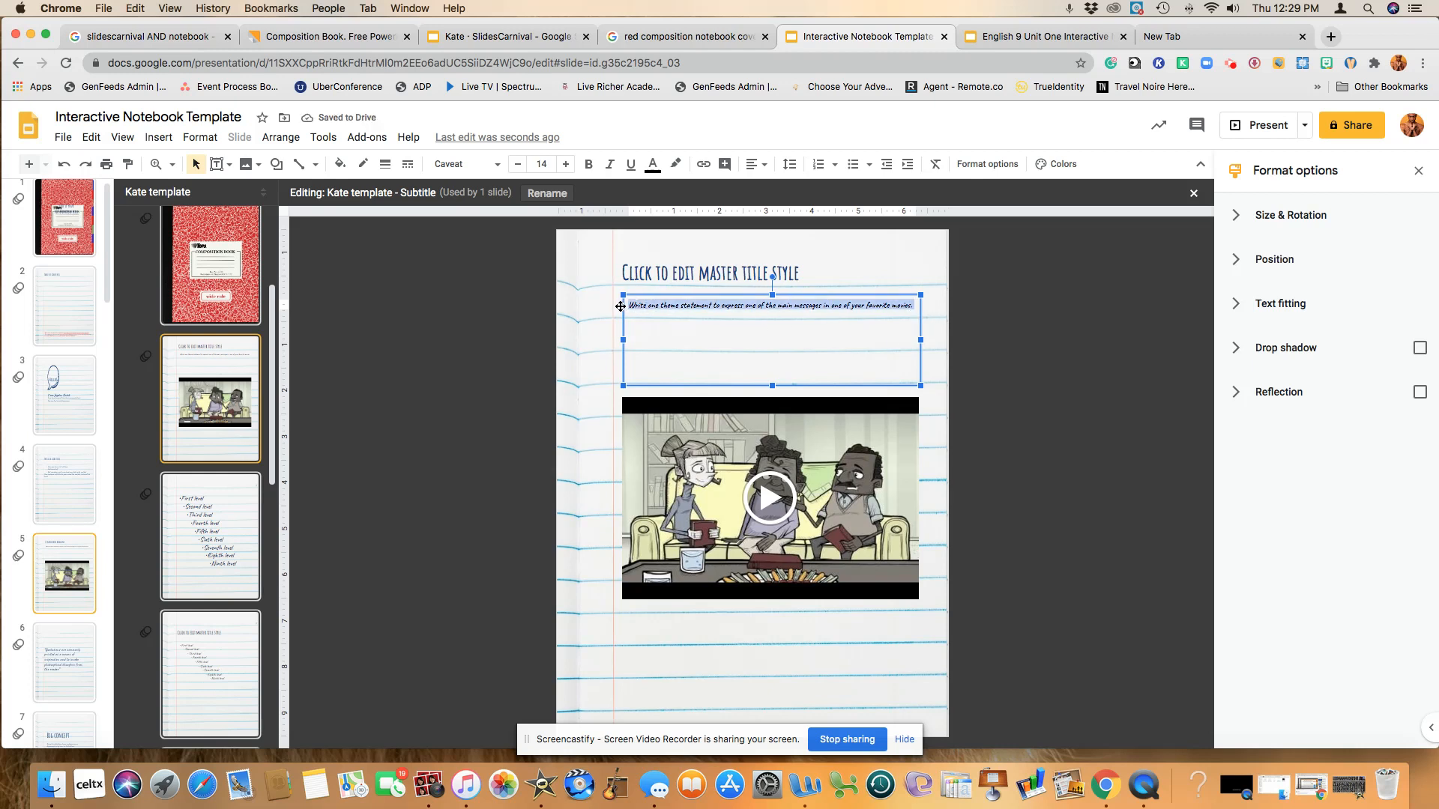
click(566, 164)
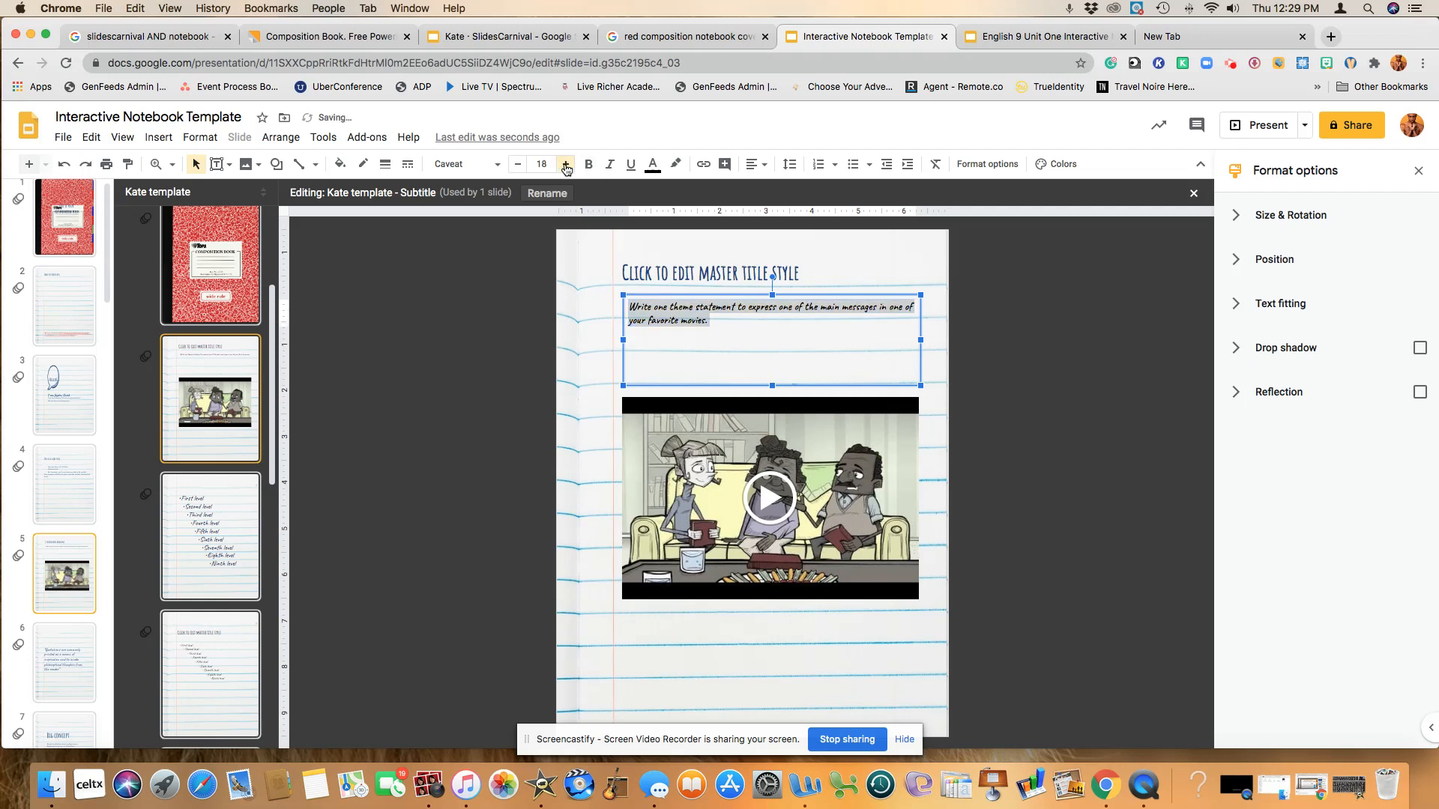
click(566, 164)
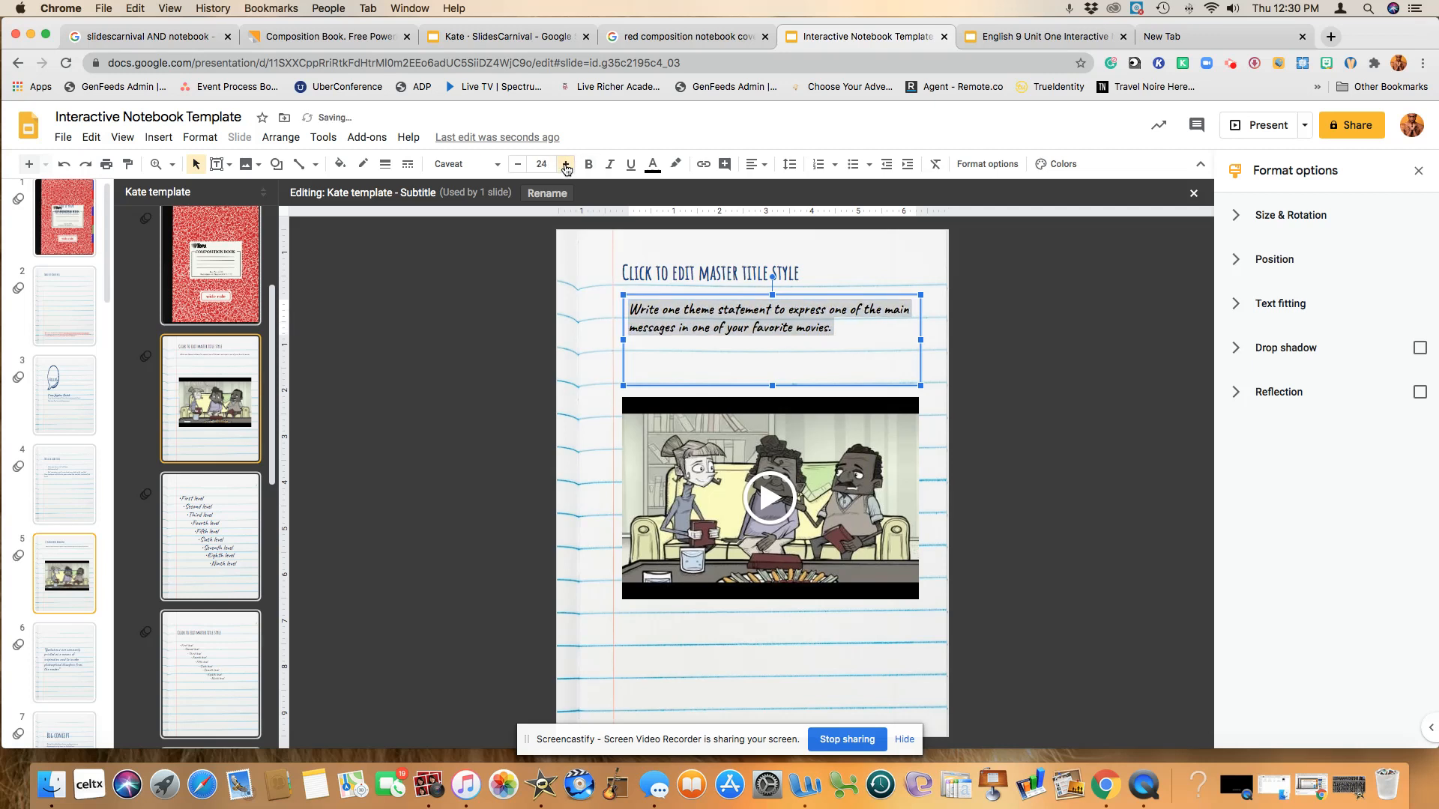
click(565, 164)
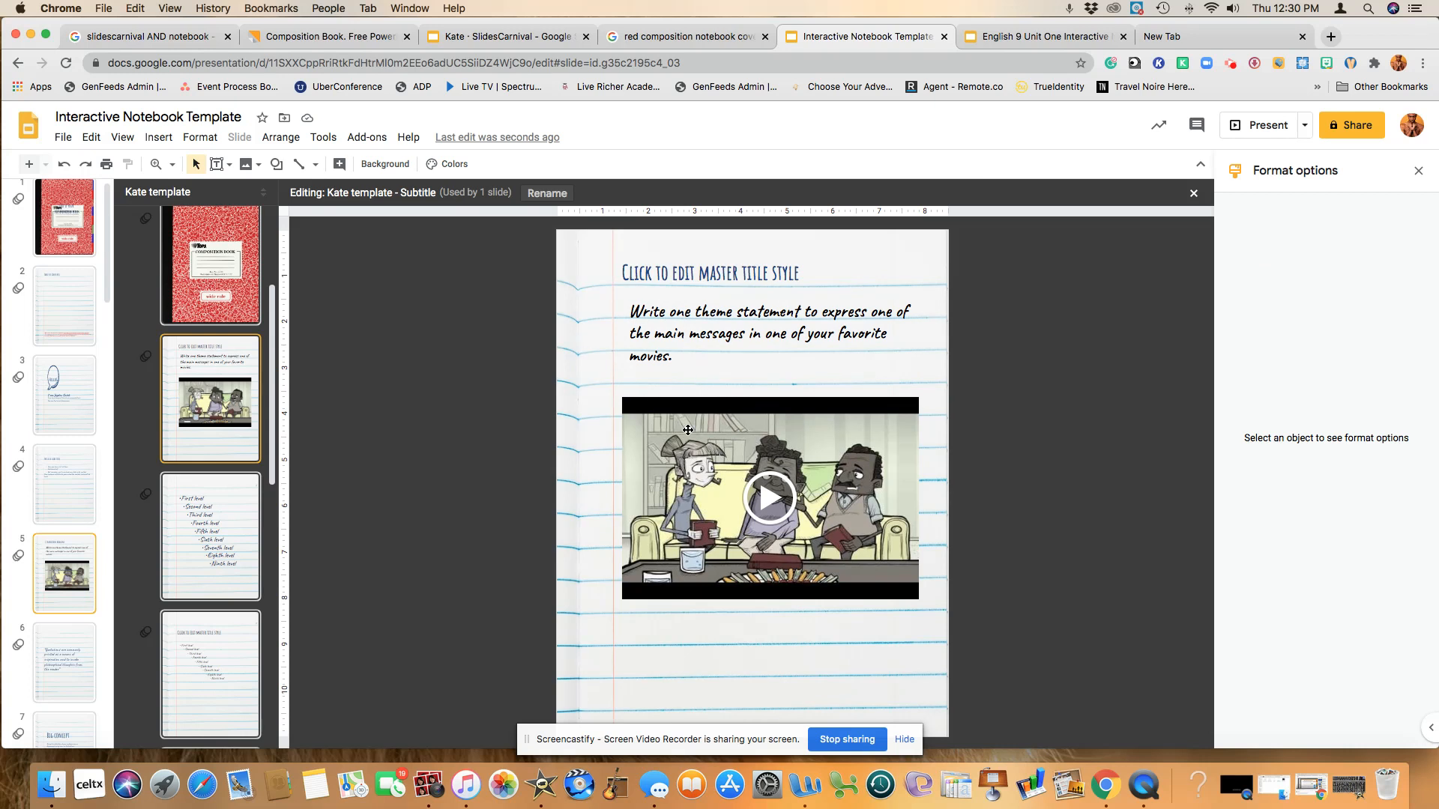
mouse_move(433, 382)
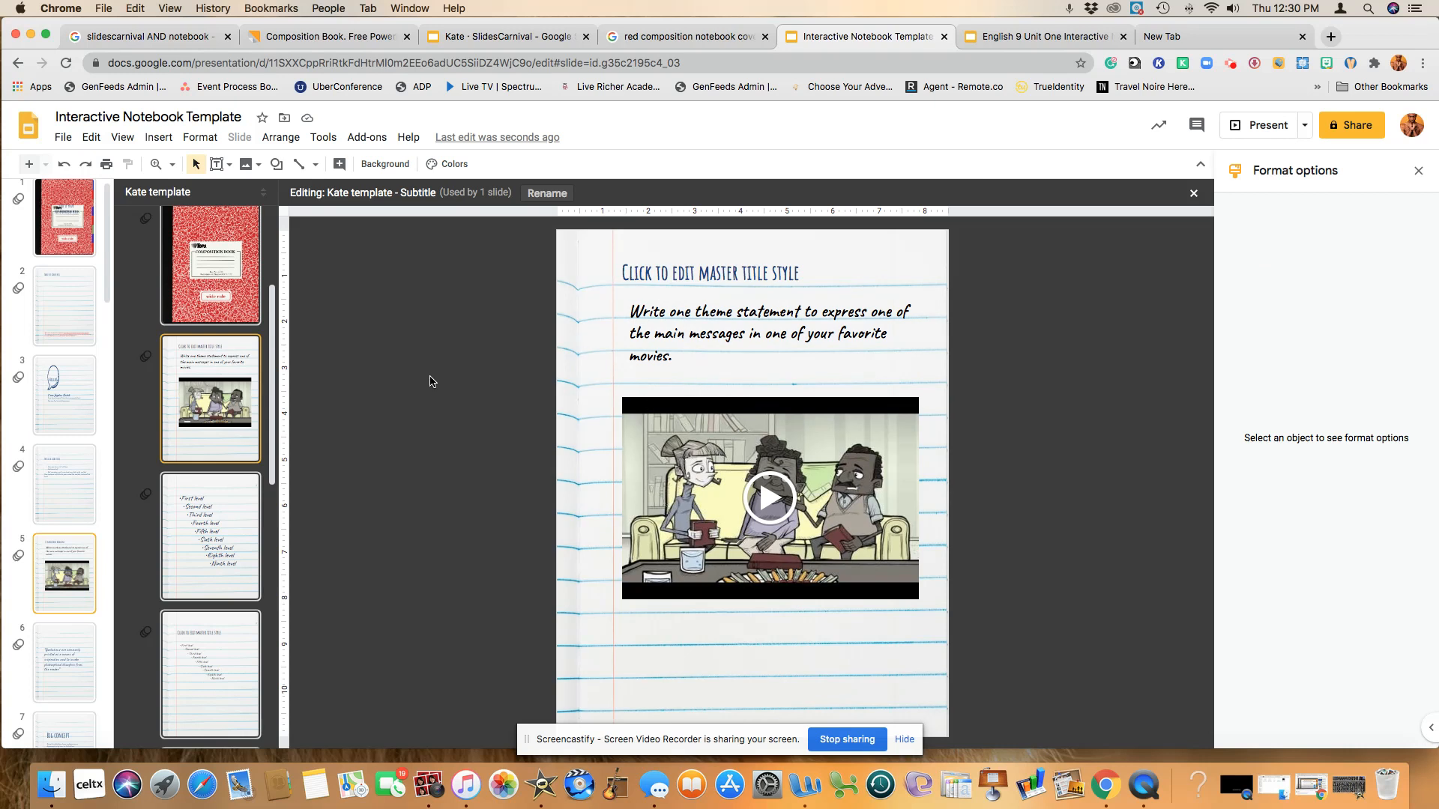
mouse_move(59, 552)
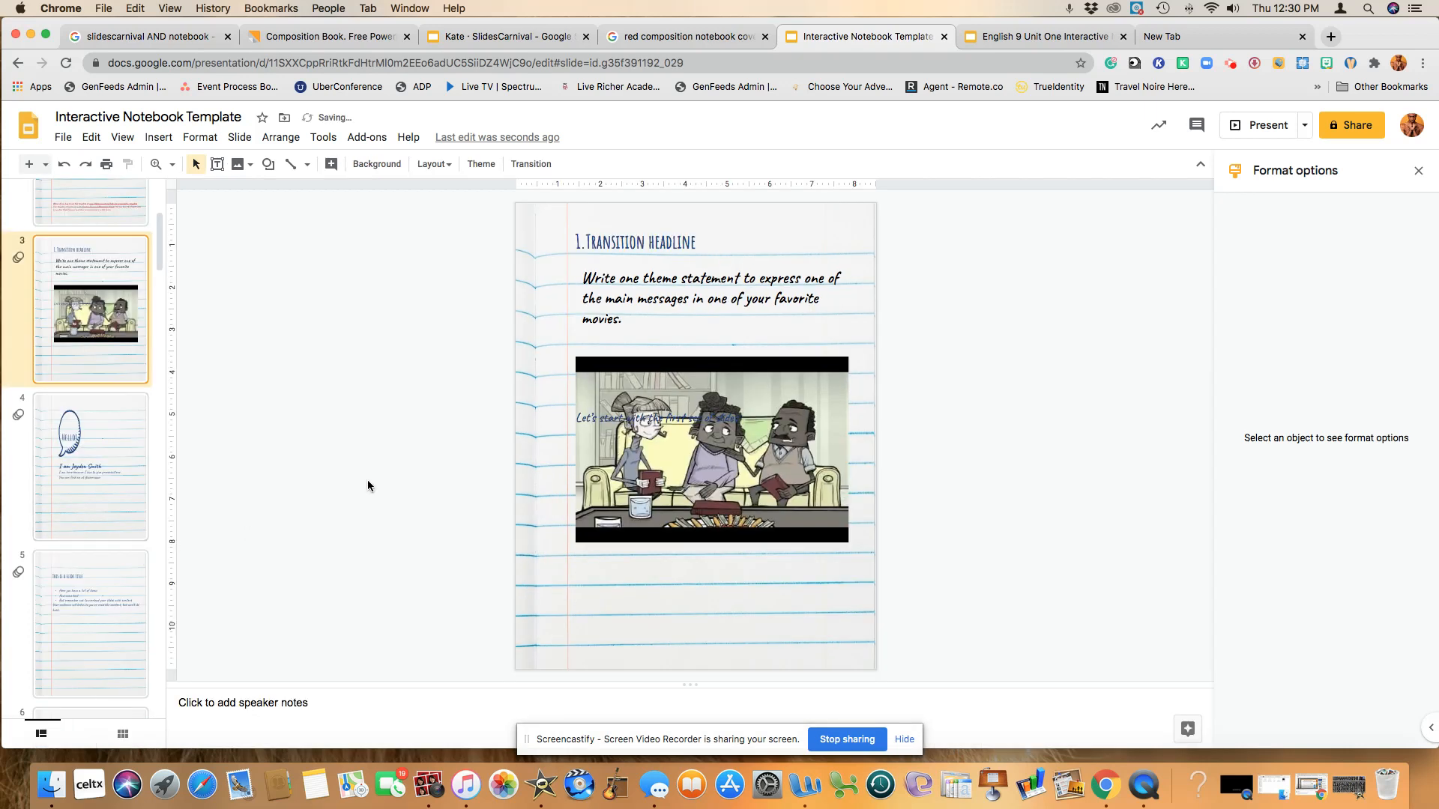
Retitle slide 3's headline to THEME, then glance at the Table of Contents and return
double_click(661, 242)
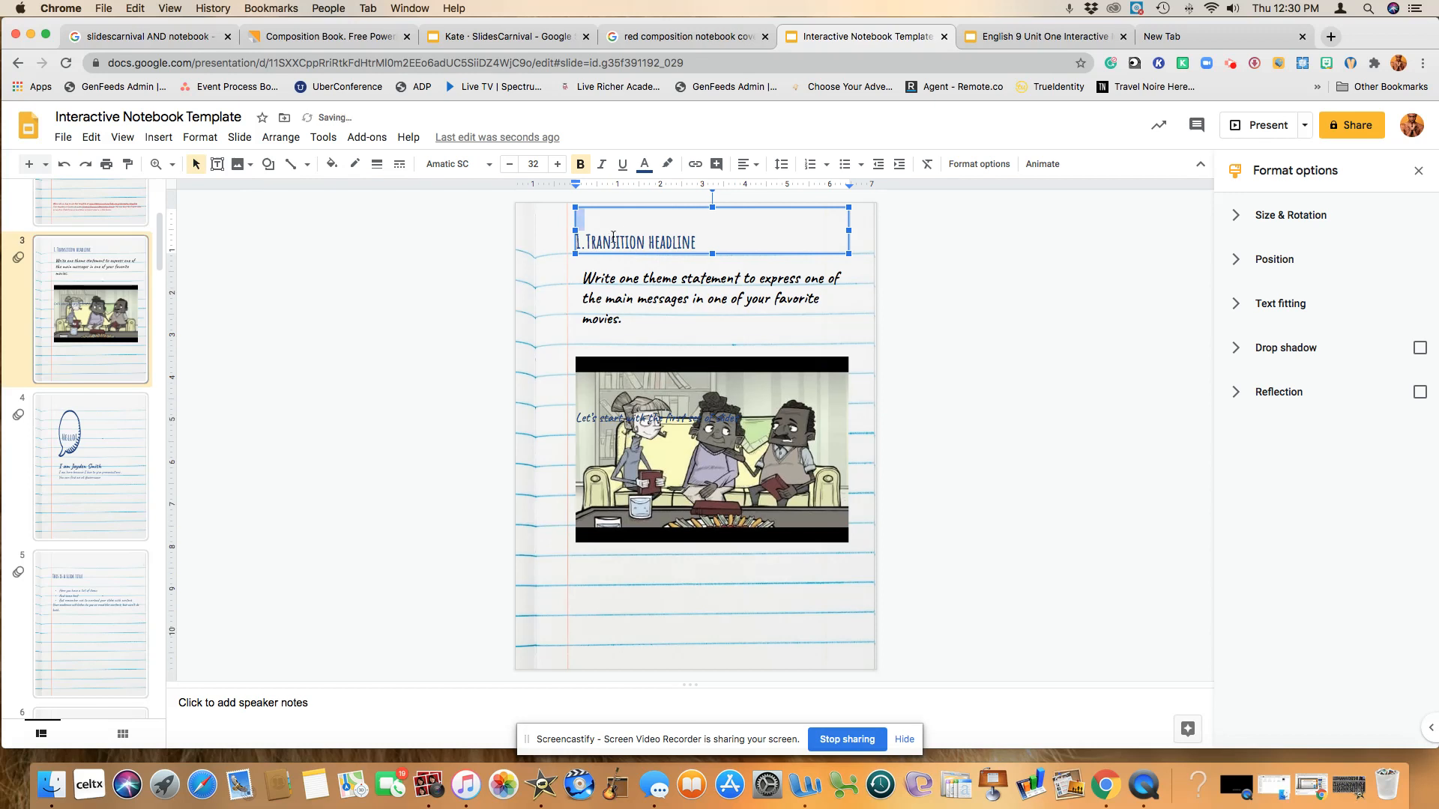
triple_click(638, 242)
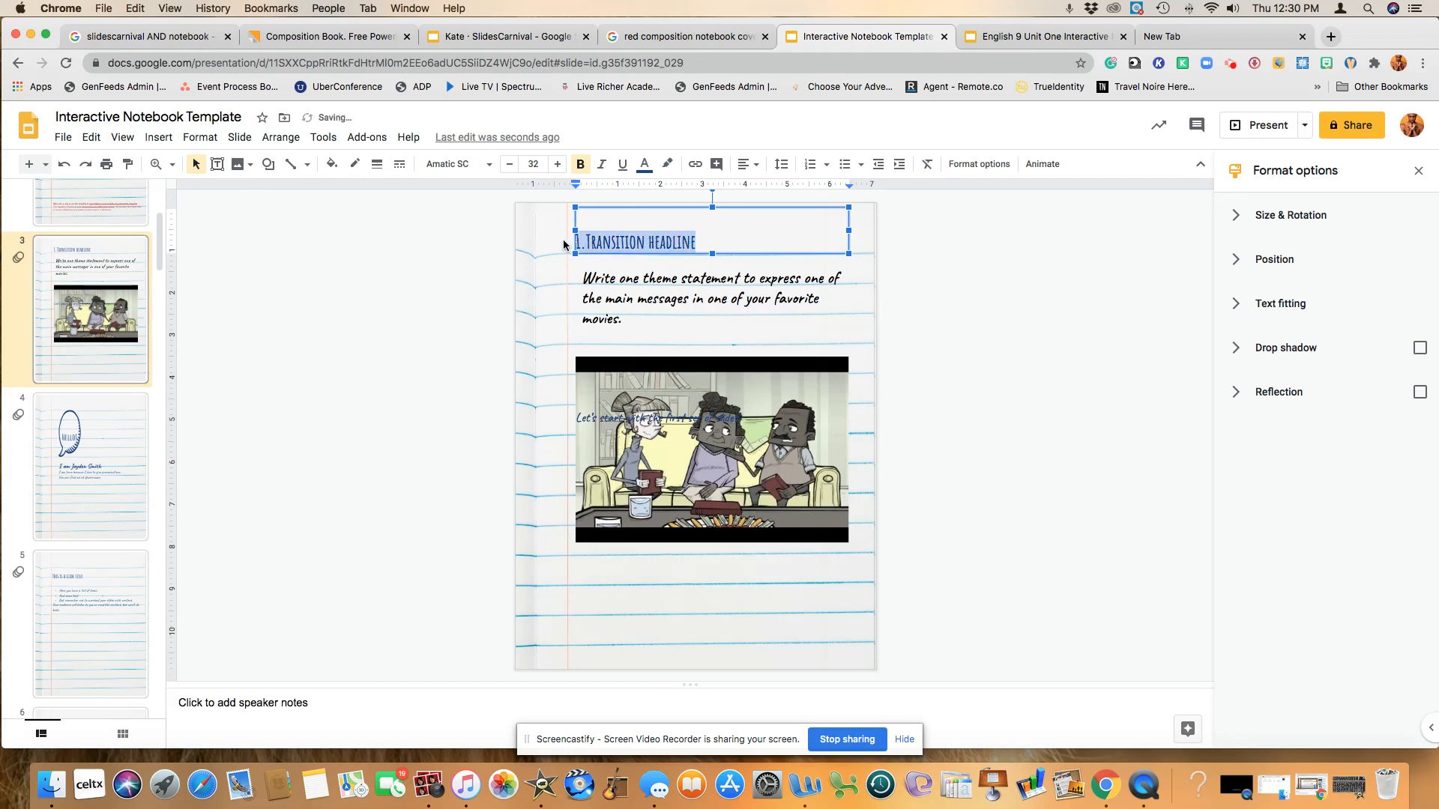
text(THEME)
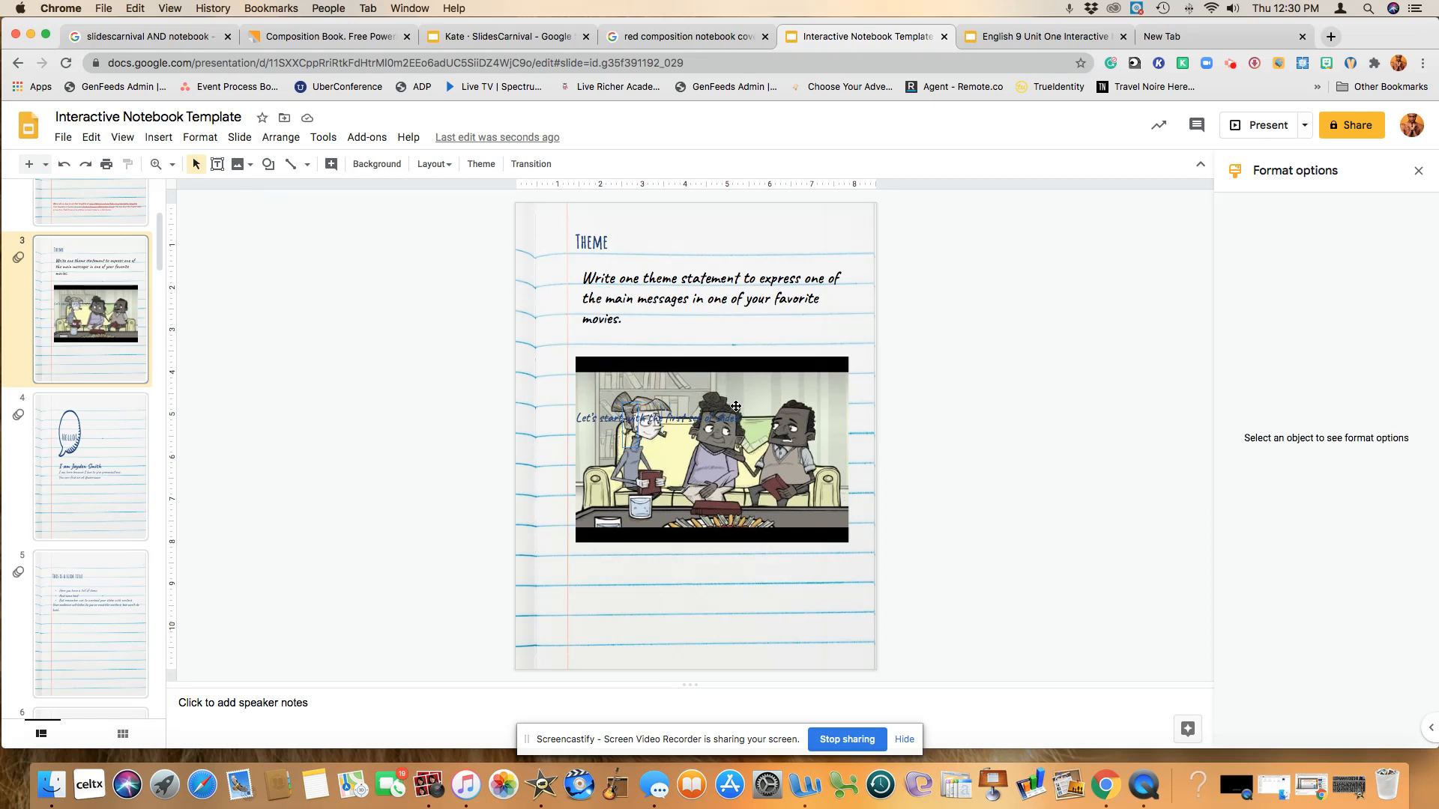
mouse_move(675, 431)
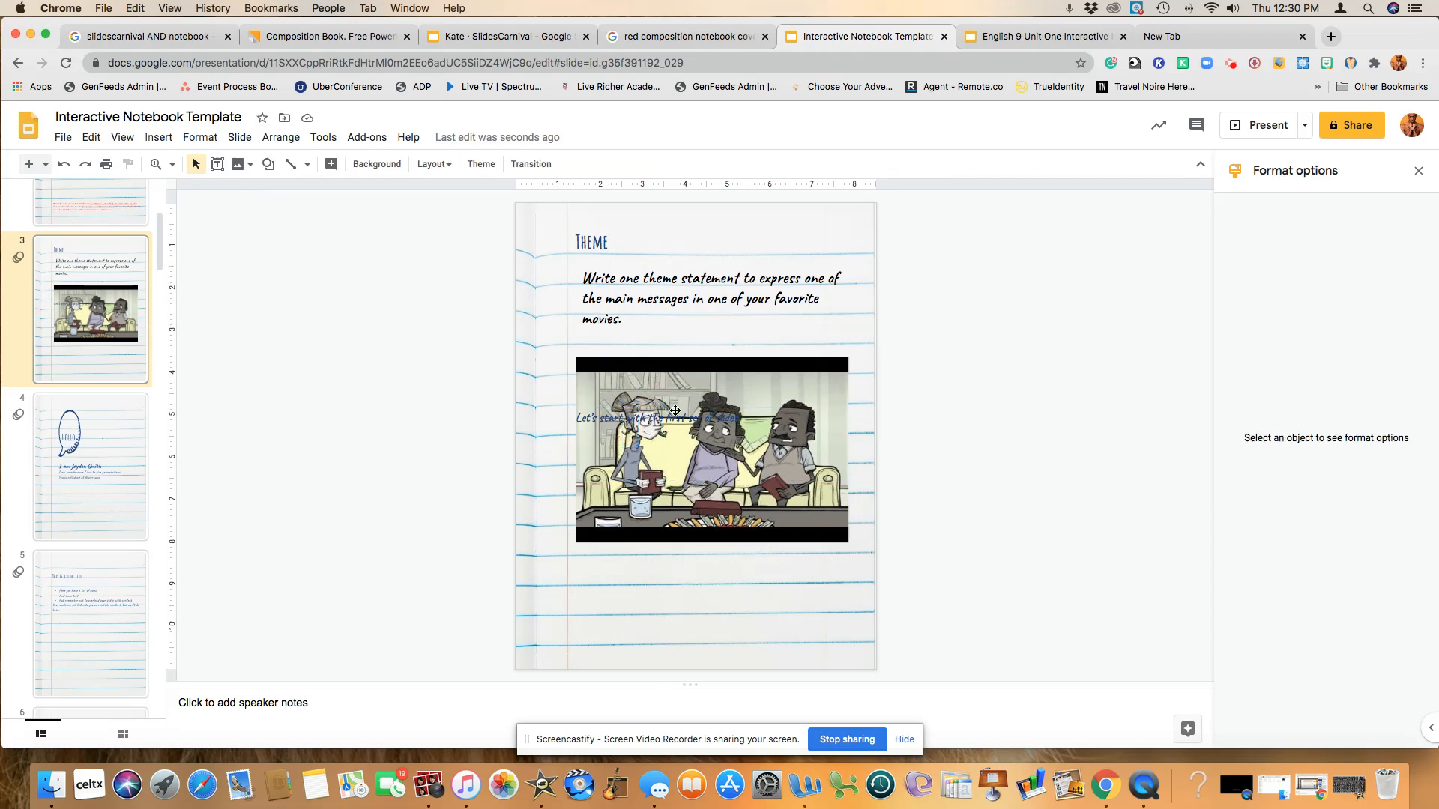
click(672, 411)
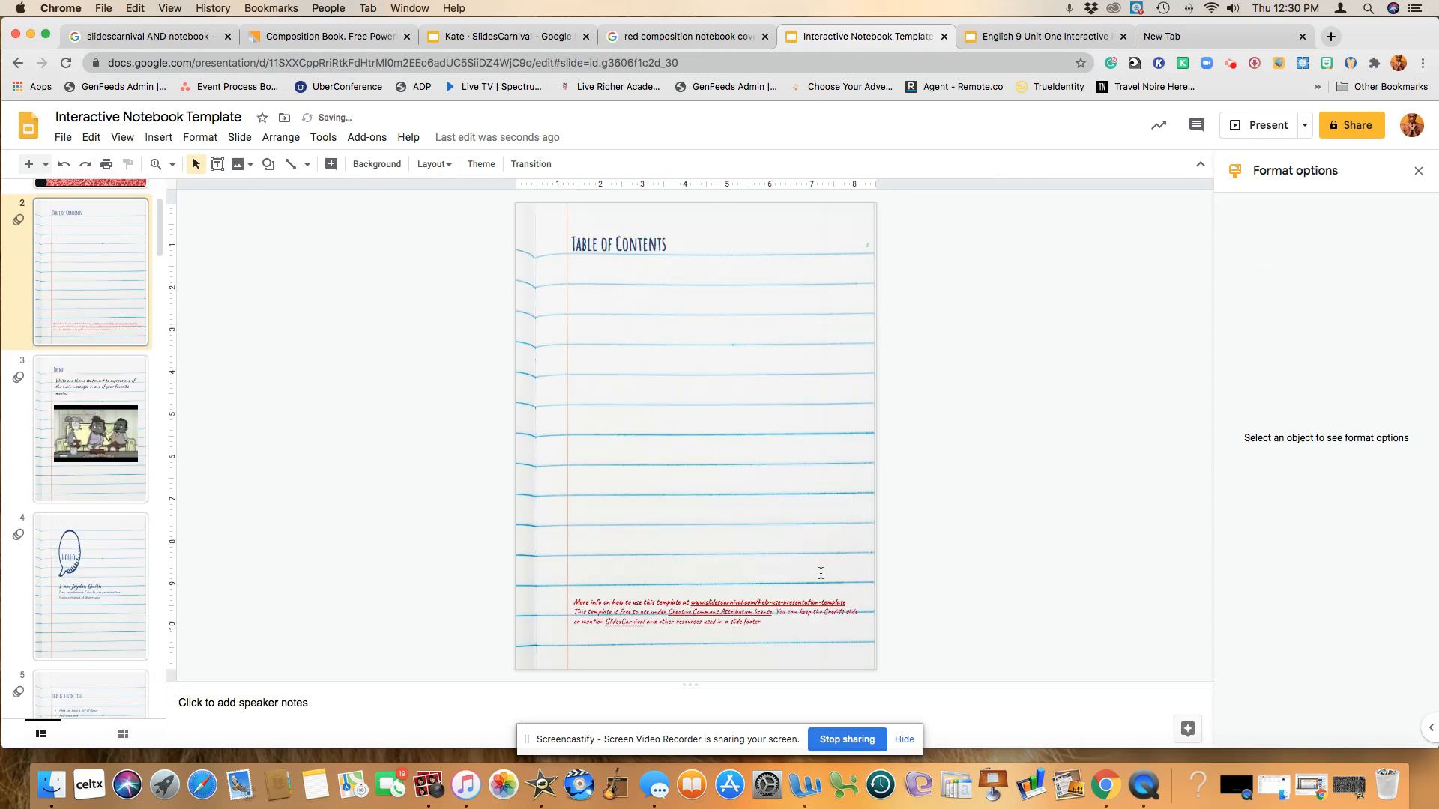
click(90, 428)
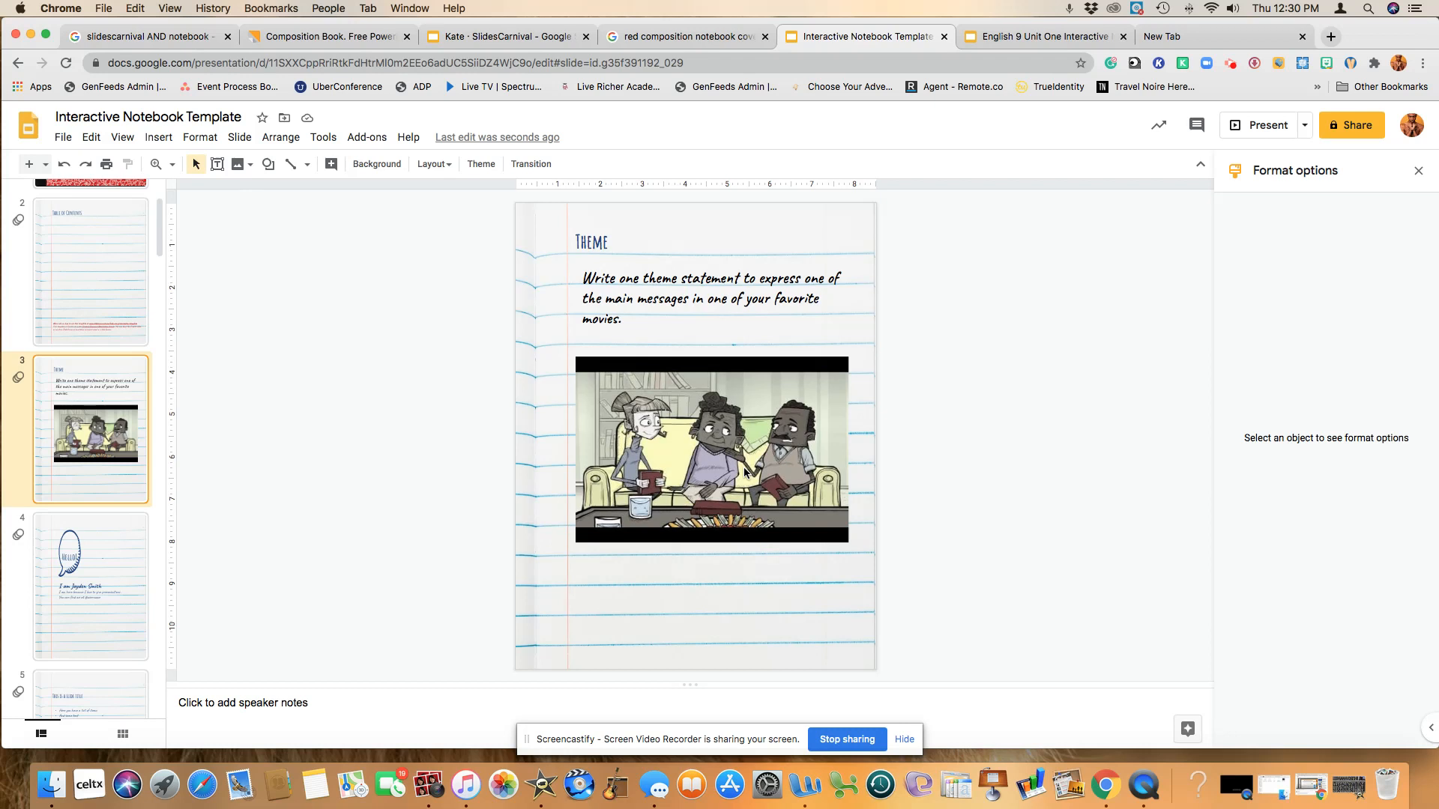
Scroll the filmstrip up toward the red cover slide
scroll(up, 3)
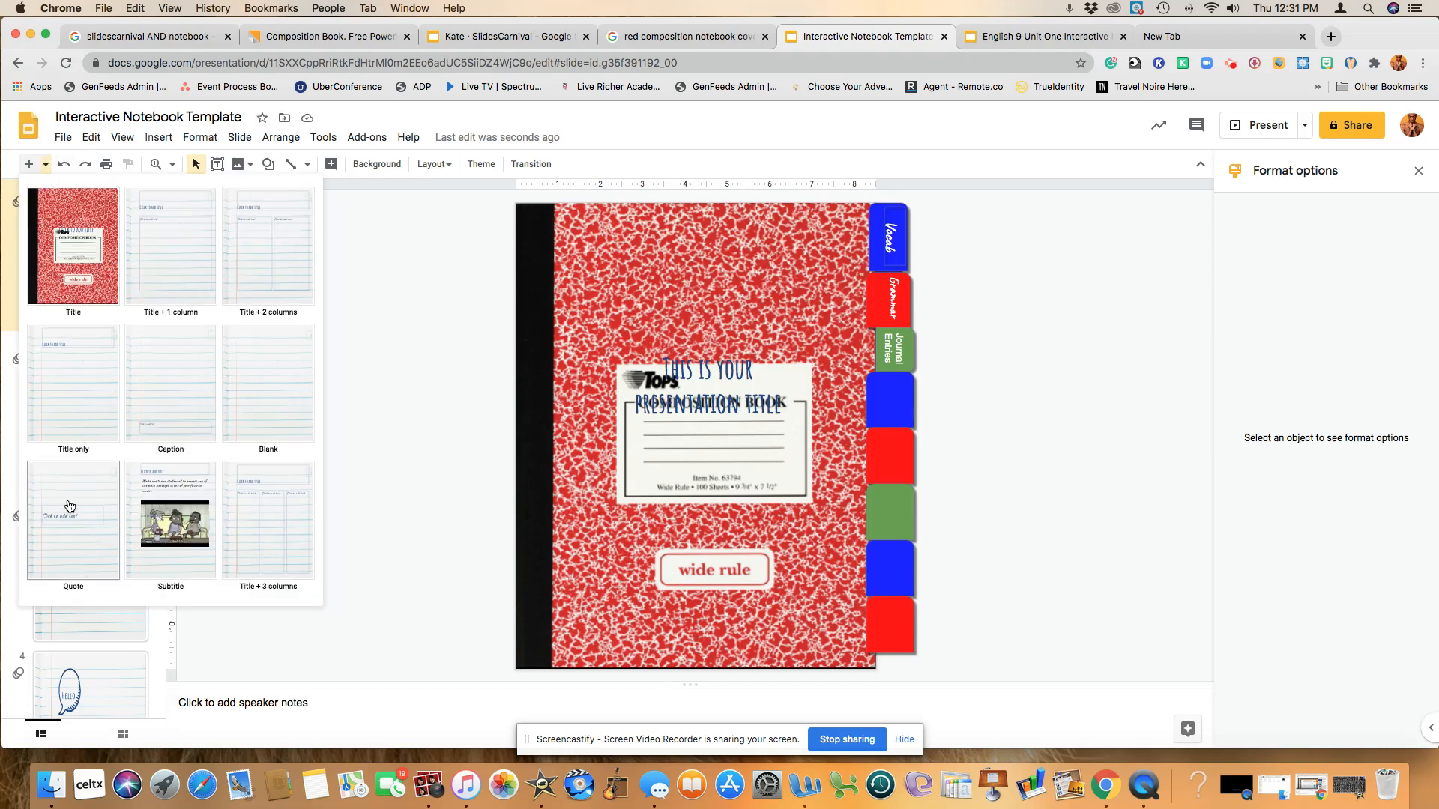
mouse_move(226, 520)
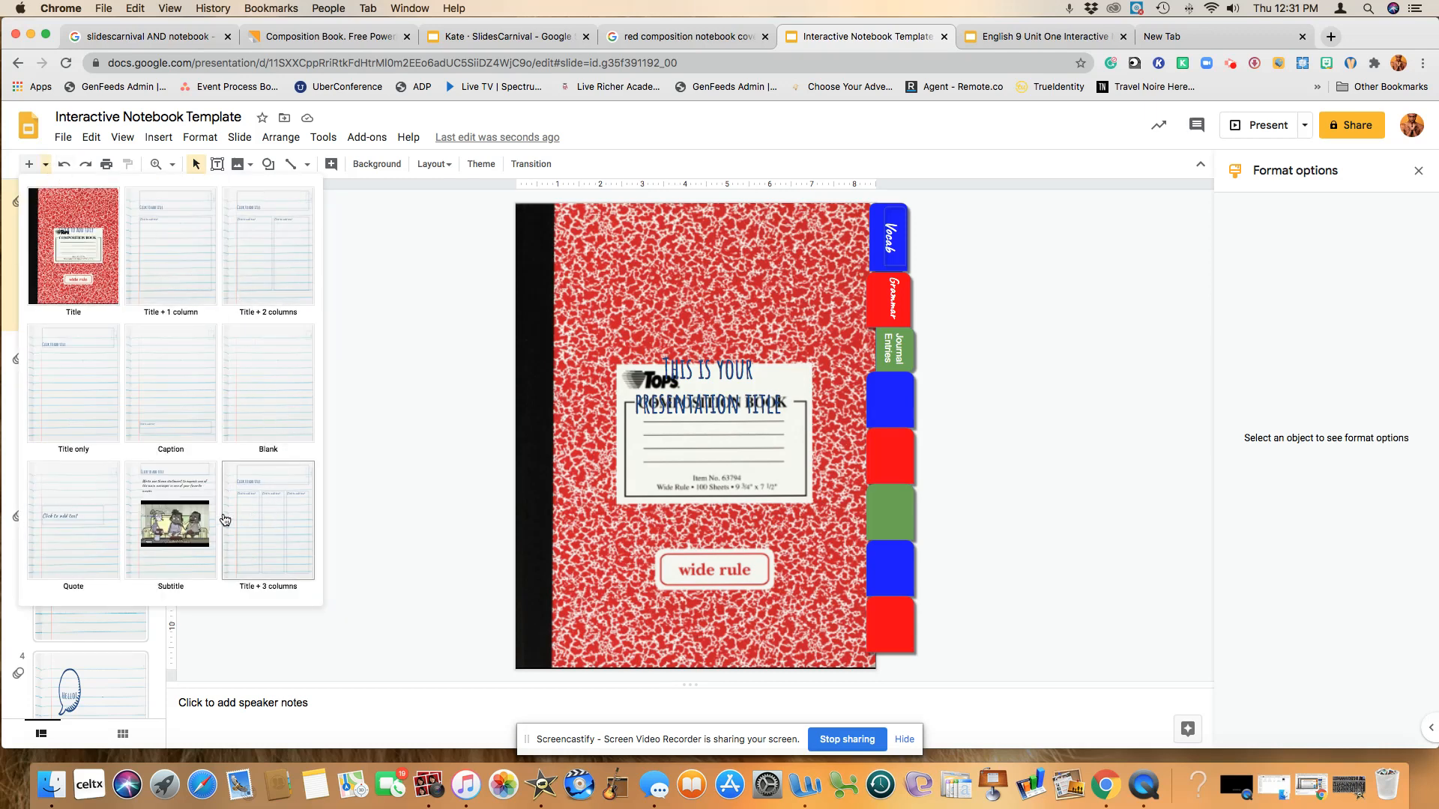
mouse_move(309, 475)
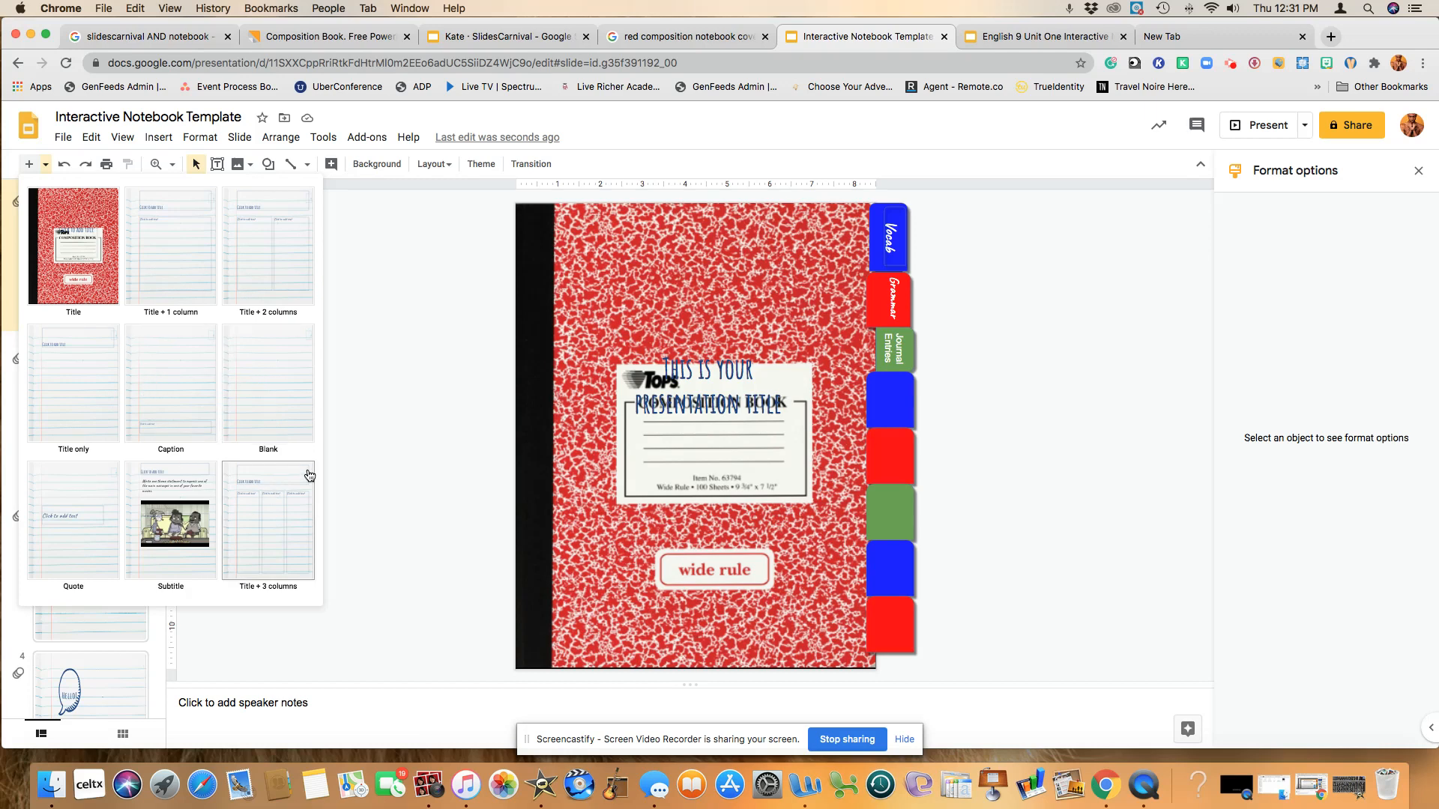